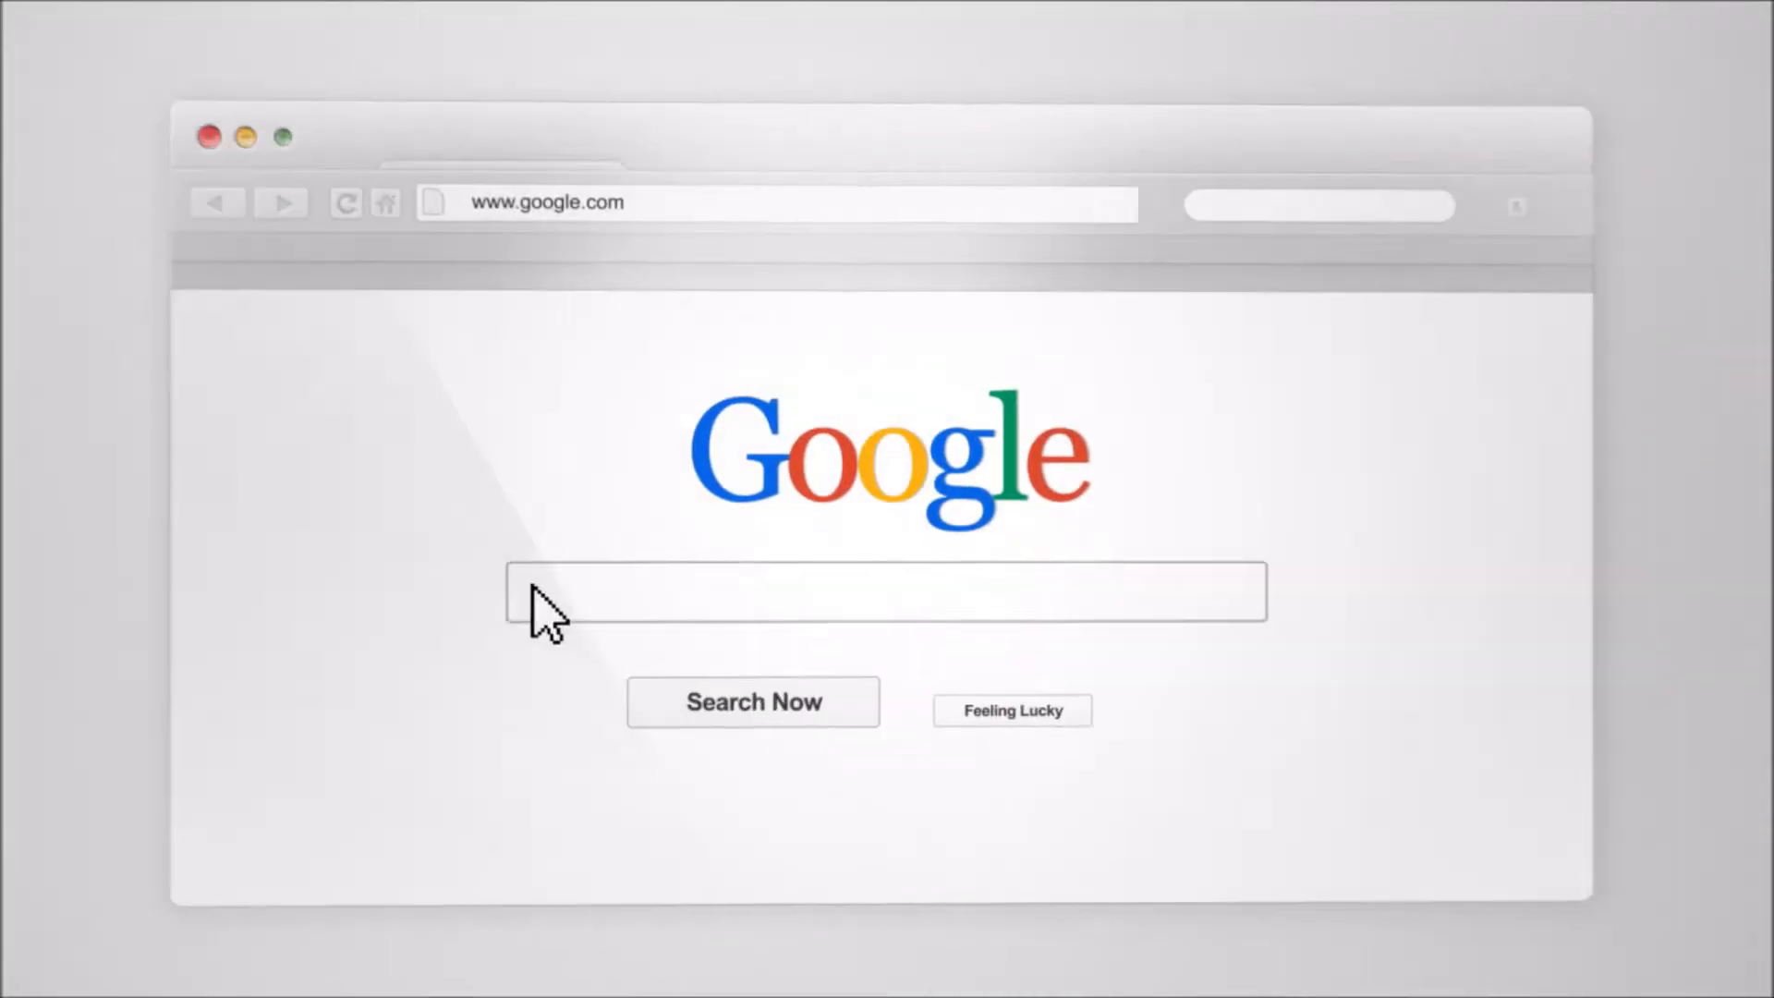
Step: Enter the RecruitingTools.com review query, view the PixLeads store listing, and return to Google
text(RecruitingTools.com "Top Reviews" (Tools OR Technology) "Industry Leading" Tutorials)
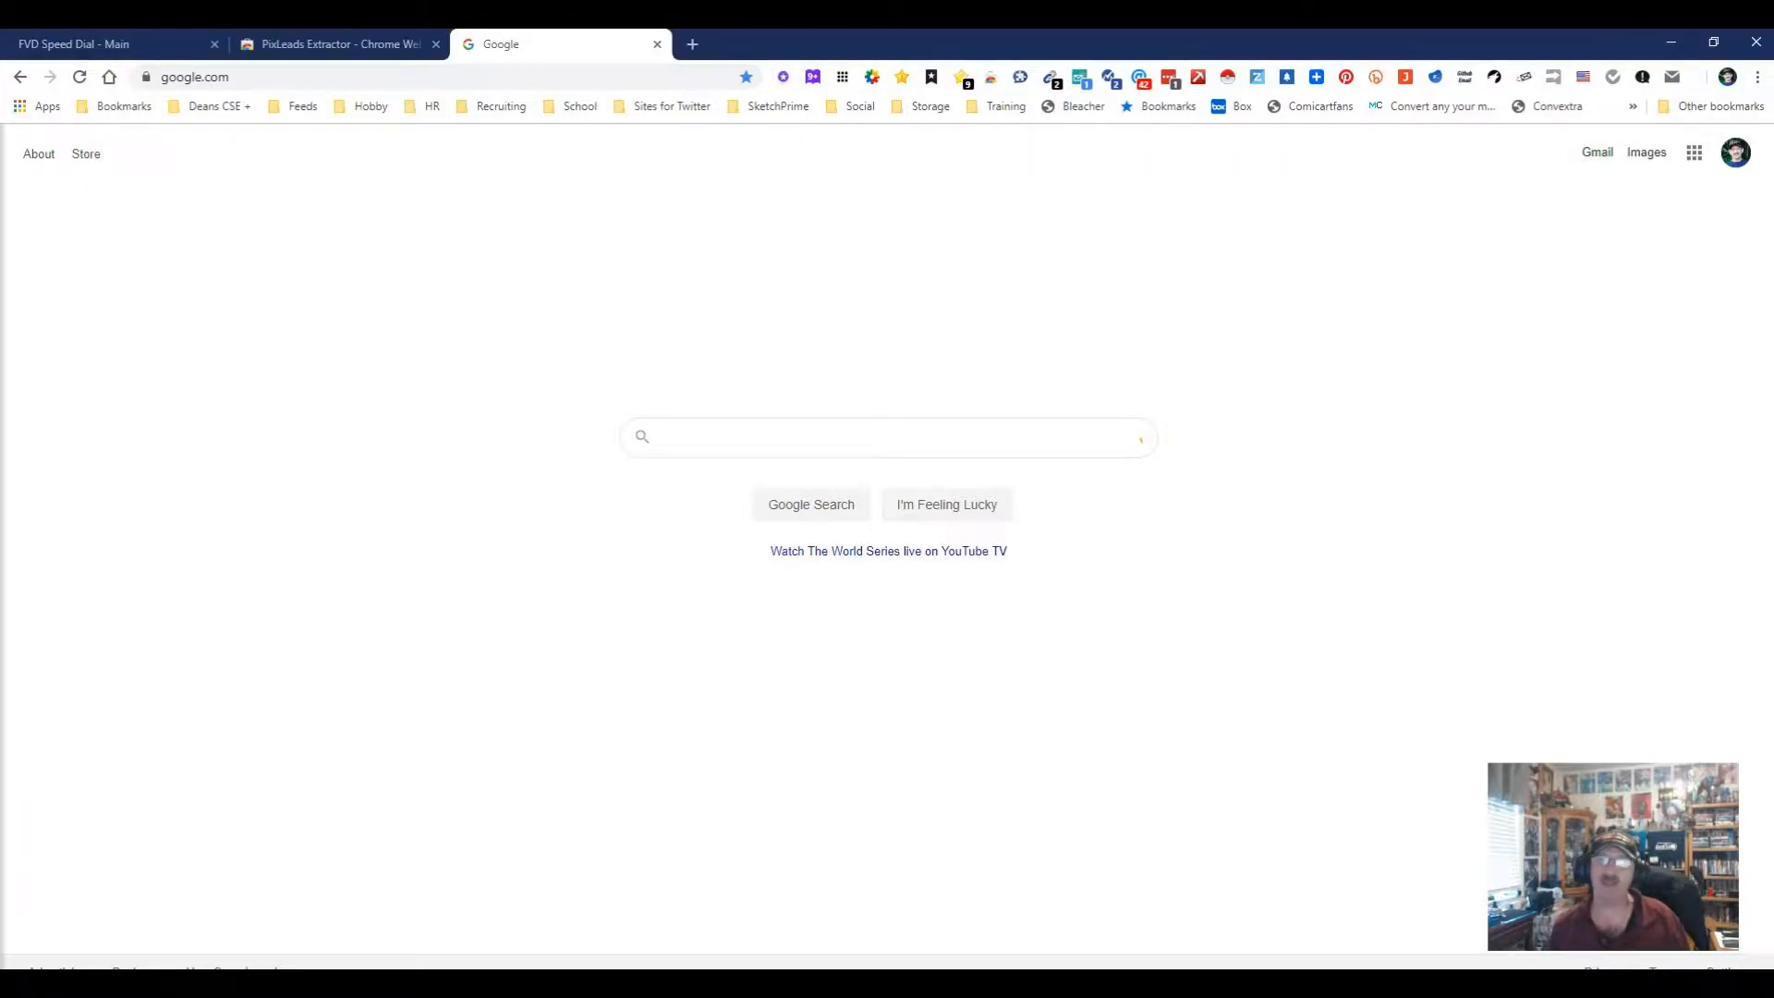
click(1756, 77)
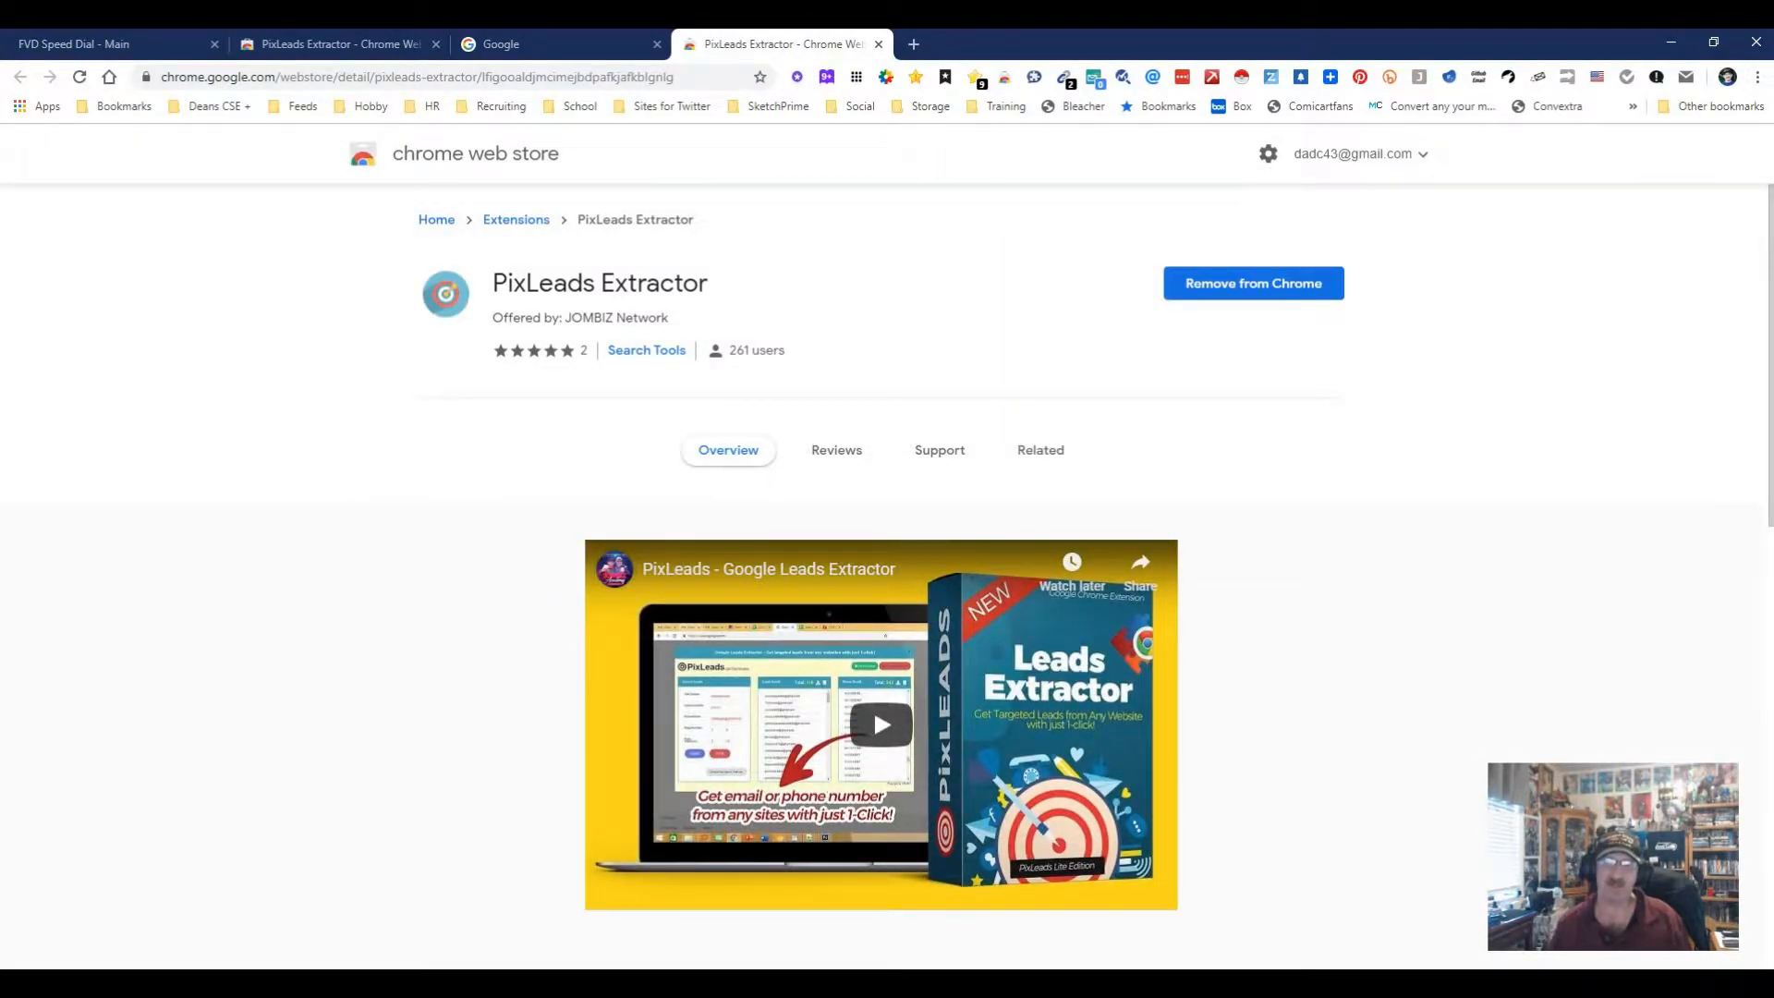
click(555, 43)
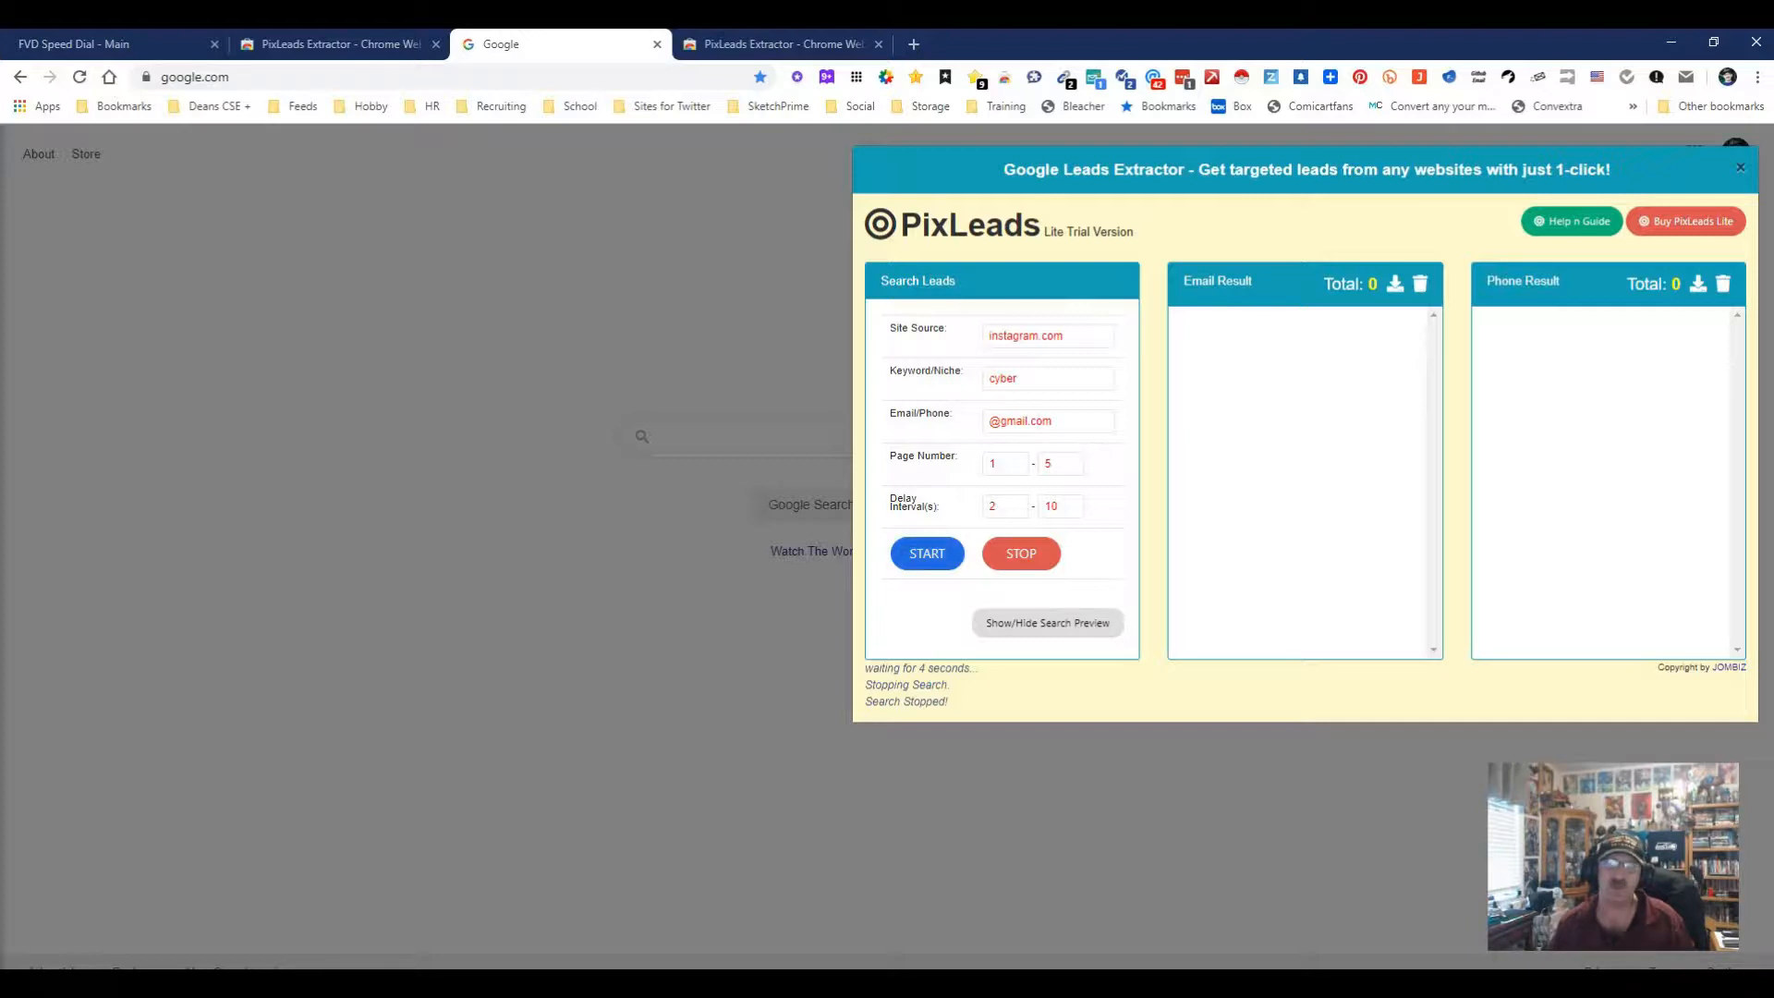
Step: Start the instagram.com cyber Gmail search and scroll the loading Email Result list
click(926, 553)
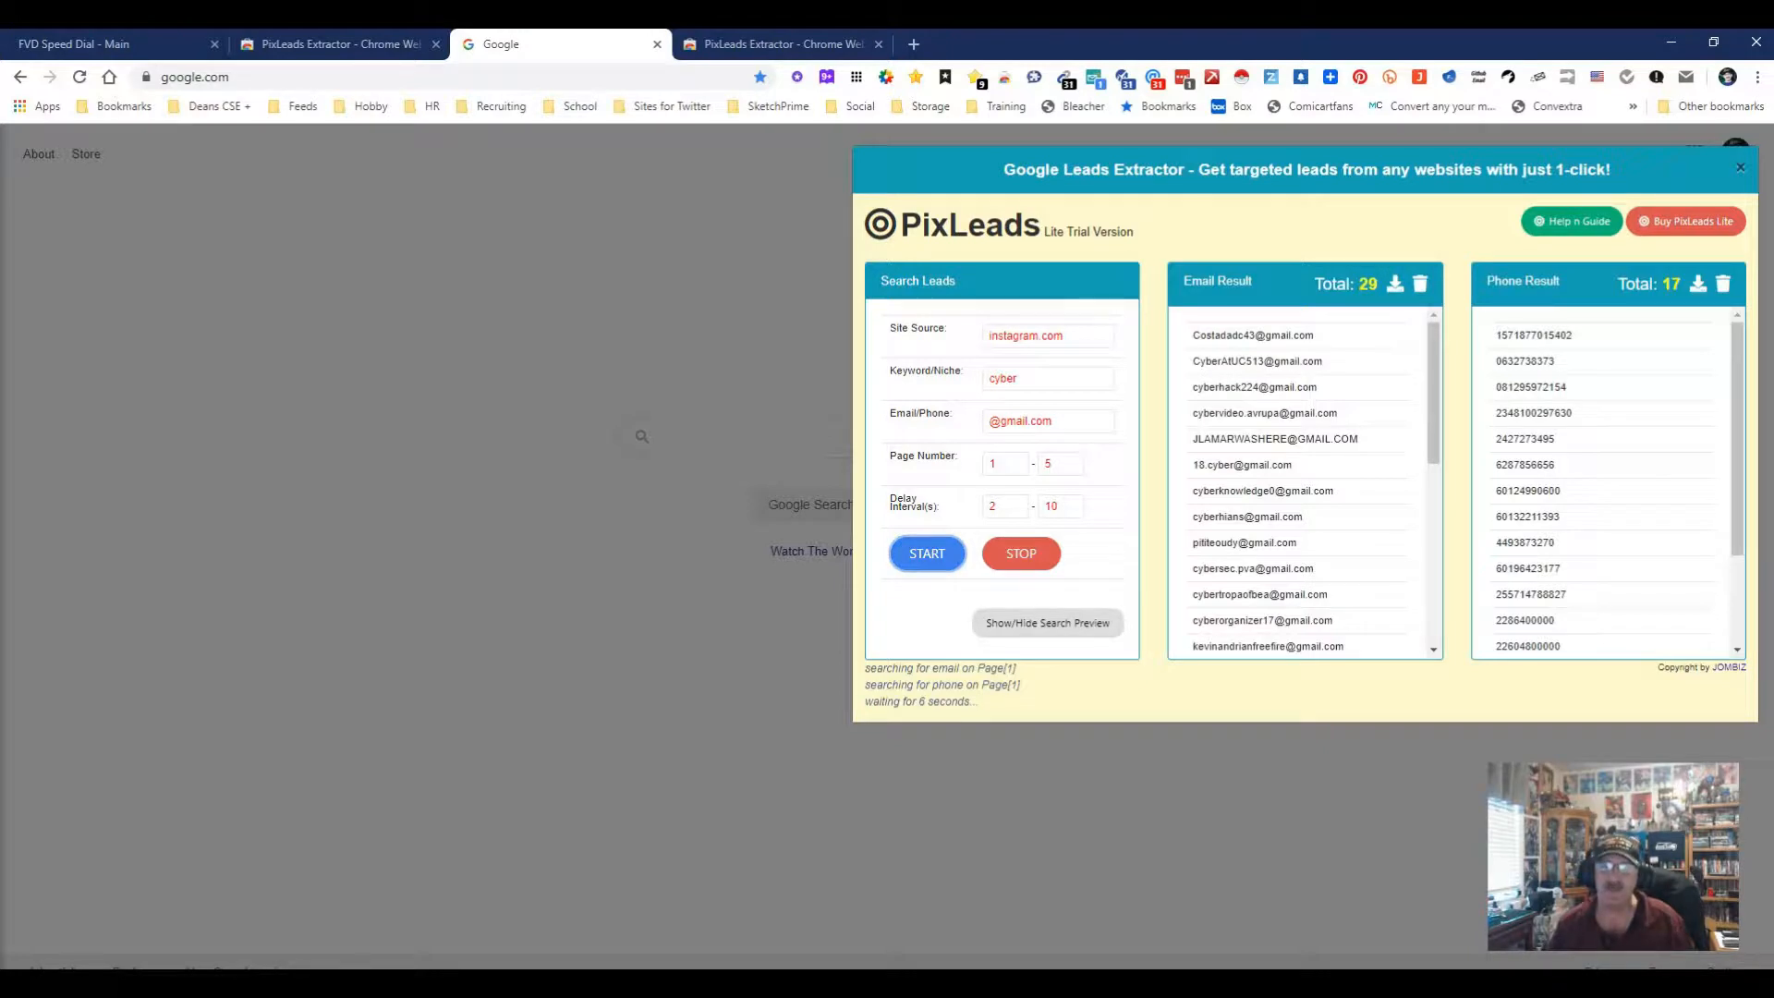
scroll(down, 3)
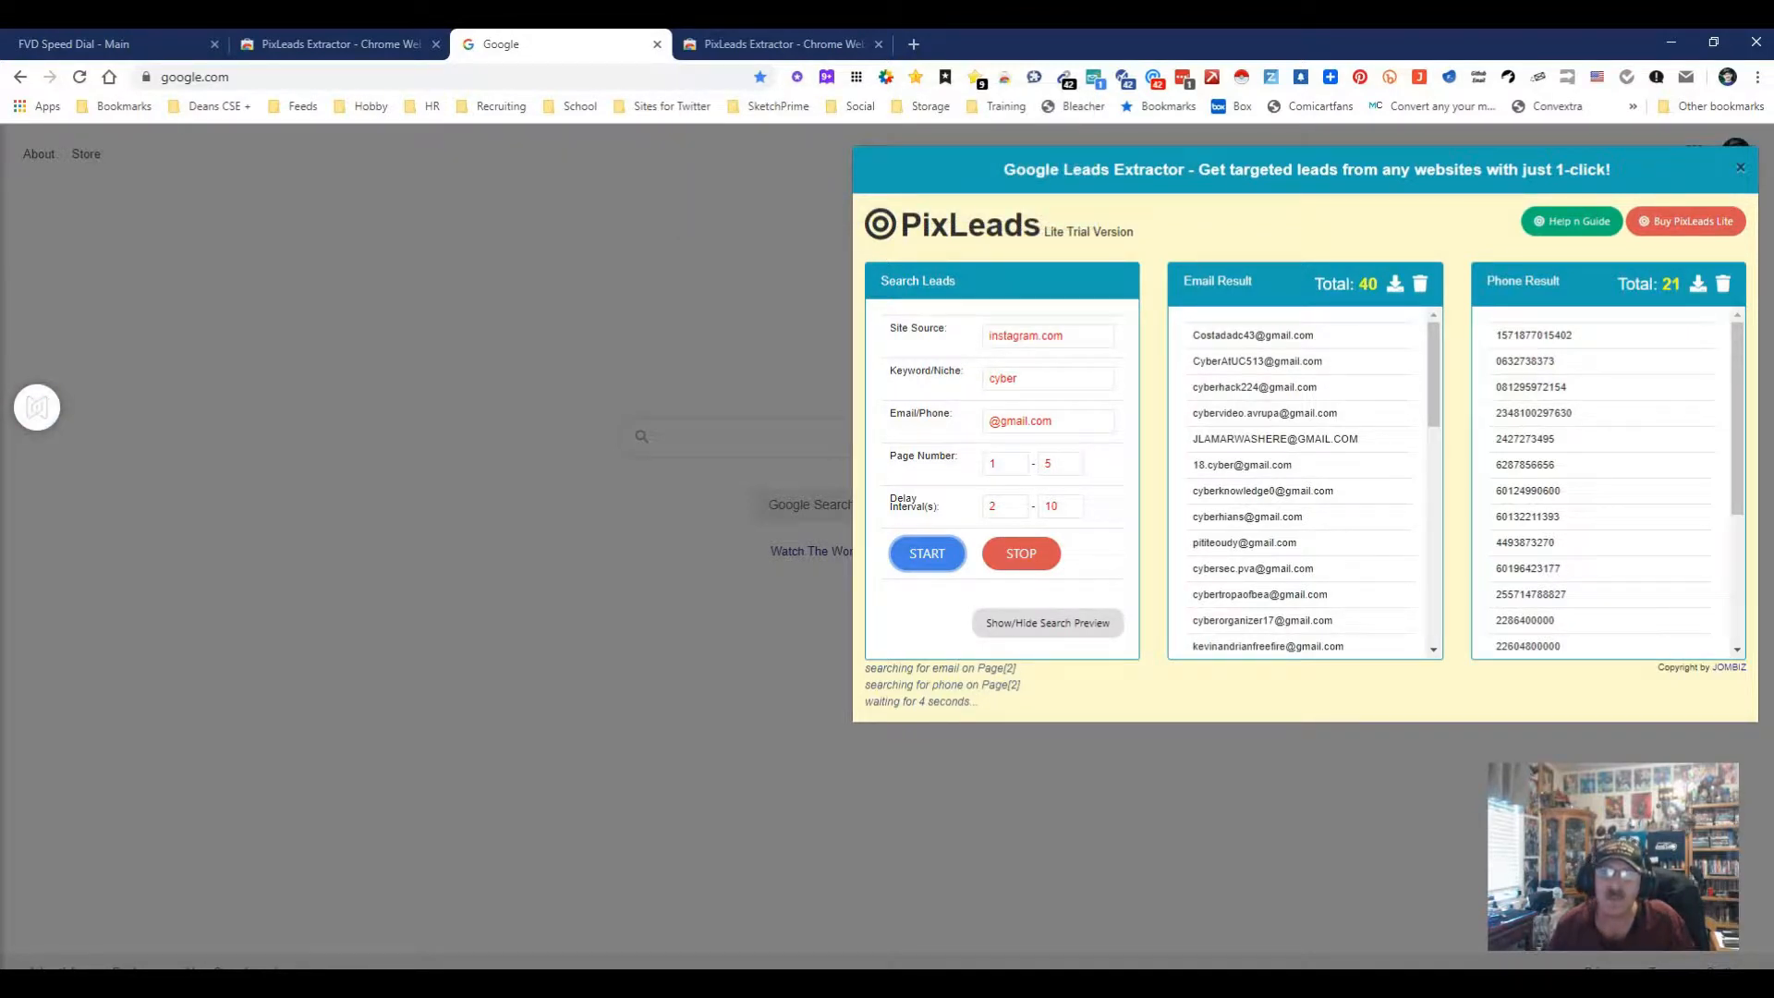
scroll(down, 3)
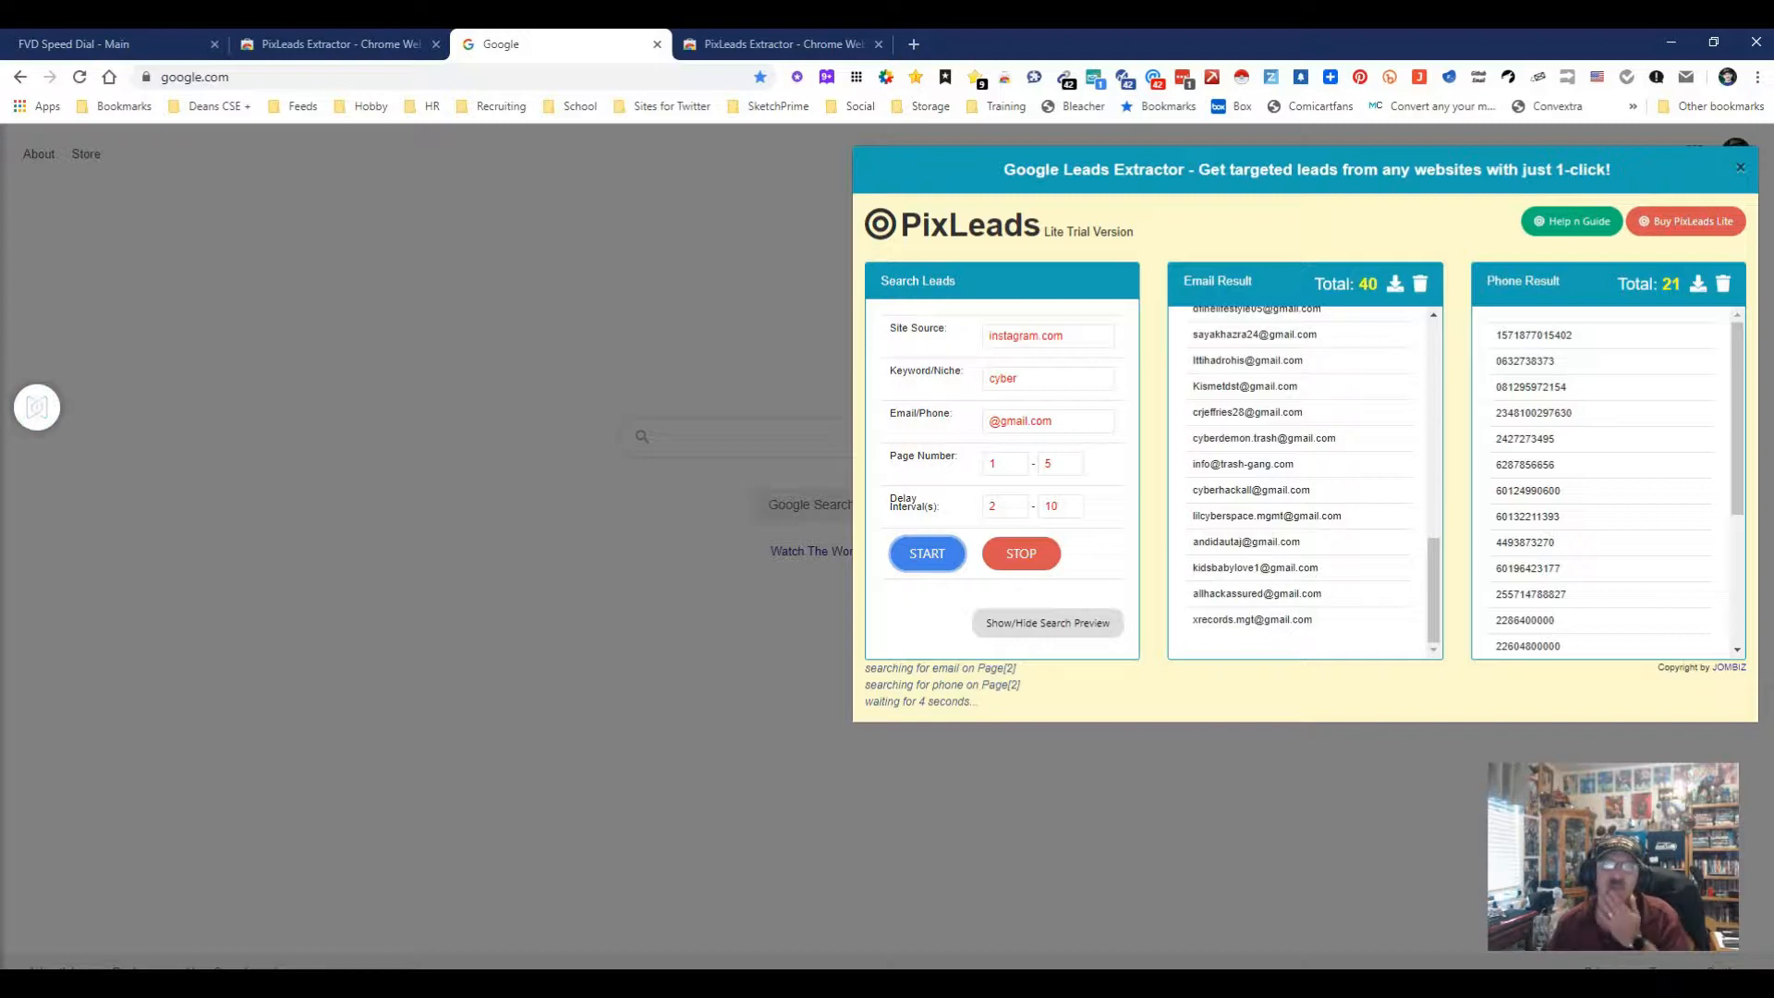
Step: Extend the keyword to 'cyber Seattle' and let the search run to completion
click(1419, 283)
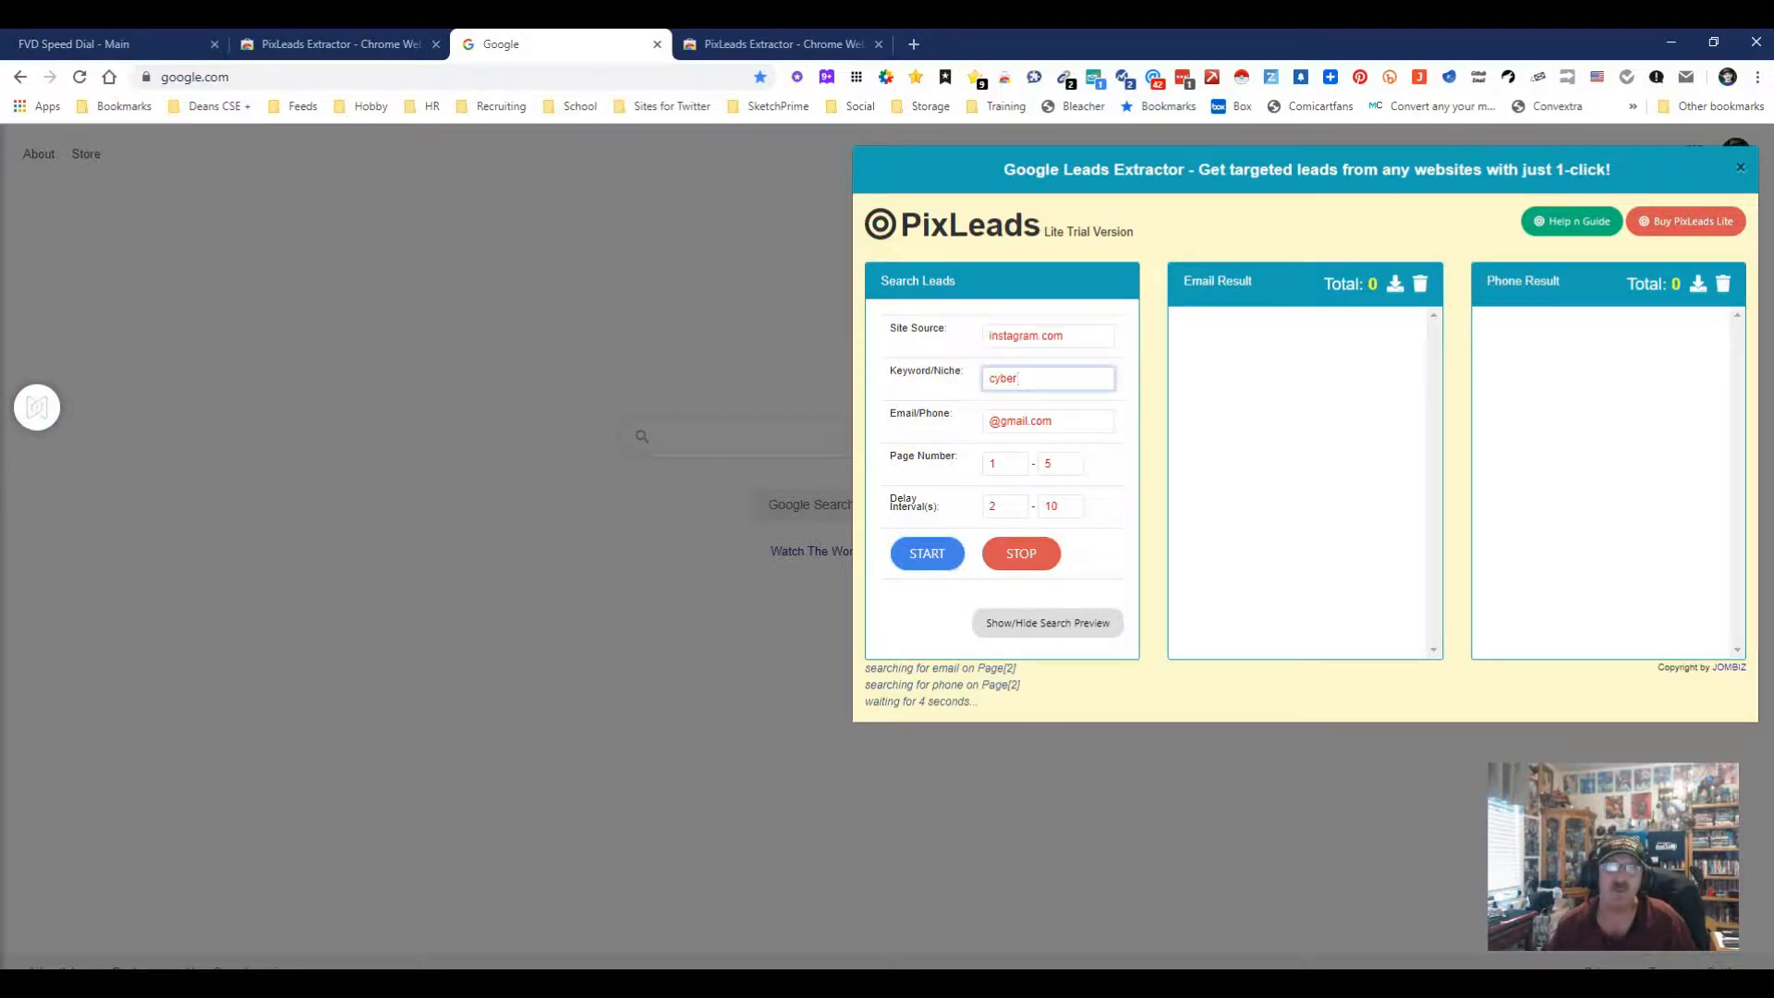
text(Seat)
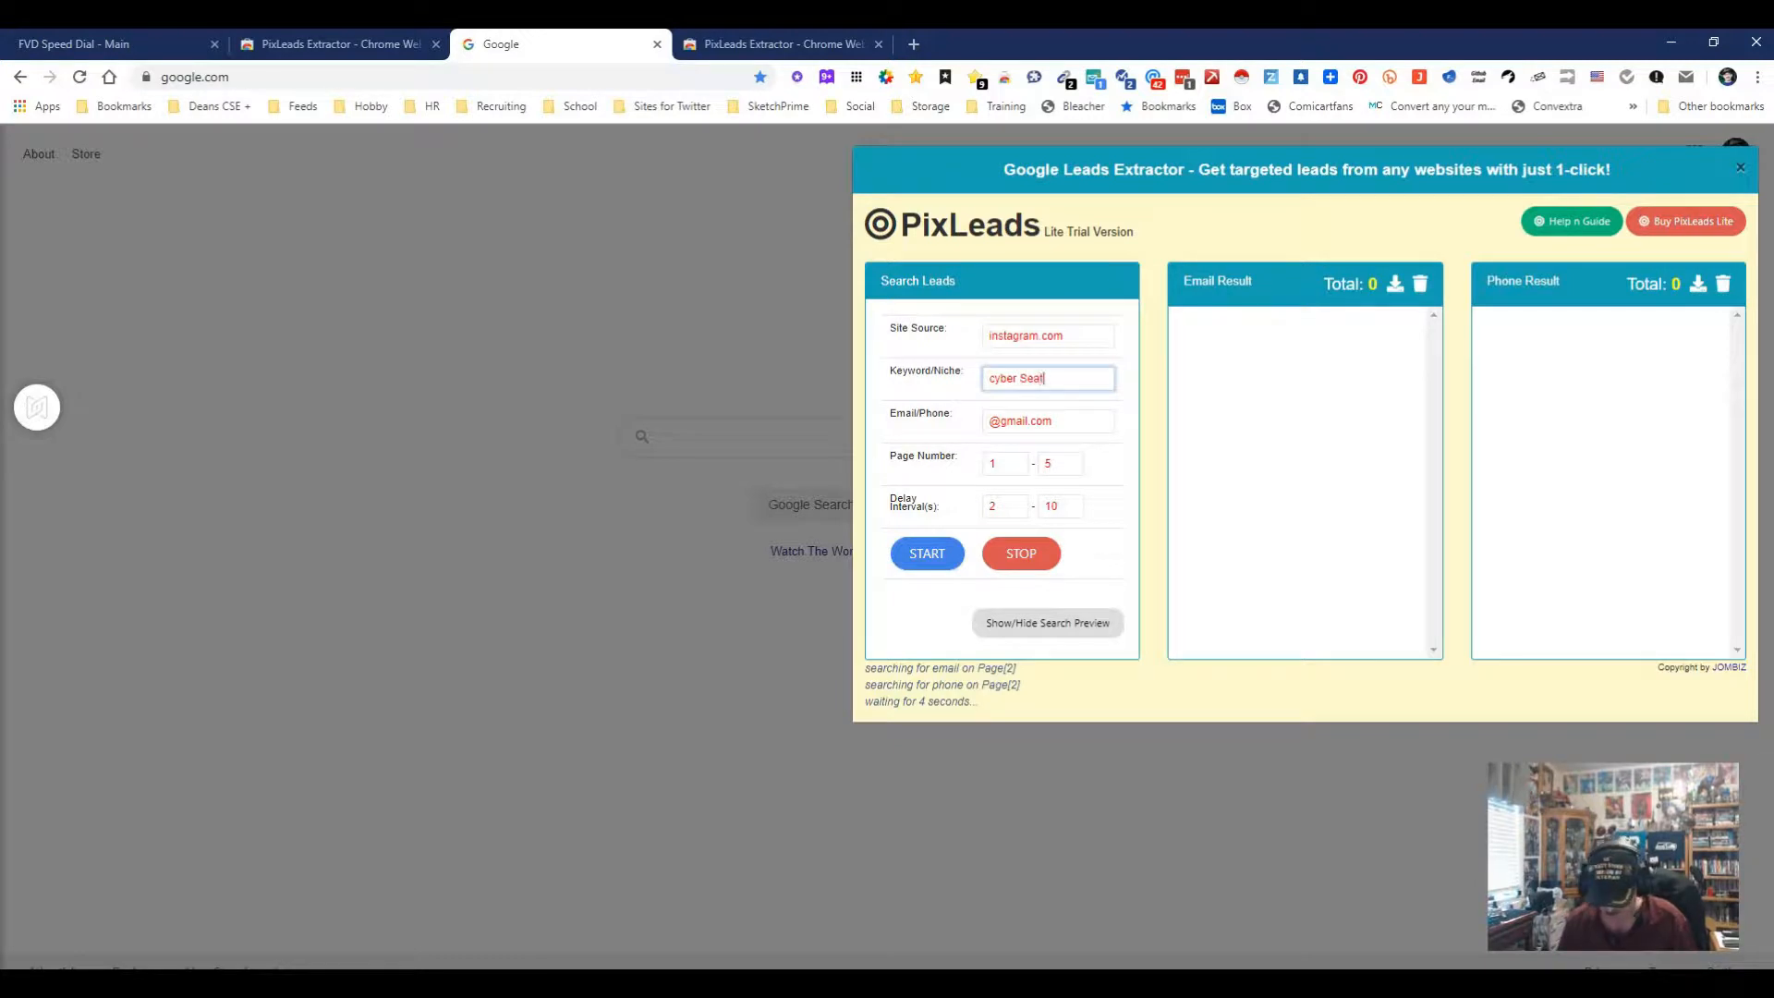
text(tle)
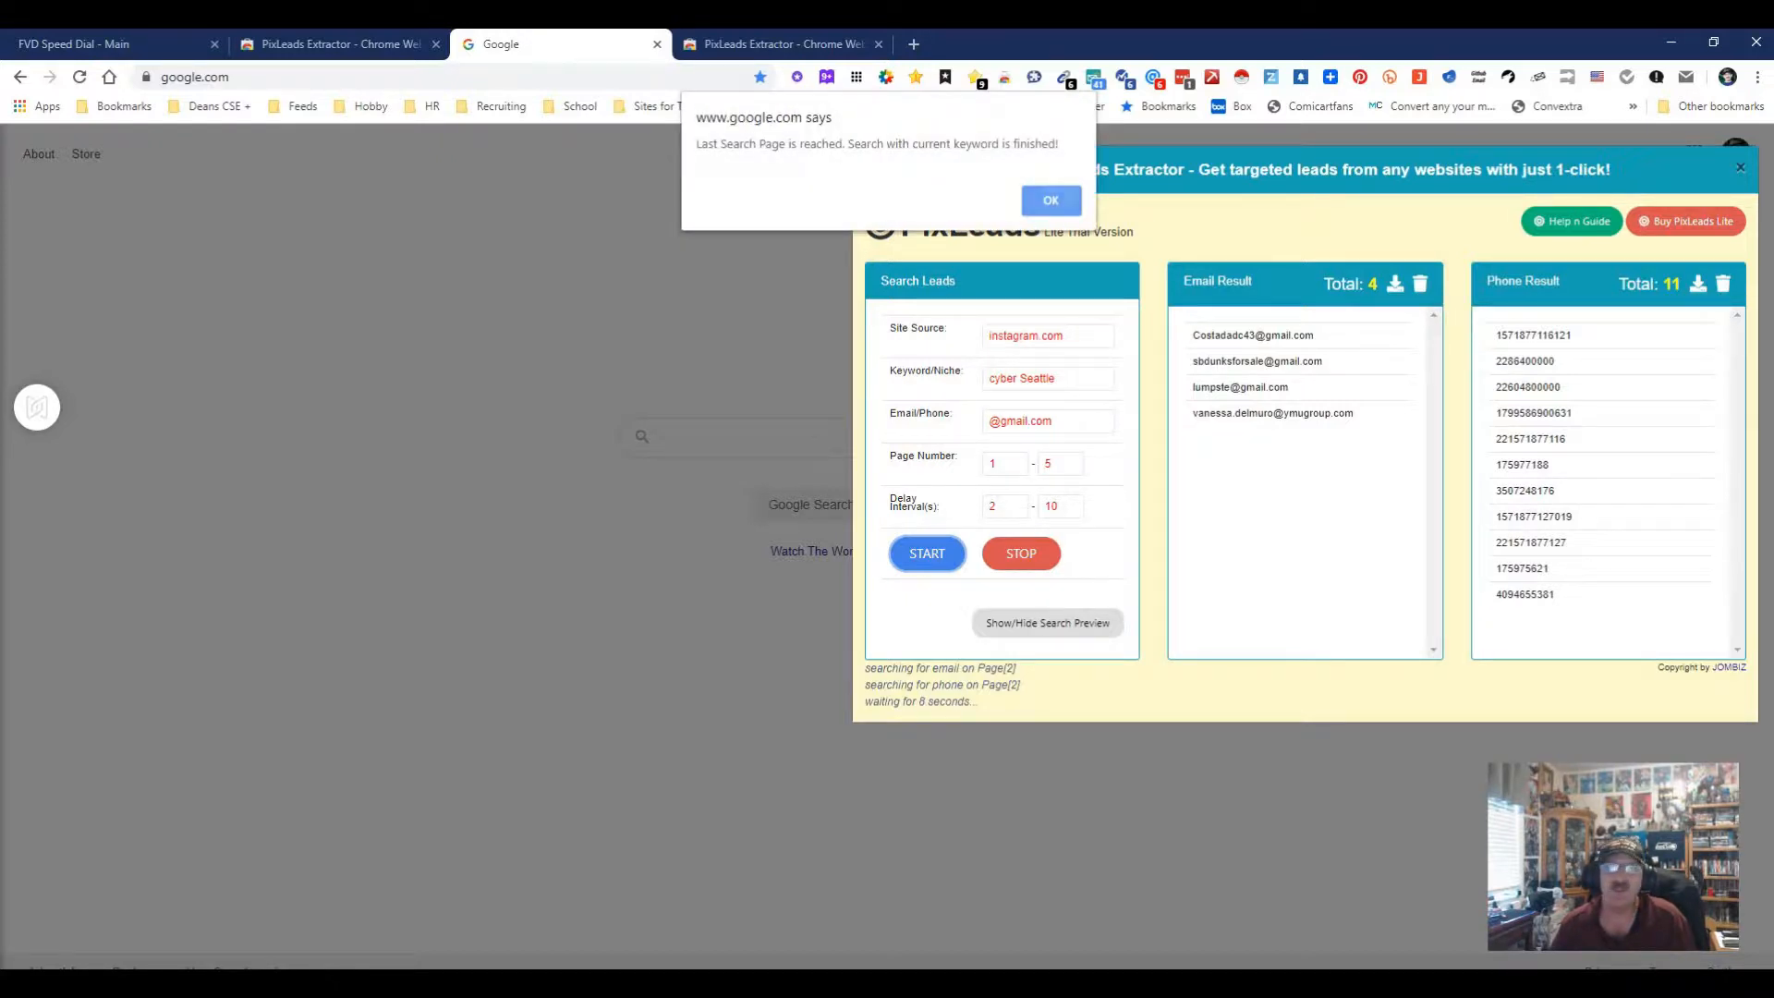
Step: Dismiss the finished notice and clear both the email and phone result lists
click(1050, 200)
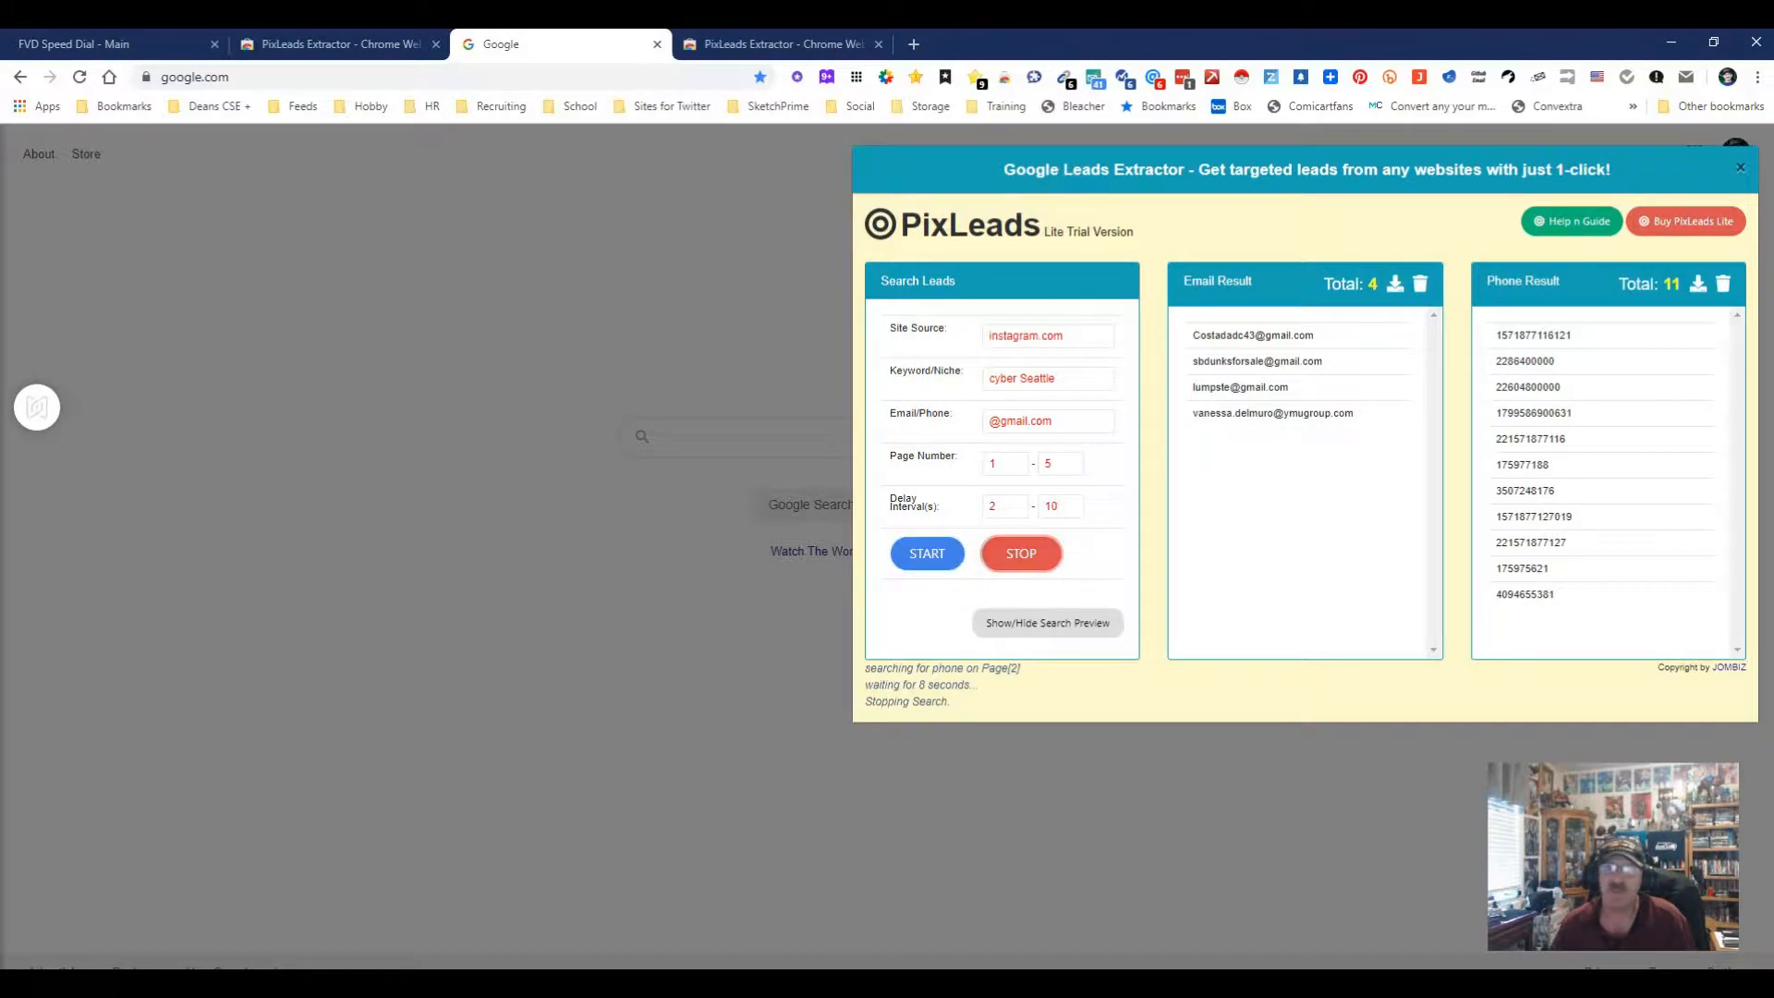
click(1419, 285)
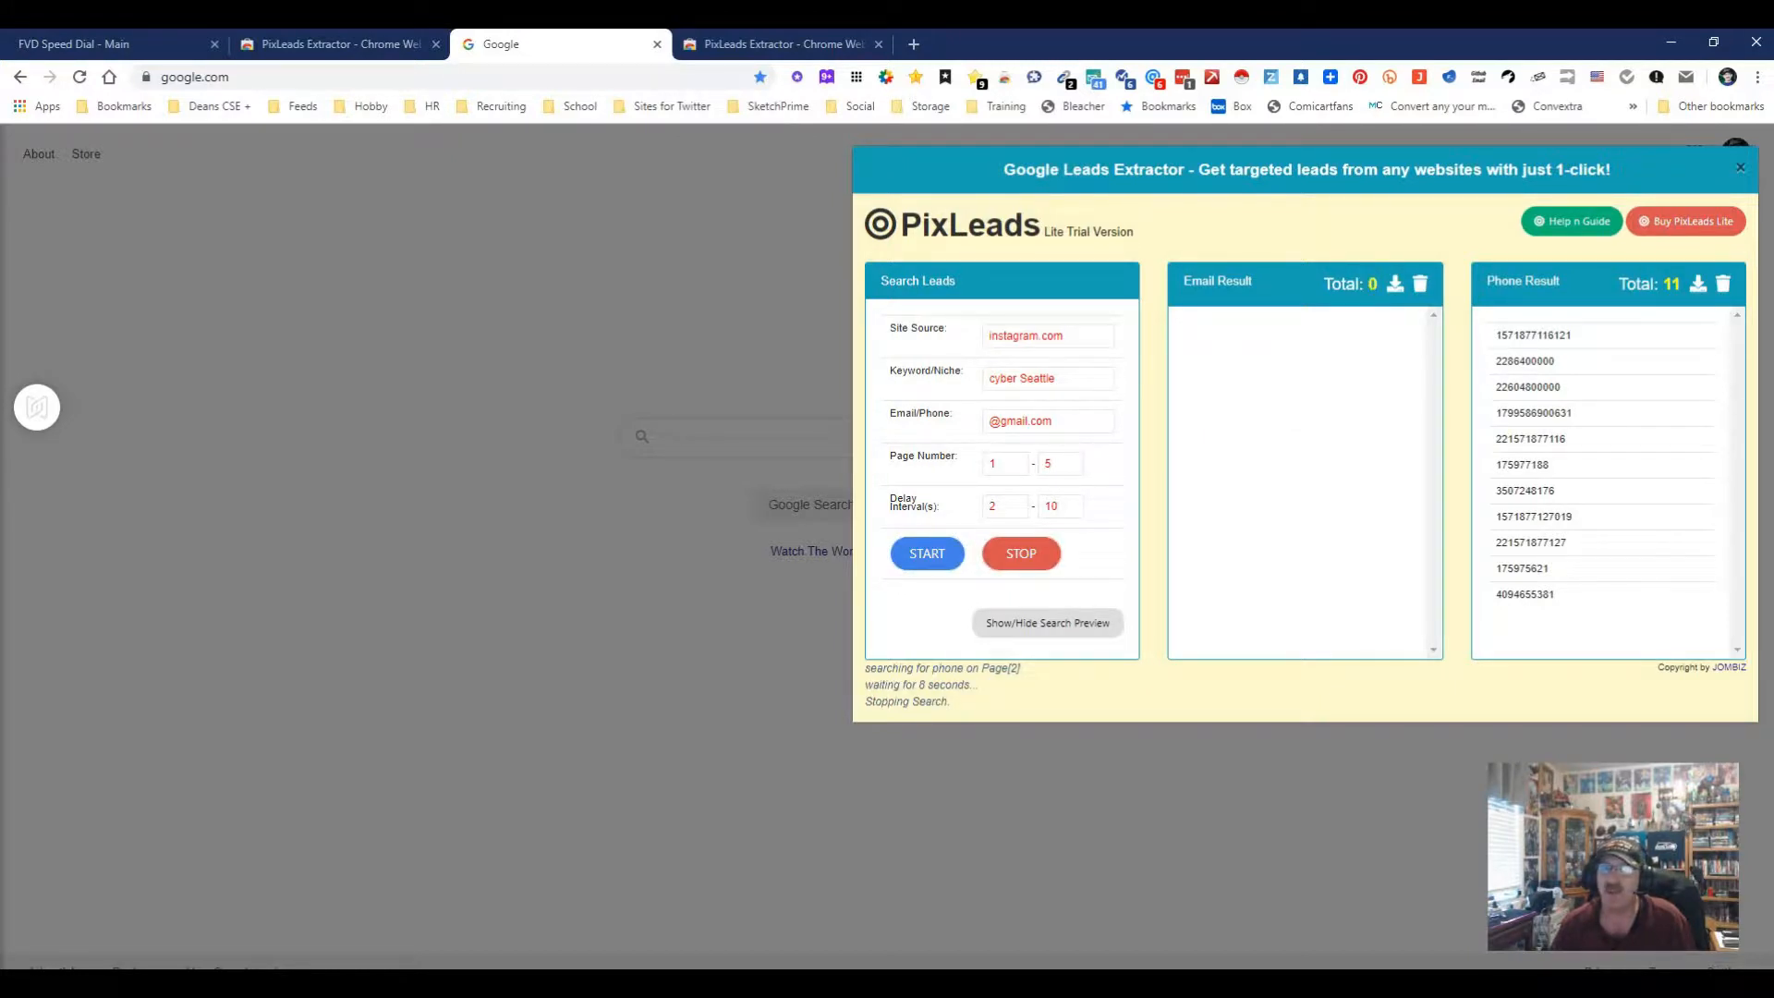
click(1721, 285)
text(facebook)
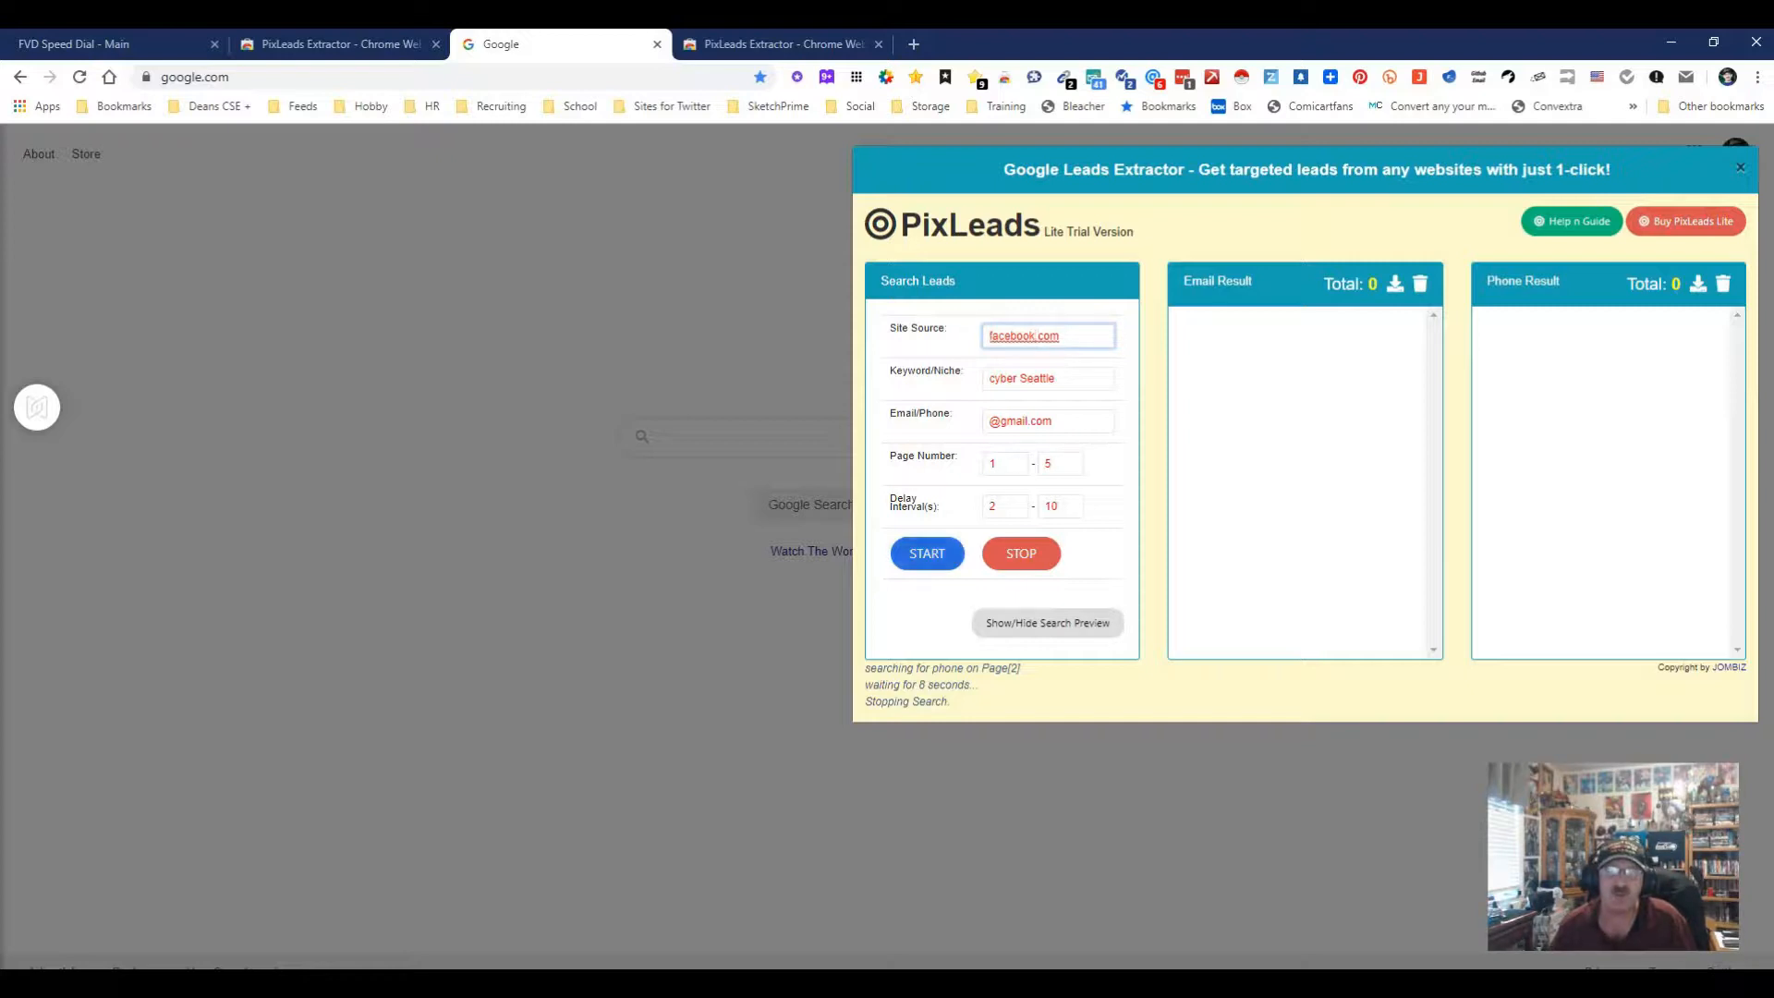
Step: Run the facebook.com cyber Seattle search to completion, reviewing results as they load
click(926, 553)
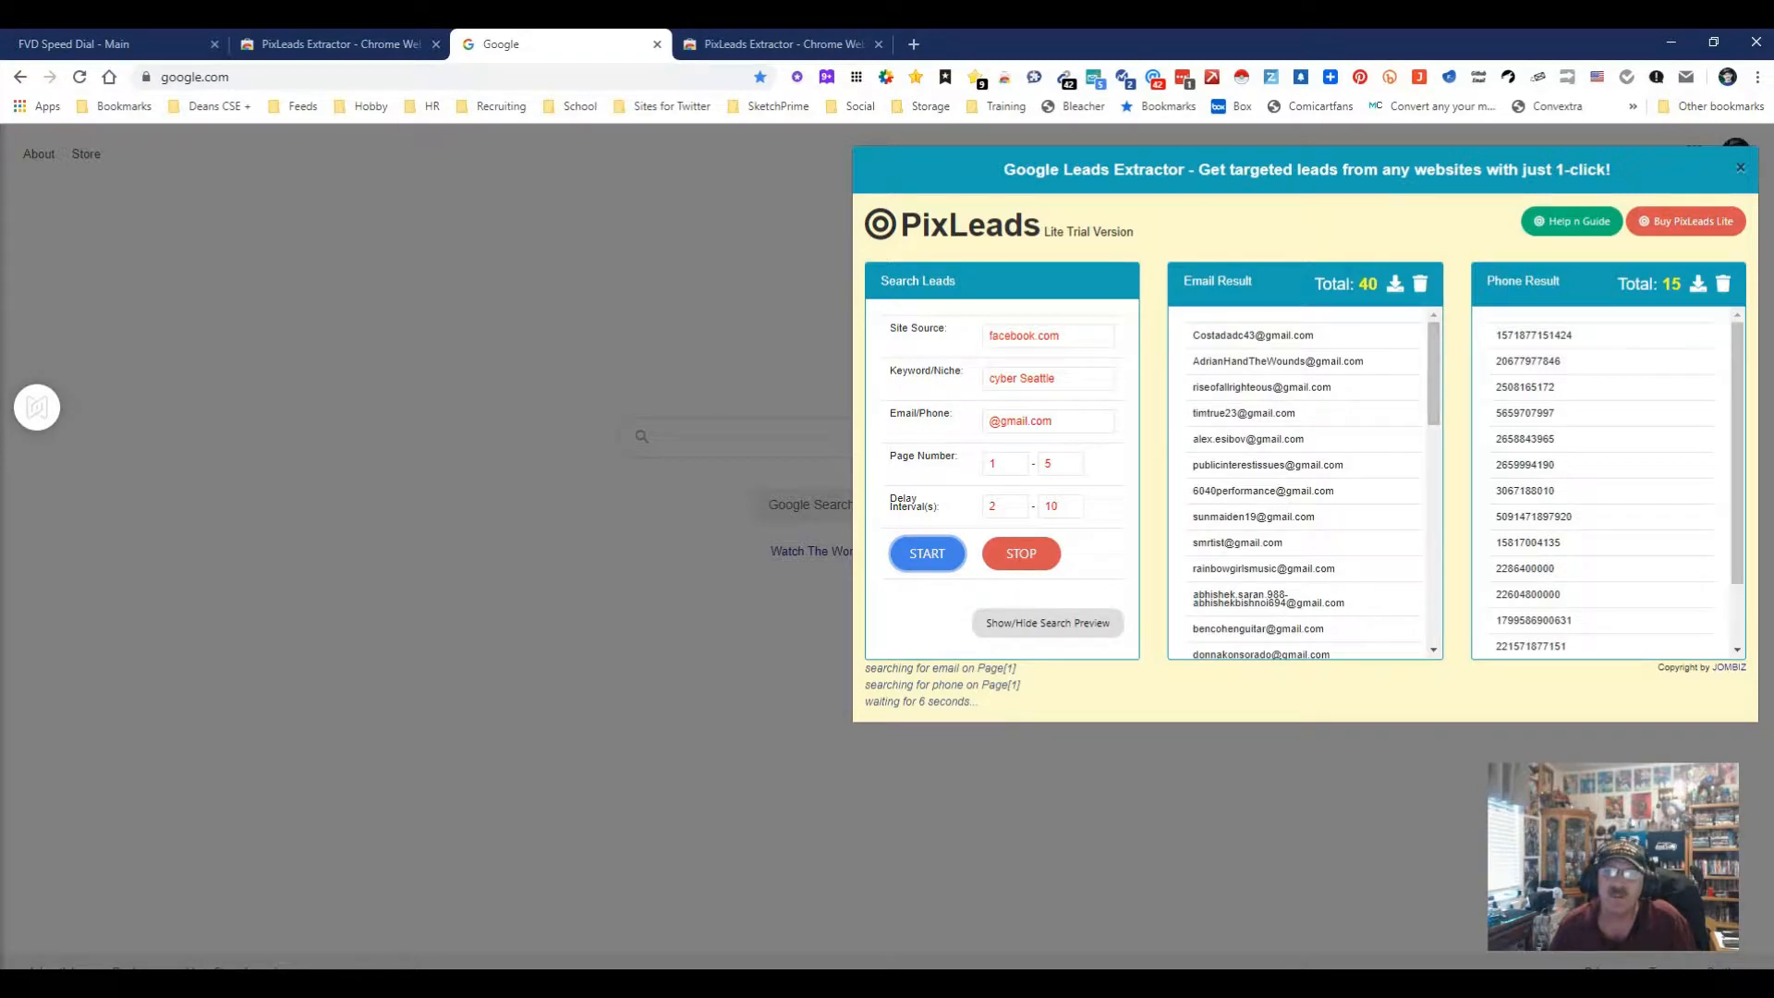
scroll(down, 3)
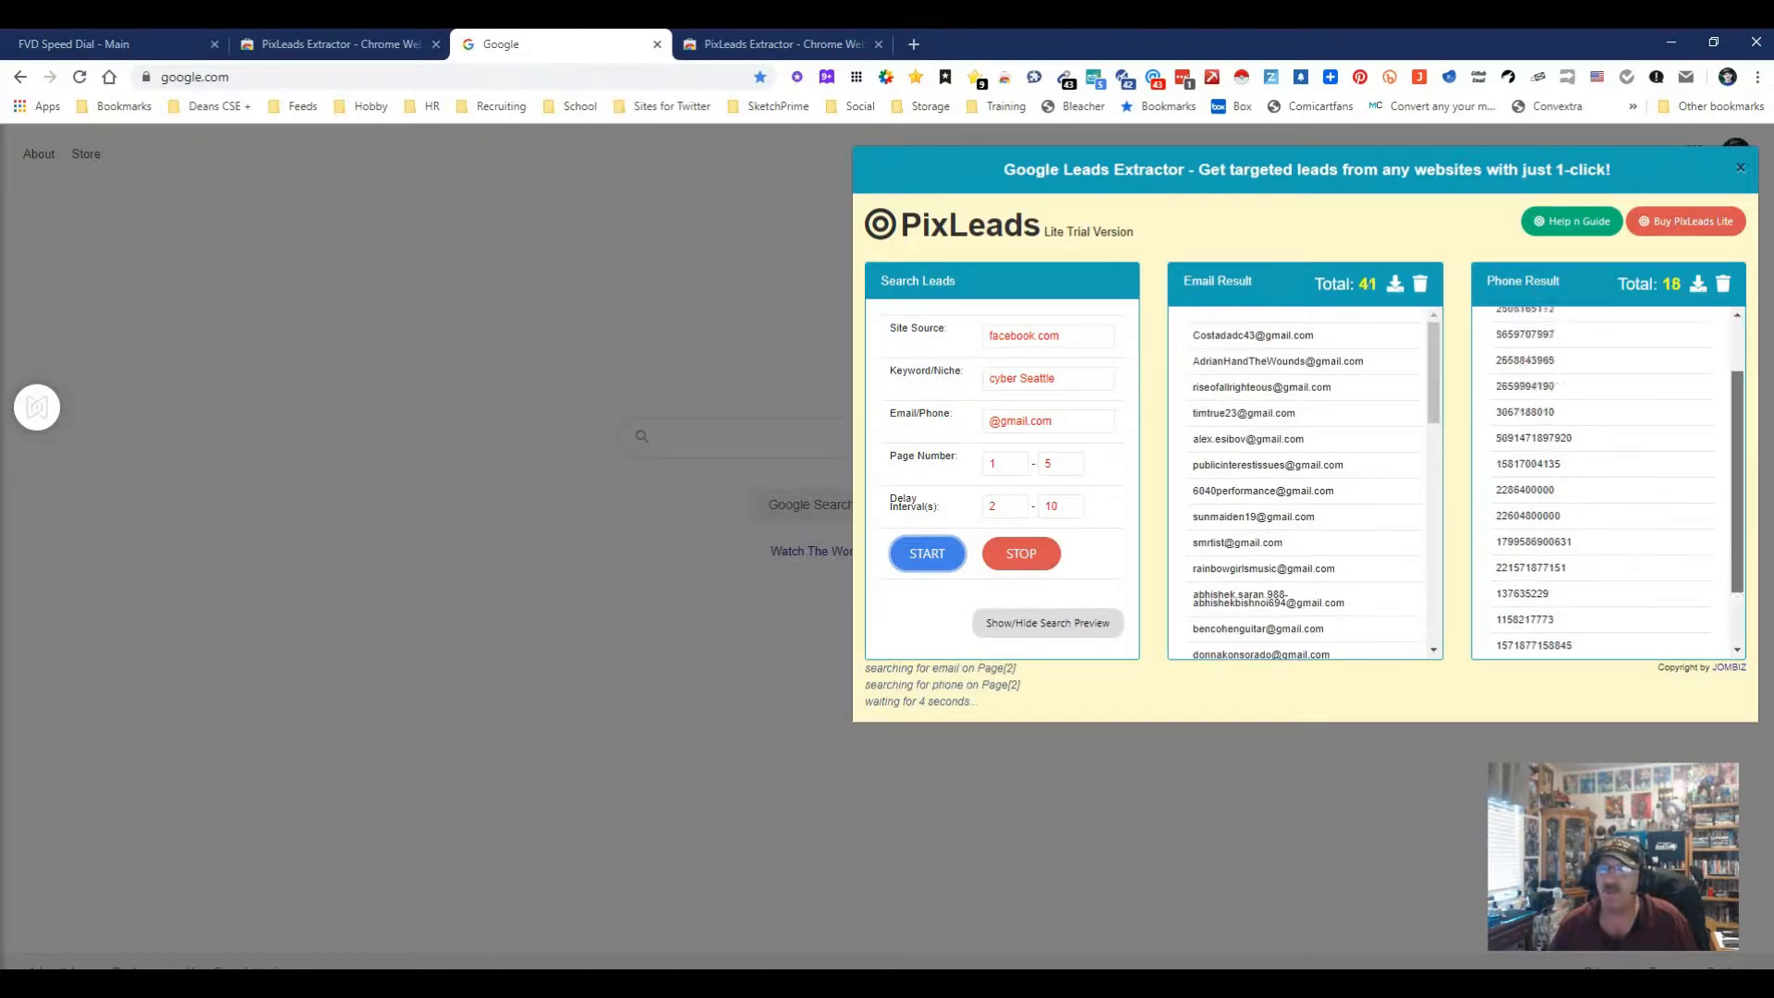
scroll(up, 3)
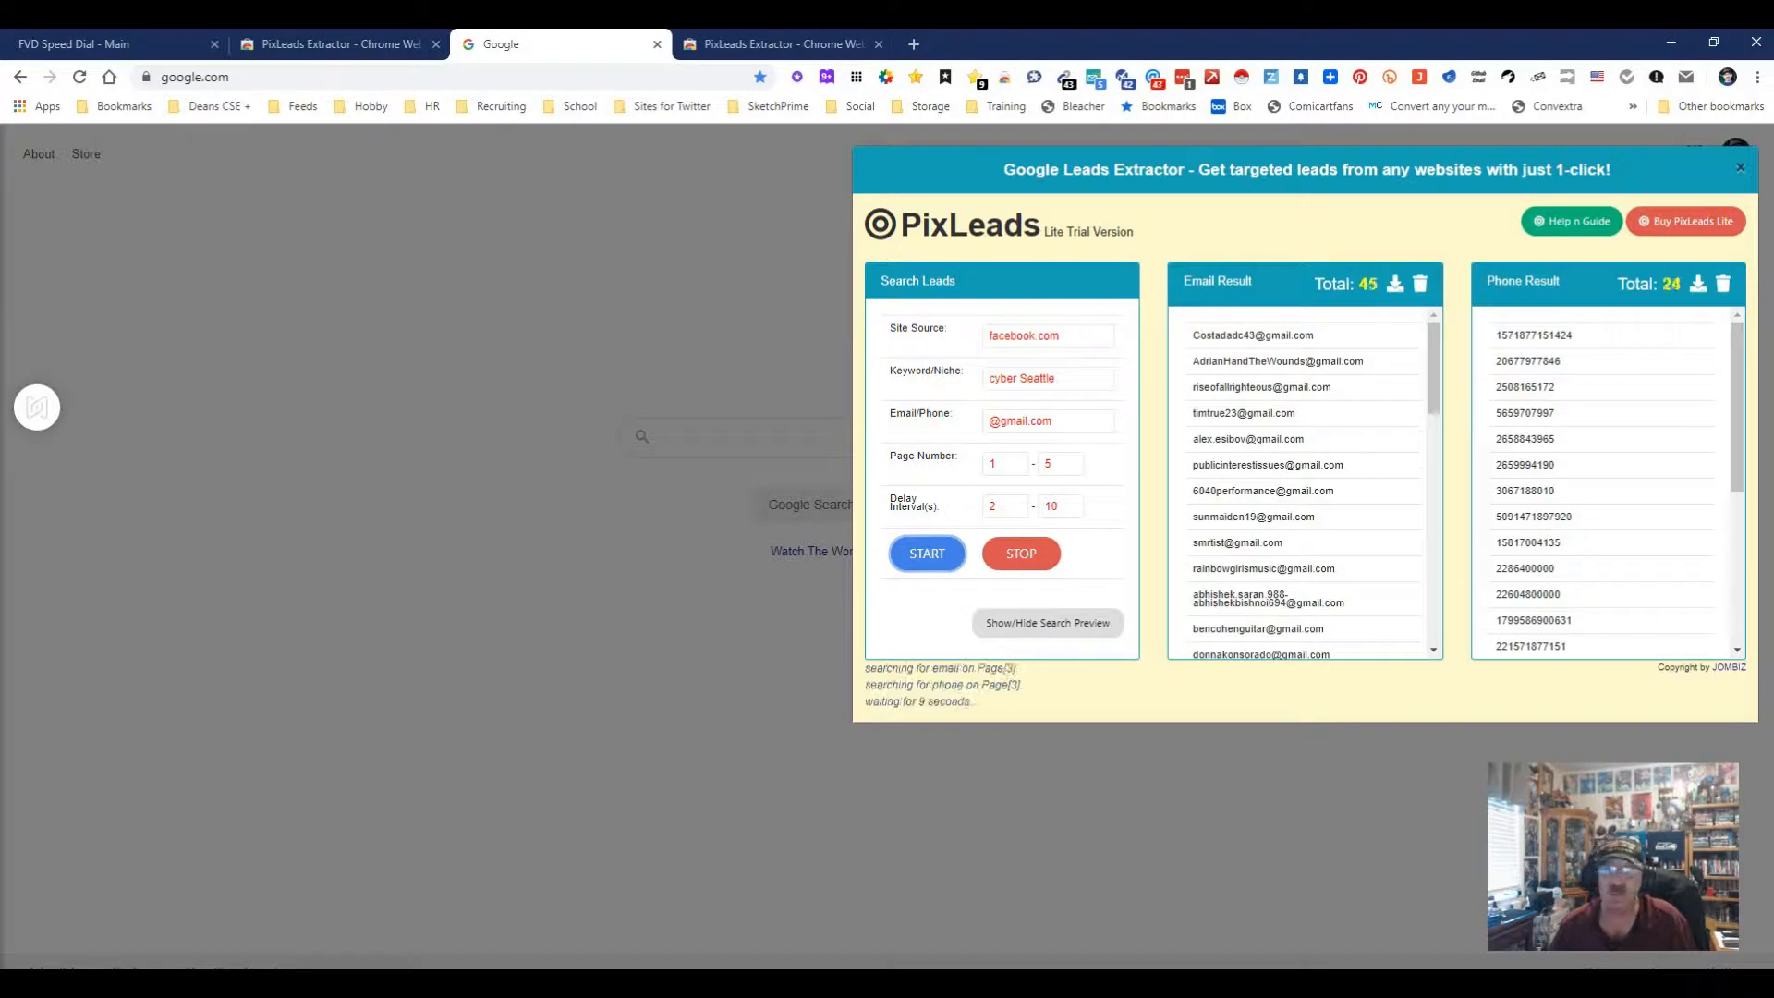
scroll(down, 3)
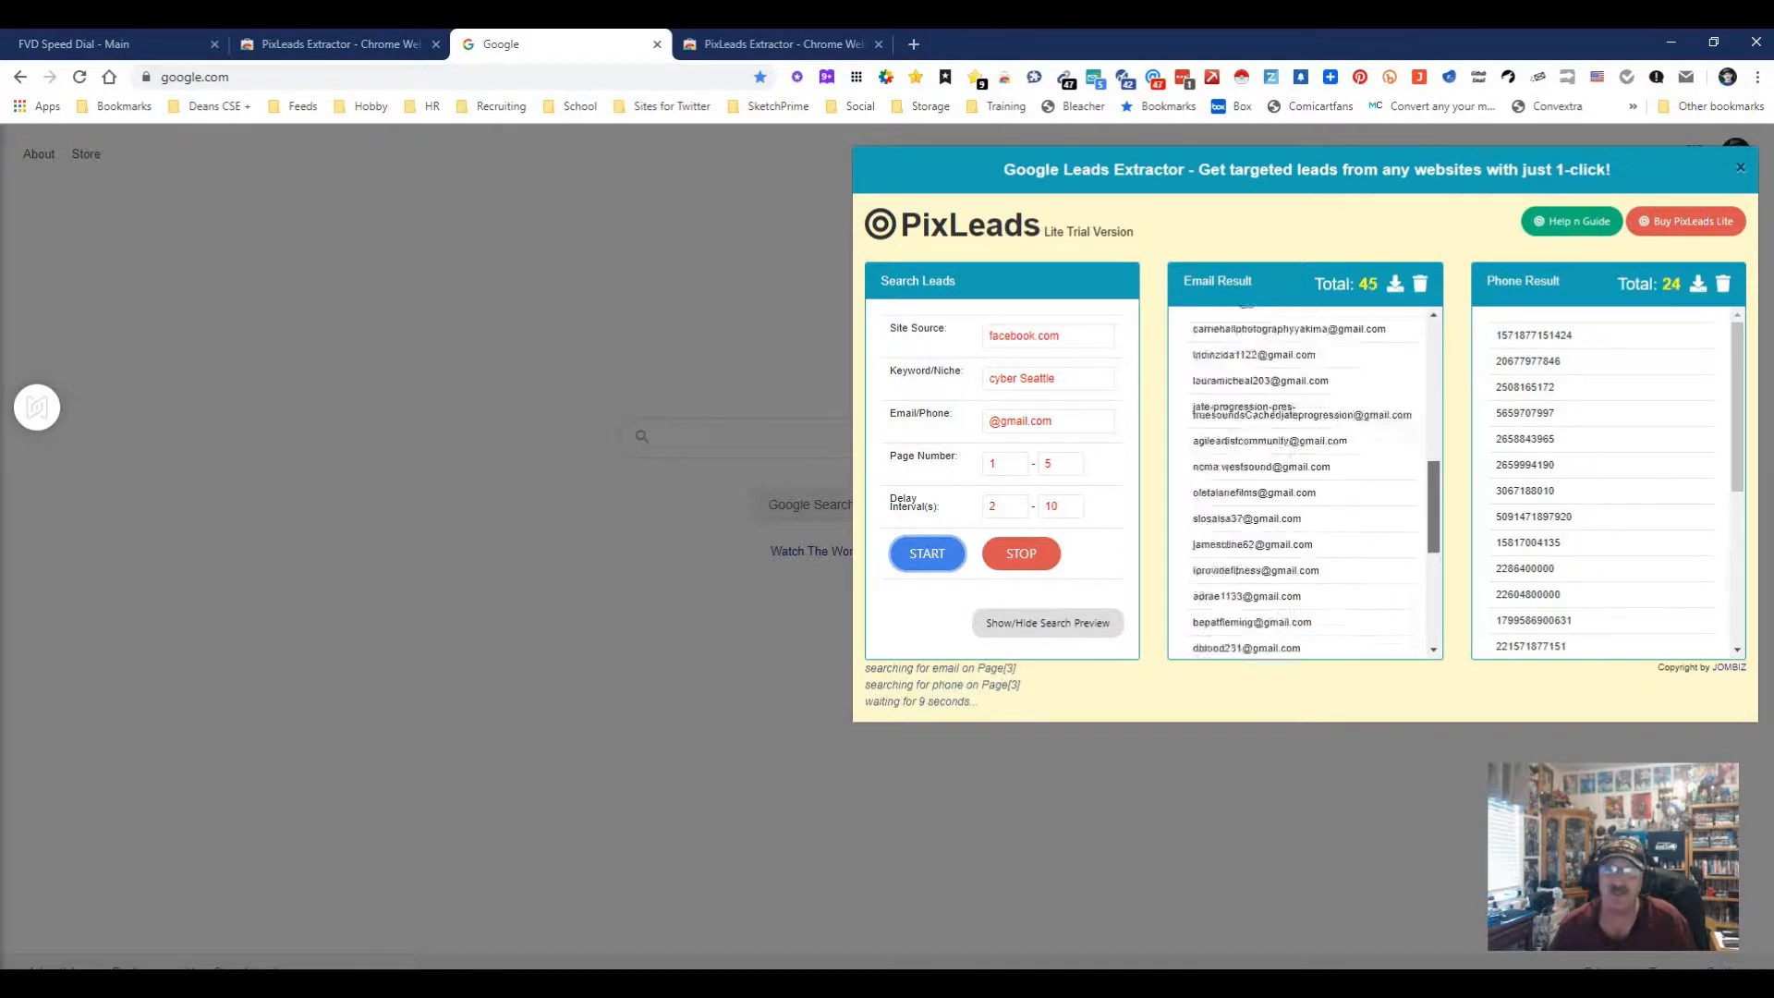
scroll(down, 3)
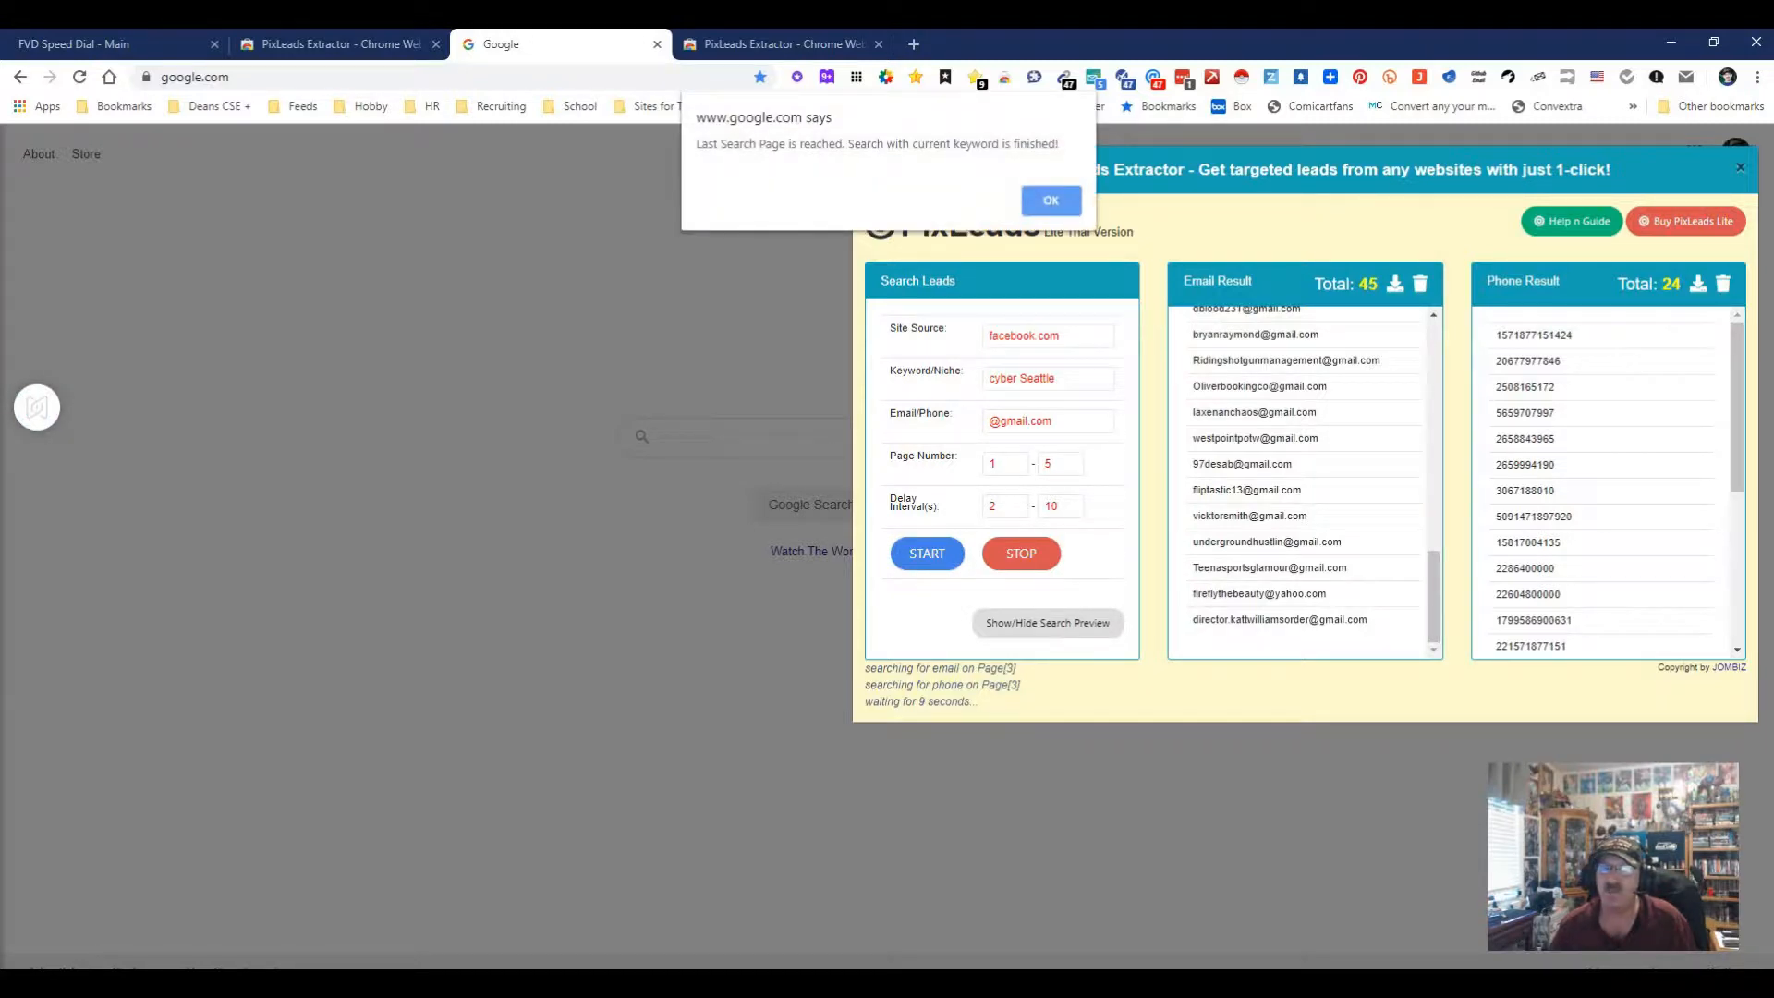
click(1048, 200)
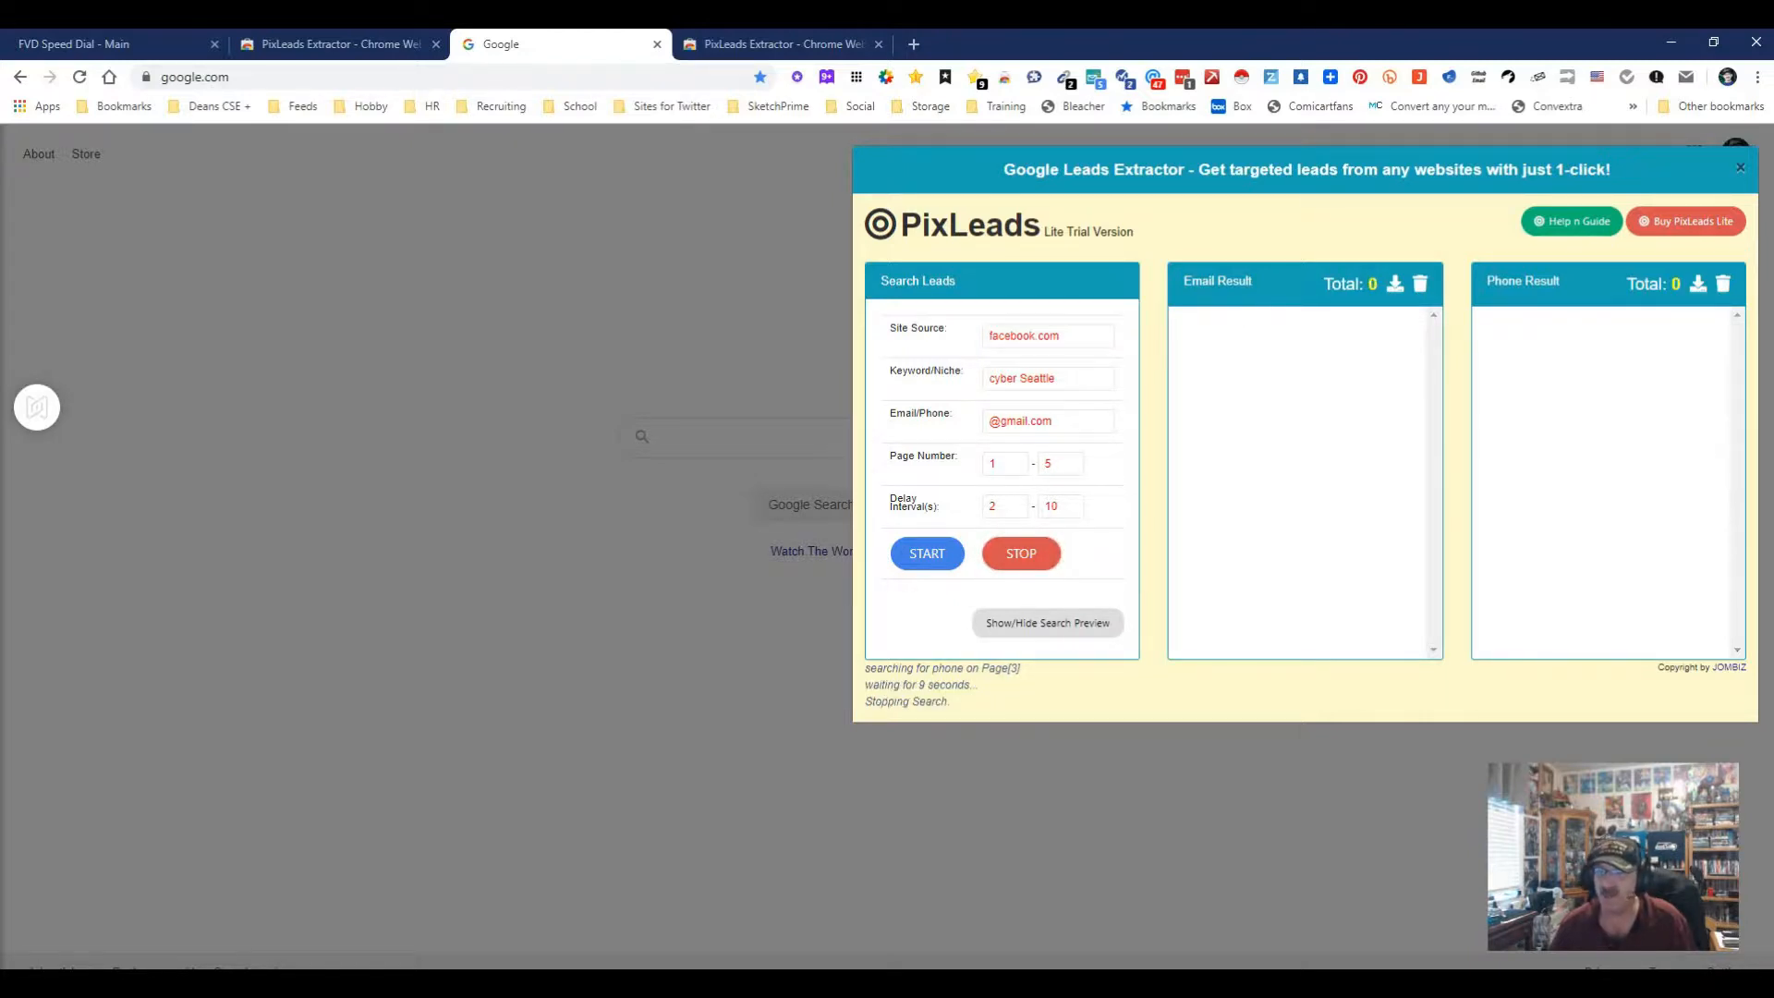
Step: Replace 'cyber' with 'java amazon' so the keyword reads java amazon Seattle
click(1046, 377)
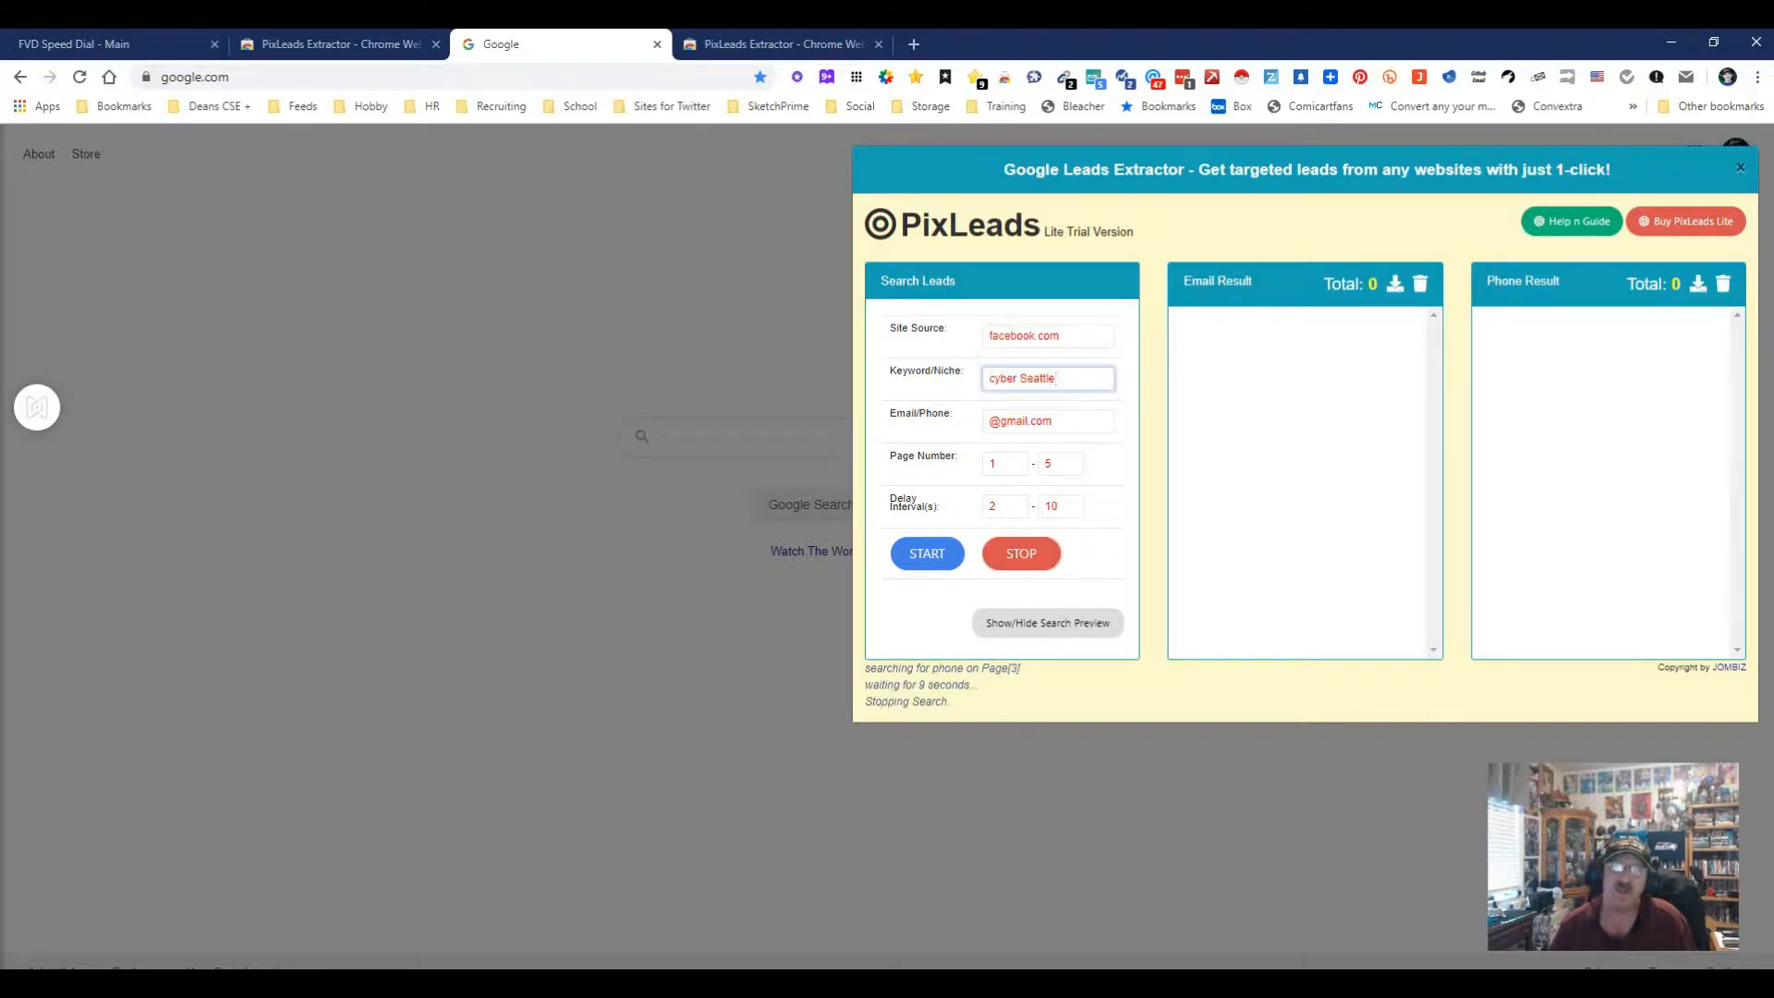
double_click(1002, 377)
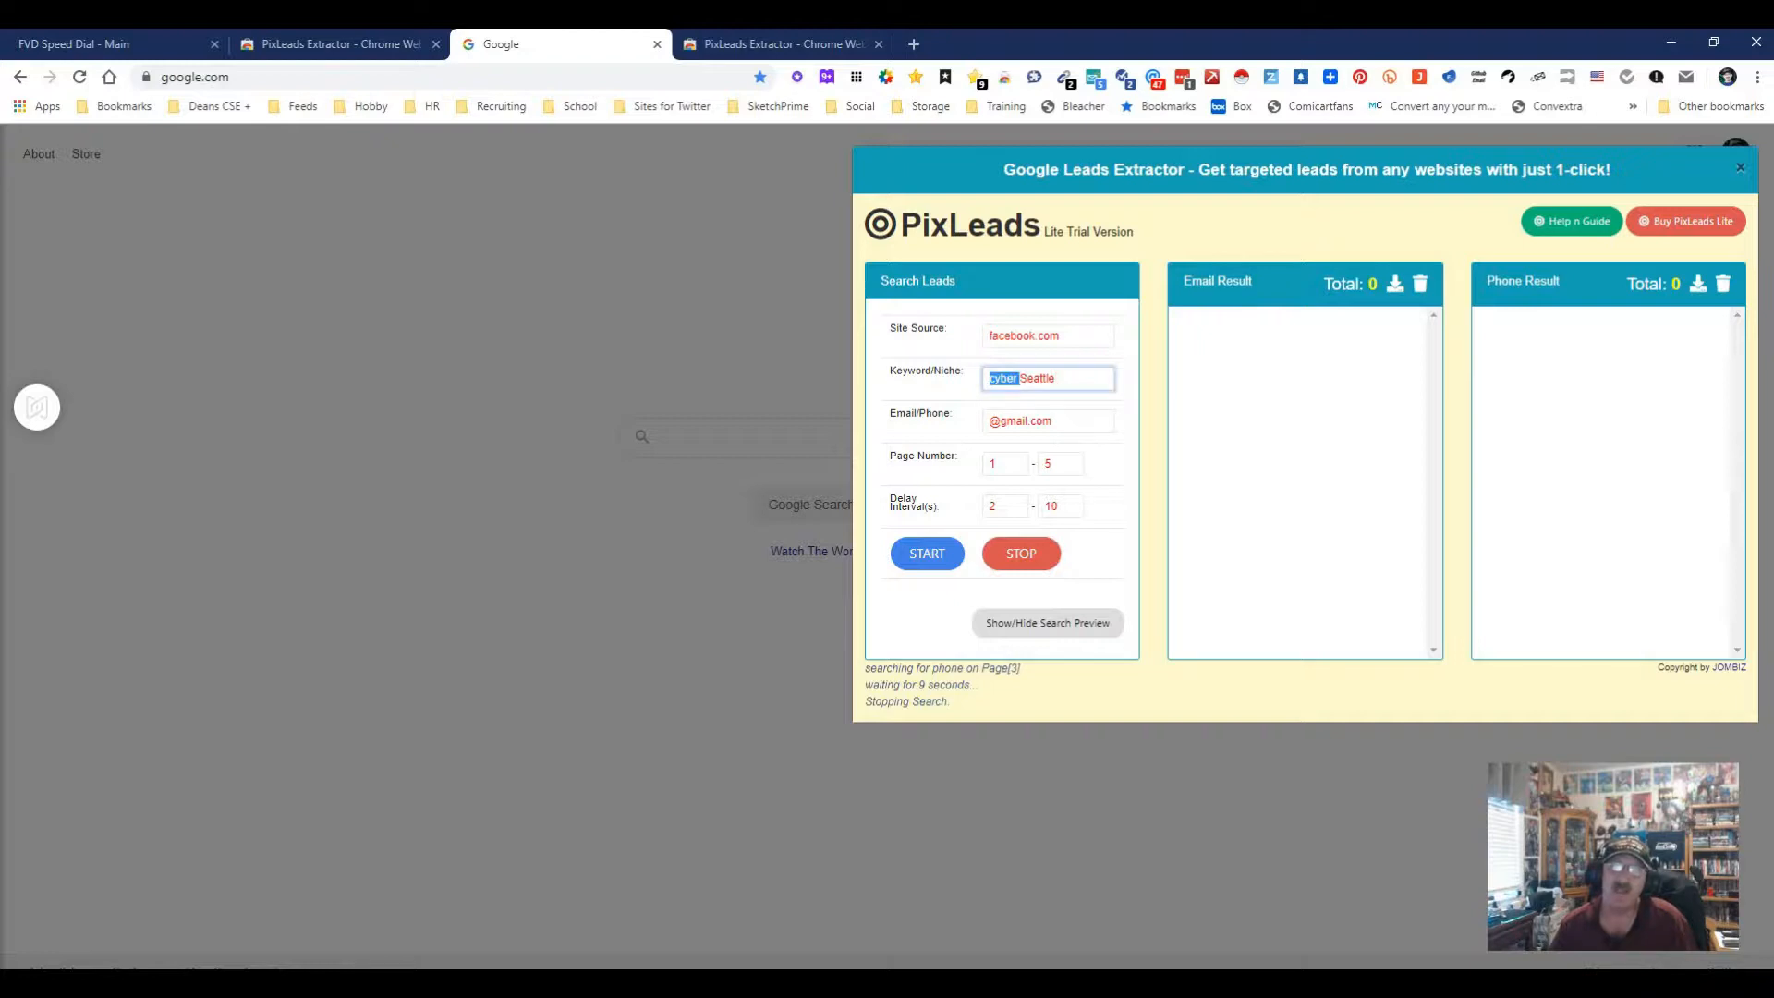
text(java)
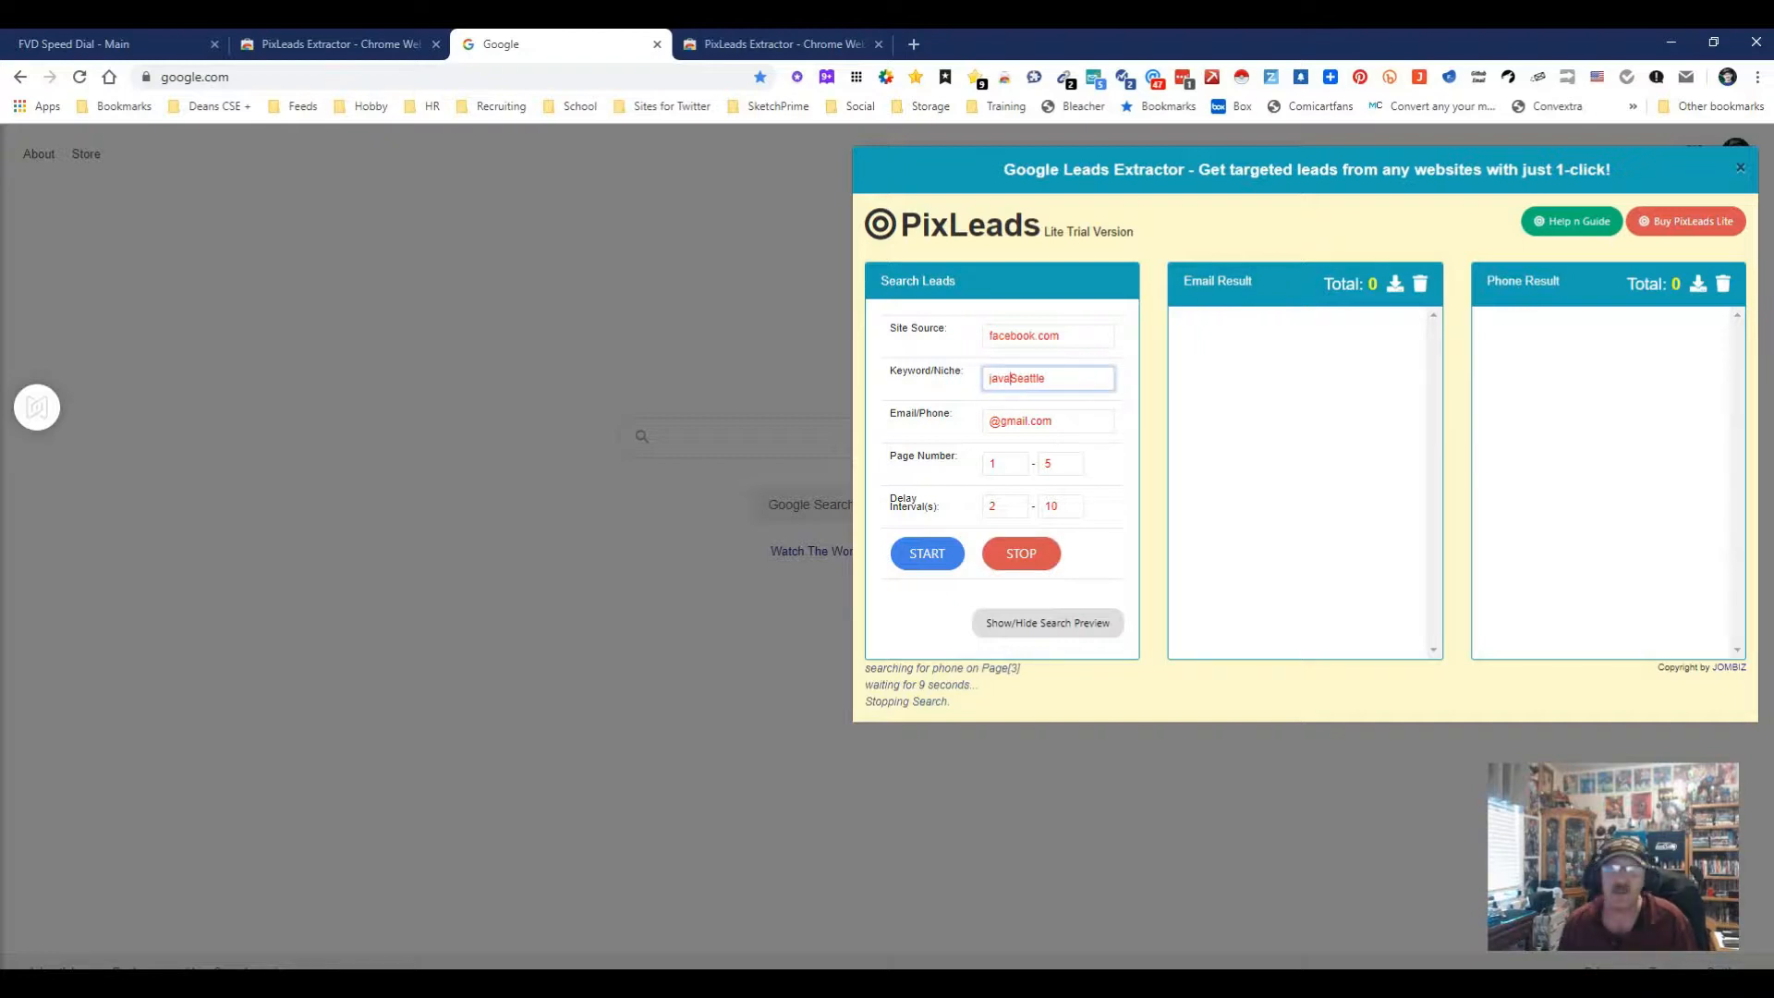
text(amazon)
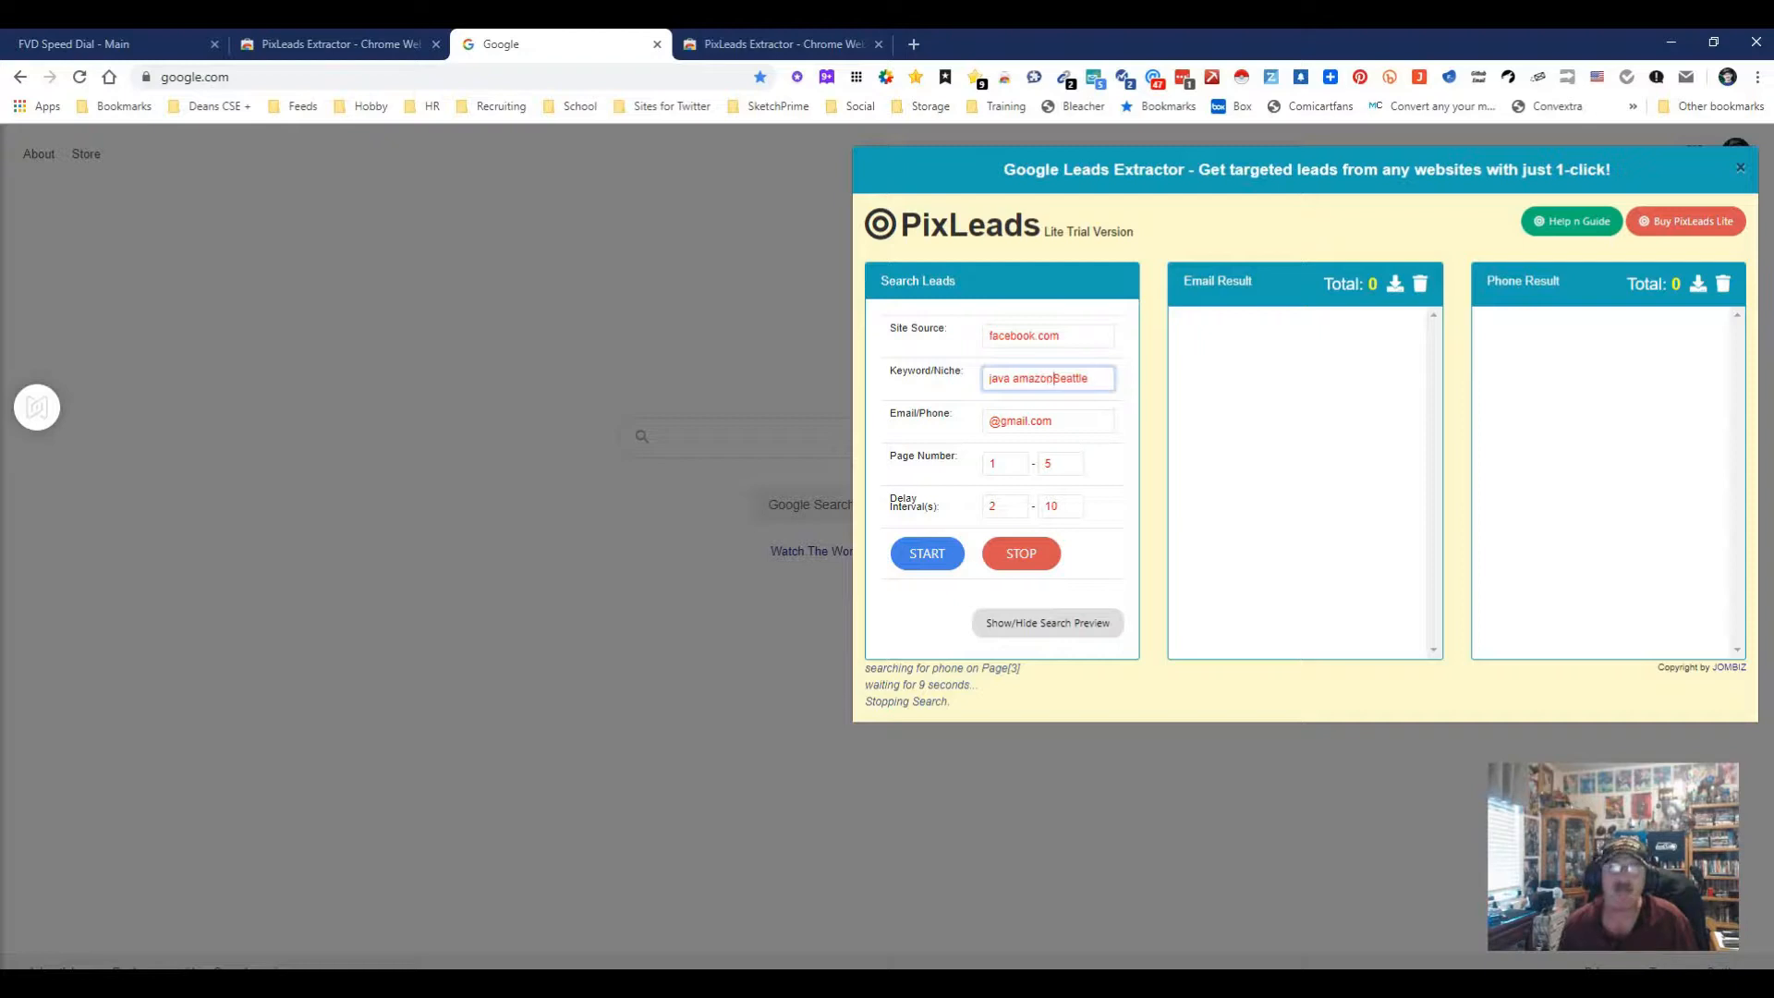
key(space)
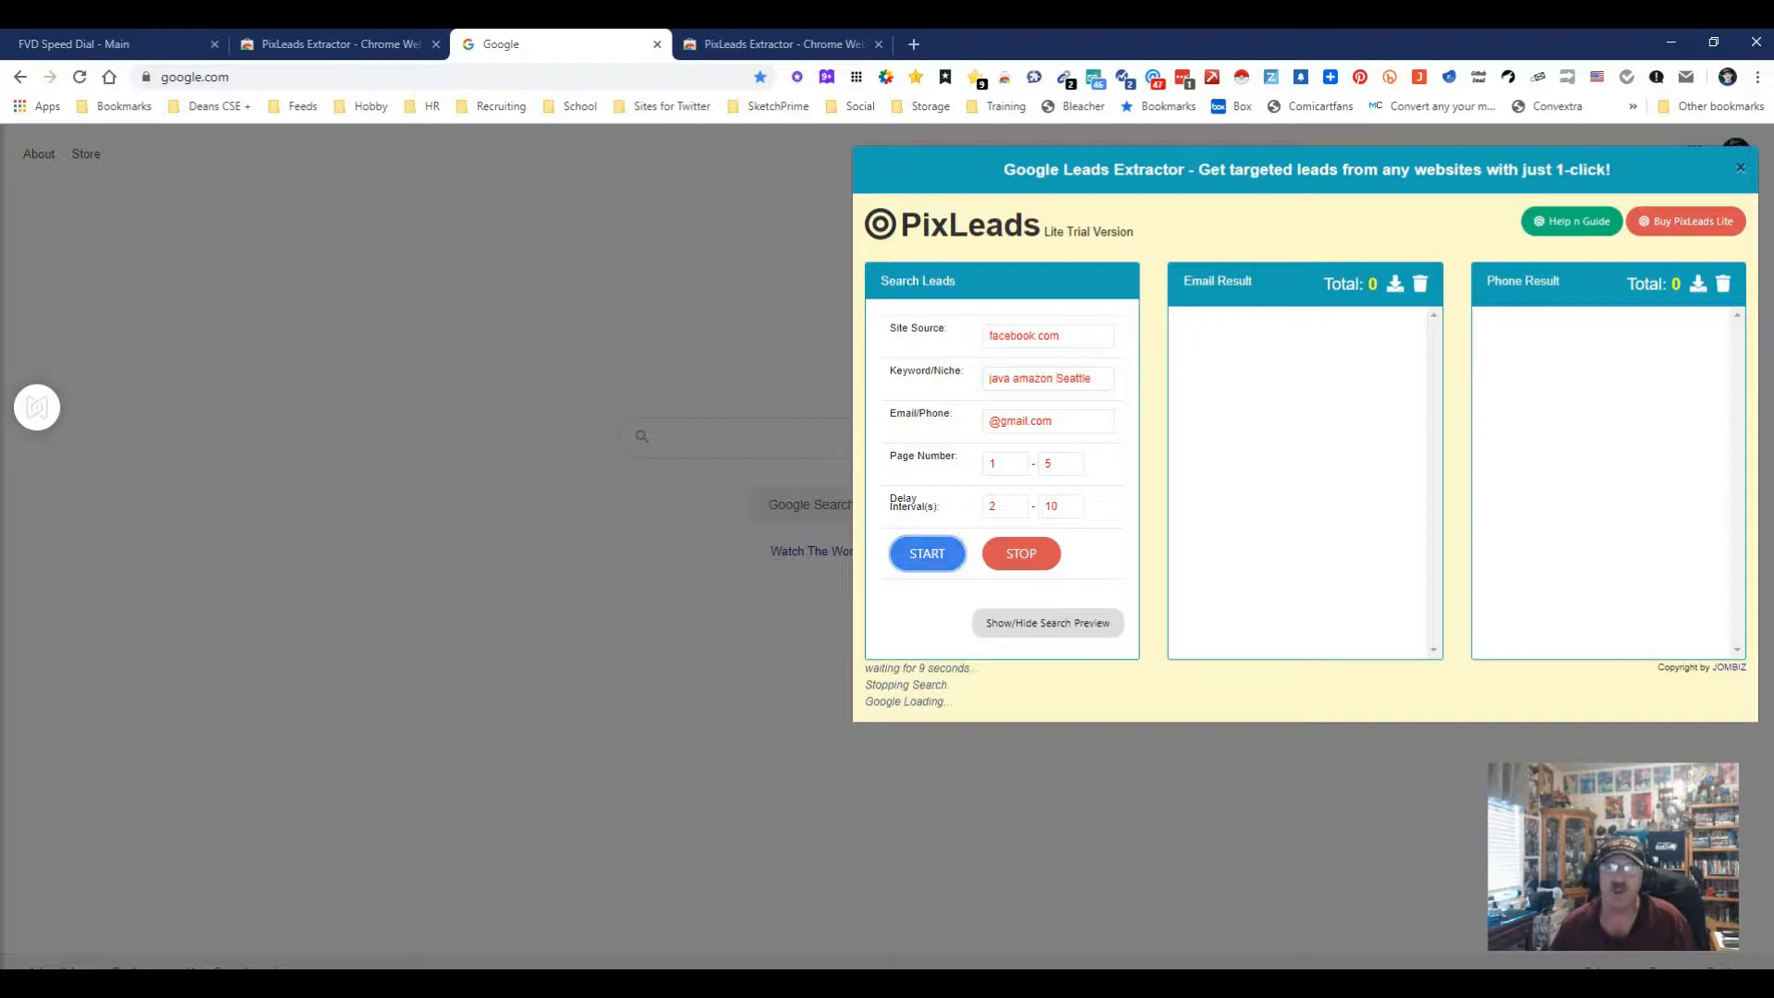
Step: Run the facebook.com search until finished, then start a new browser tab
click(926, 553)
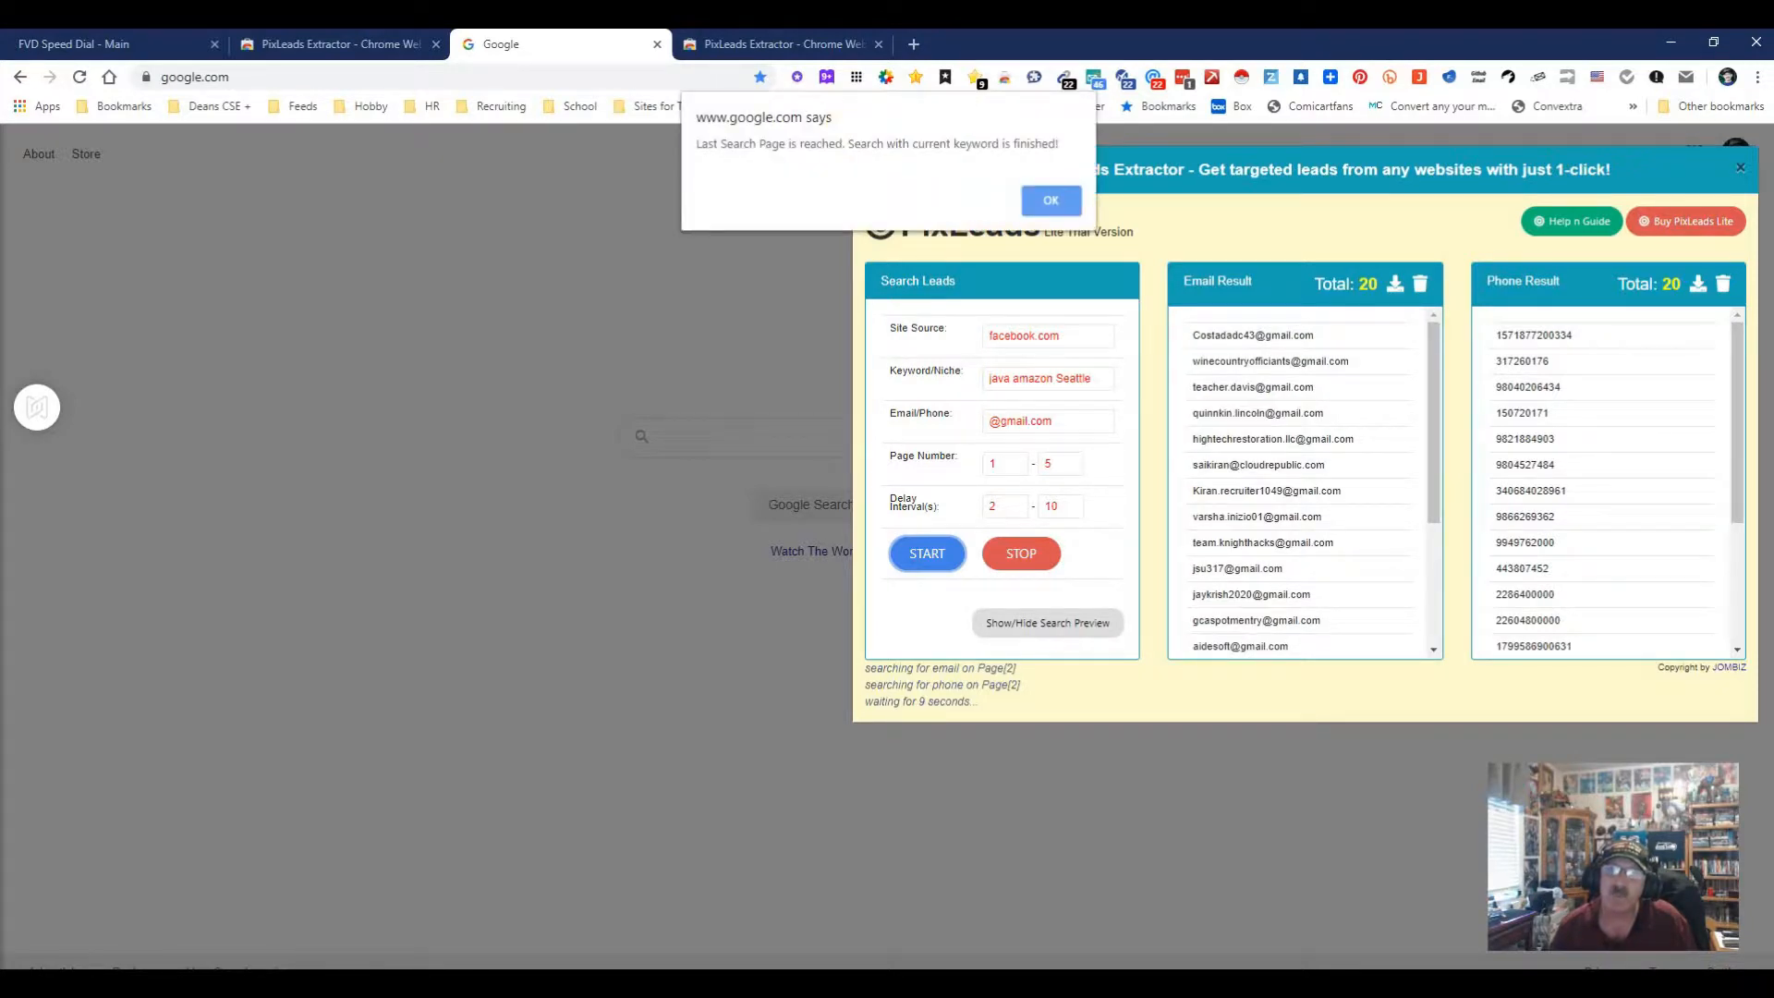
click(1050, 199)
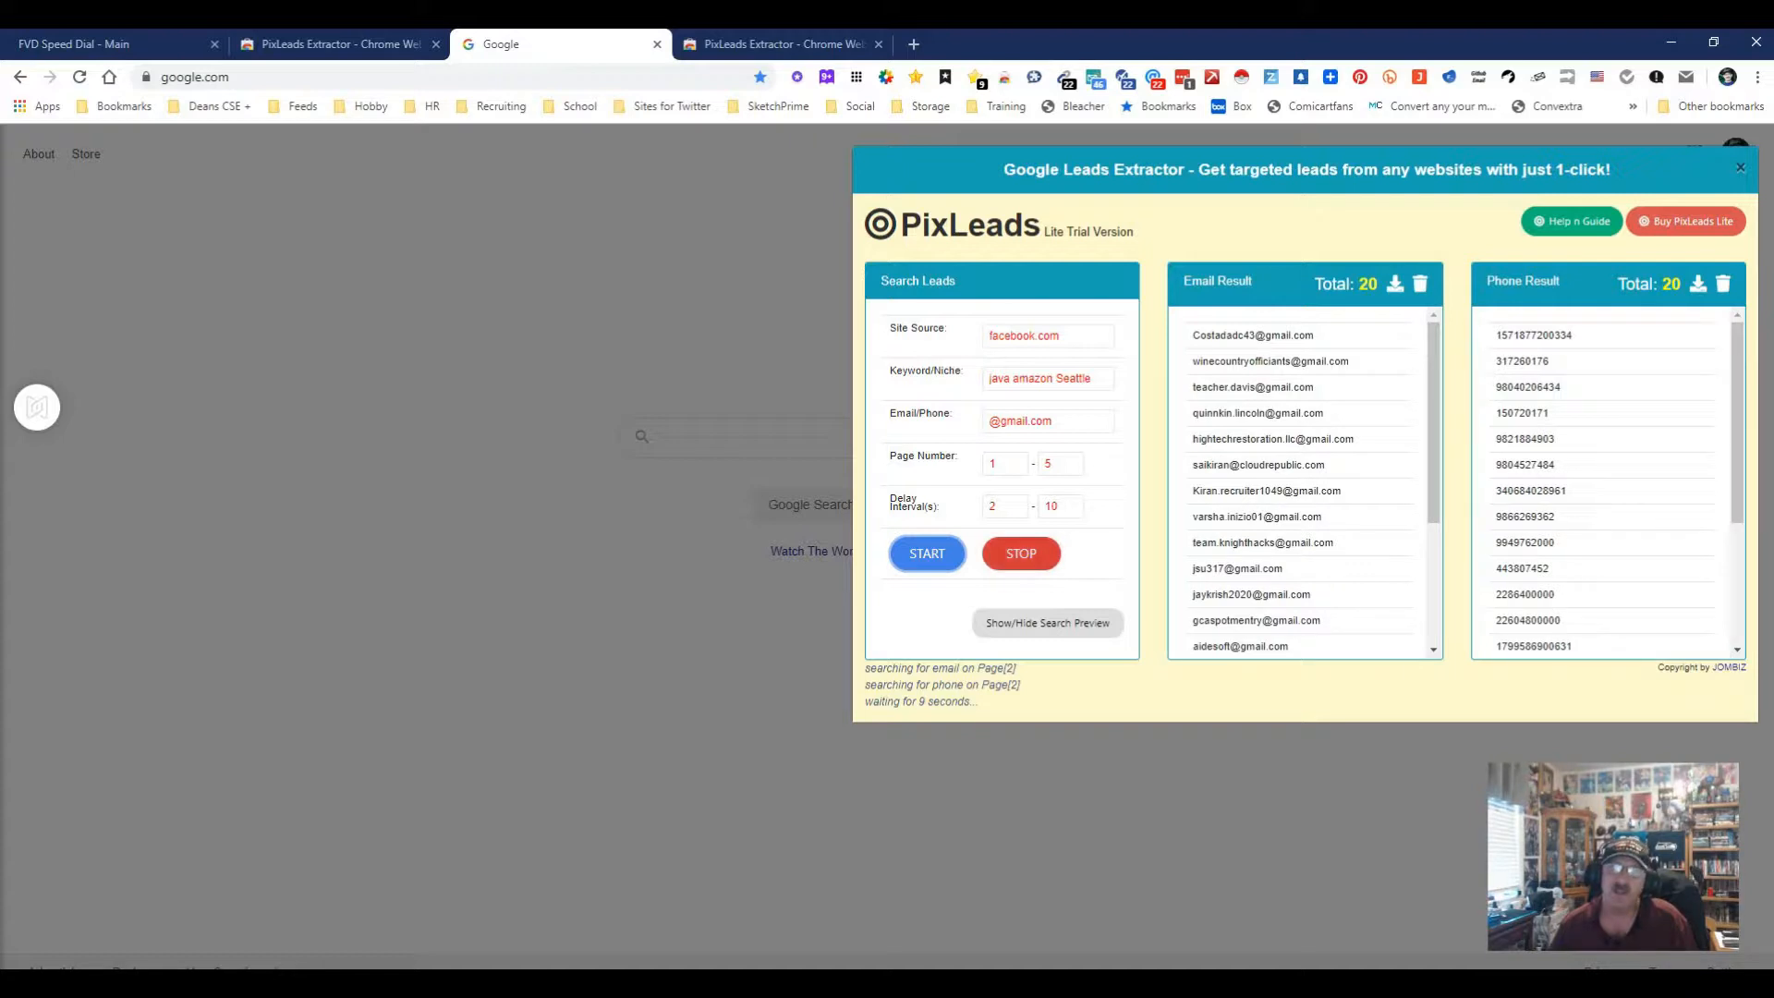
click(1020, 552)
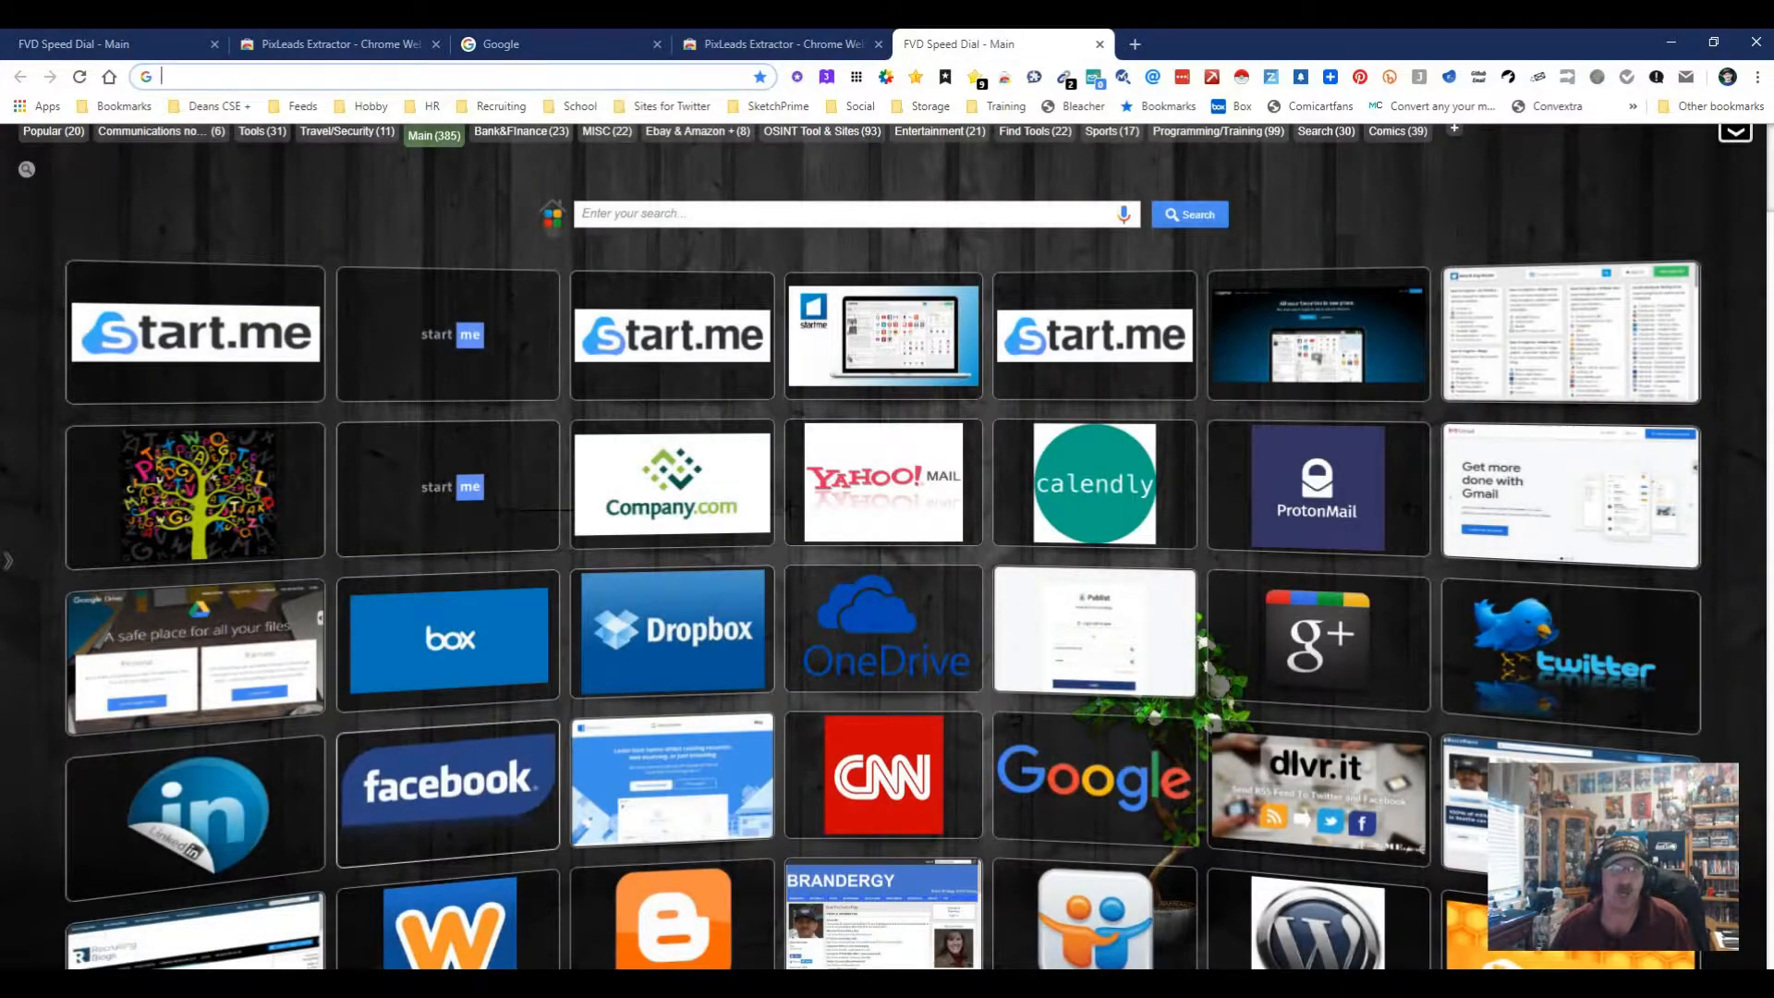
Step: Search Facebook for java developer, filter to Groups, and enter the Java Developer Group
click(446, 778)
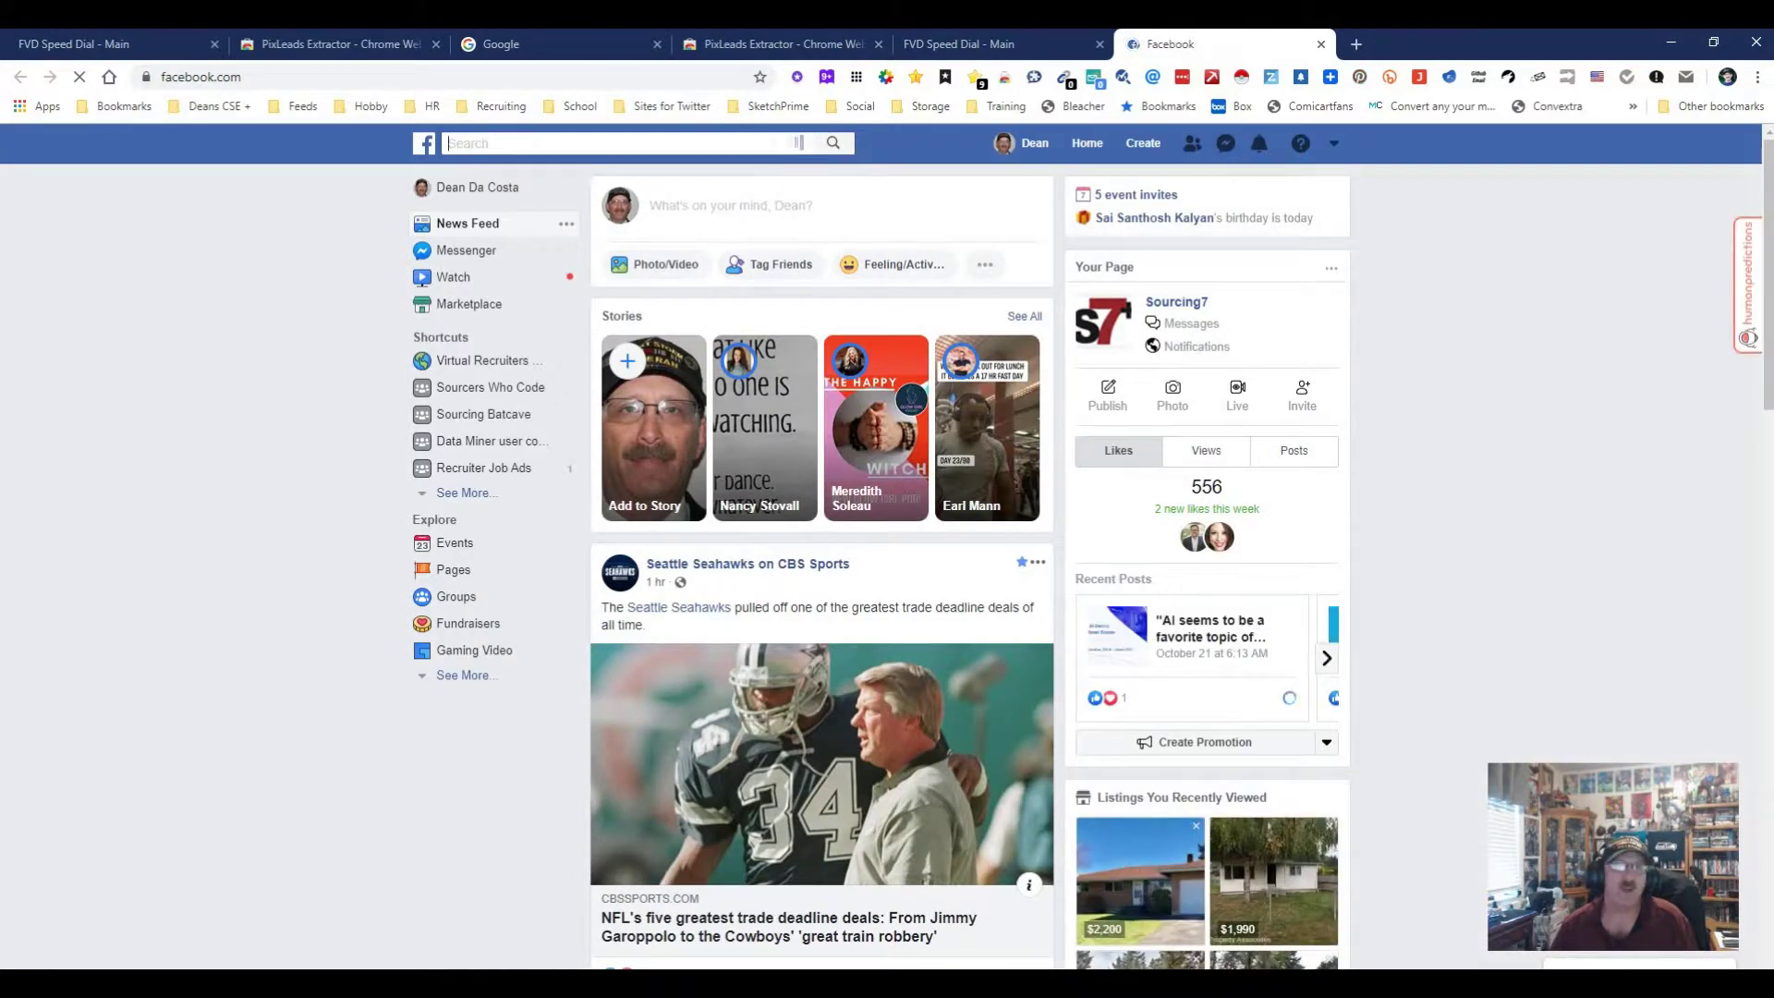
text(java developer)
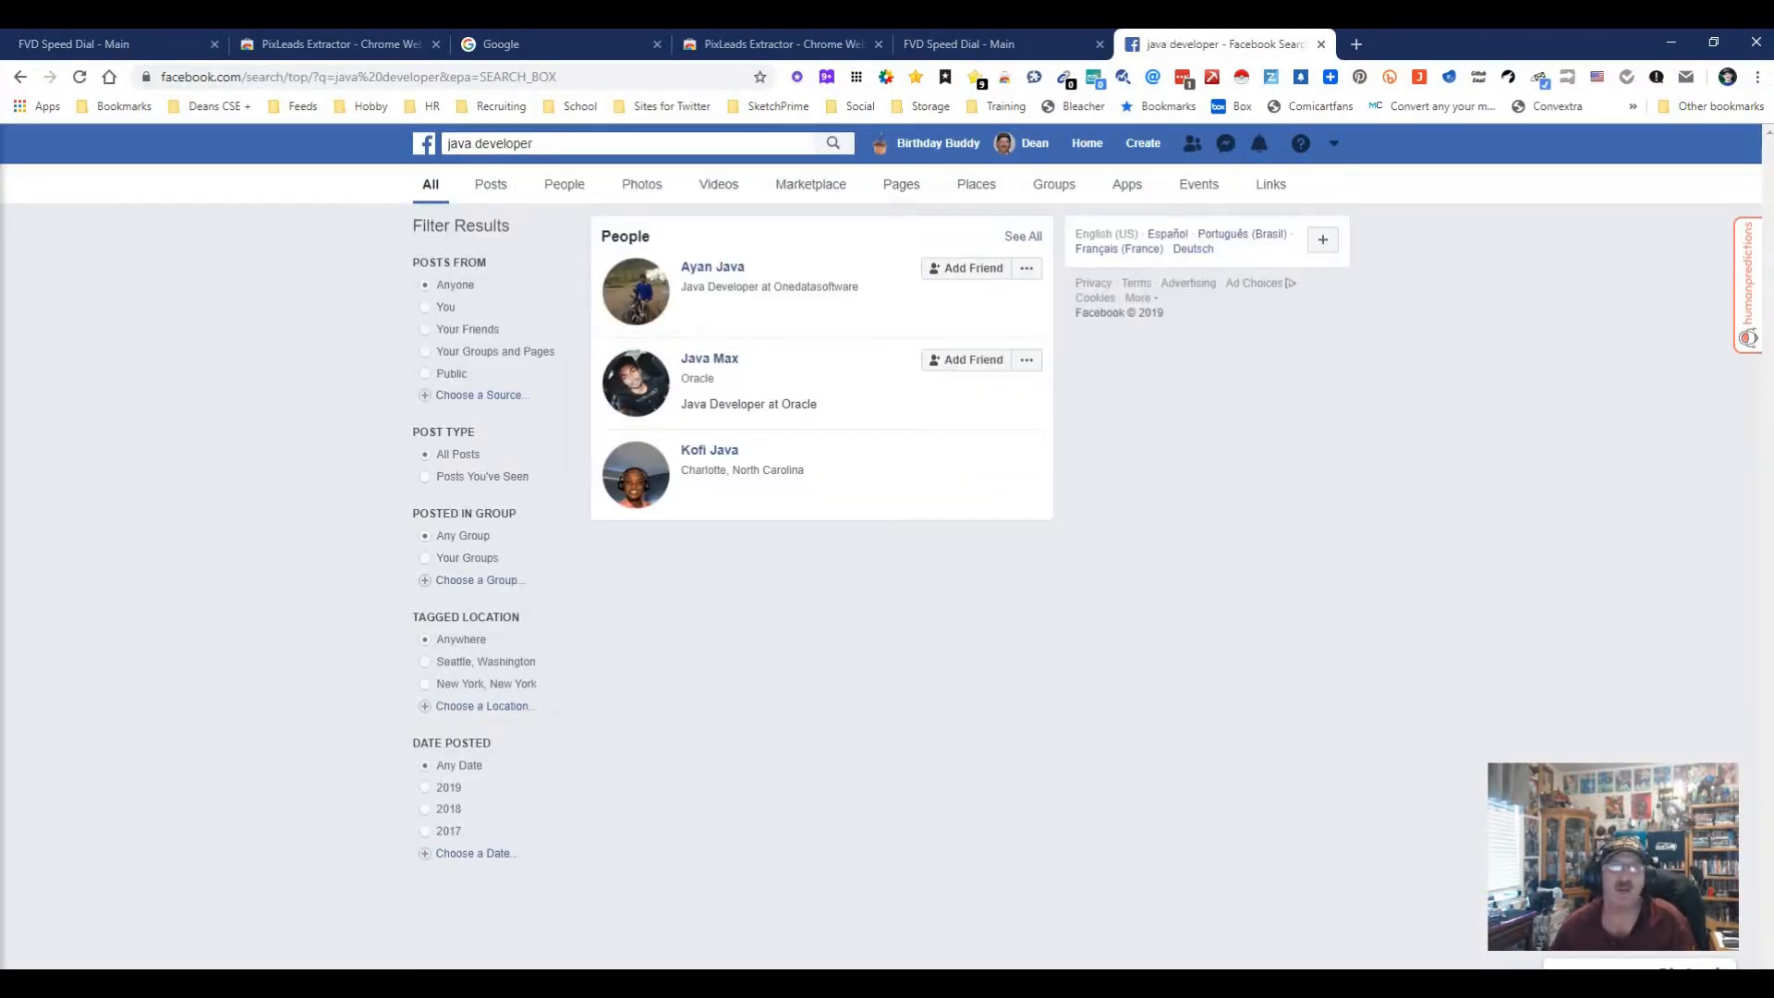
click(1052, 183)
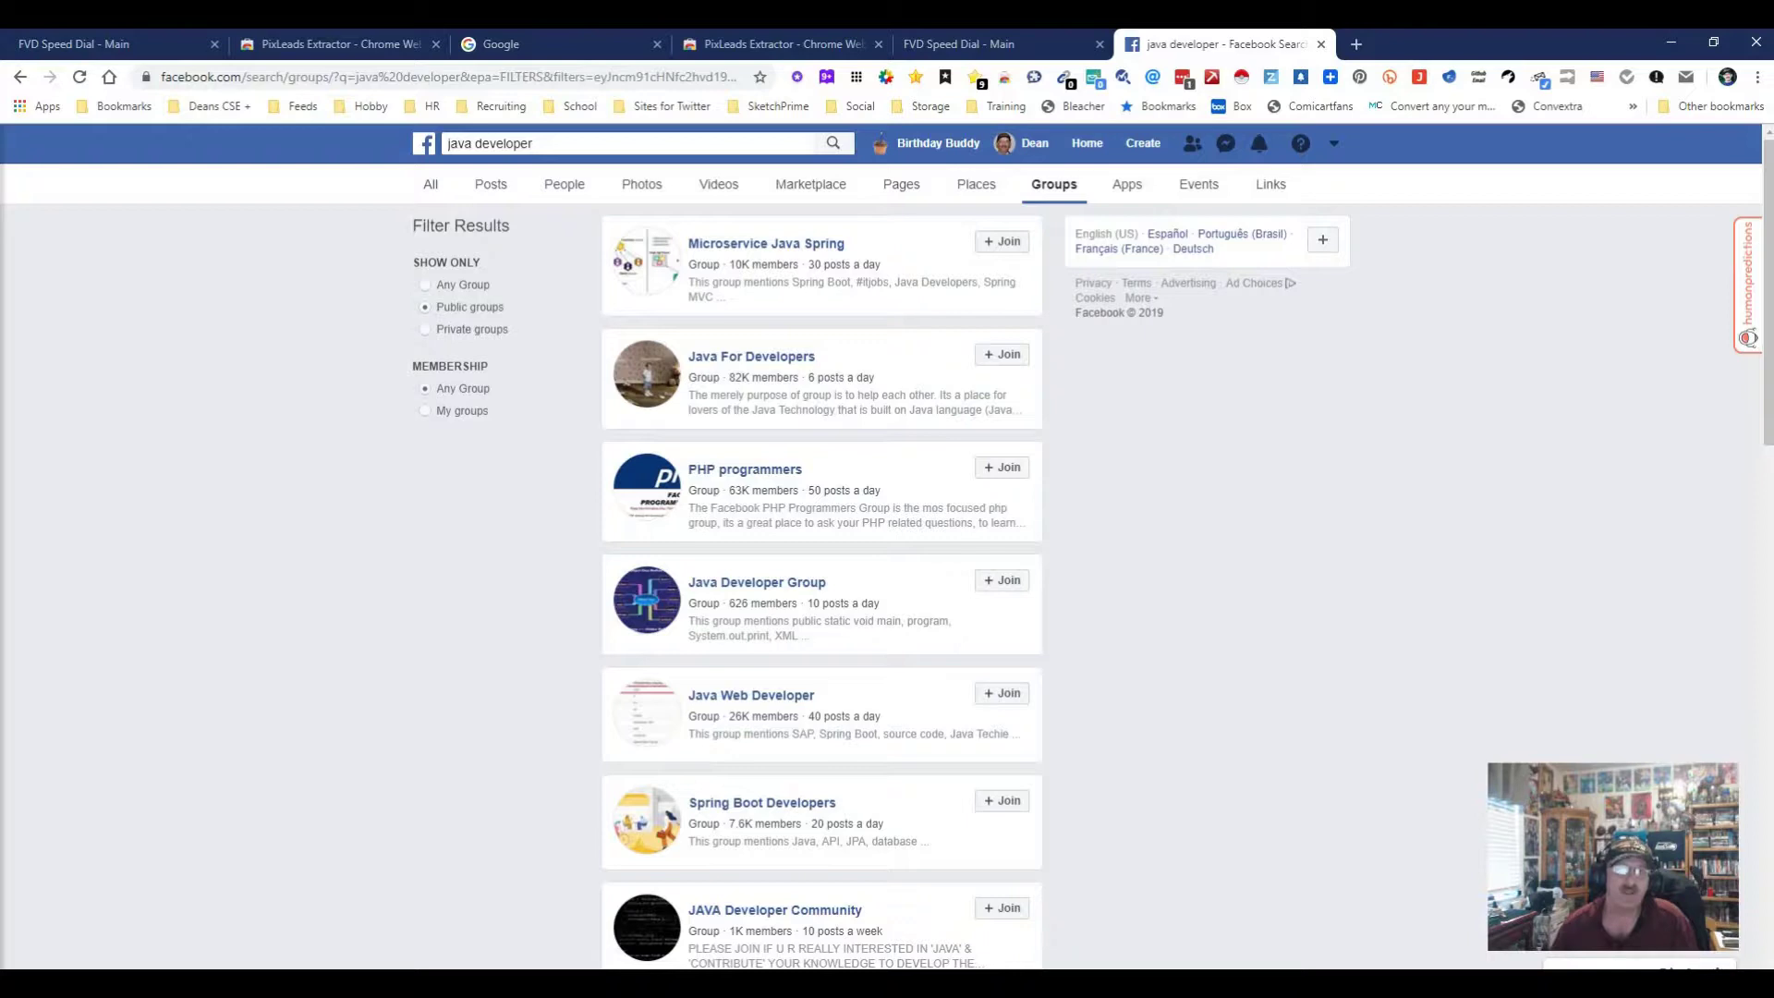
click(756, 582)
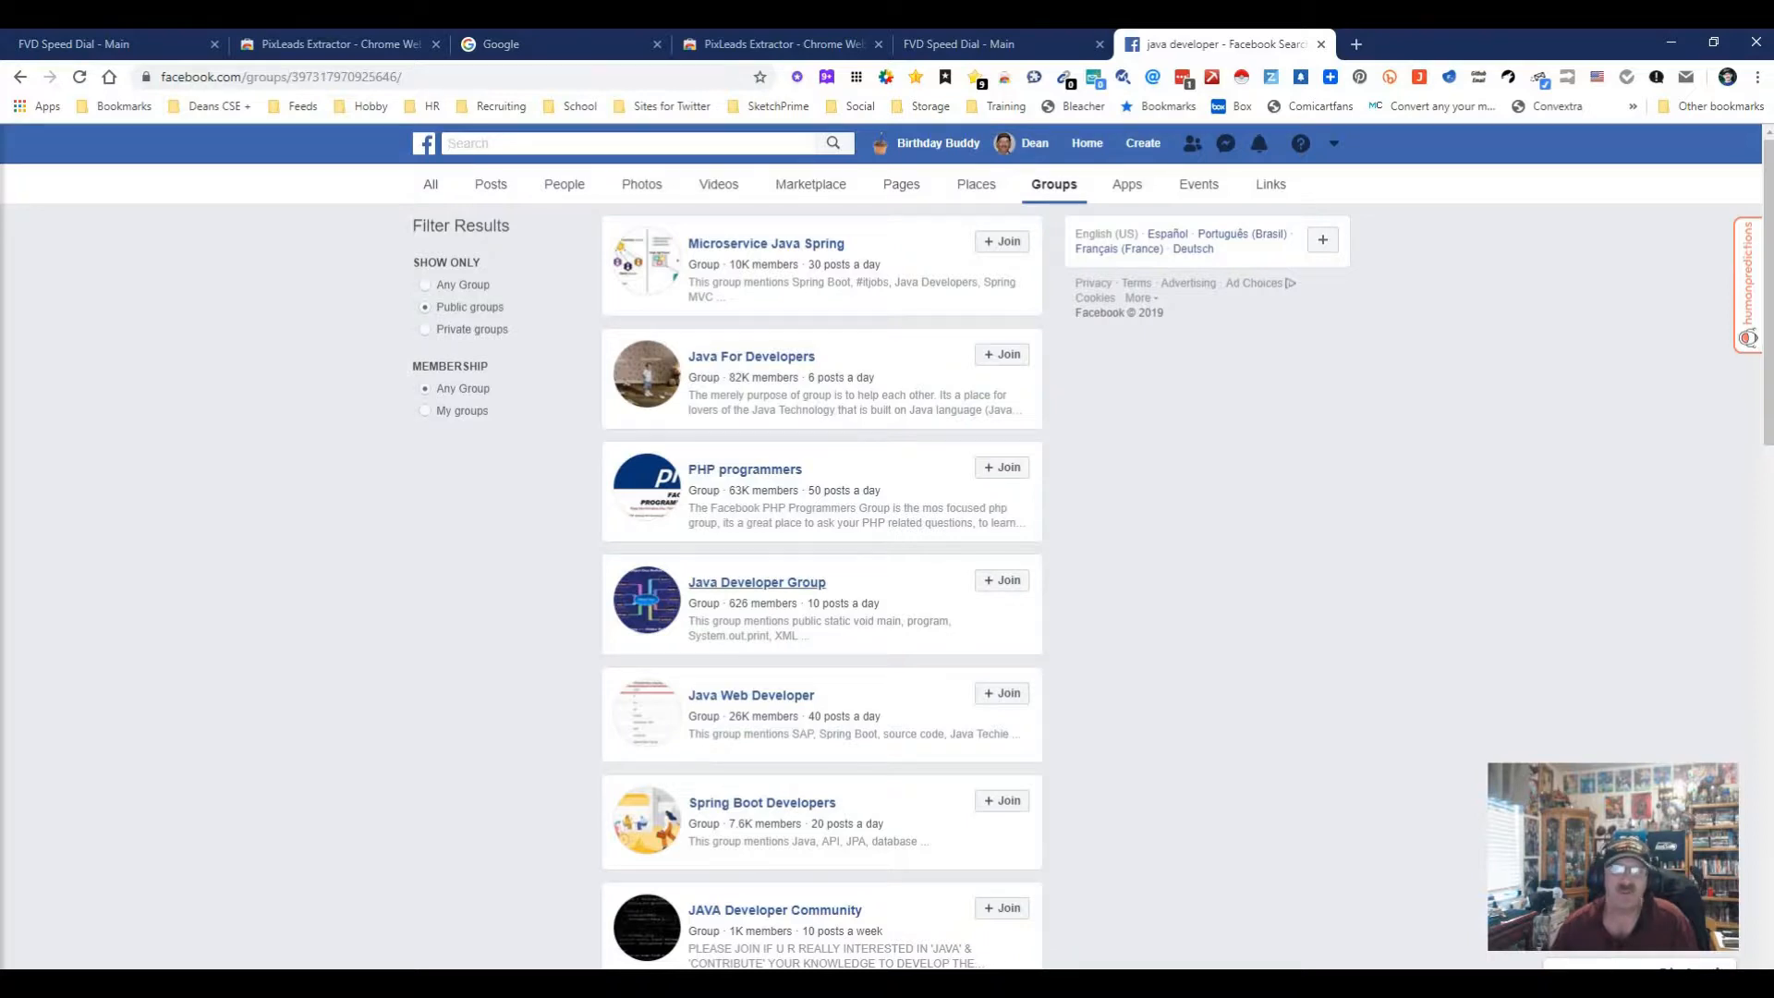
click(756, 582)
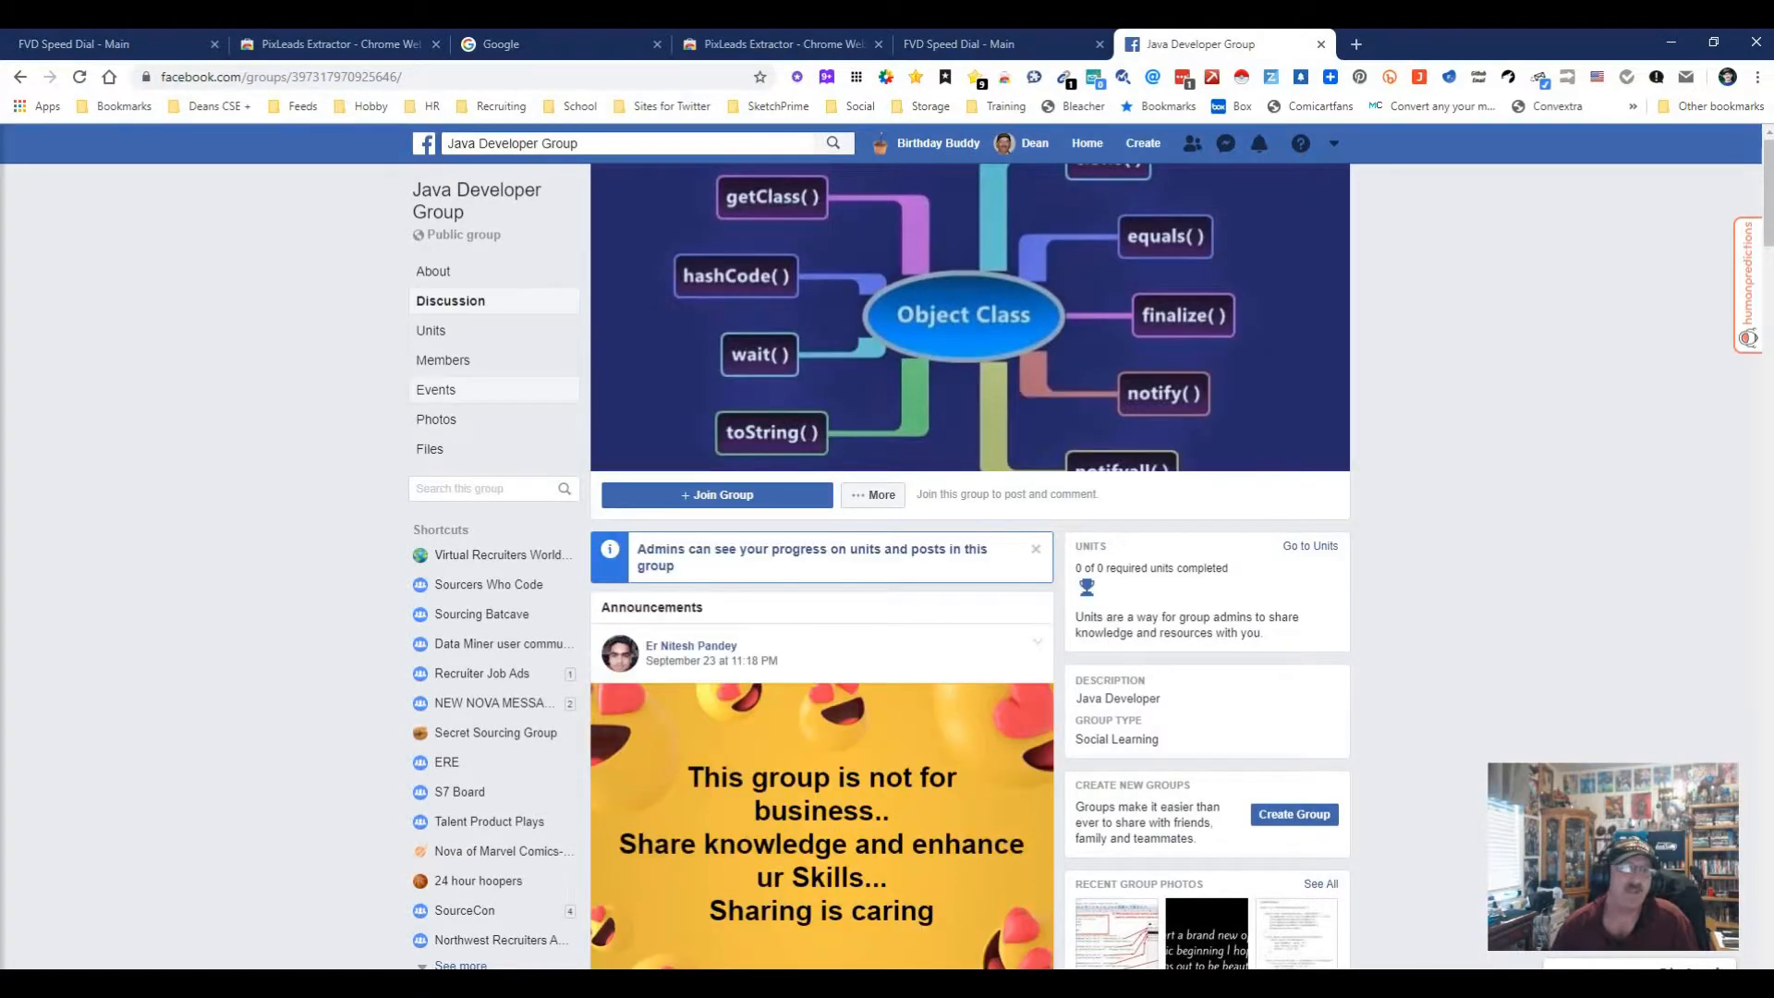
Step: Go to the group's Members page, copy its address, and switch to the PixLeads store tab
click(444, 361)
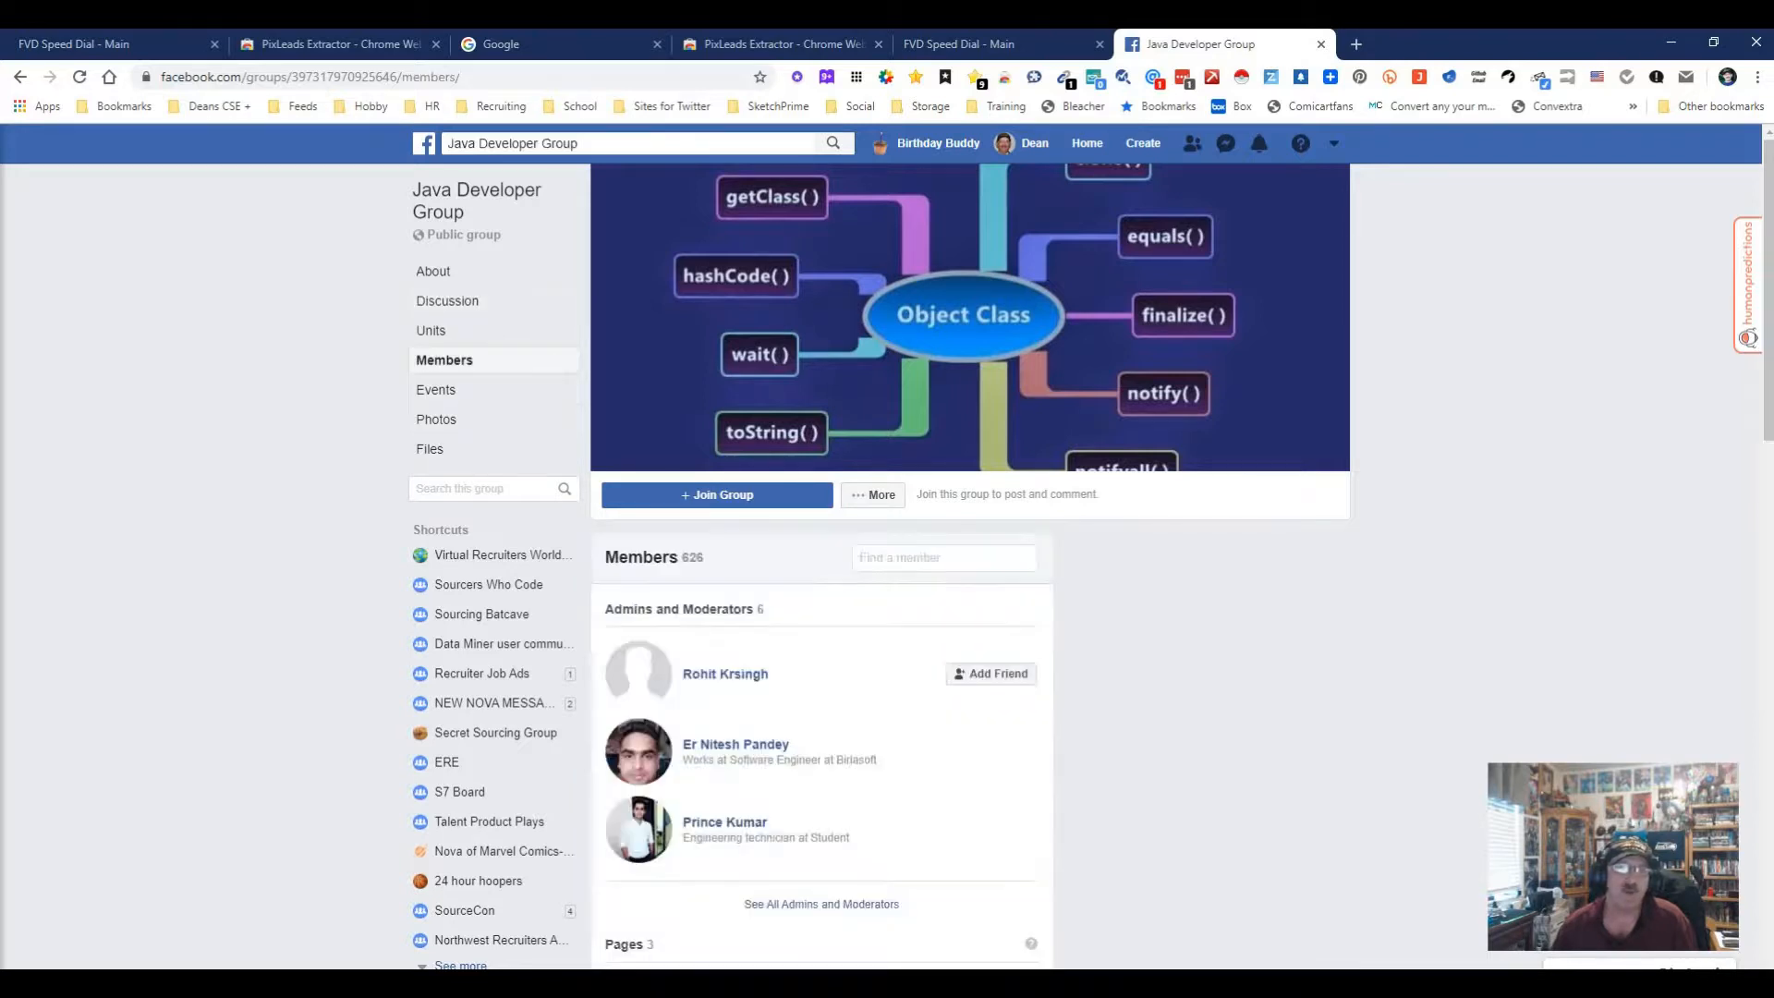
click(310, 78)
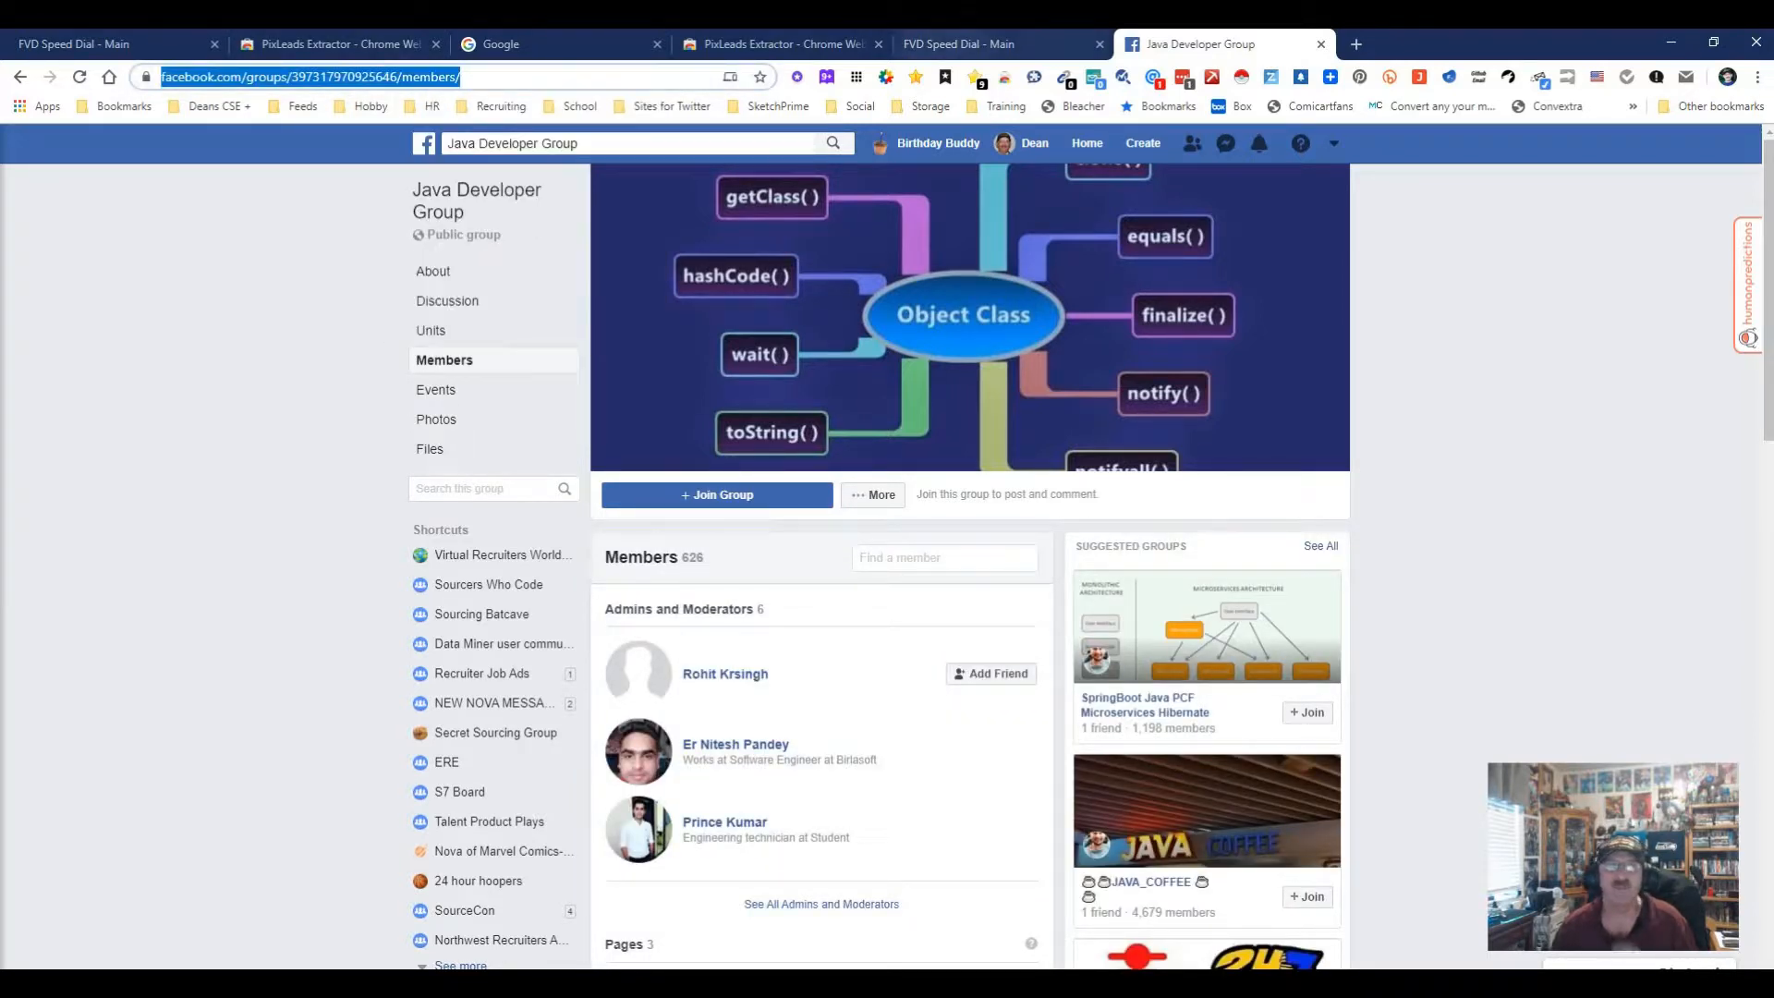
click(780, 44)
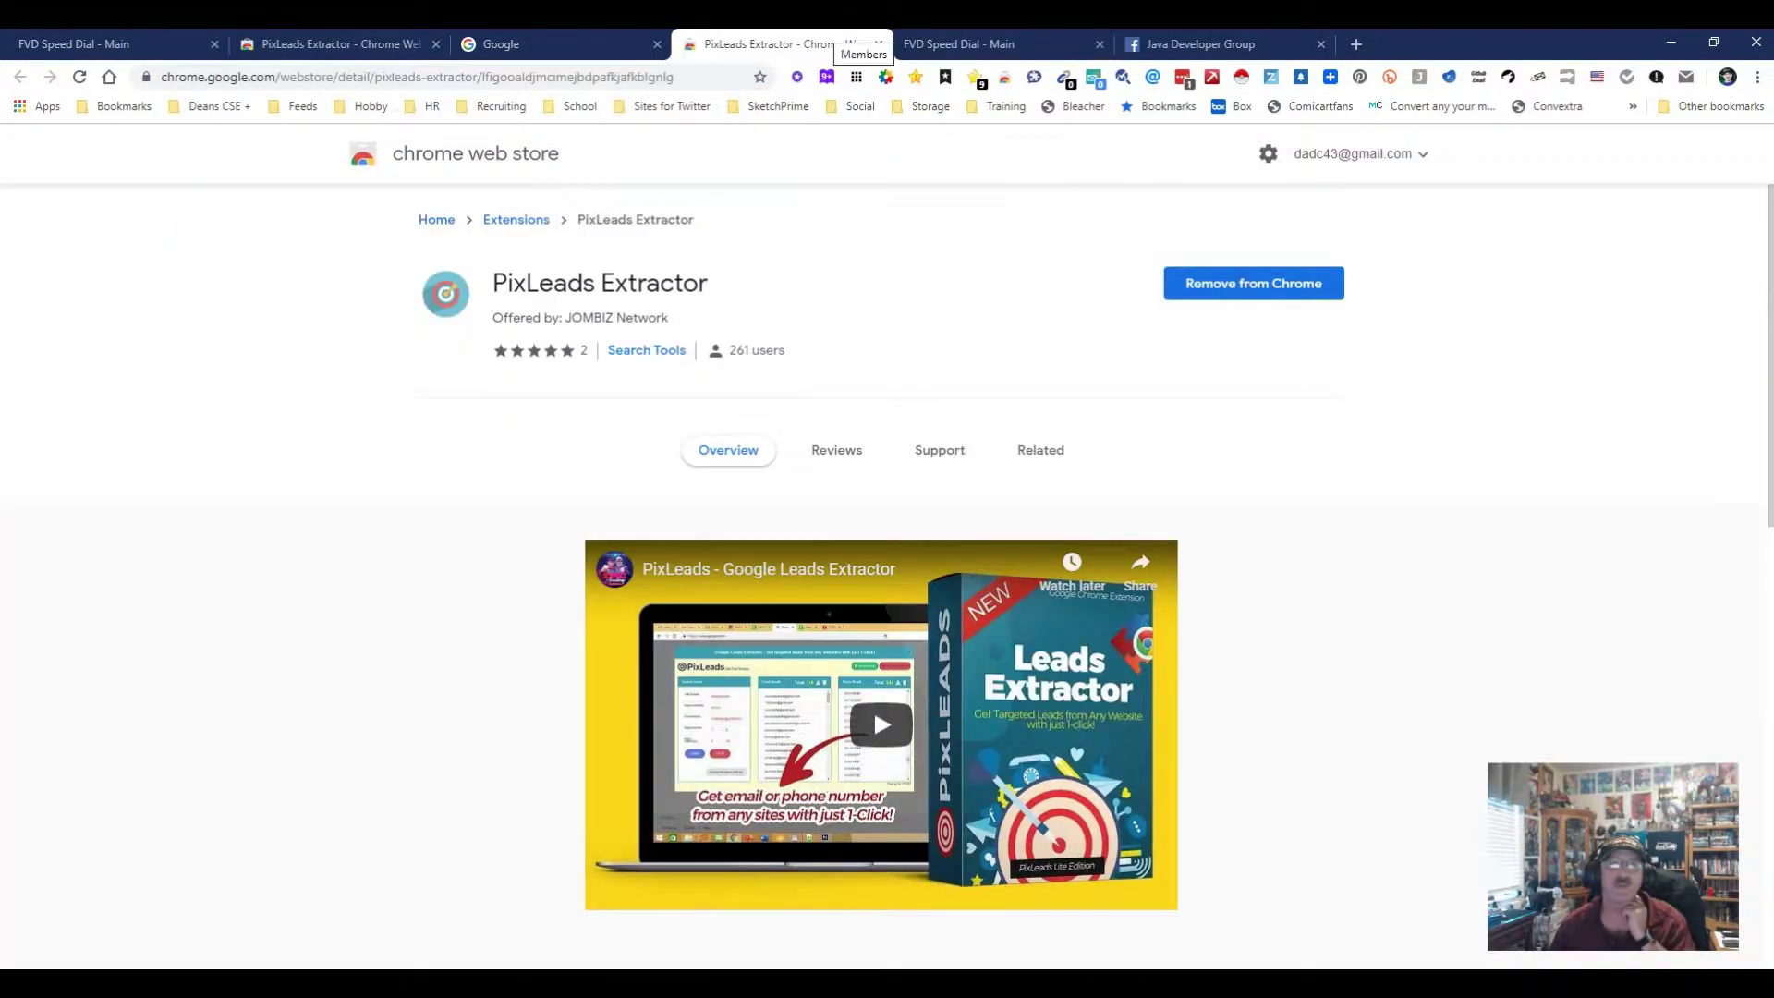
Step: Point Site Source at the group members URL and filter results to gmail.com
click(554, 45)
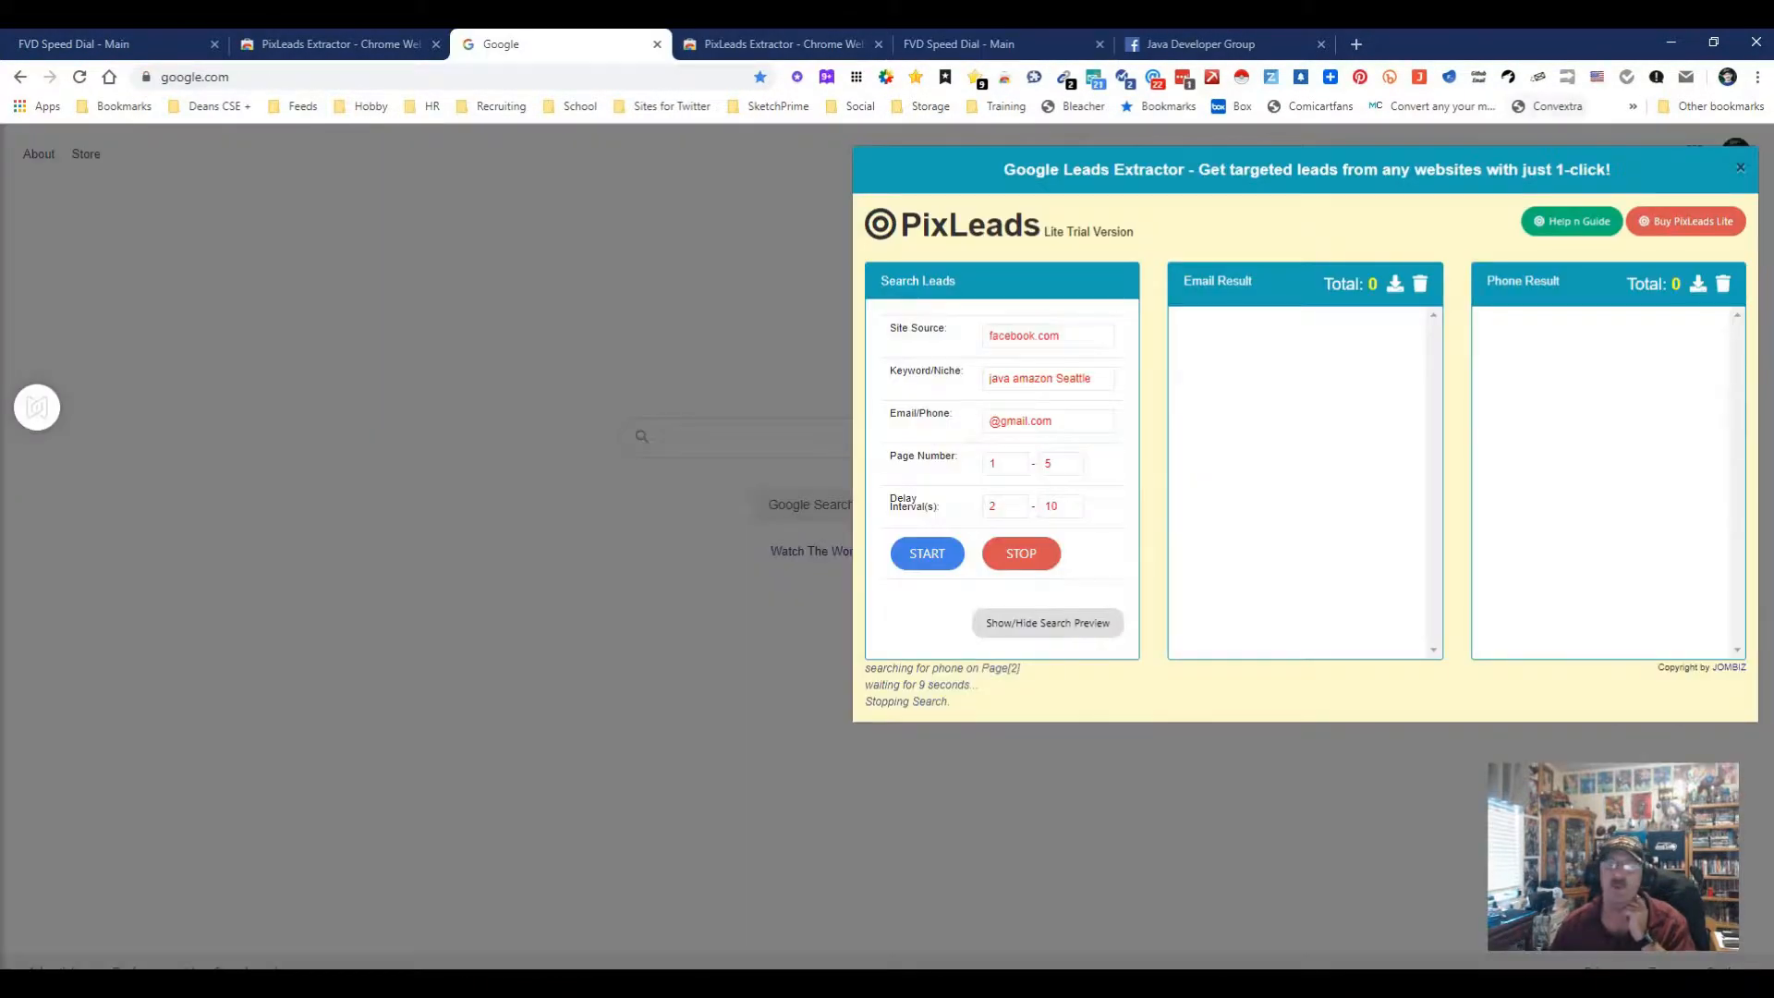
triple_click(1046, 334)
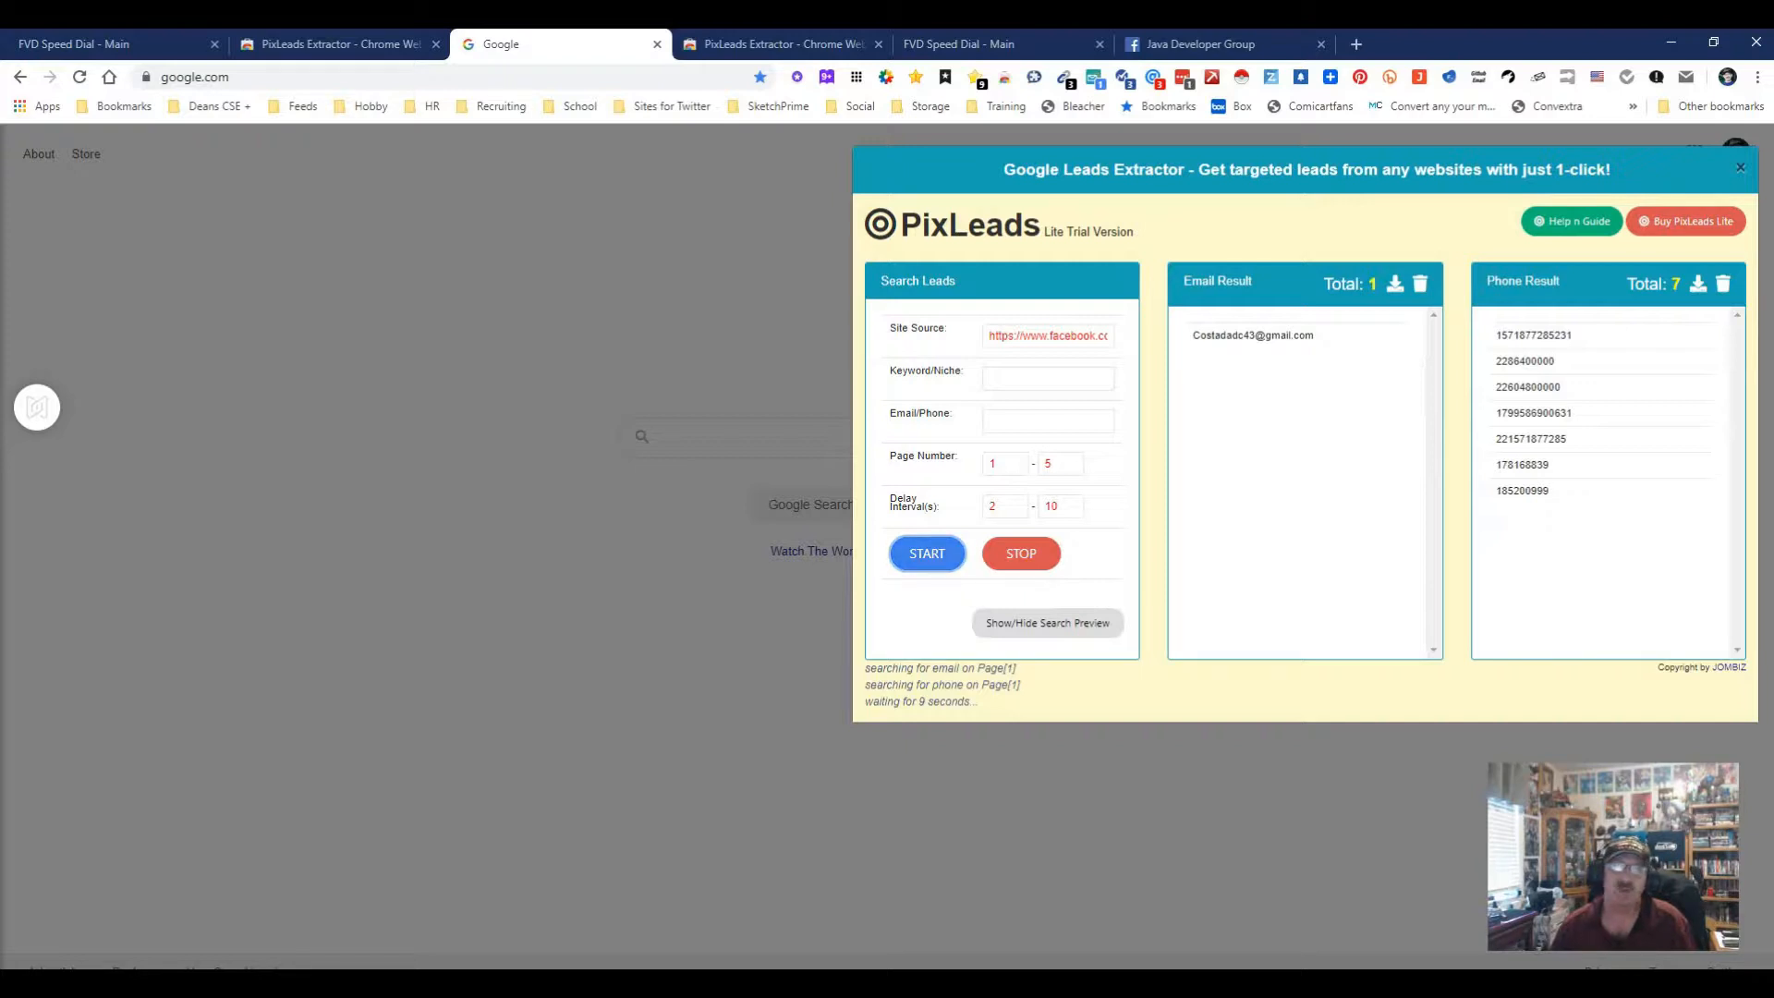
click(1046, 420)
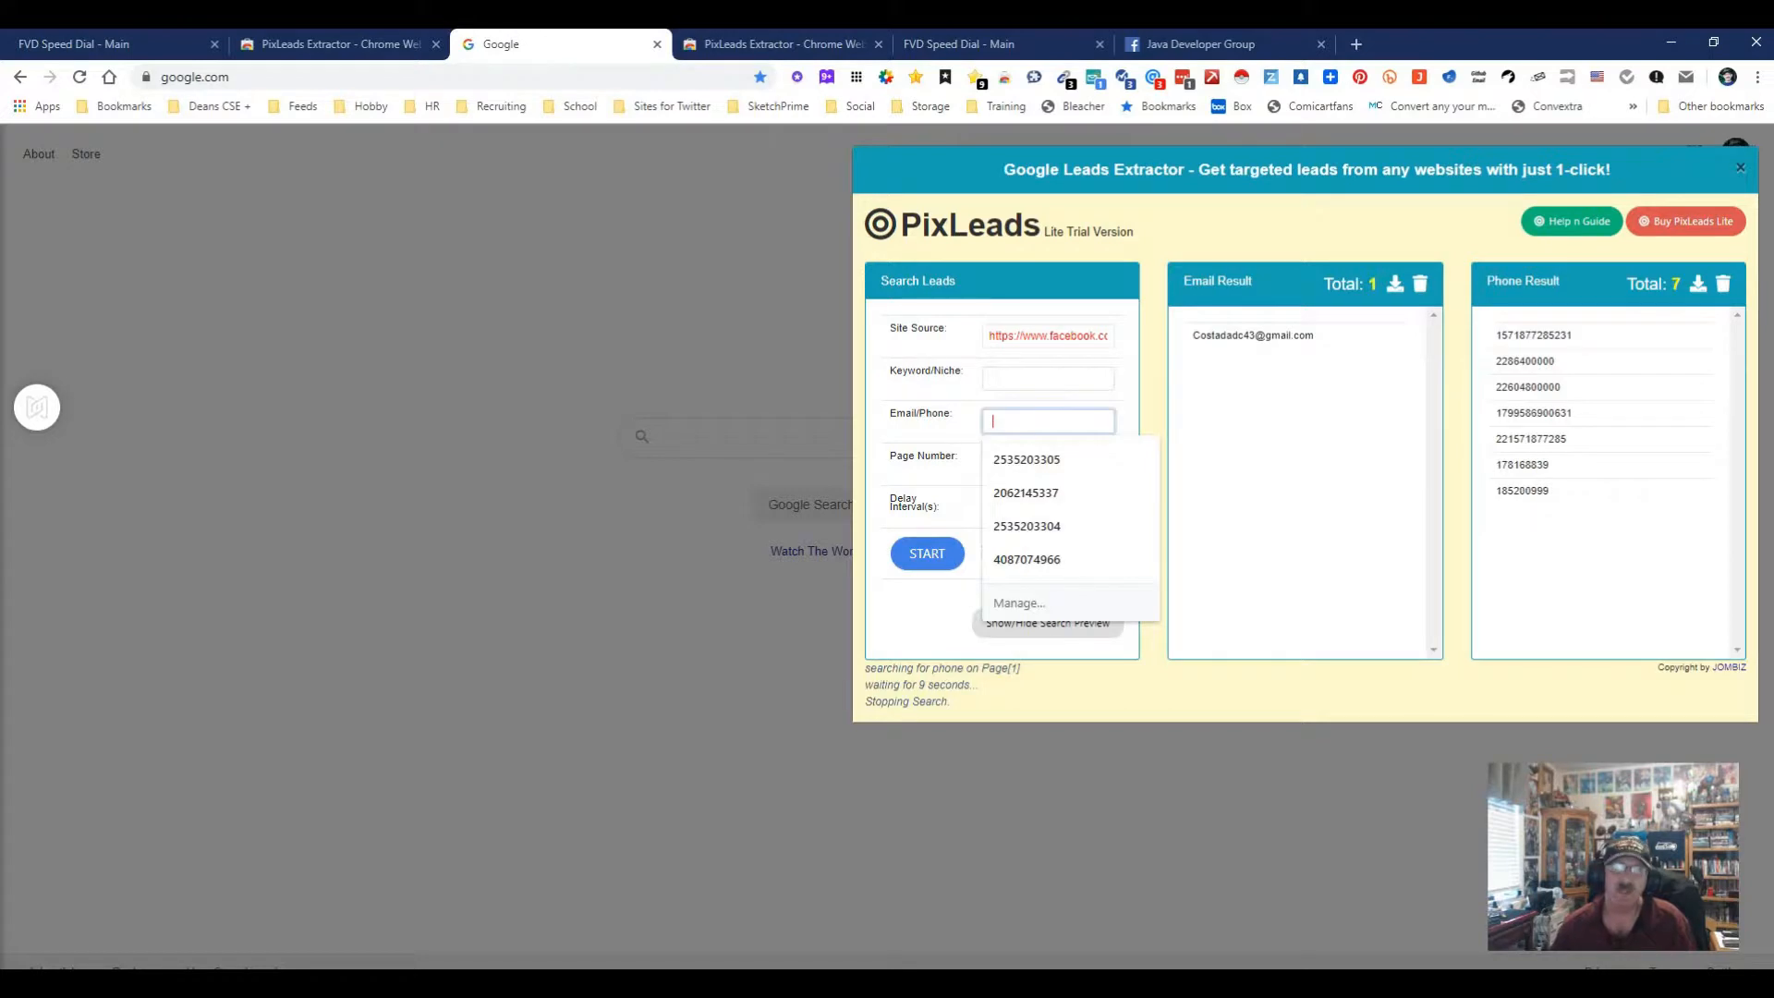
text(gmail.com)
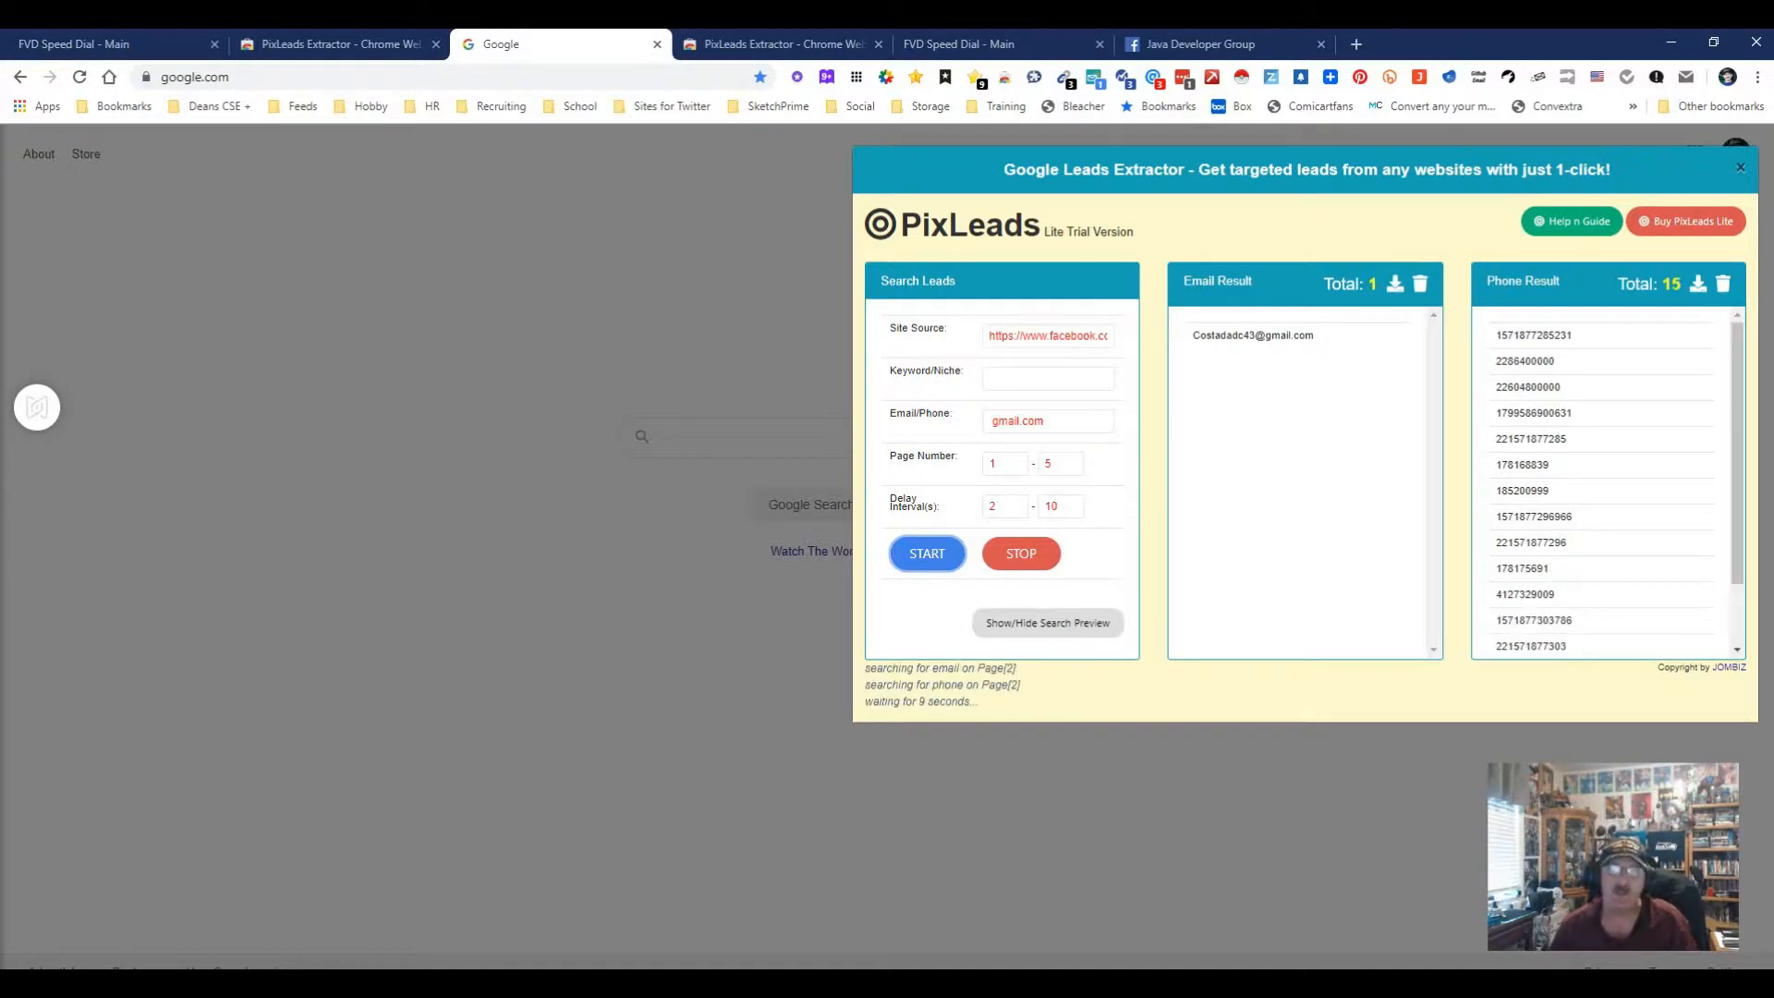
Step: Change the filter to *.com, then return to the group's members page
triple_click(1047, 420)
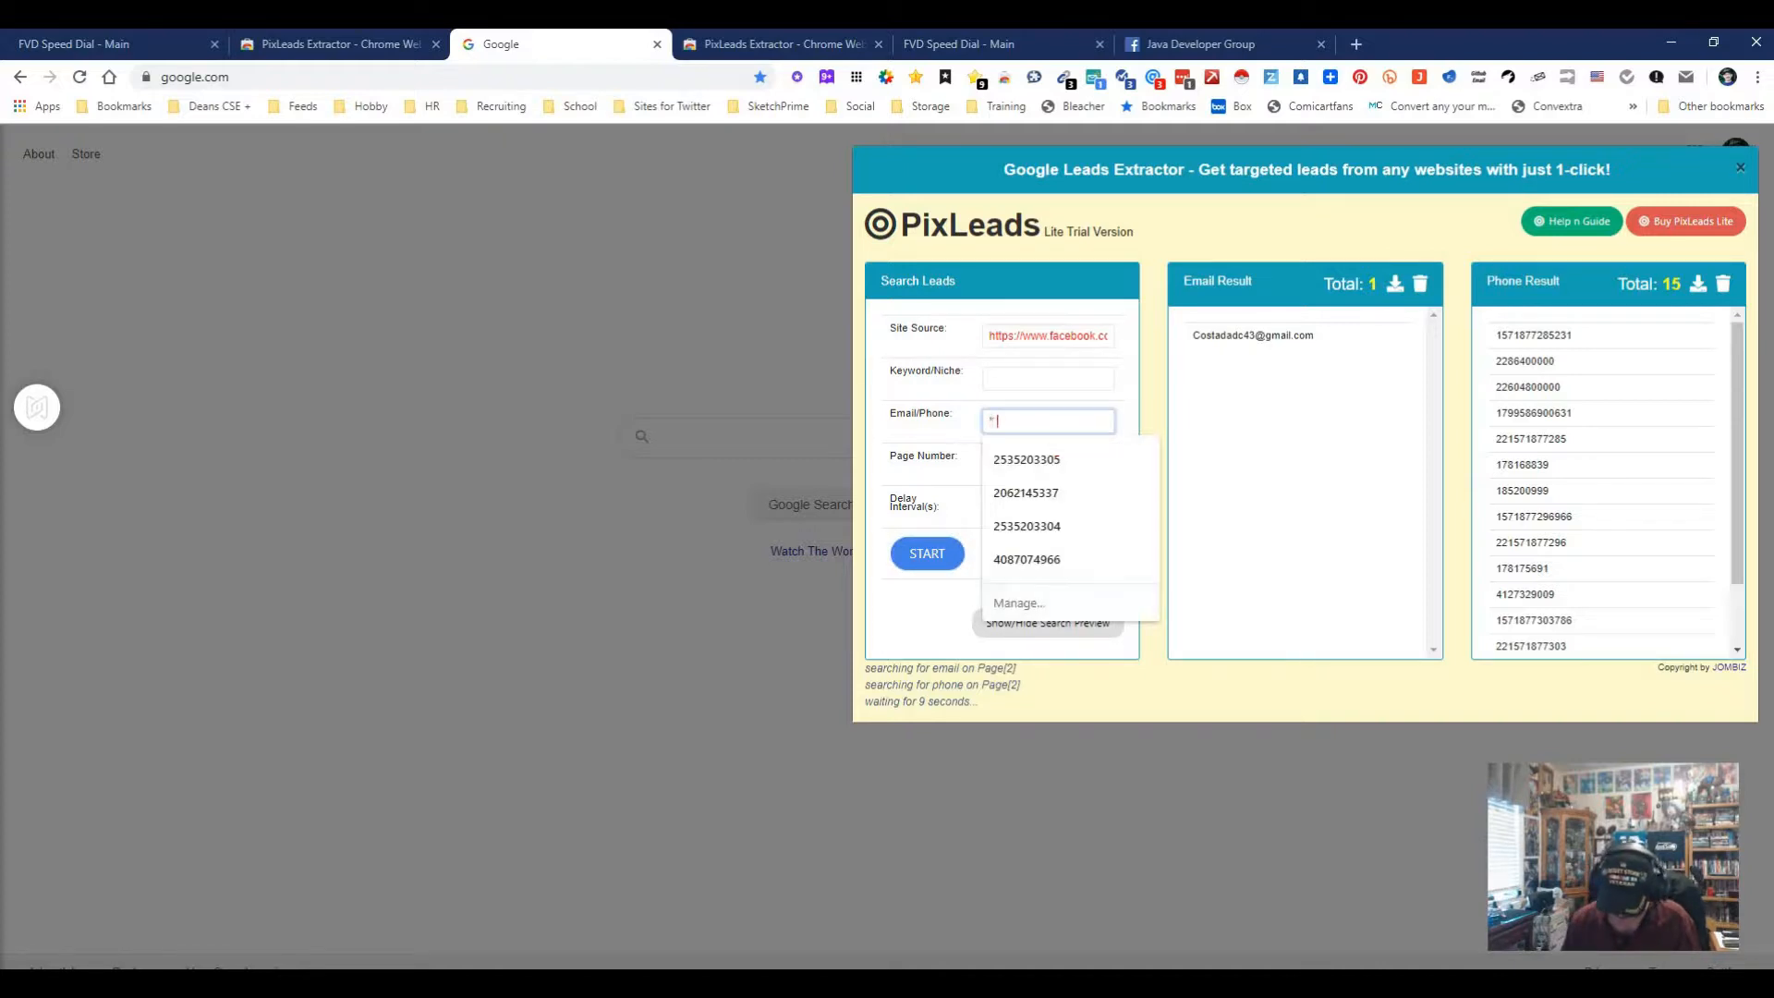
text(.com)
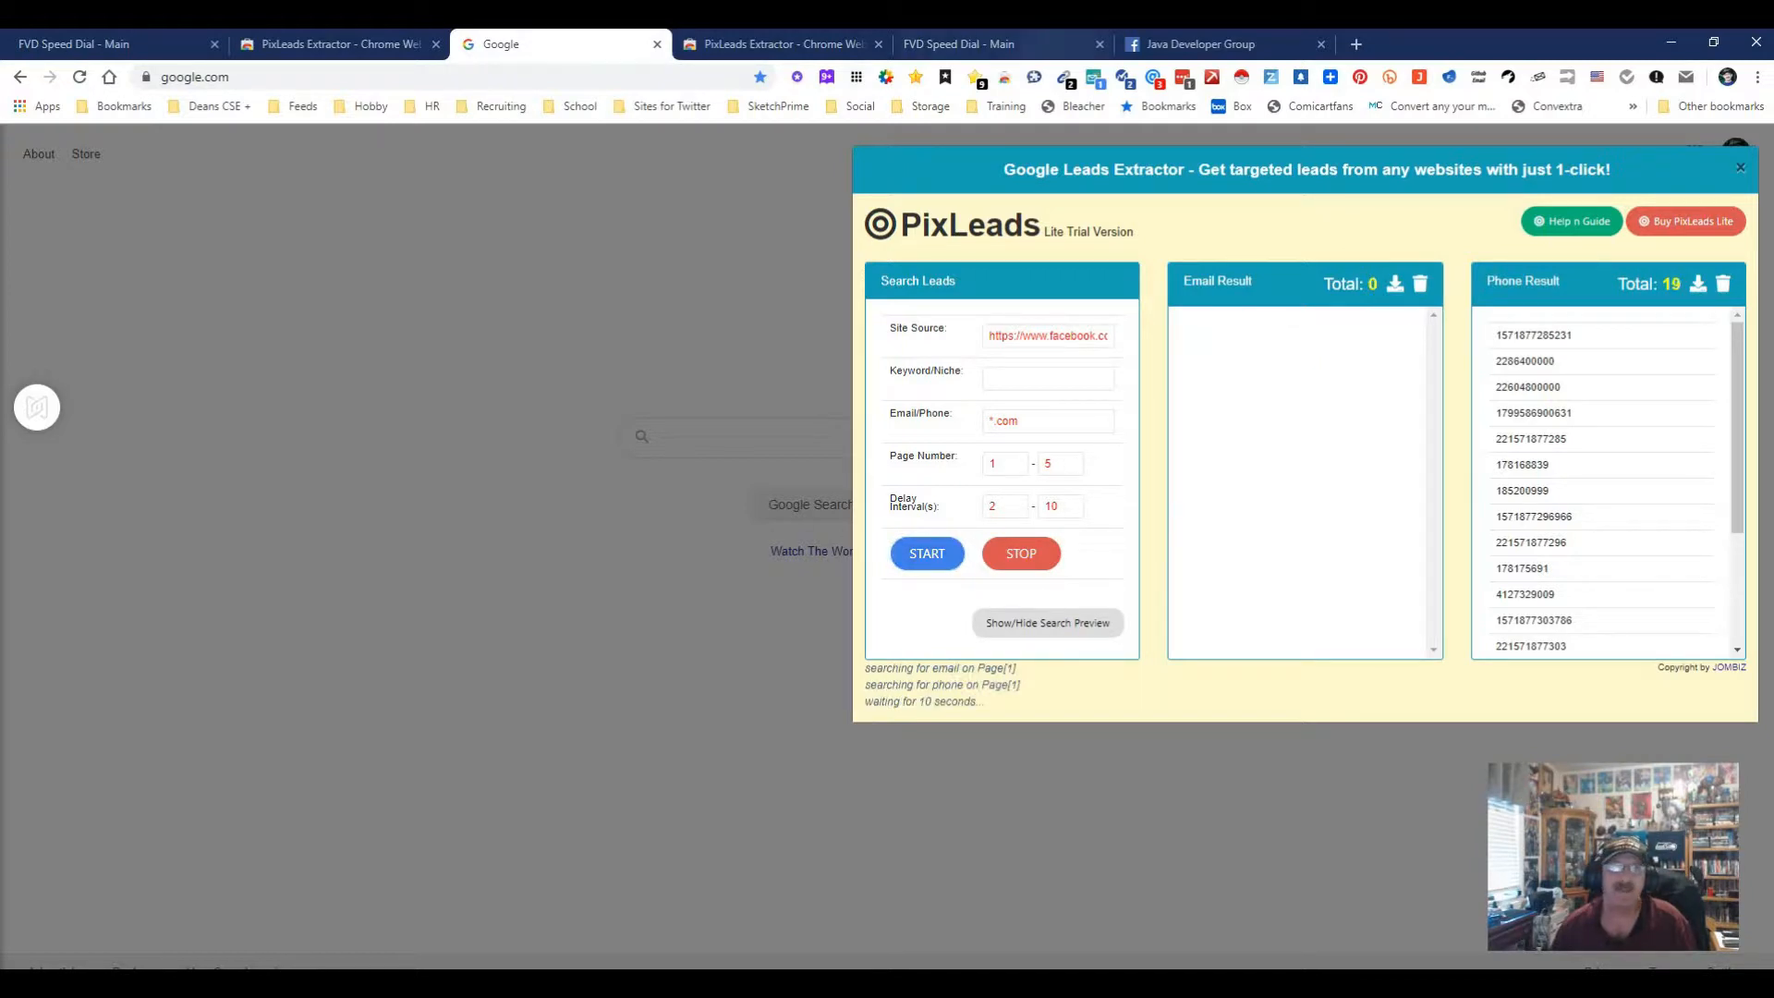
click(1200, 45)
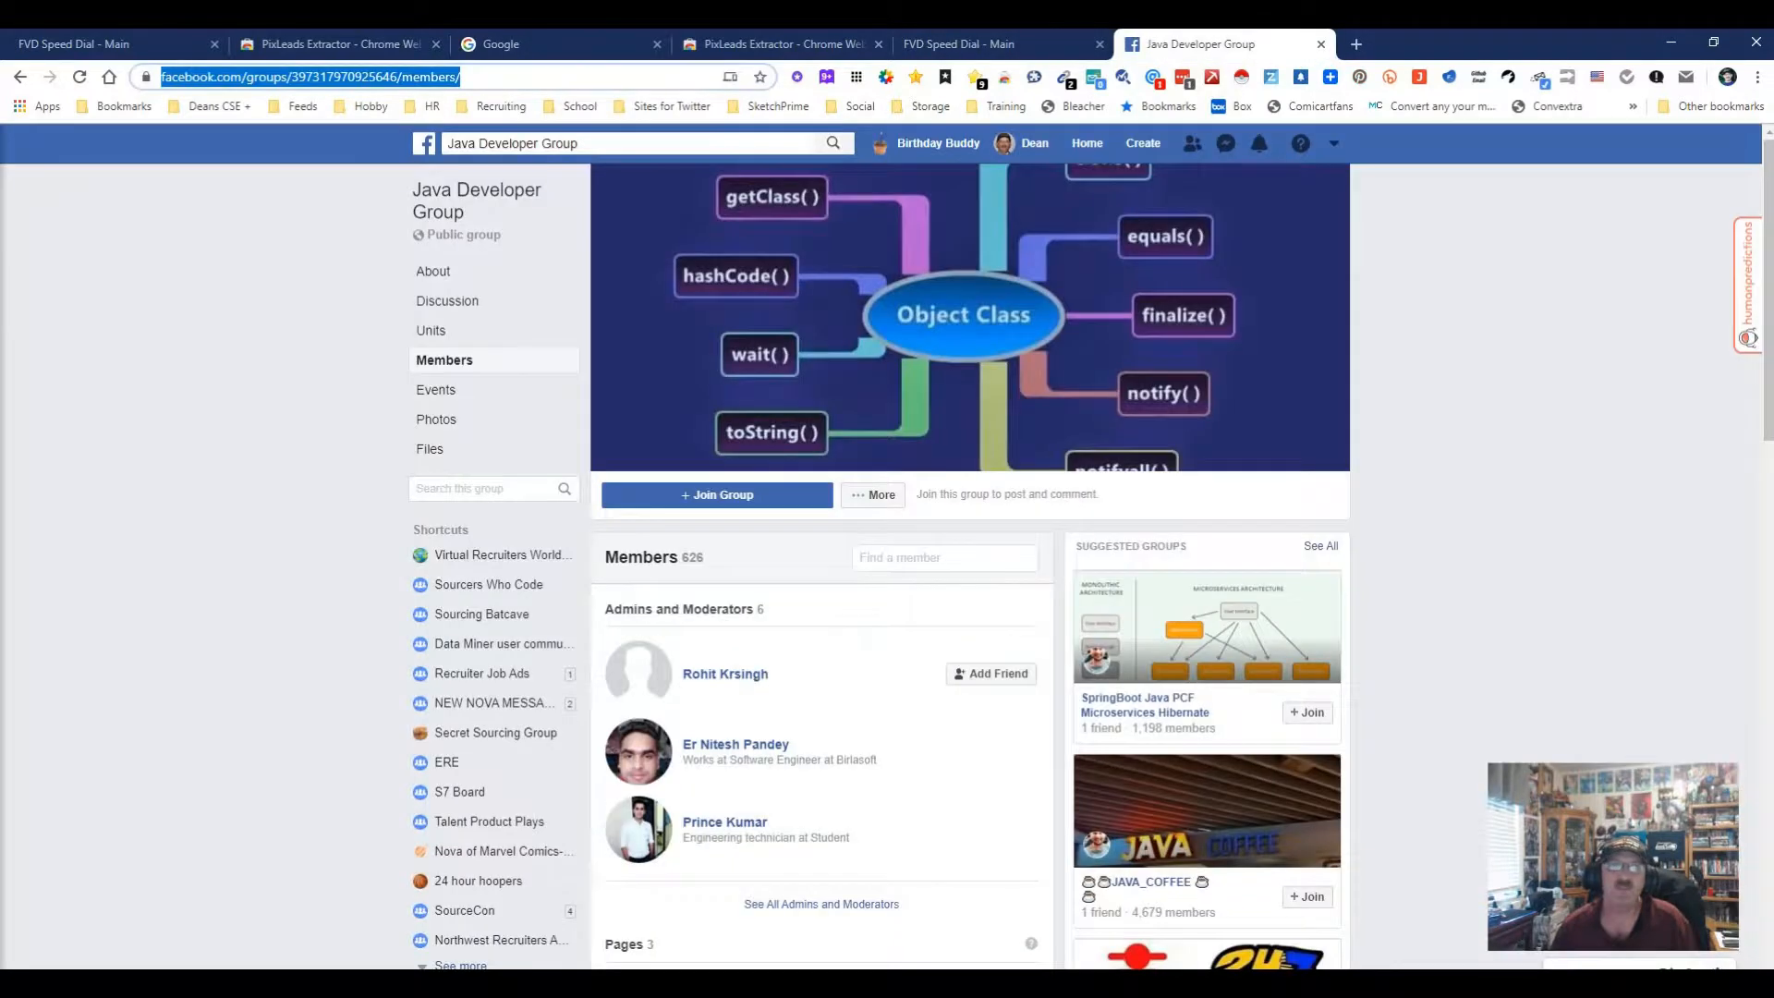
Step: Copy the Java Developer Group name and switch back to the lead extractor
click(627, 142)
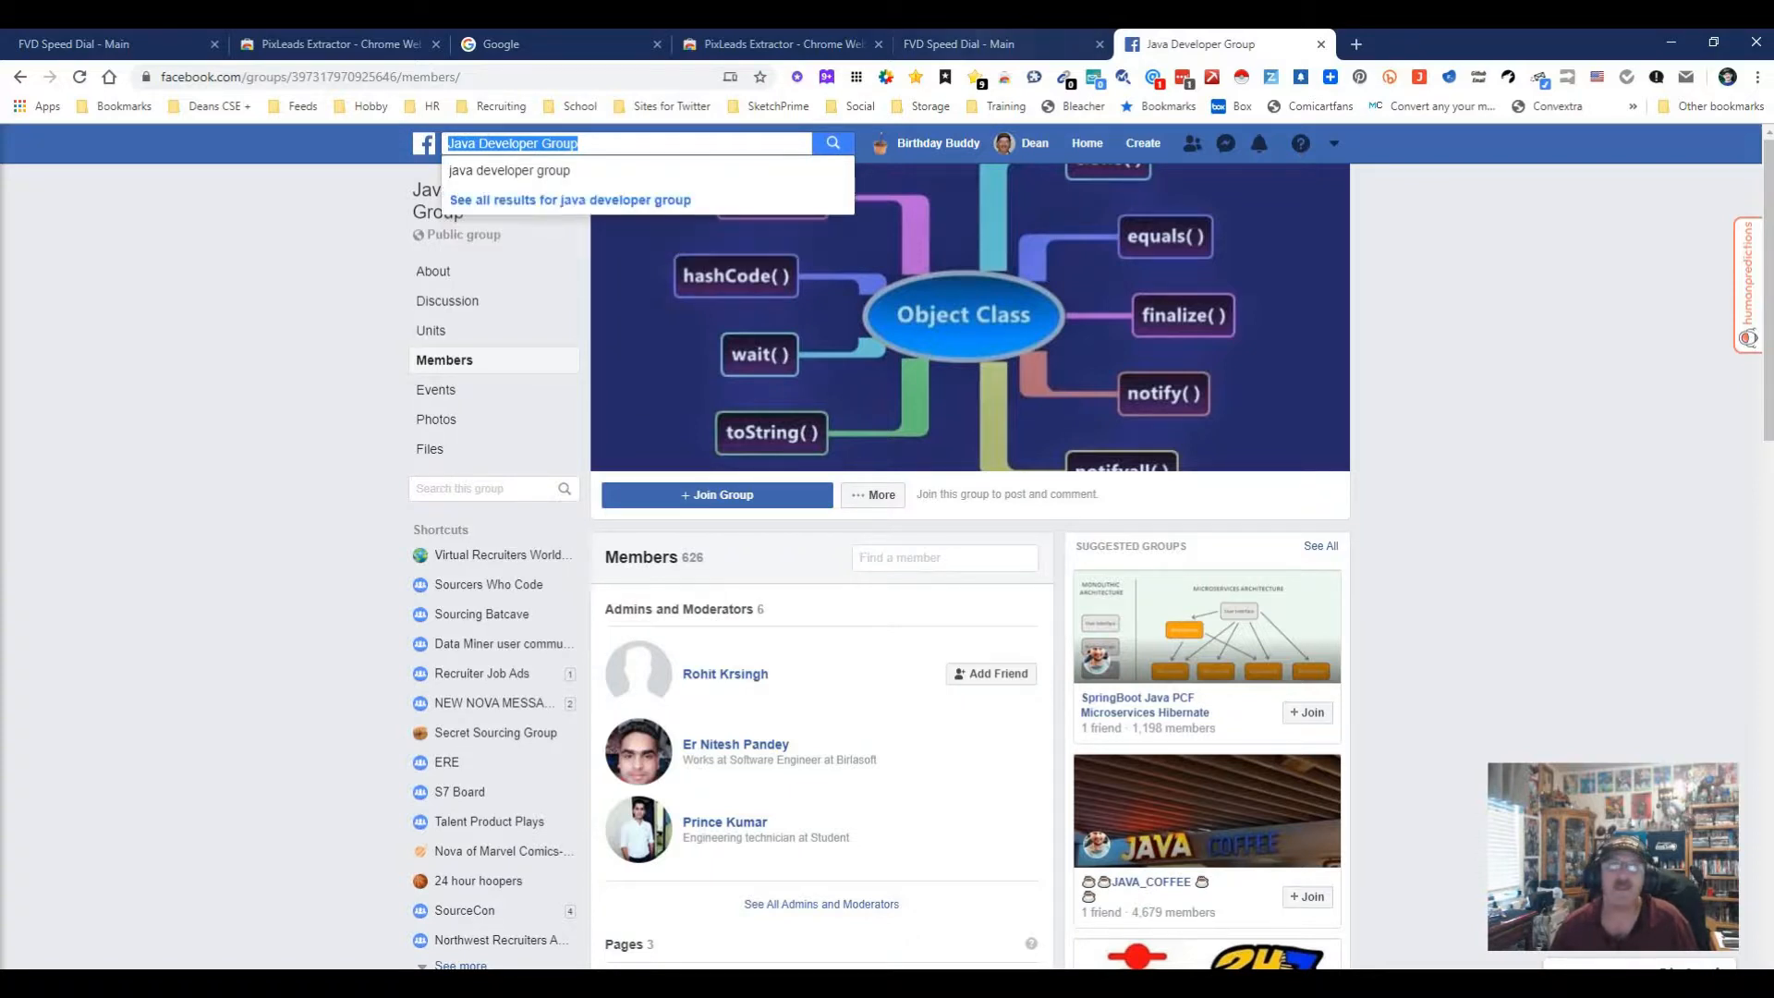
click(555, 45)
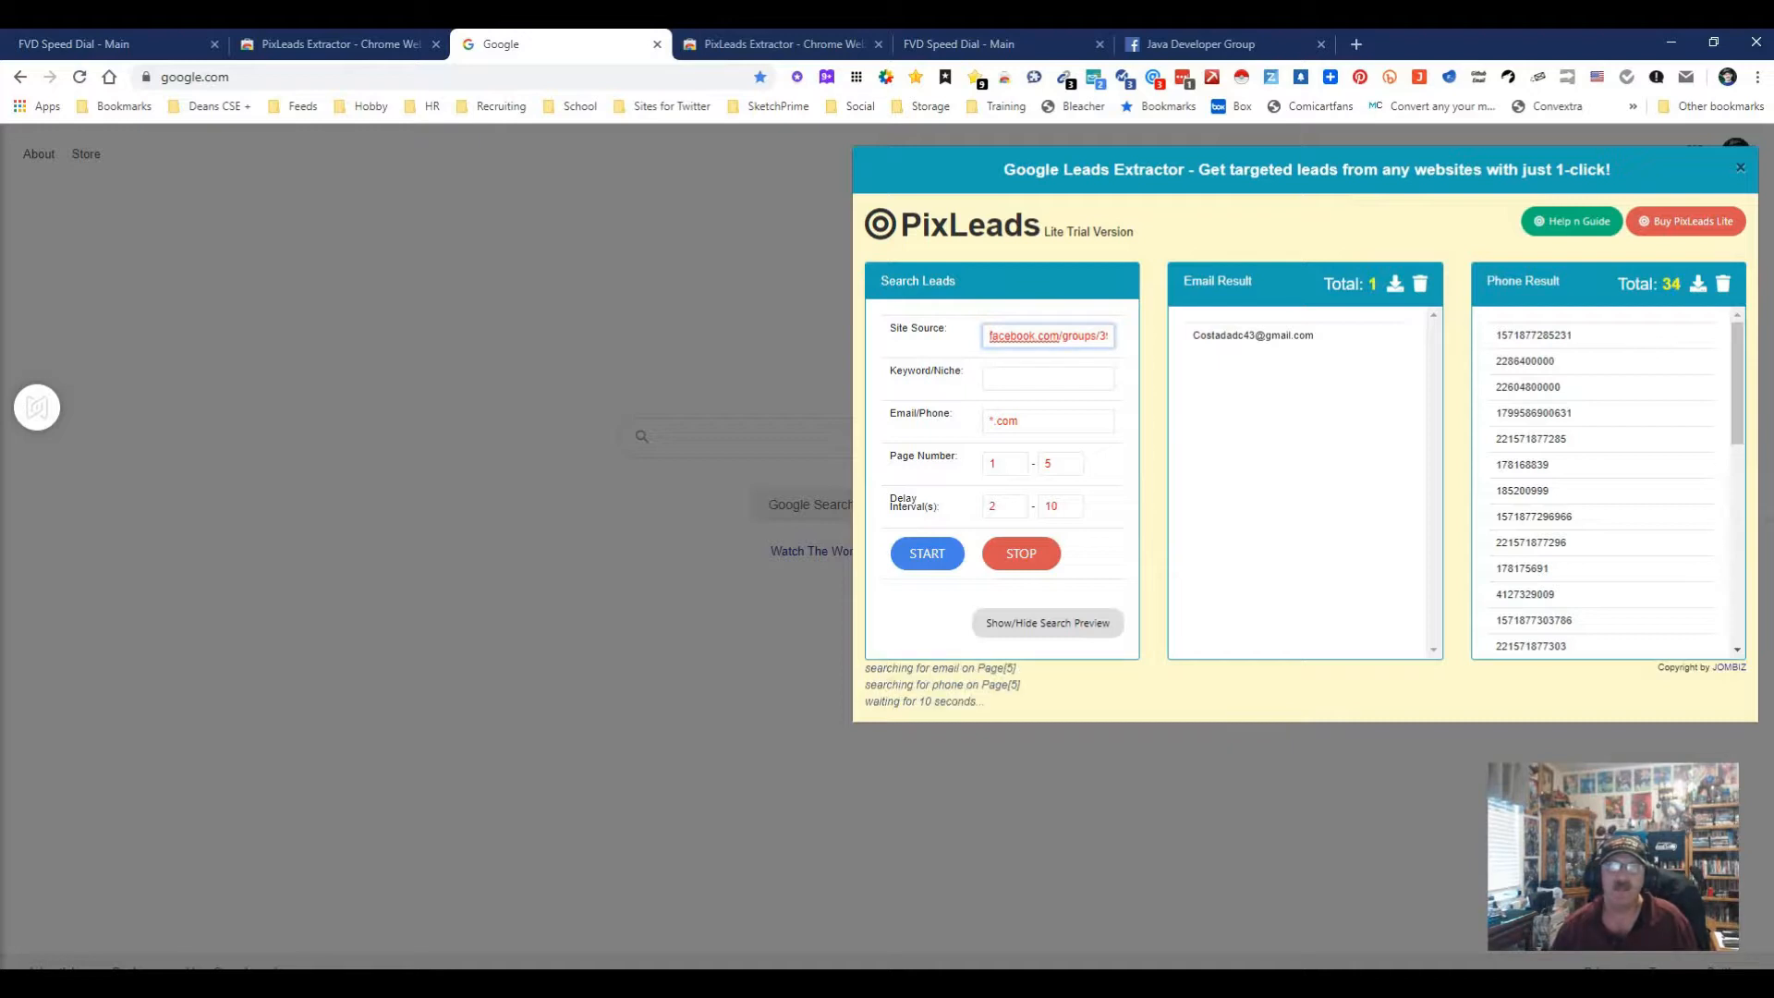
Step: Run a gmail.com search on facebook.com for the group keyword, dismissing captcha and finished alerts
text(gmail)
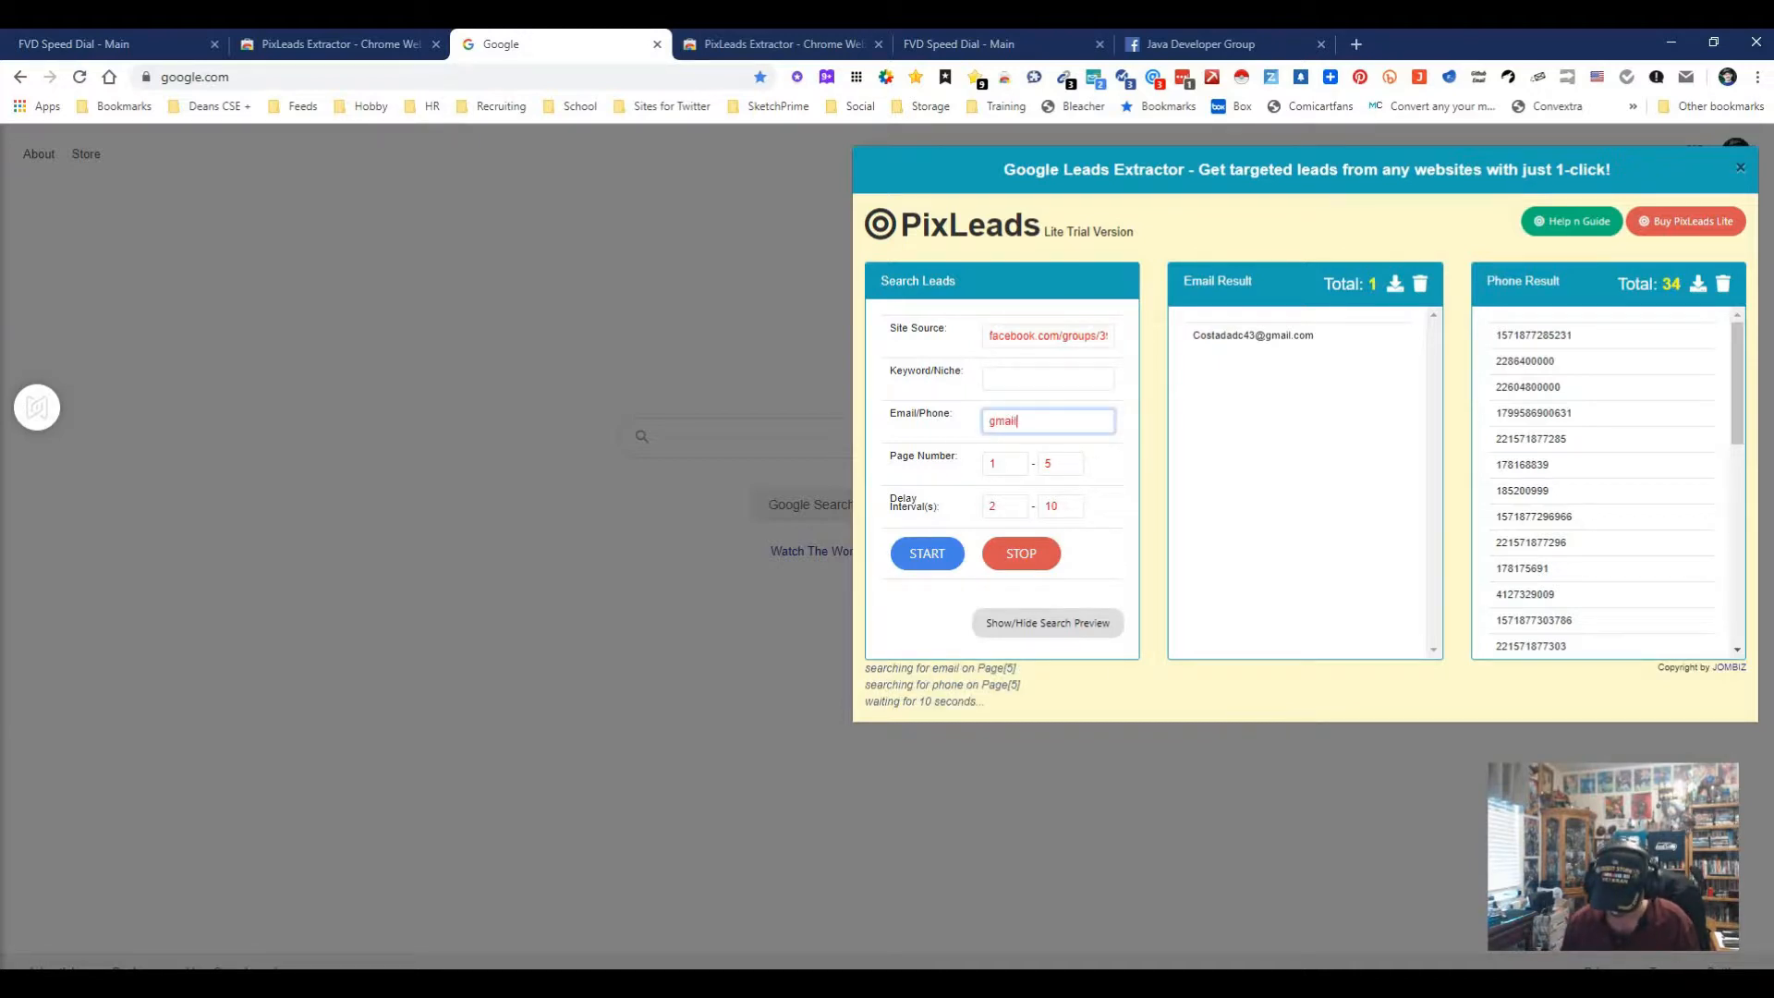
text(.com)
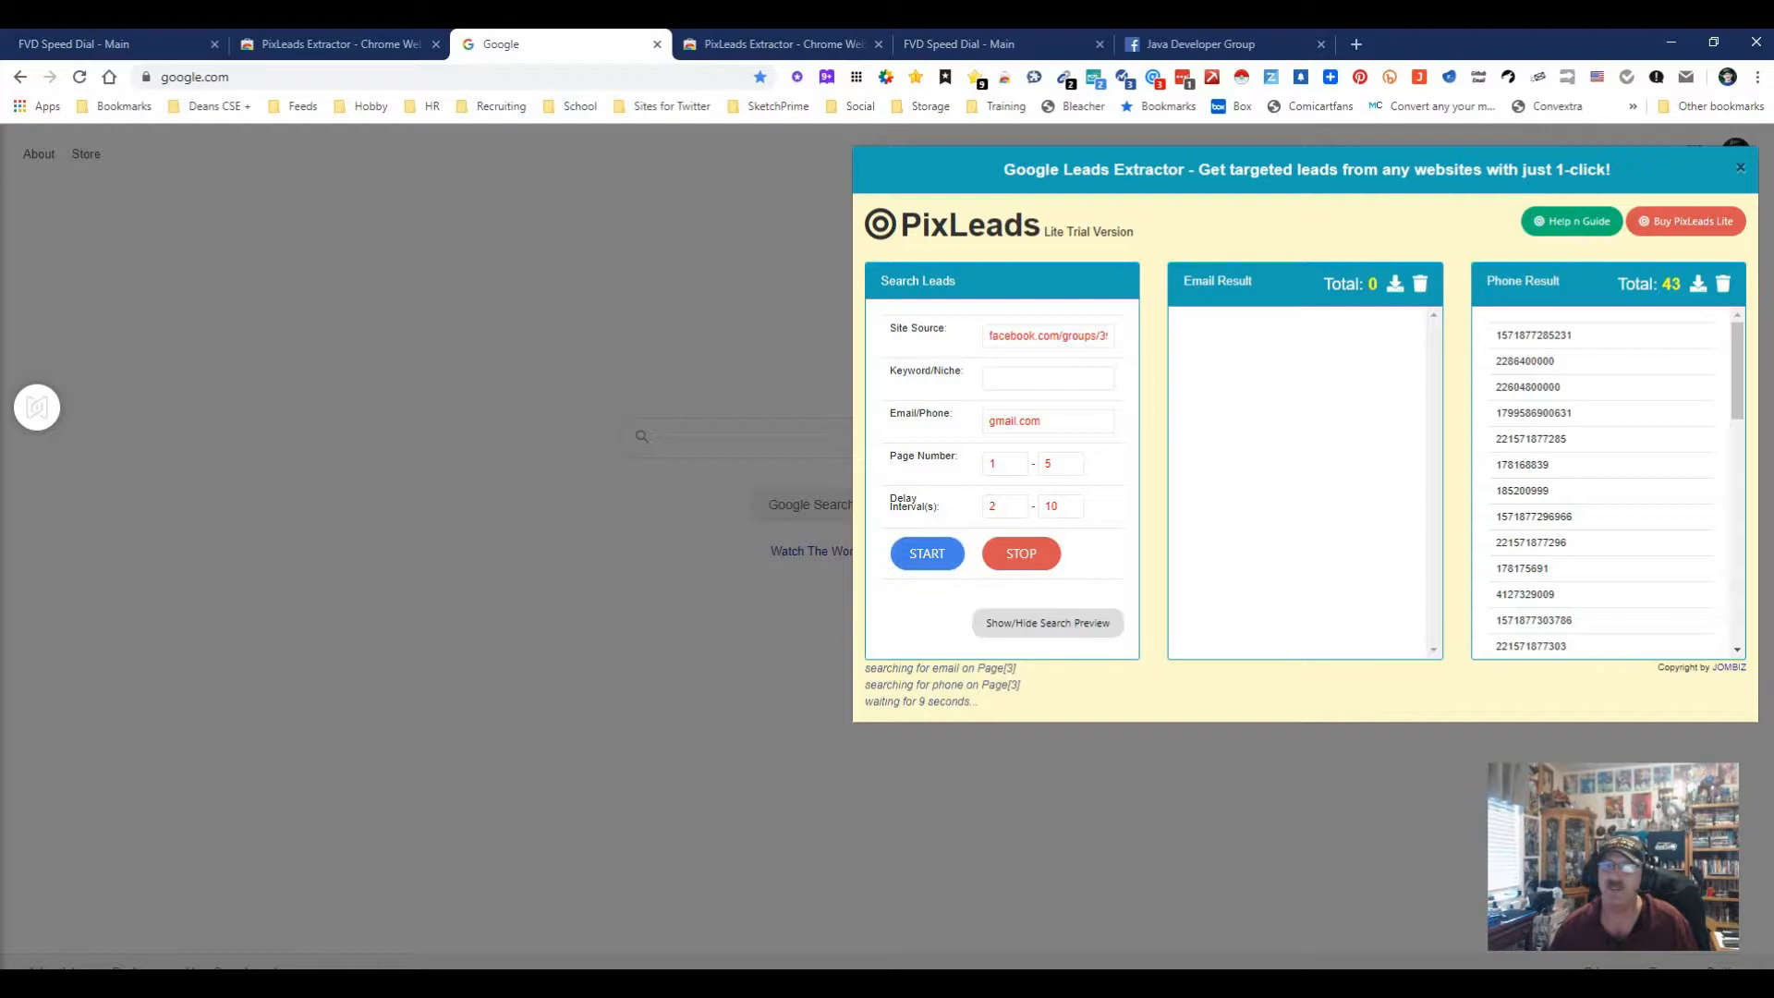
click(1720, 283)
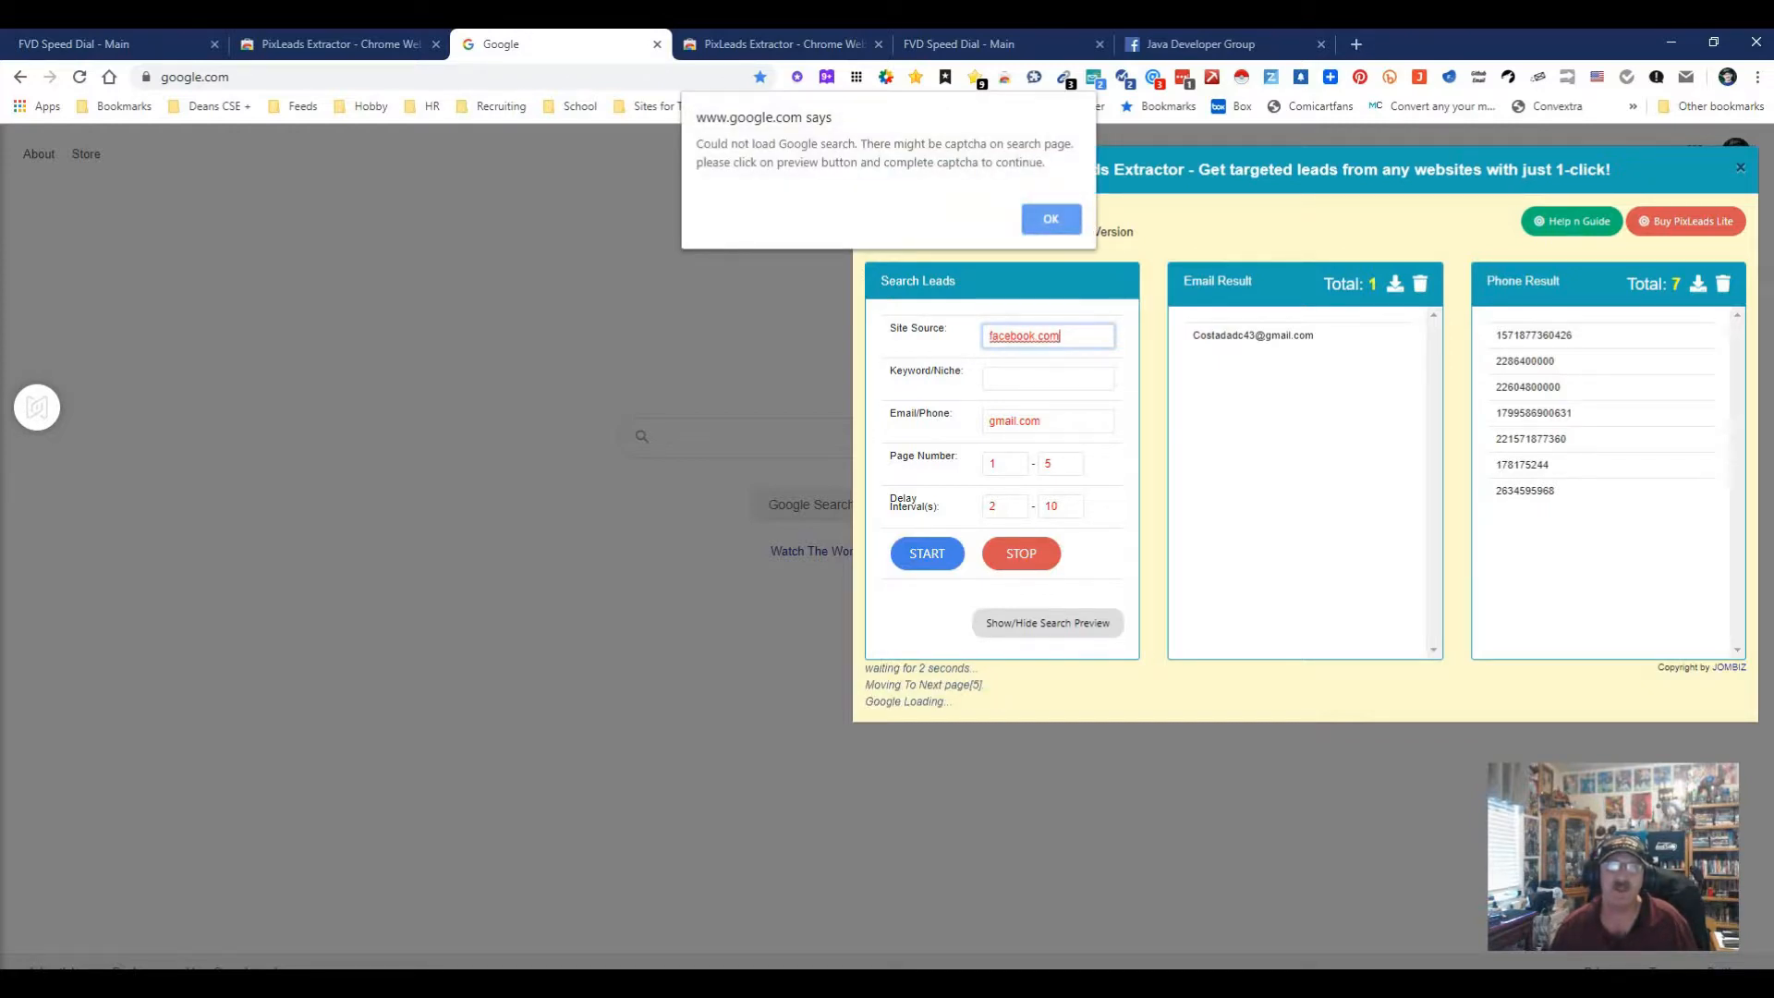
click(1050, 218)
text(" Java Developer Group)
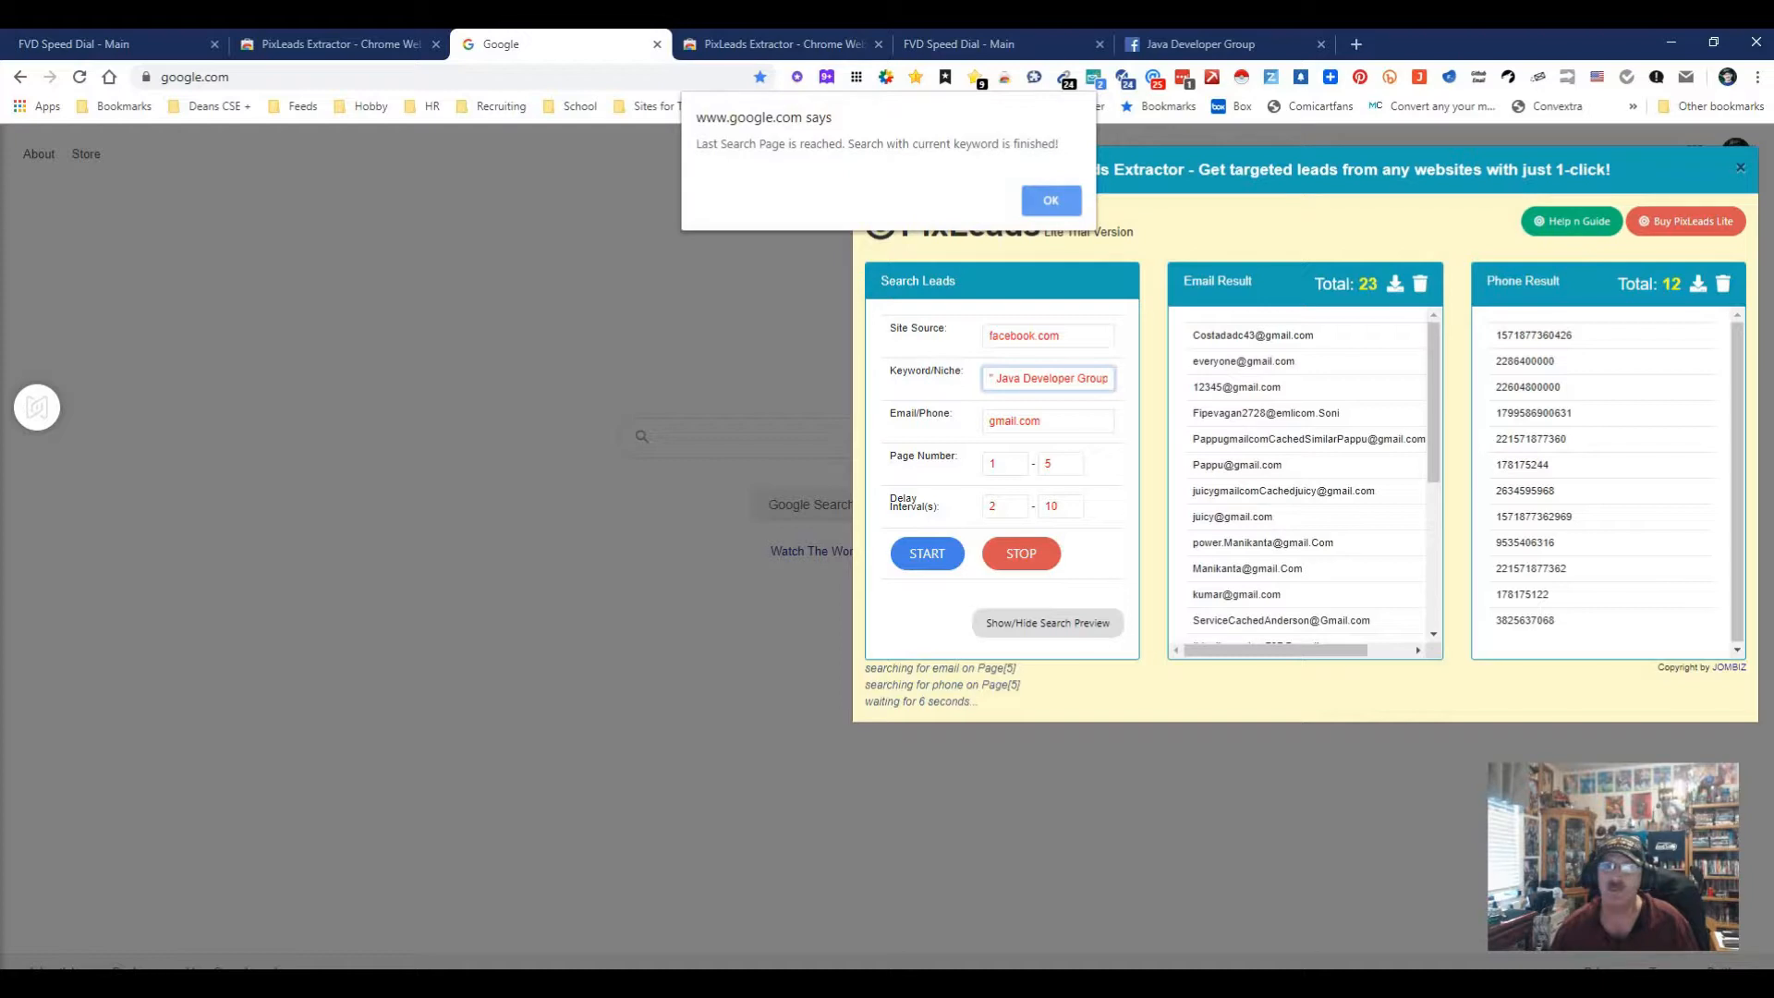
click(1050, 200)
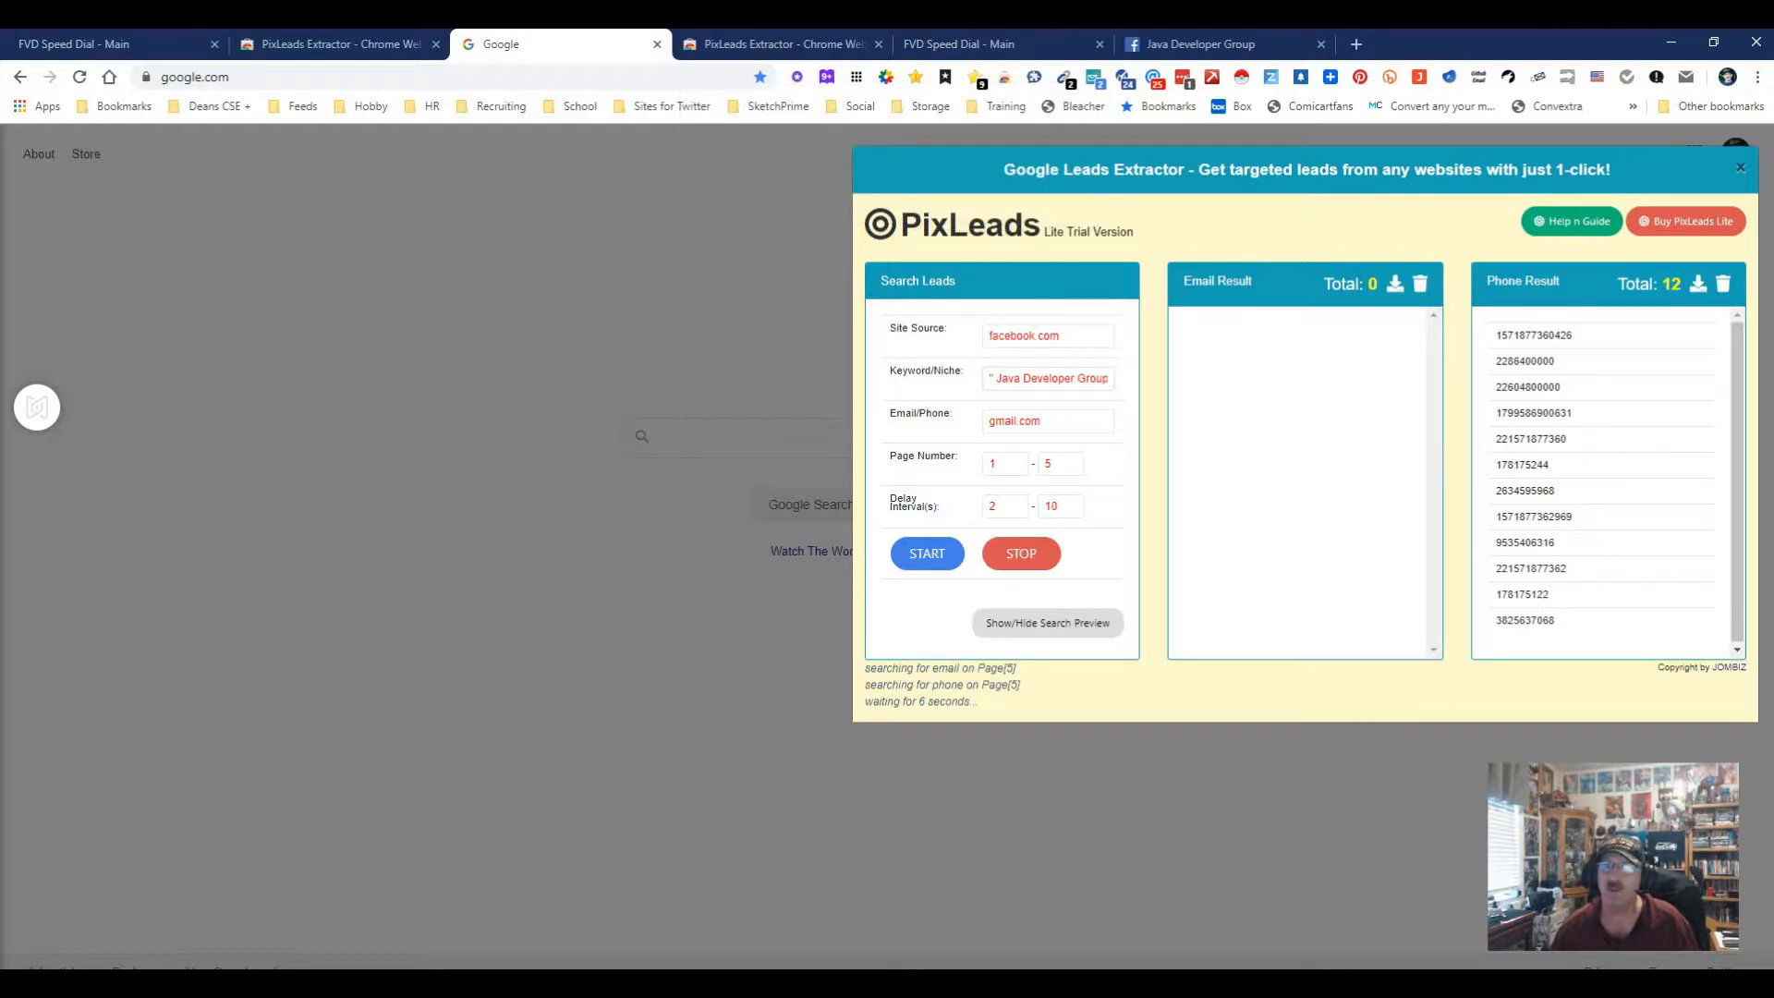
Step: Start a new search with the filter changed to hotmail.com, dismissing captcha warnings
click(1721, 285)
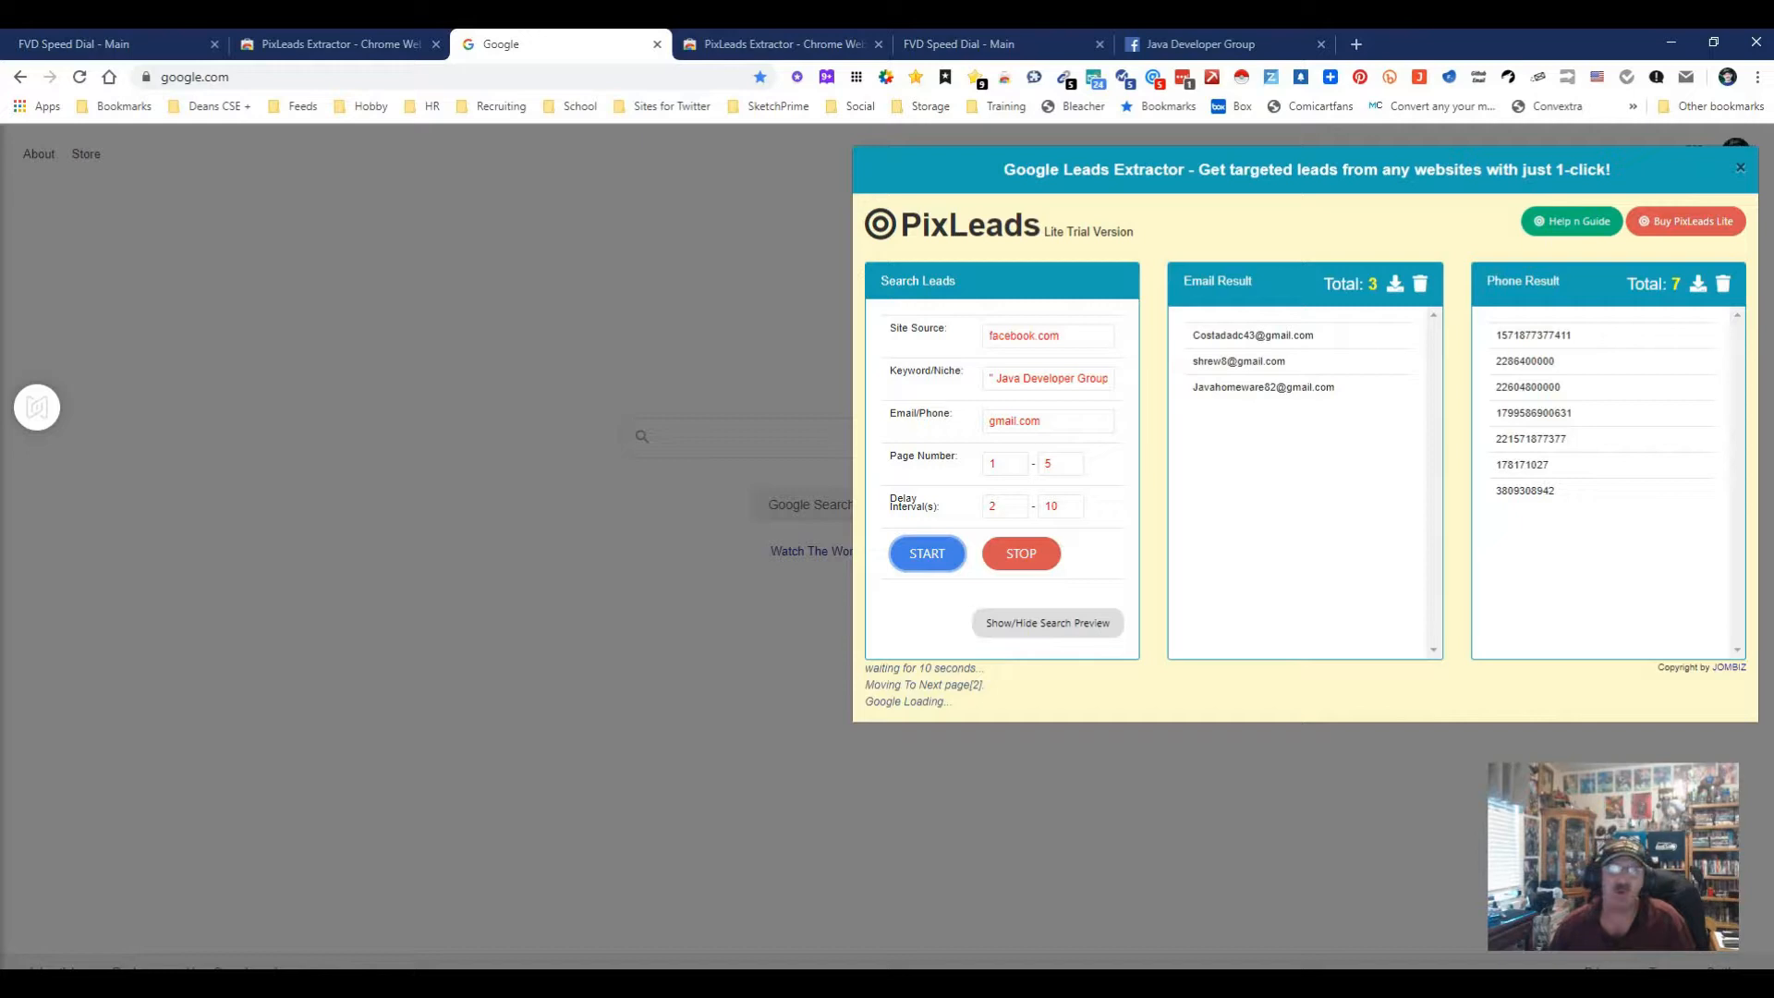
double_click(1014, 421)
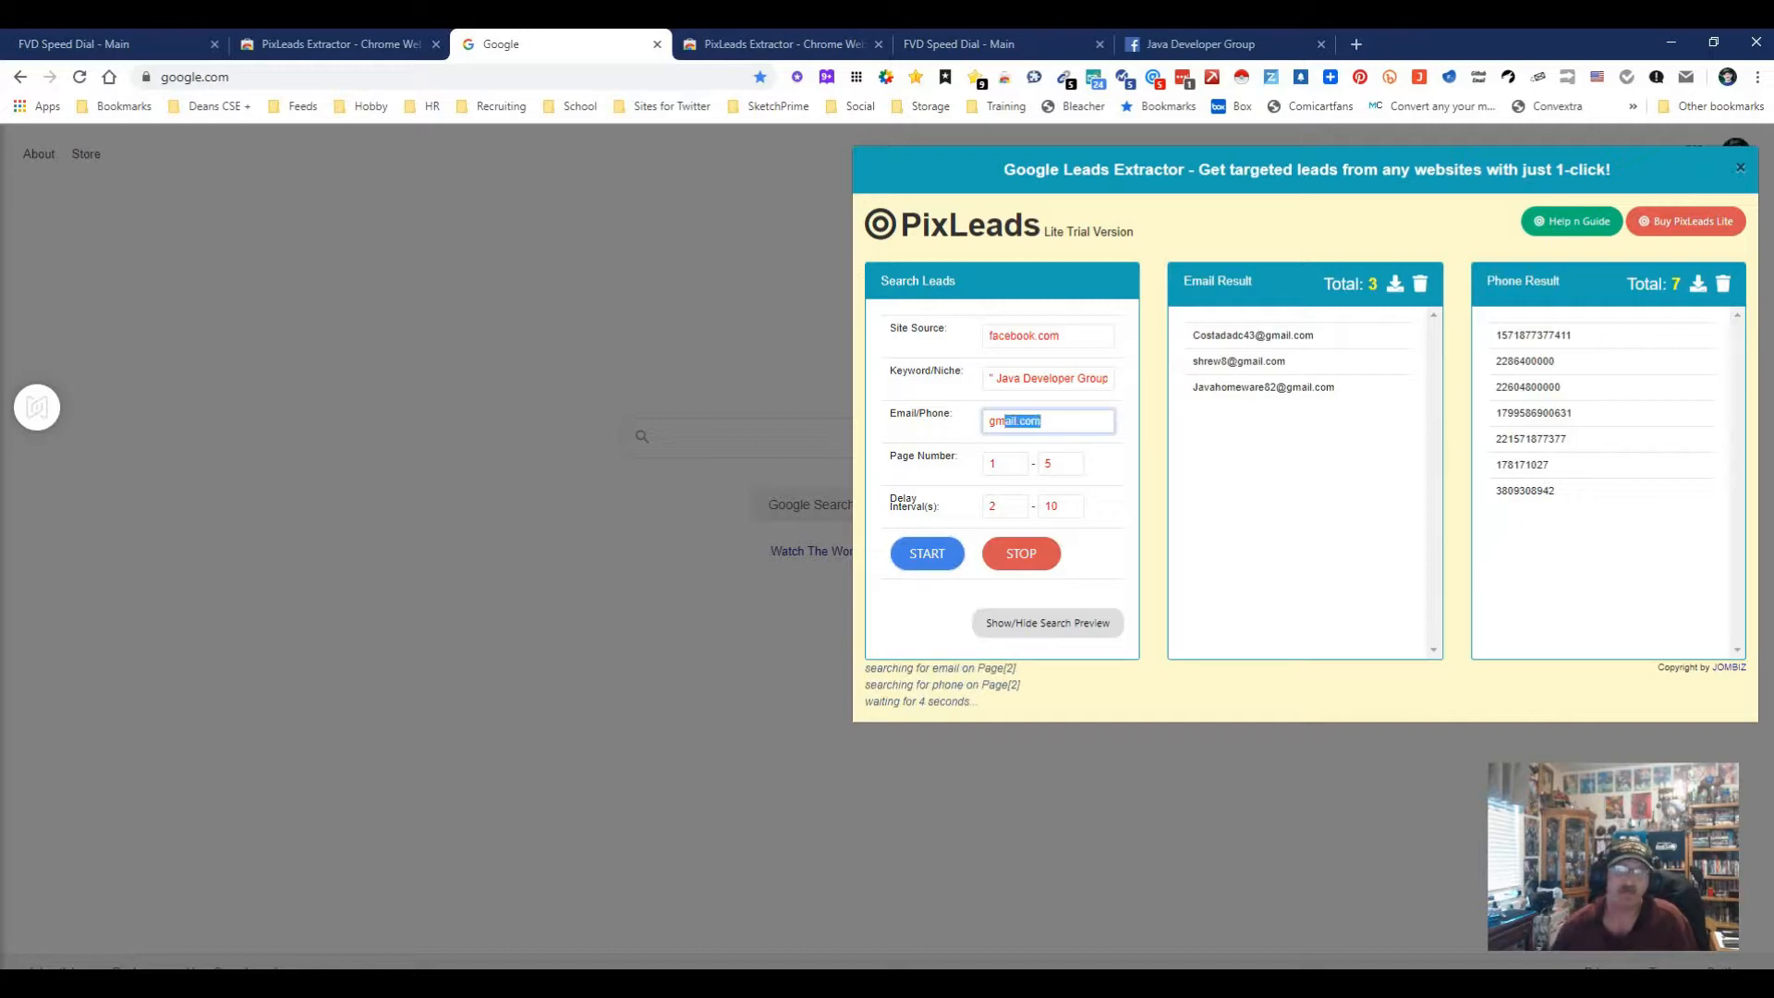
text(hotmail)
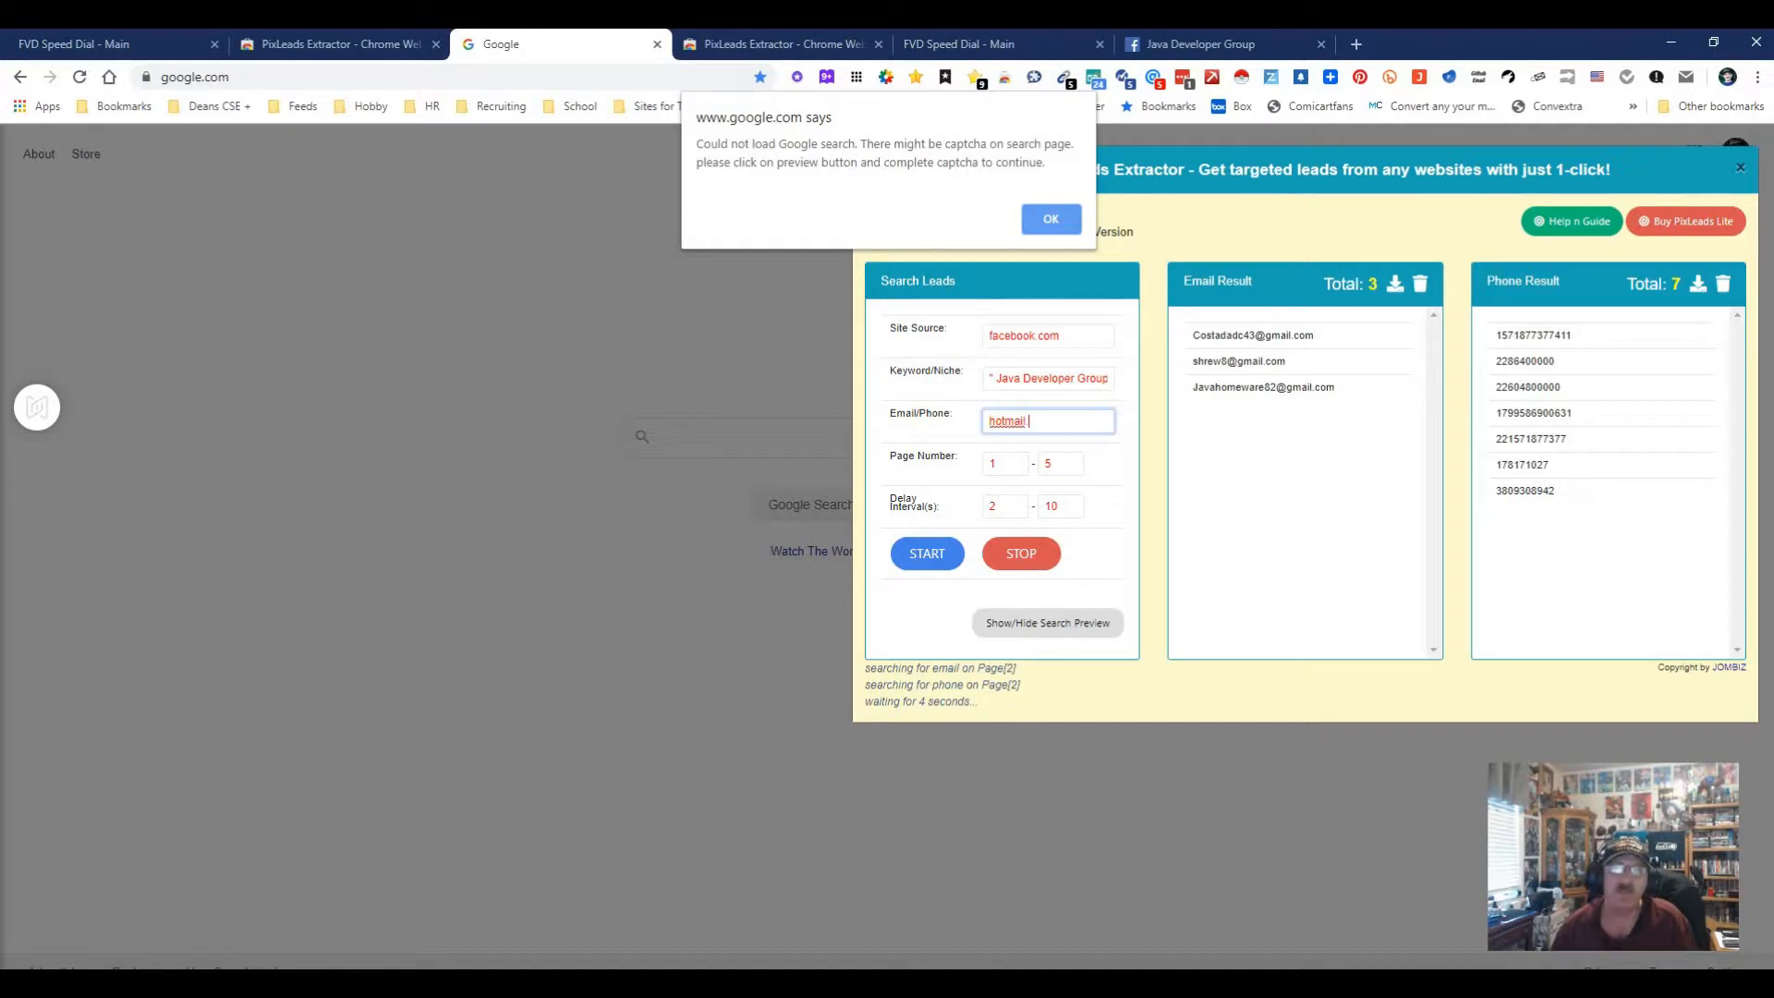
click(1050, 218)
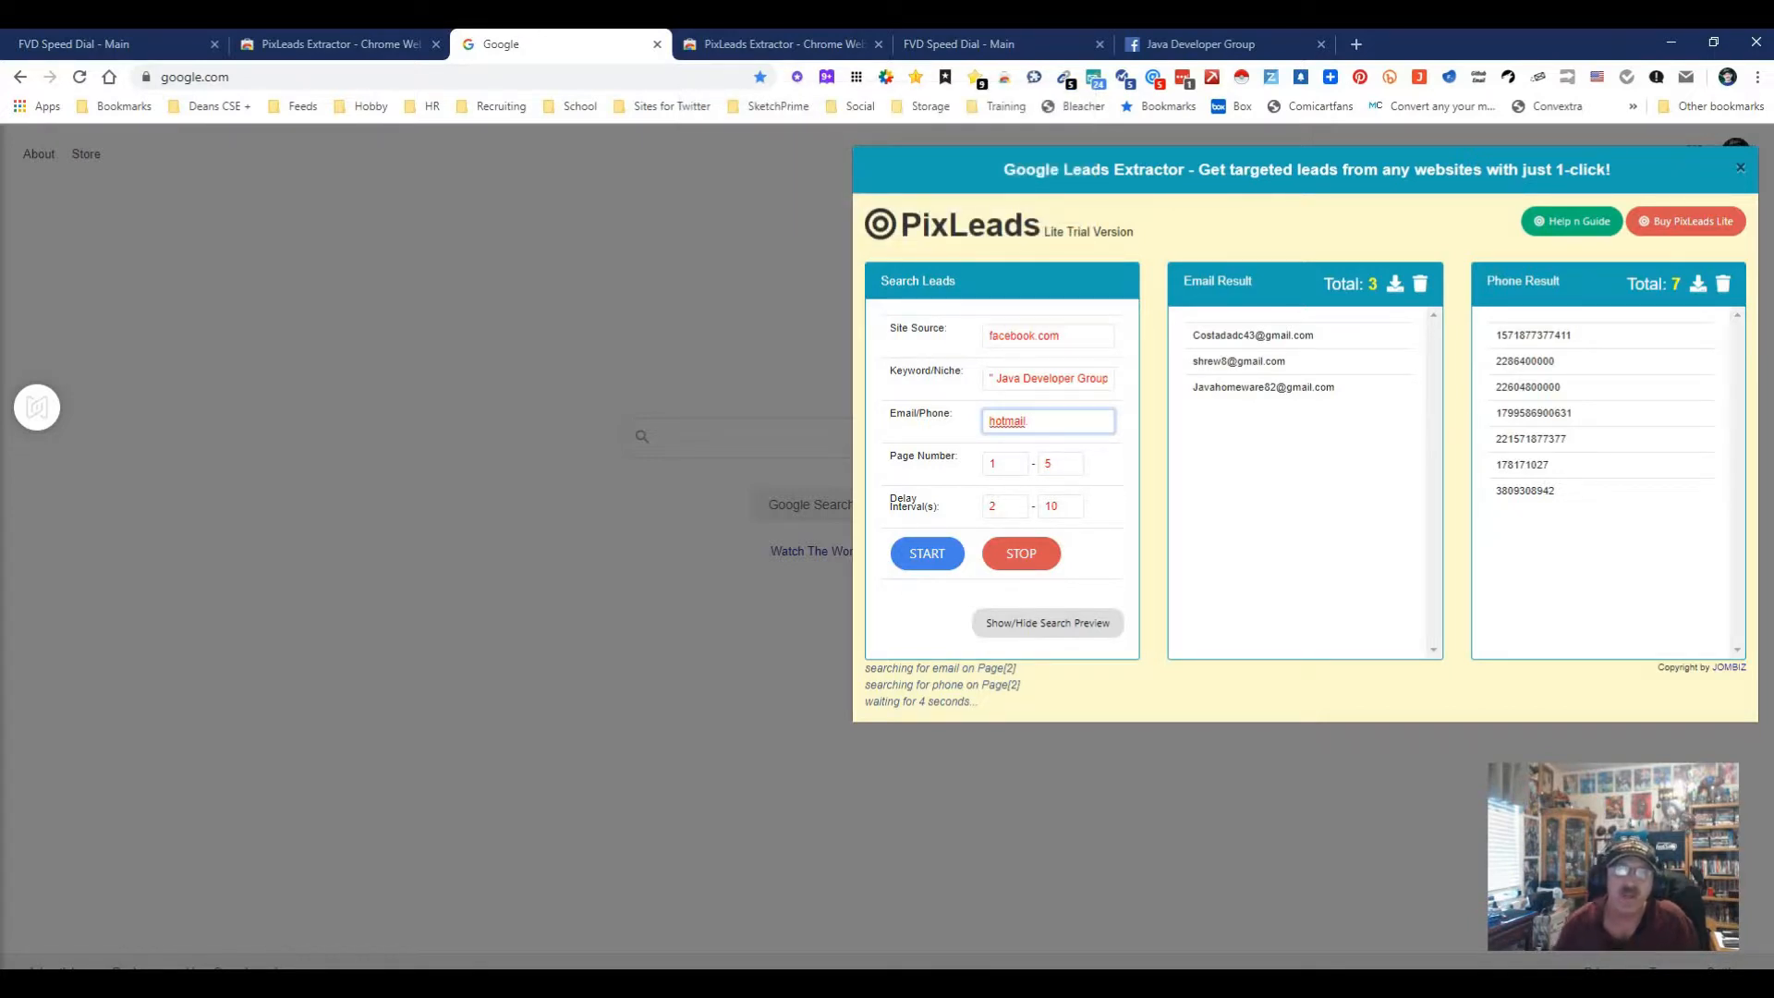
text(.com)
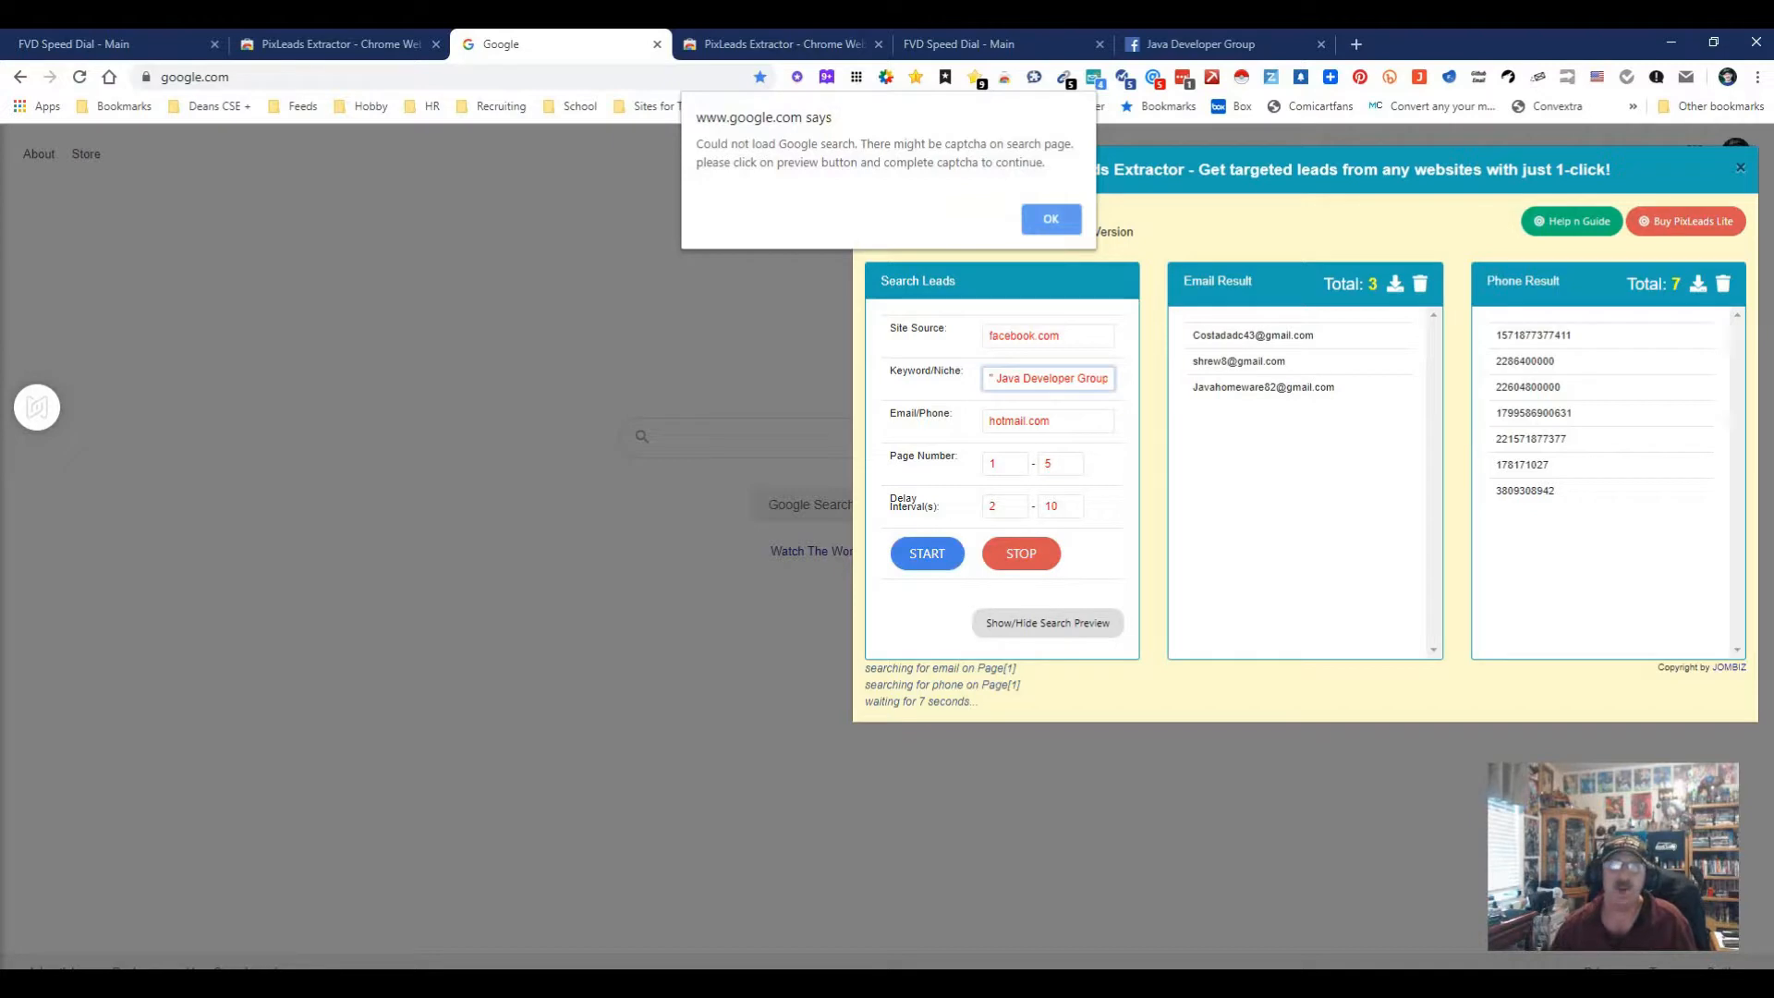
click(1050, 218)
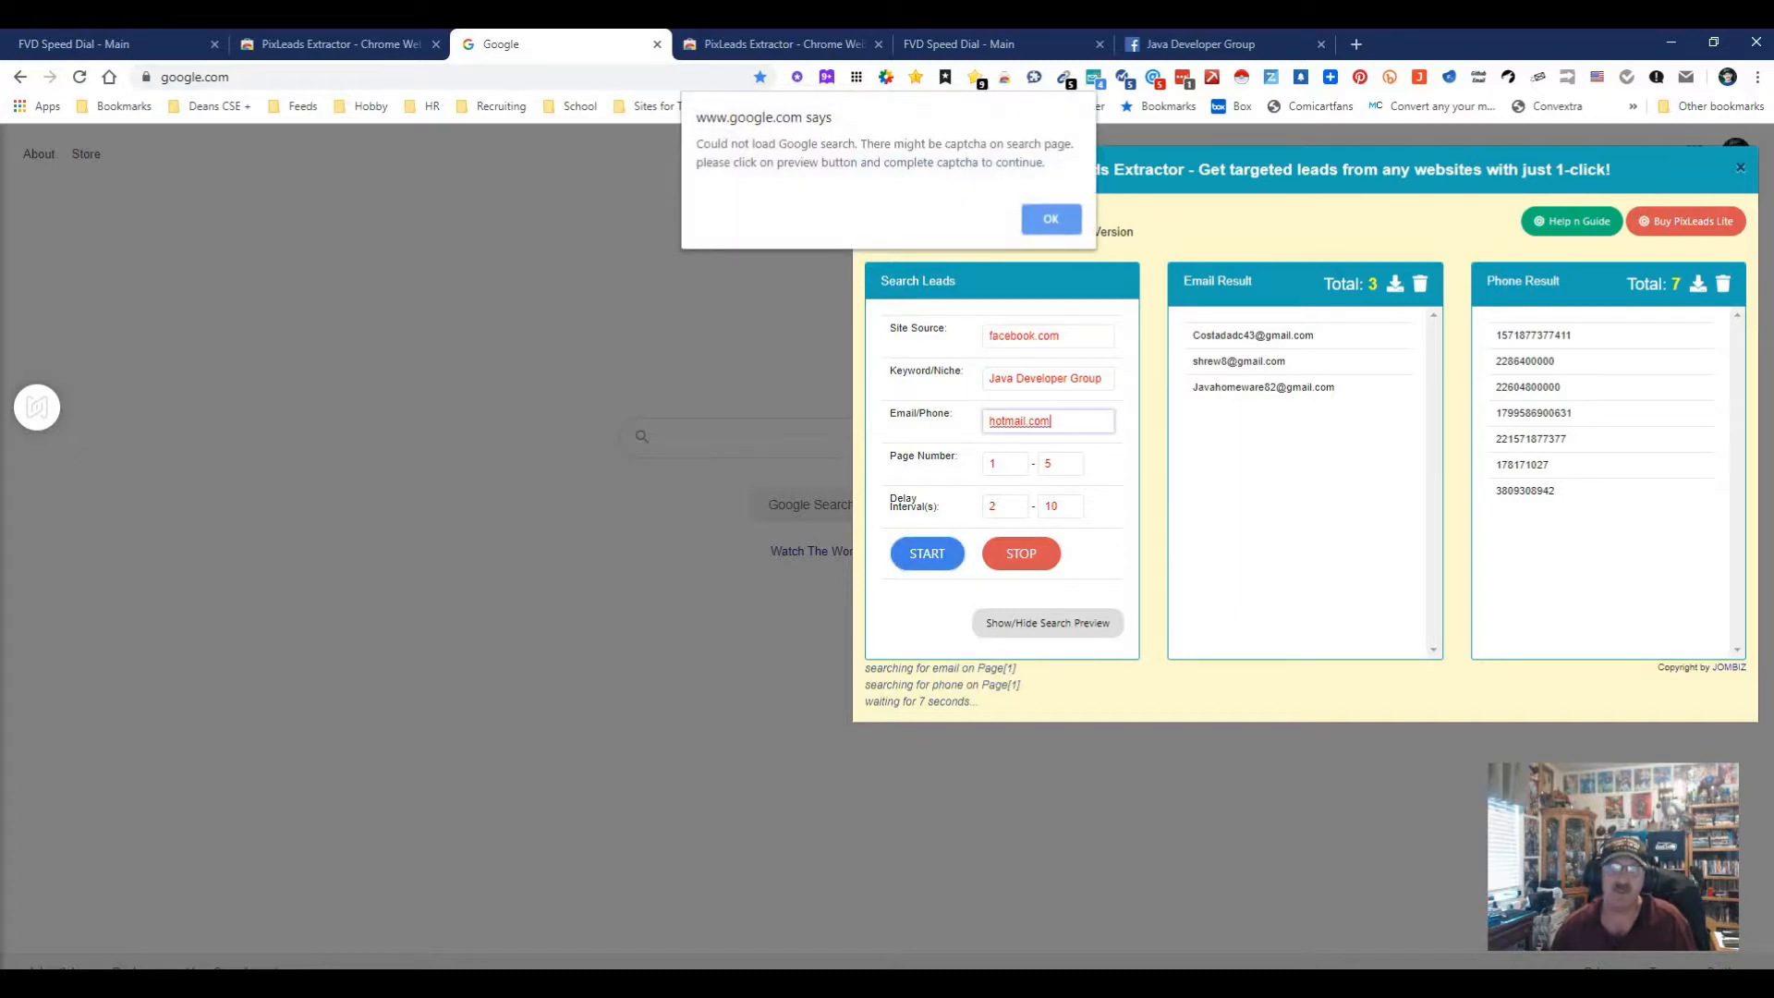
Step: Restore the gmail.com filter, then switch to the speed dial page
click(1050, 218)
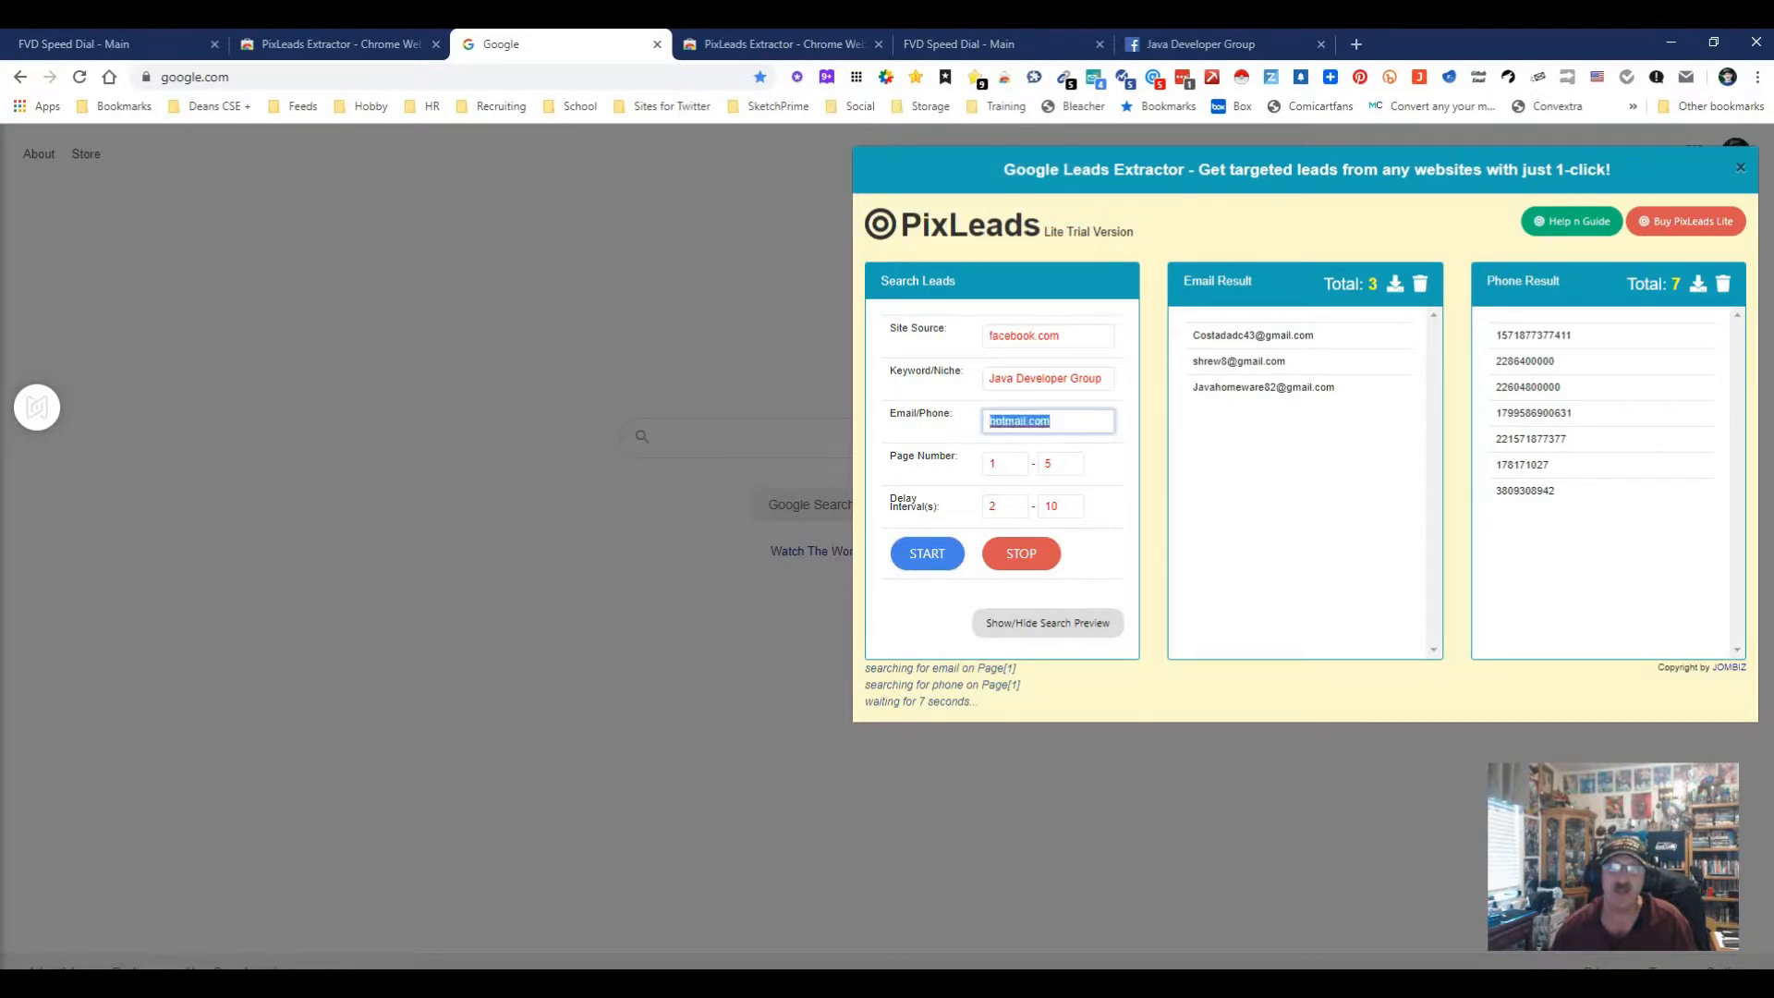
text(gmail)
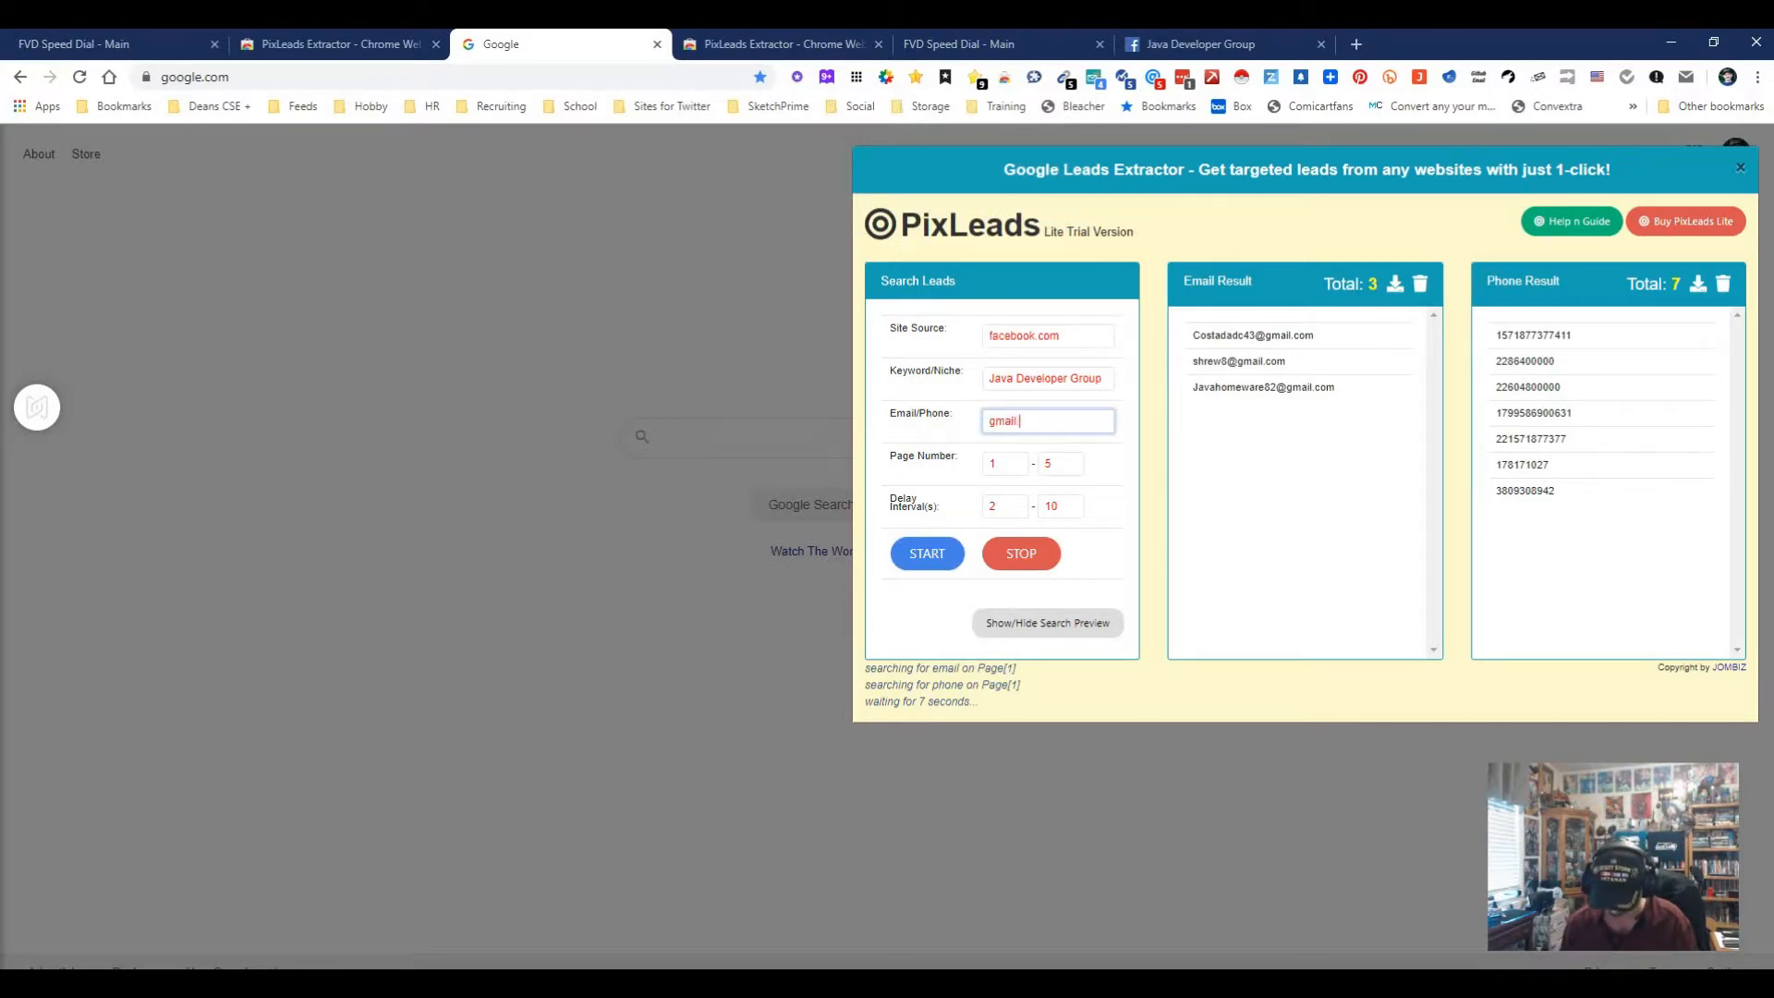
text(.com)
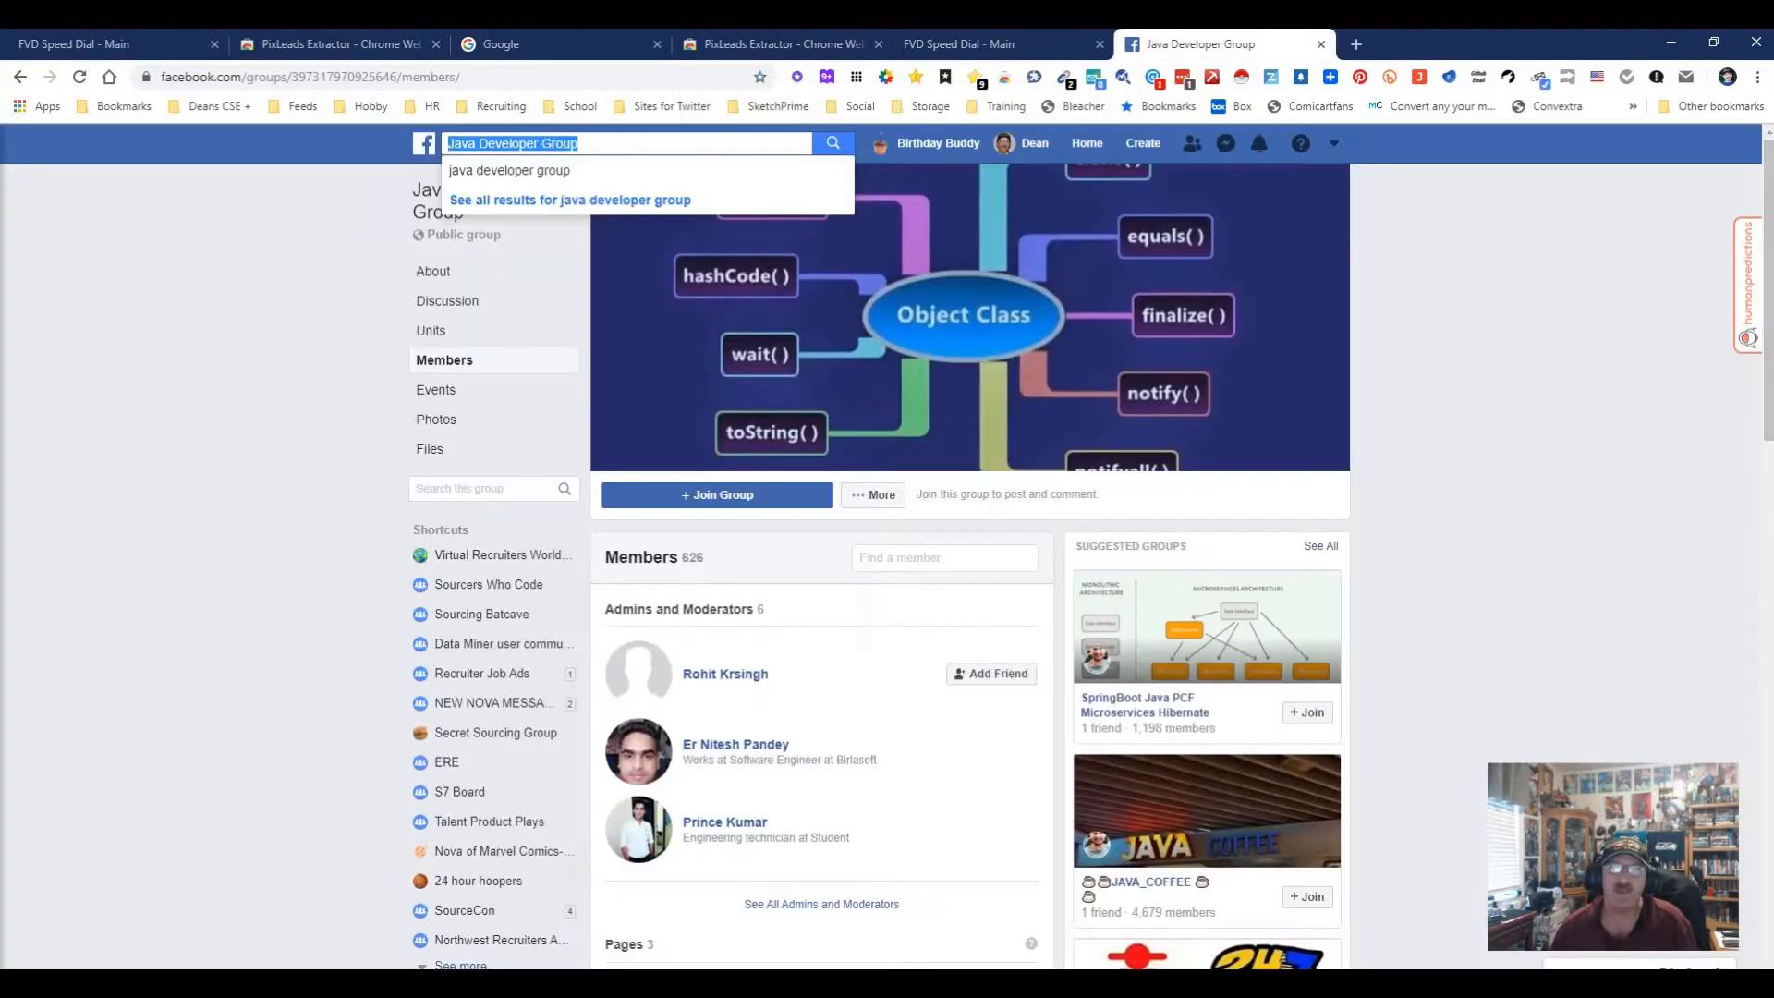
click(996, 45)
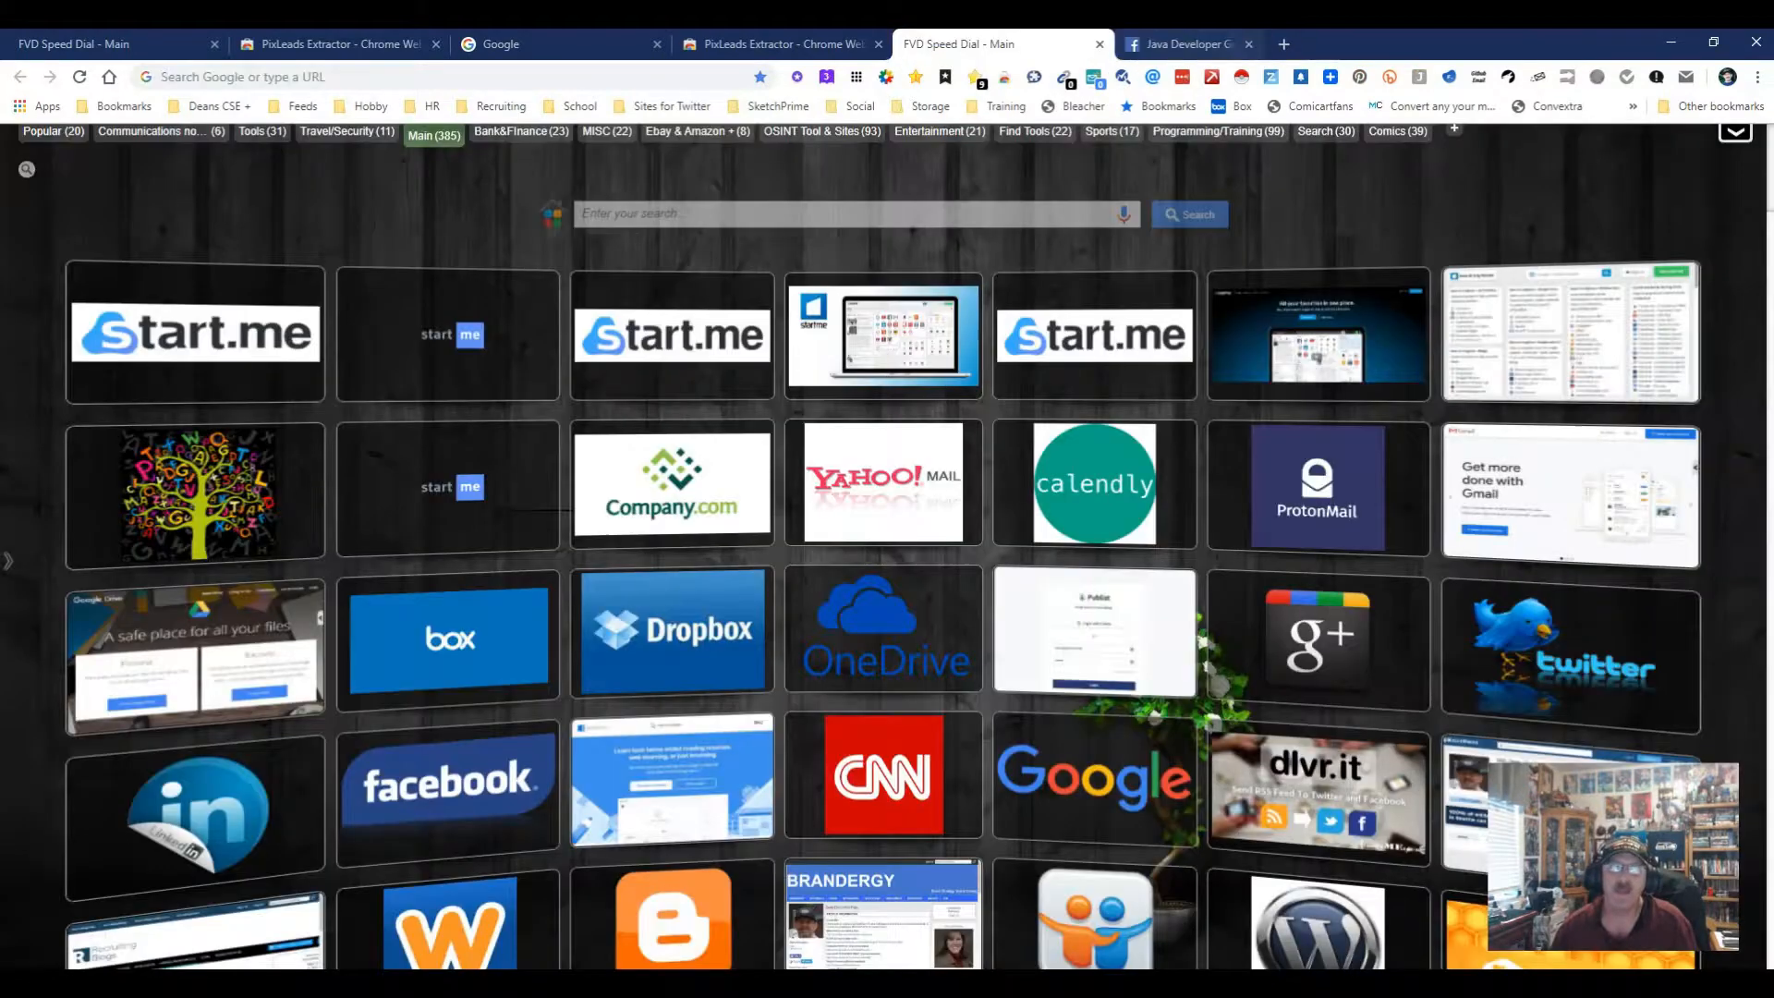
Step: Replace the extractor's site source with linkedin.com
click(555, 44)
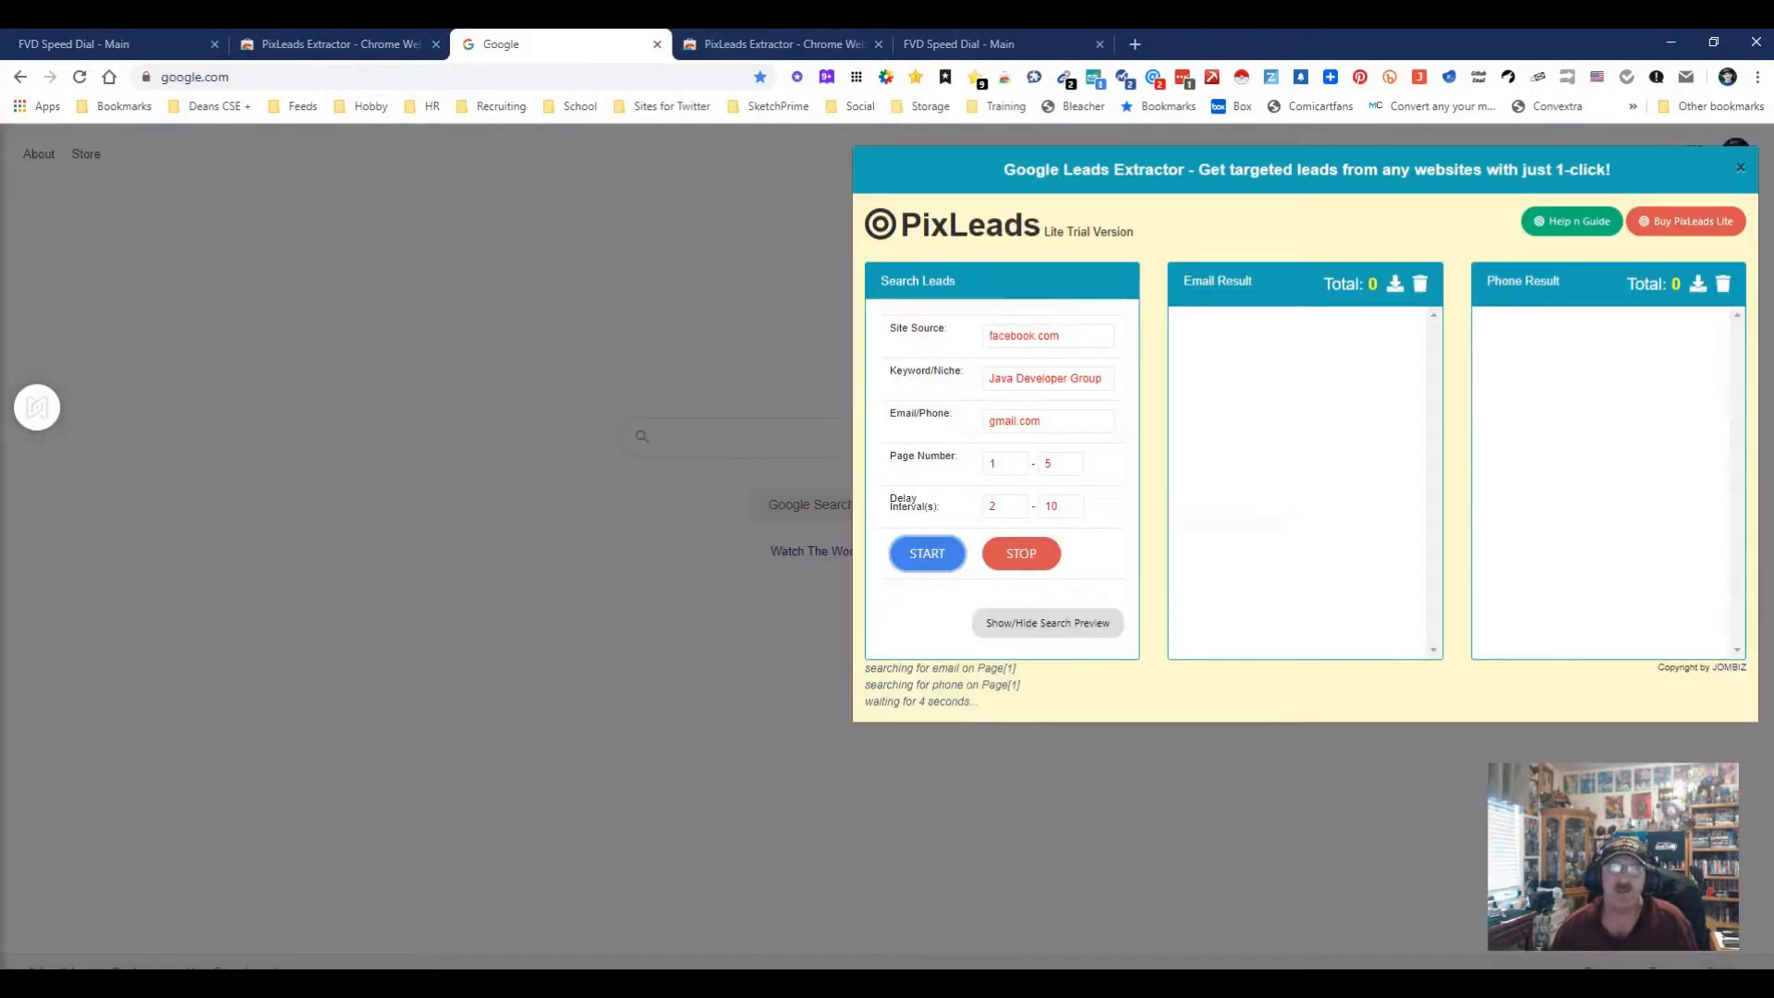
triple_click(1046, 334)
text(libnke)
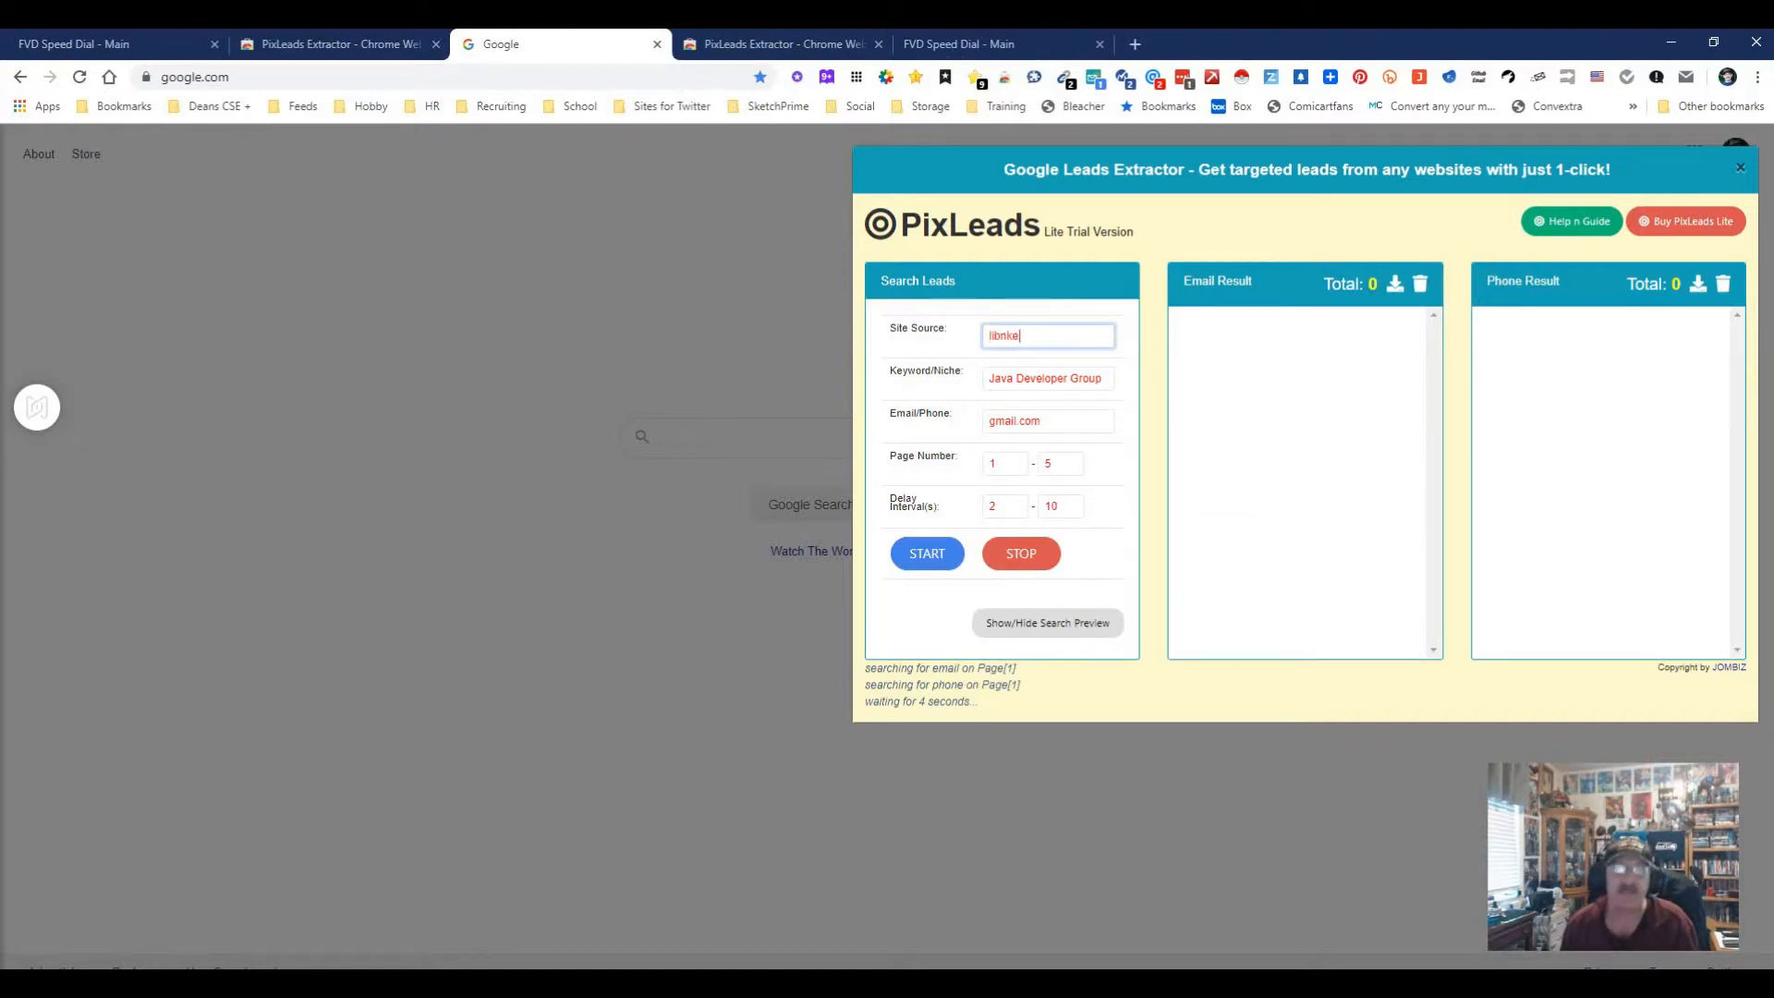
key(Backspace)
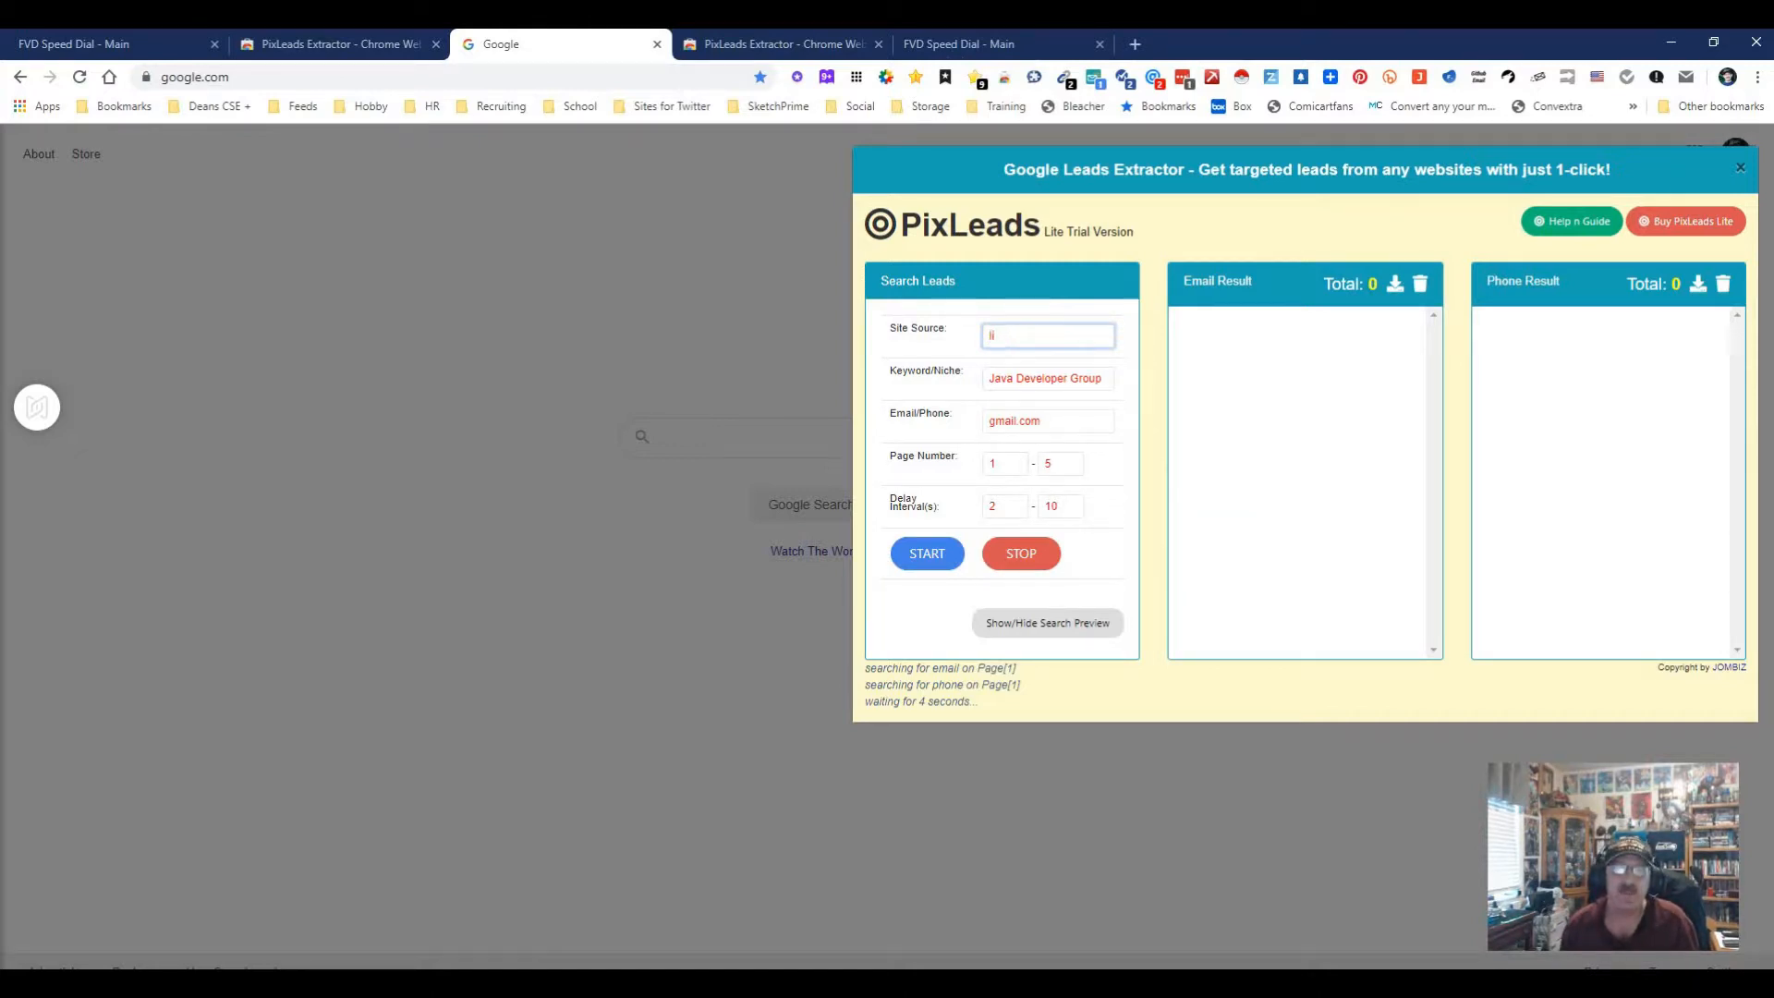
text(linkedin)
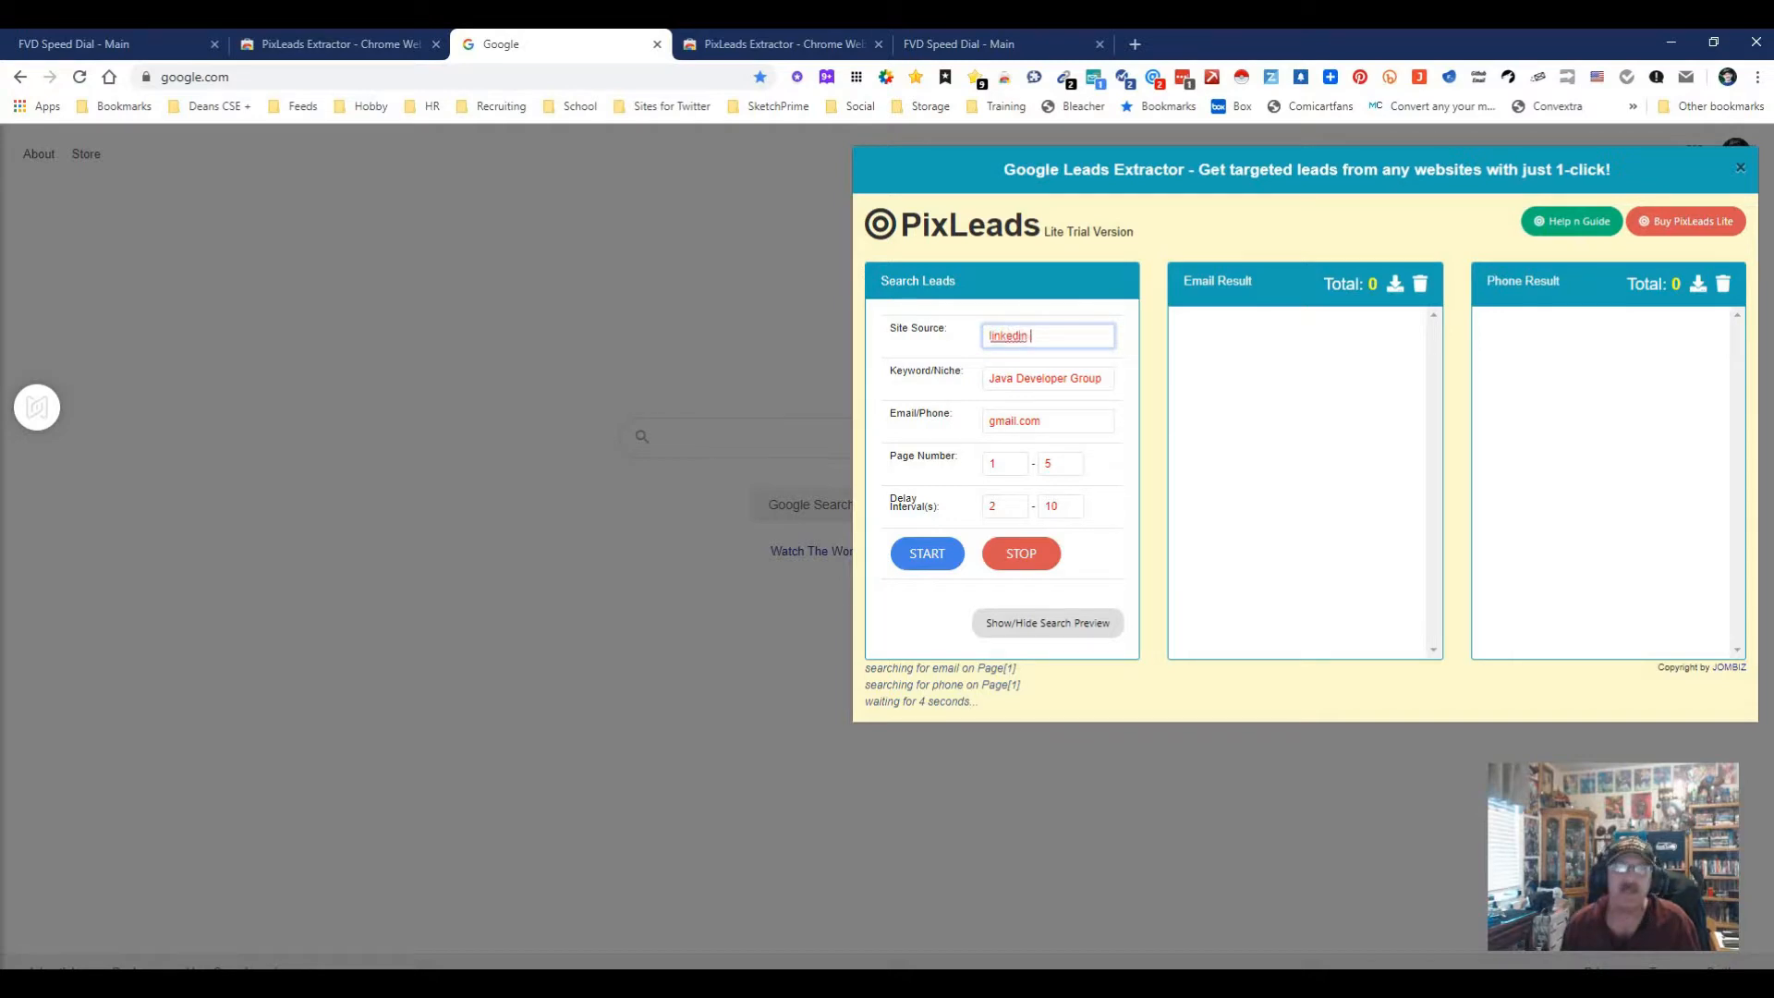
text(.com)
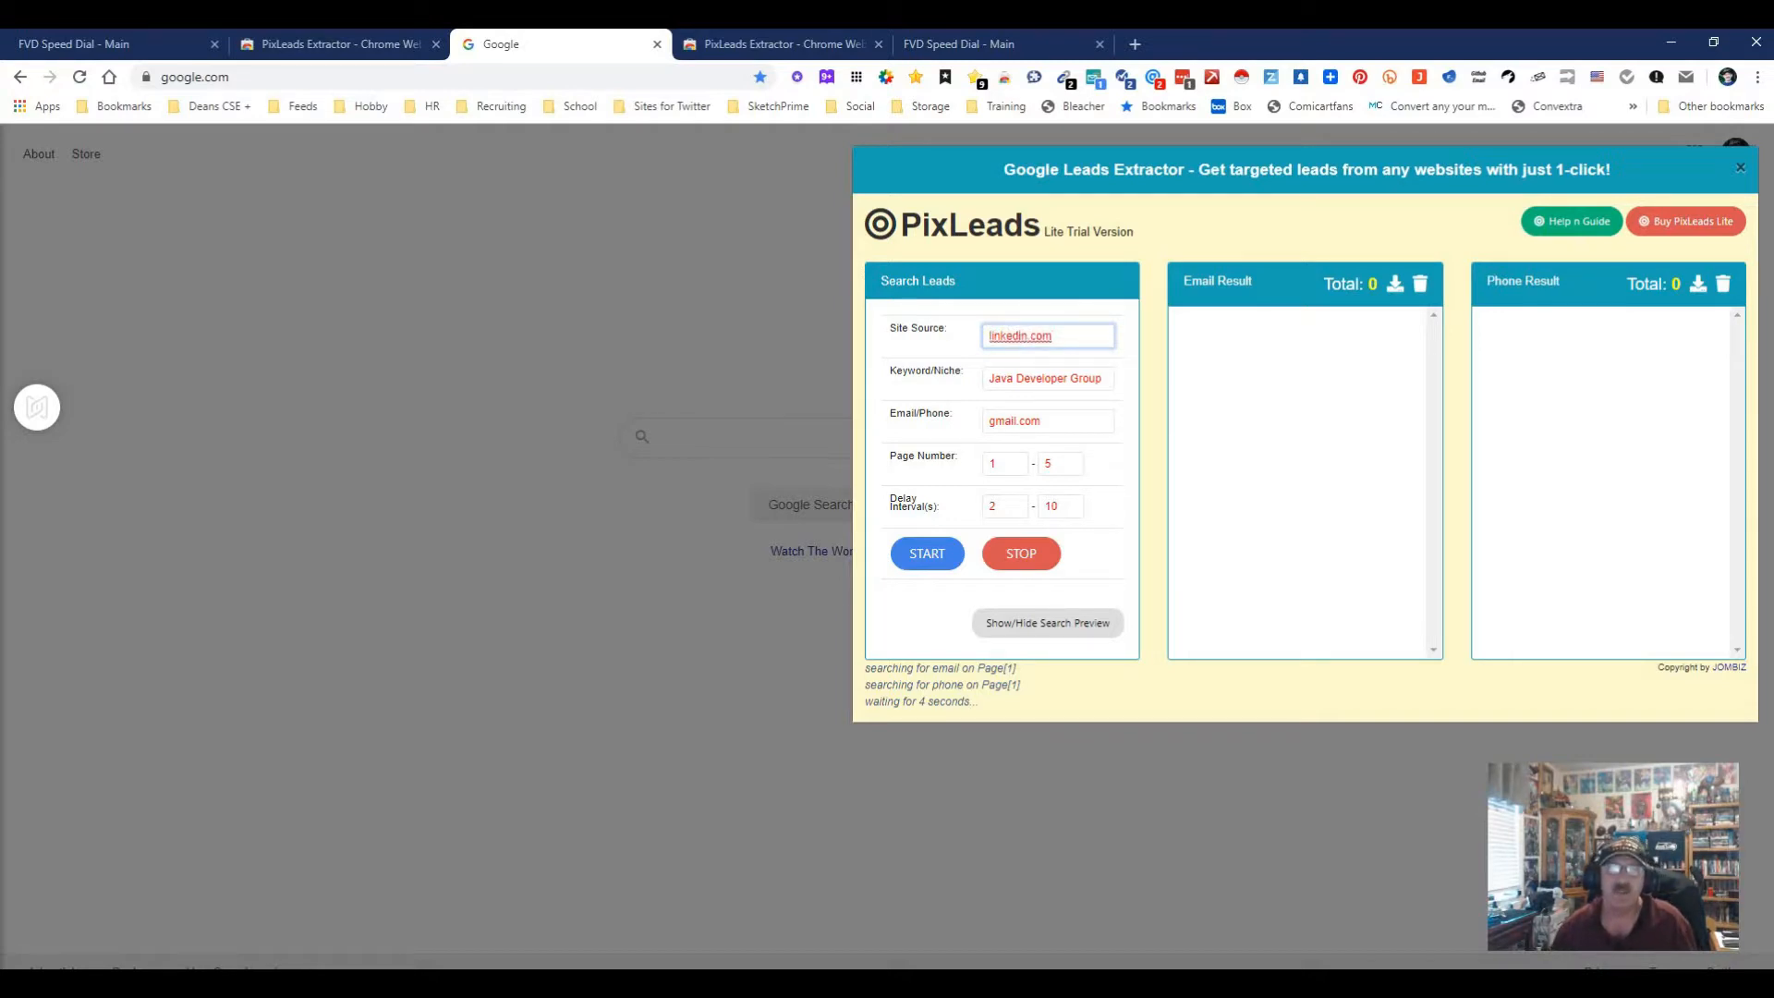
Step: Run the linkedin.com search, acknowledge the captcha warning and close the extractor panel
click(1046, 378)
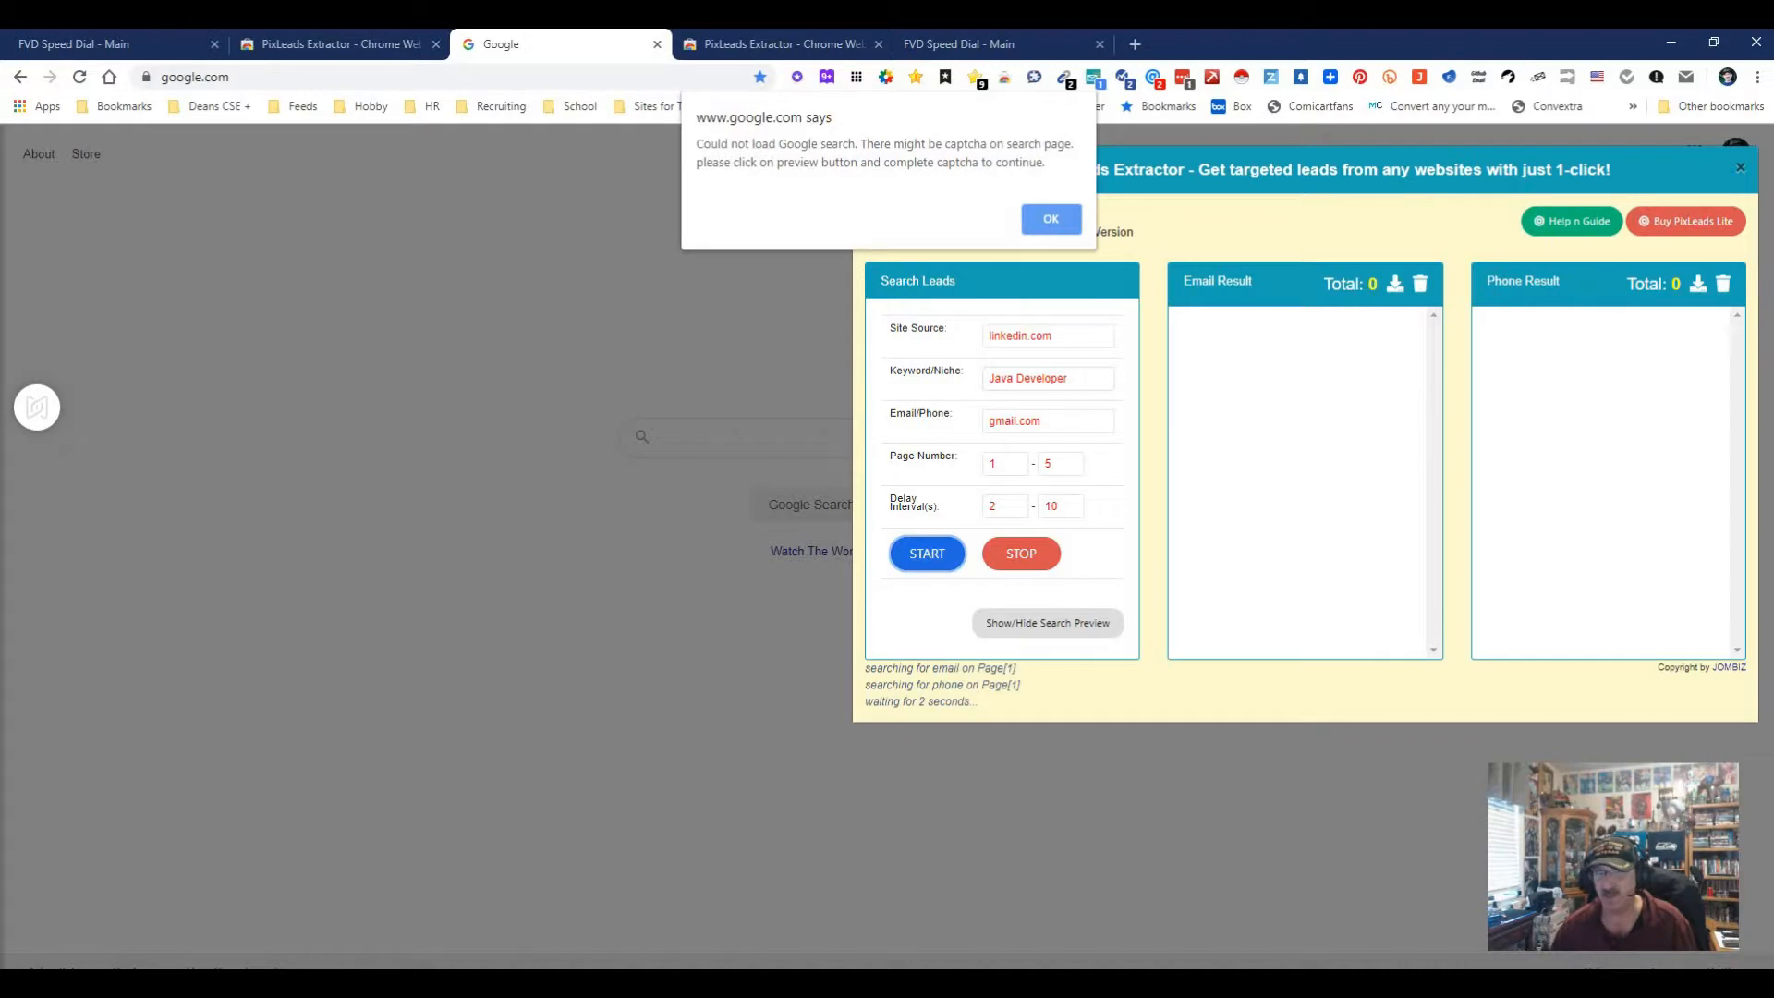
click(1050, 219)
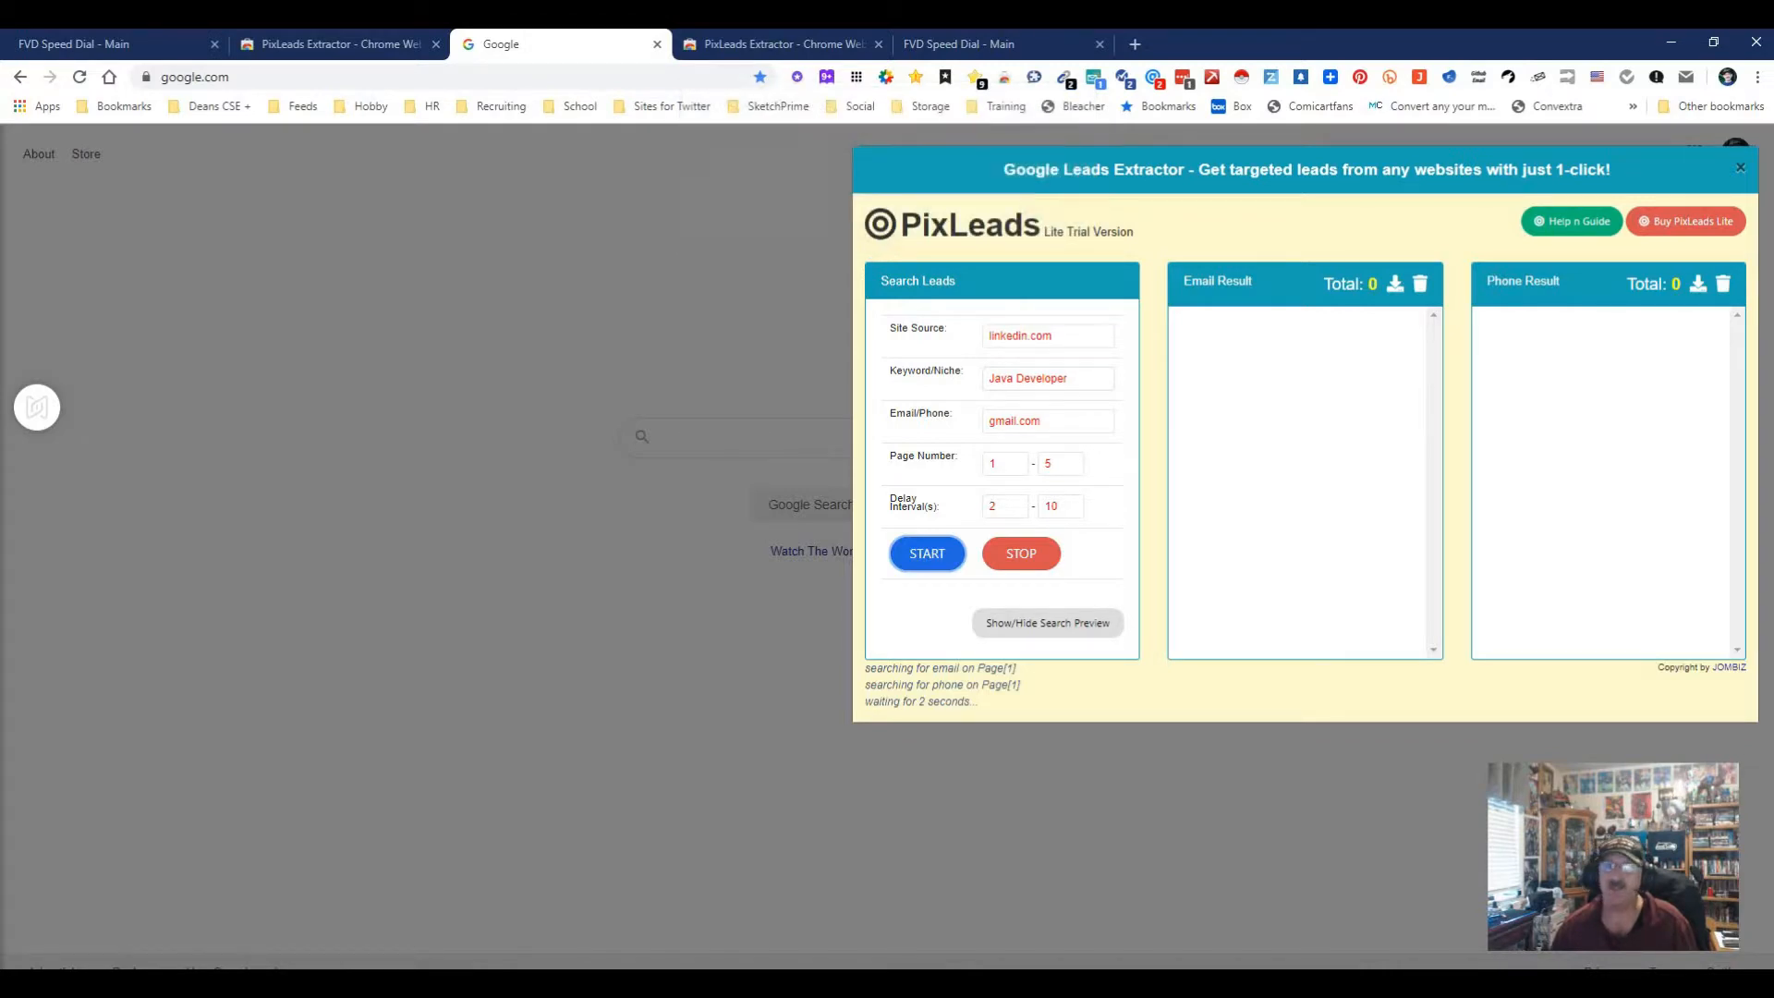
click(1739, 168)
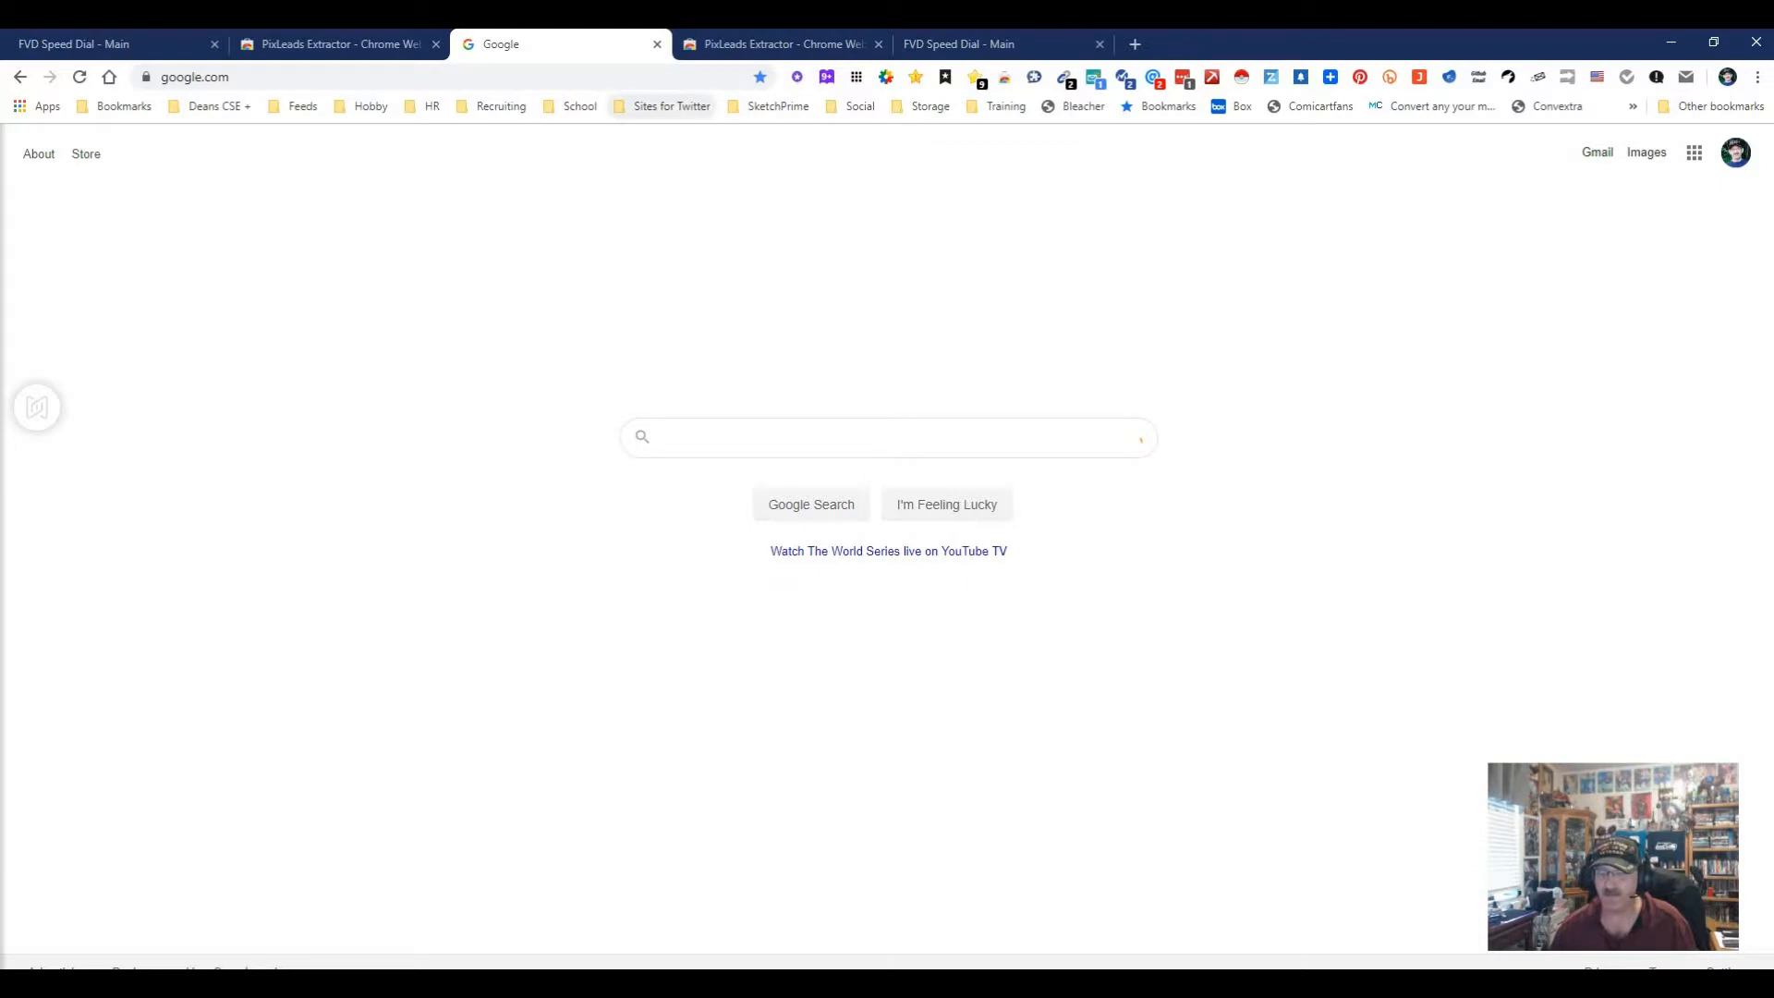
Step: View the PixLeads Extractor Chrome Web Store listing and its Overview section
click(780, 44)
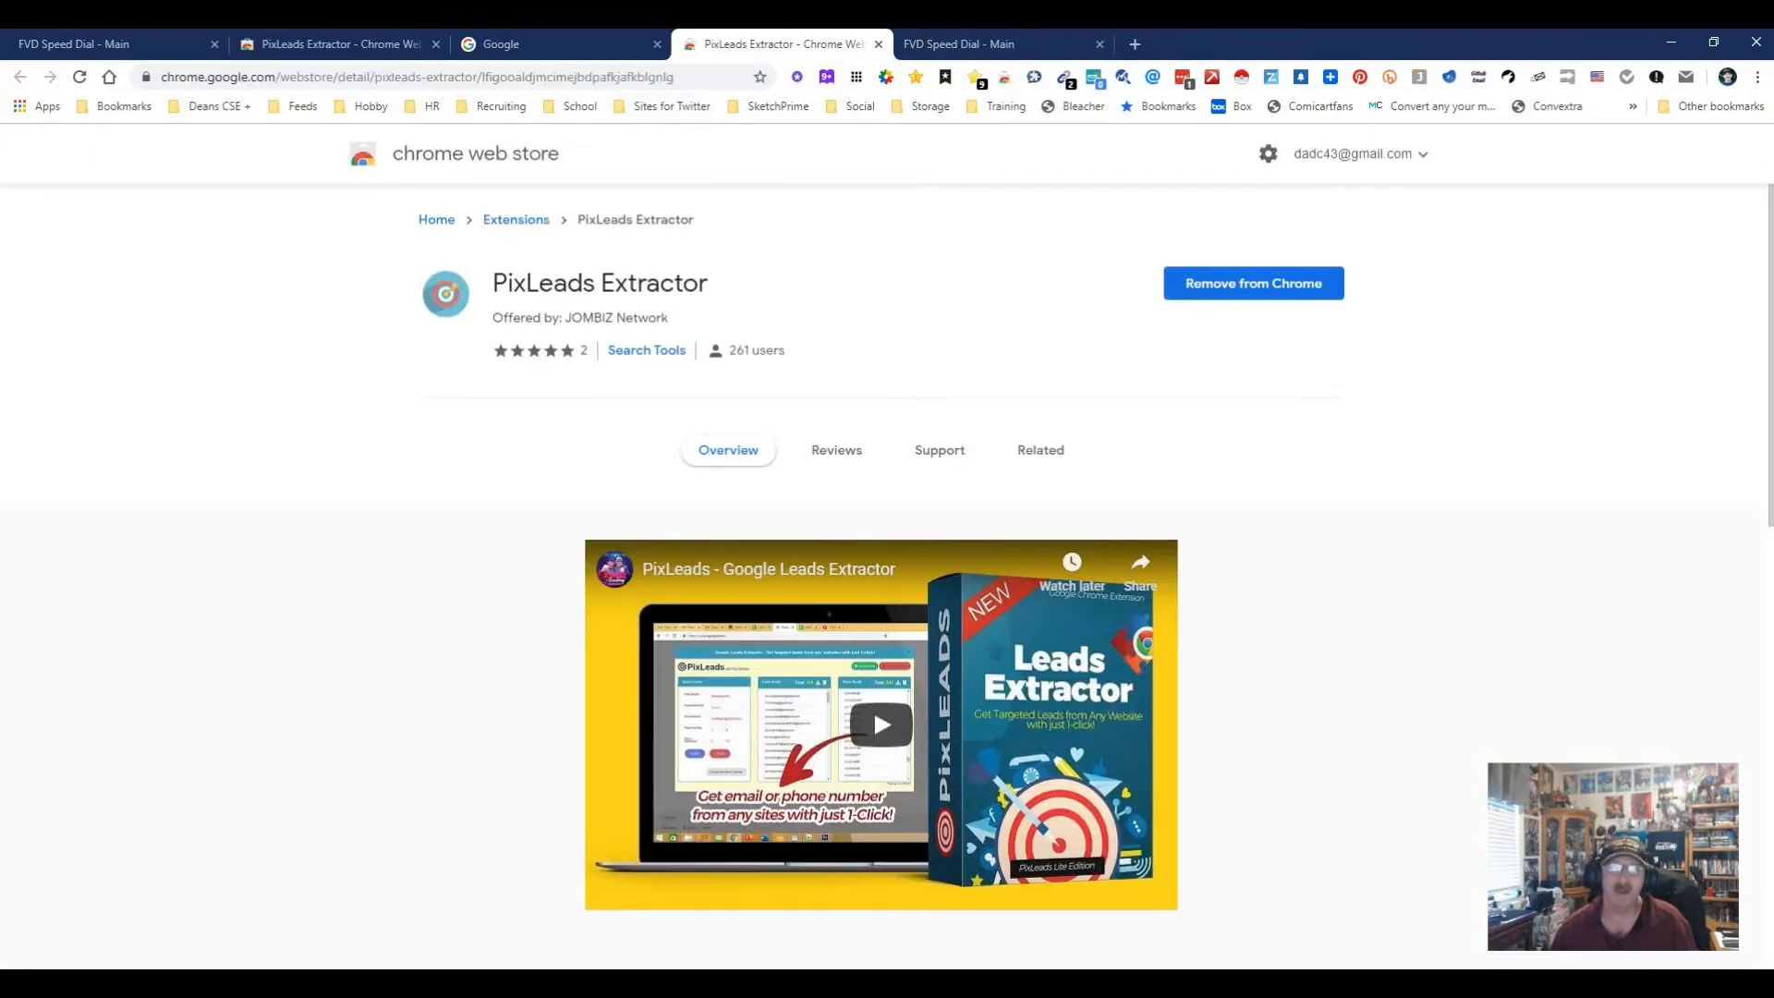
scroll(down, 3)
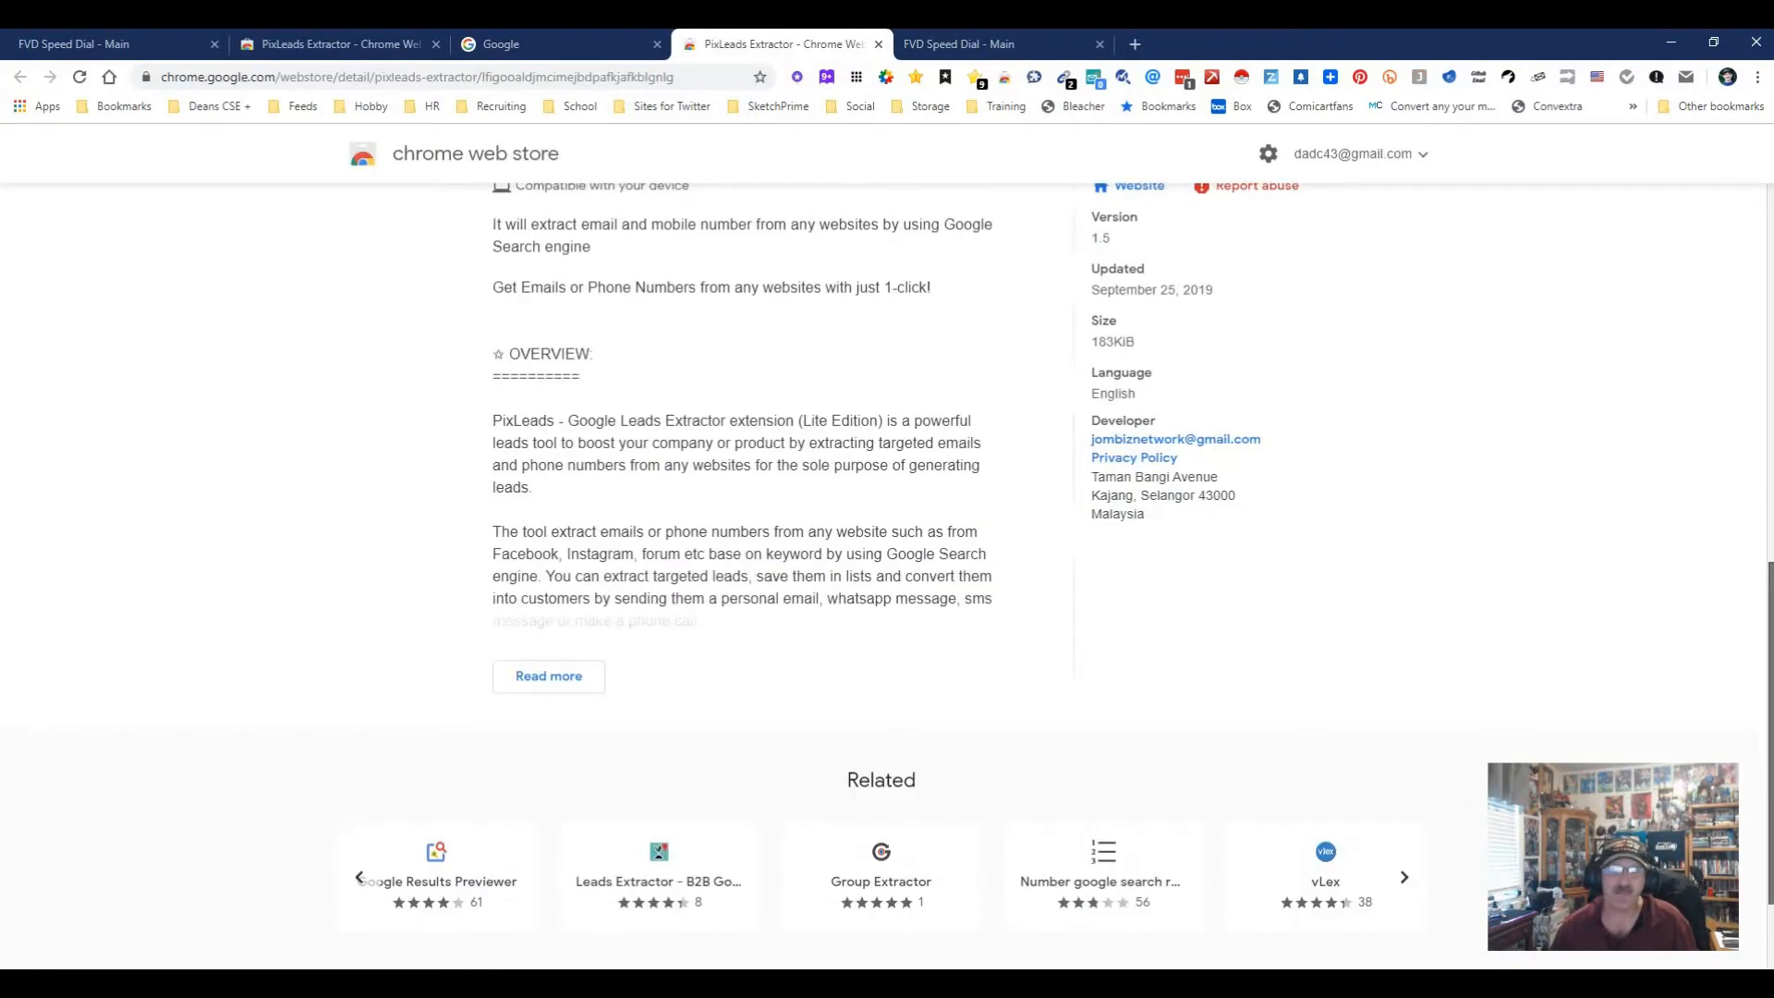
scroll(up, 3)
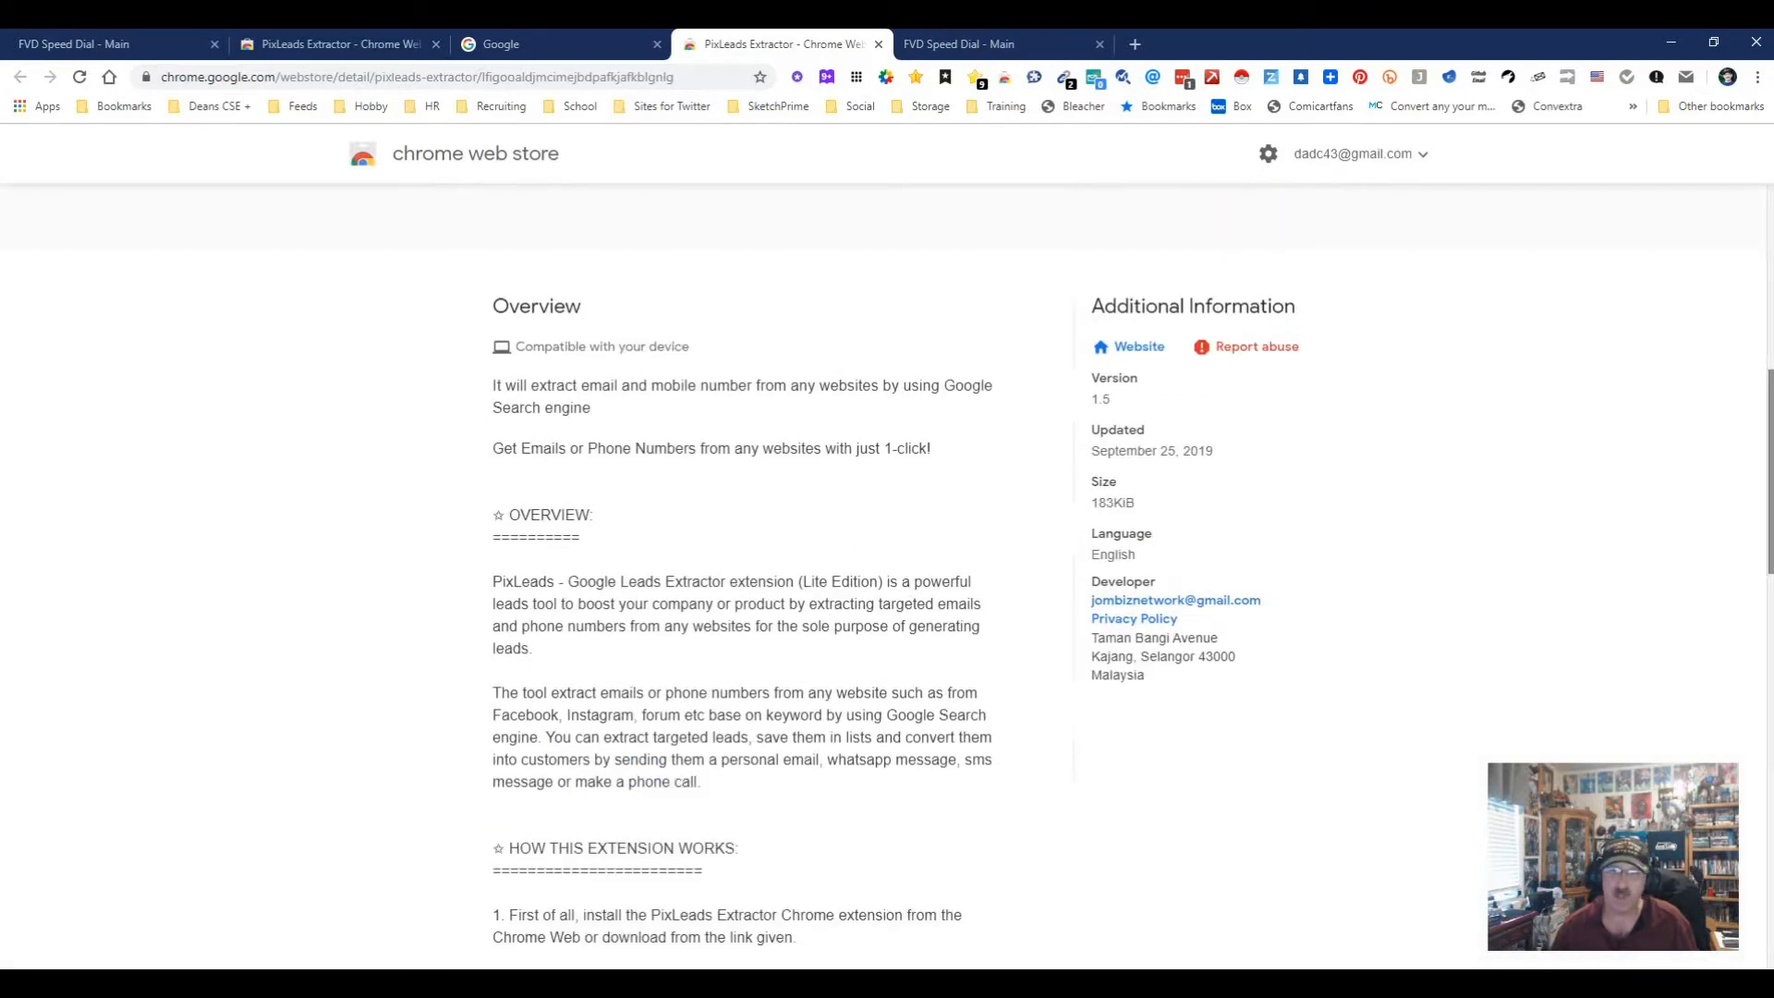
Step: Open Facebook from the FVD Speed Dial page, then a fresh Google tab
scroll(down, 3)
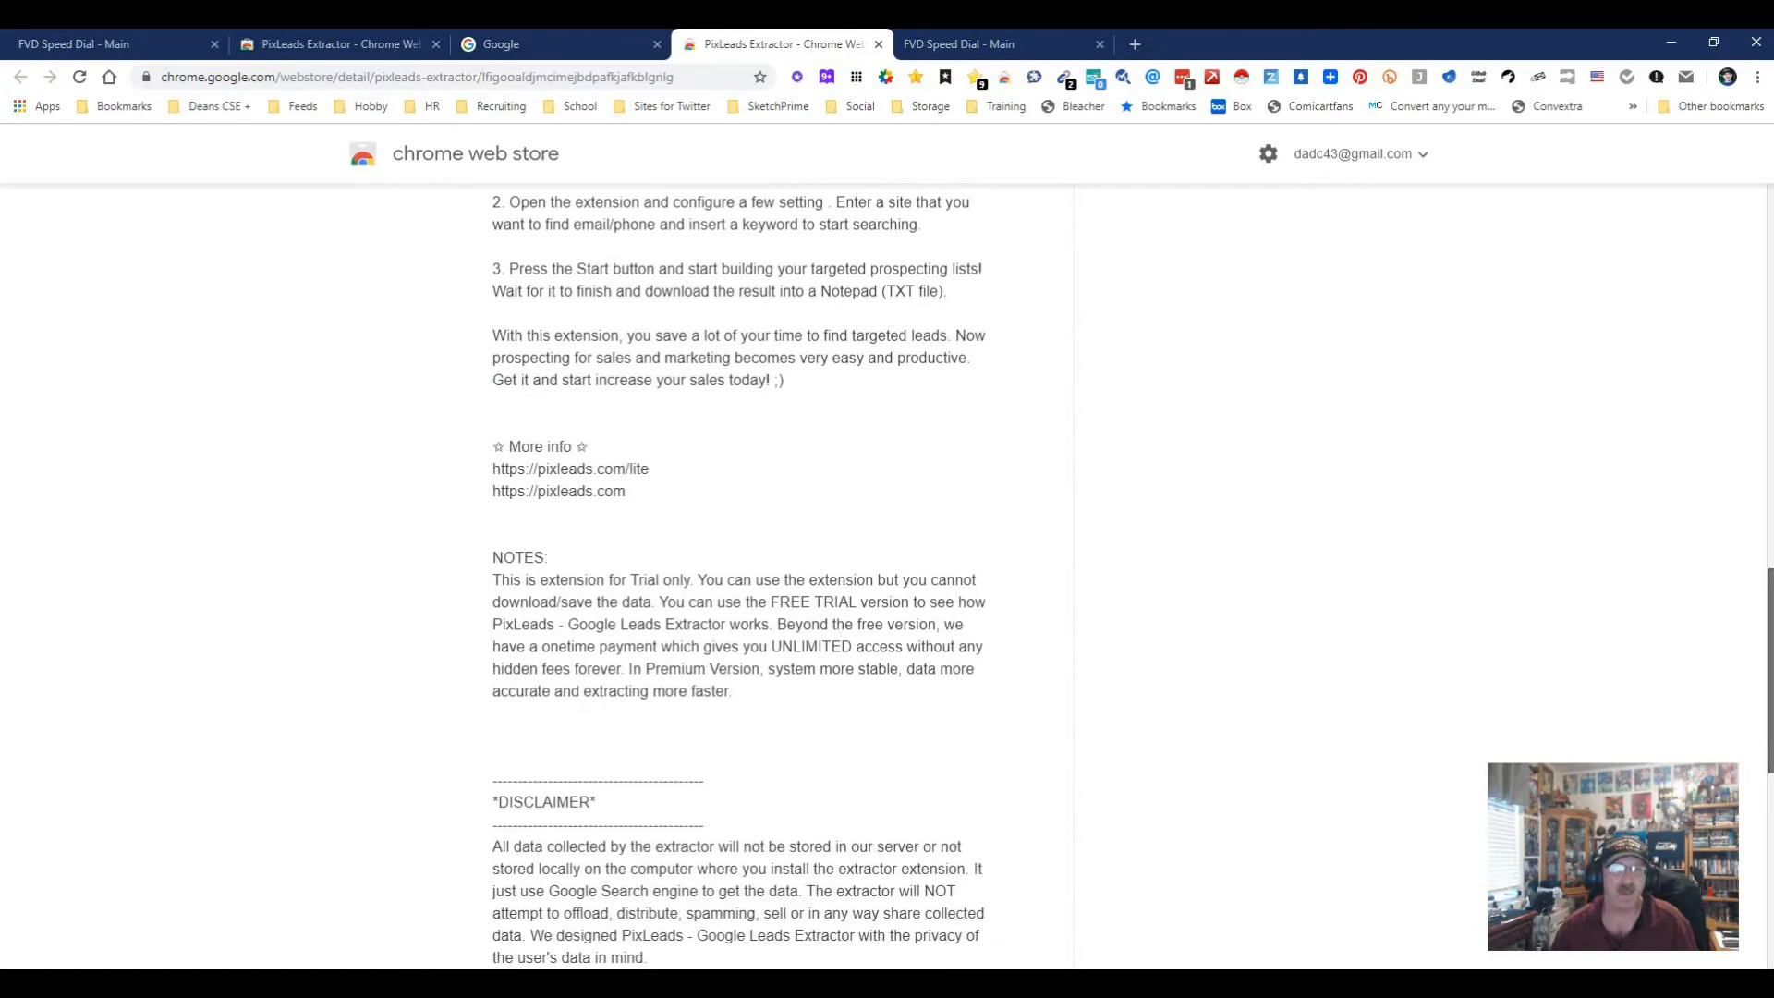
click(554, 45)
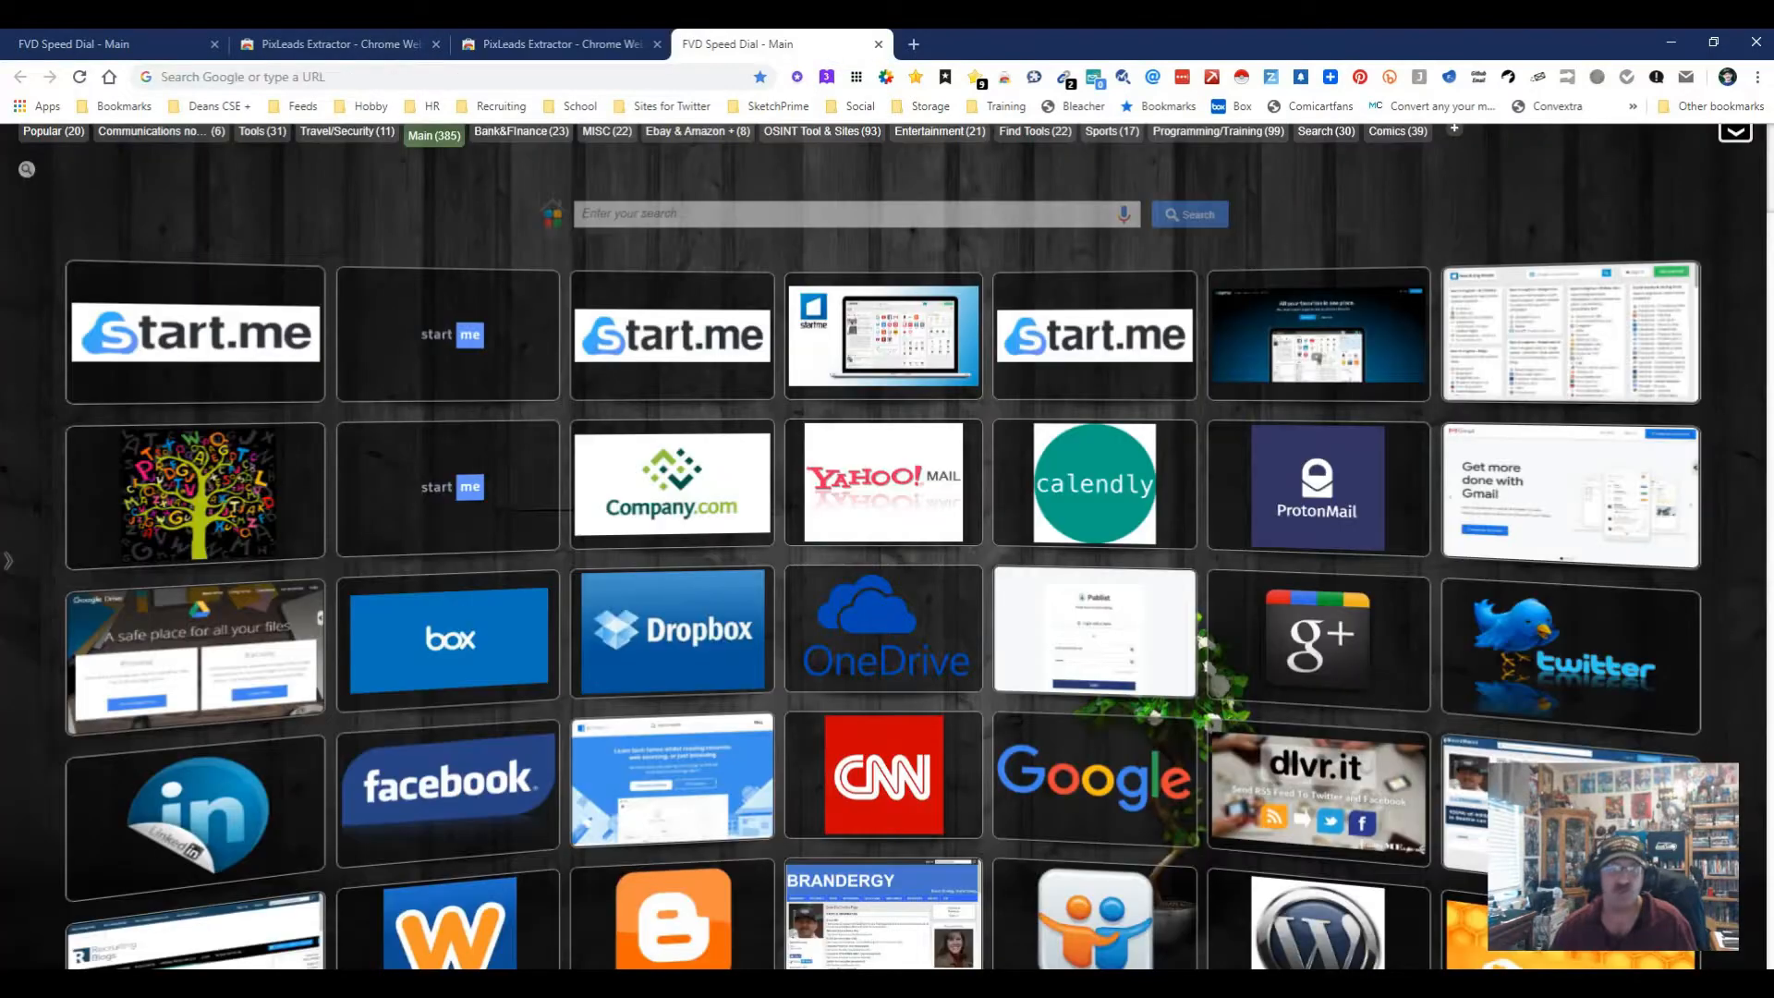
click(446, 778)
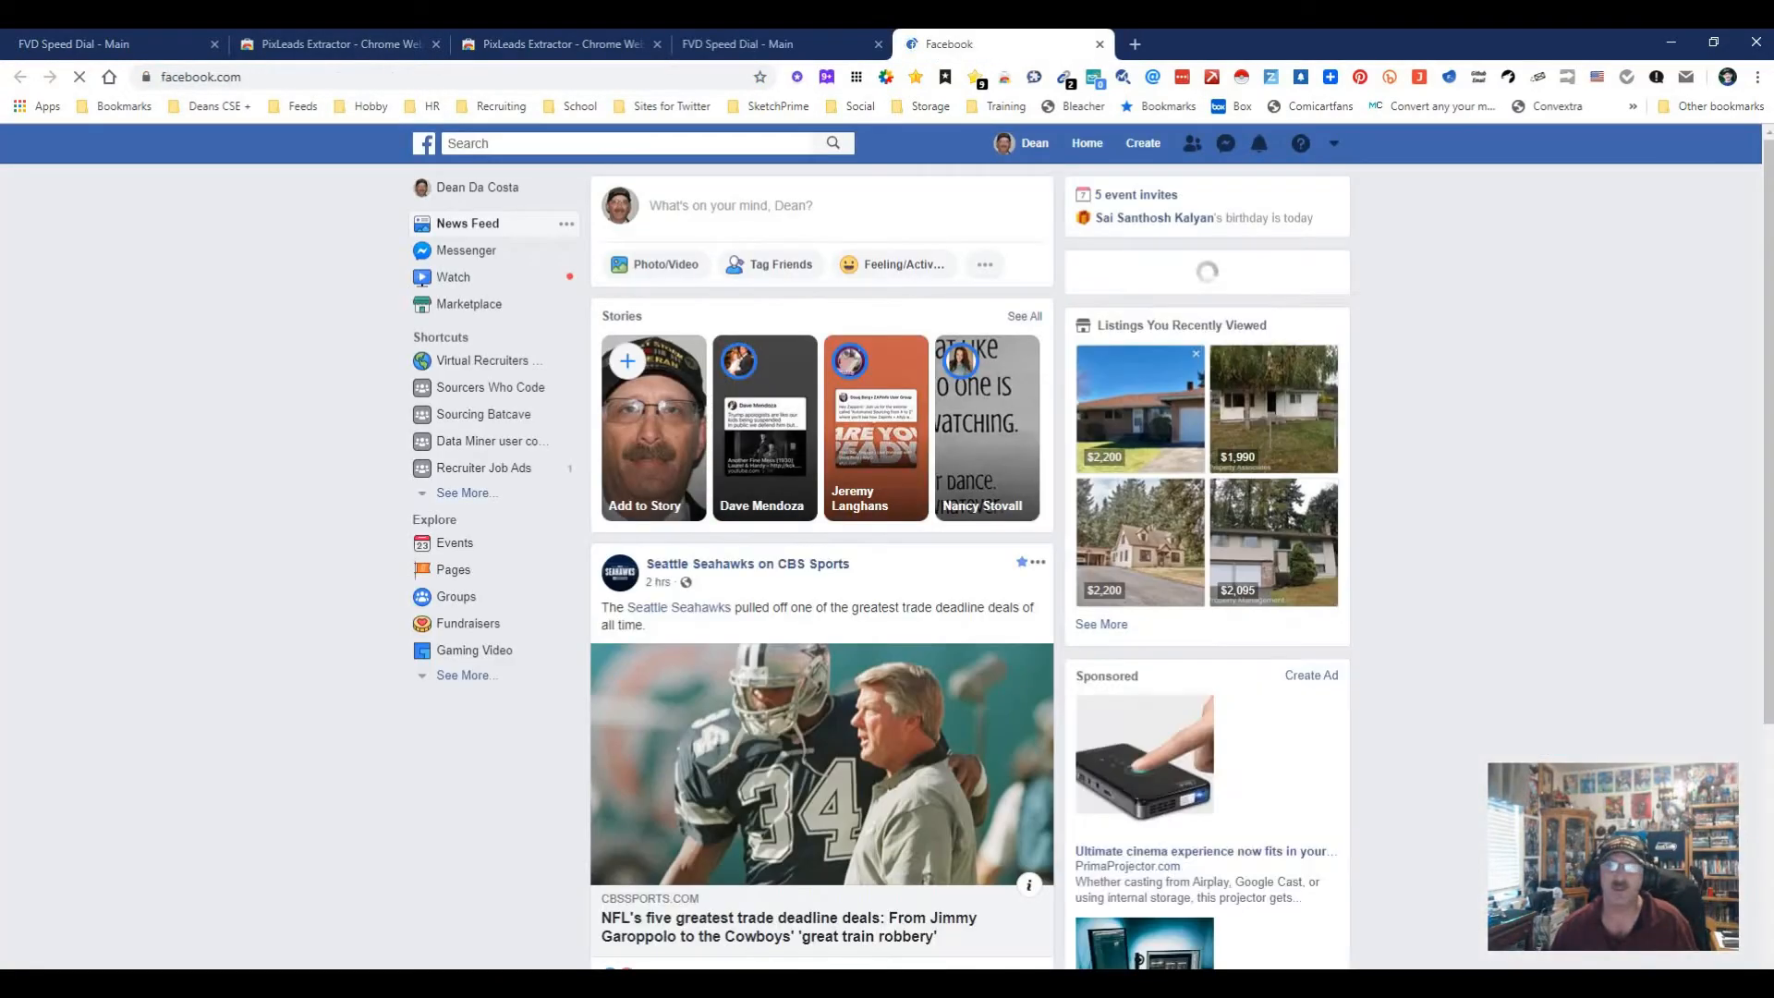
click(1758, 78)
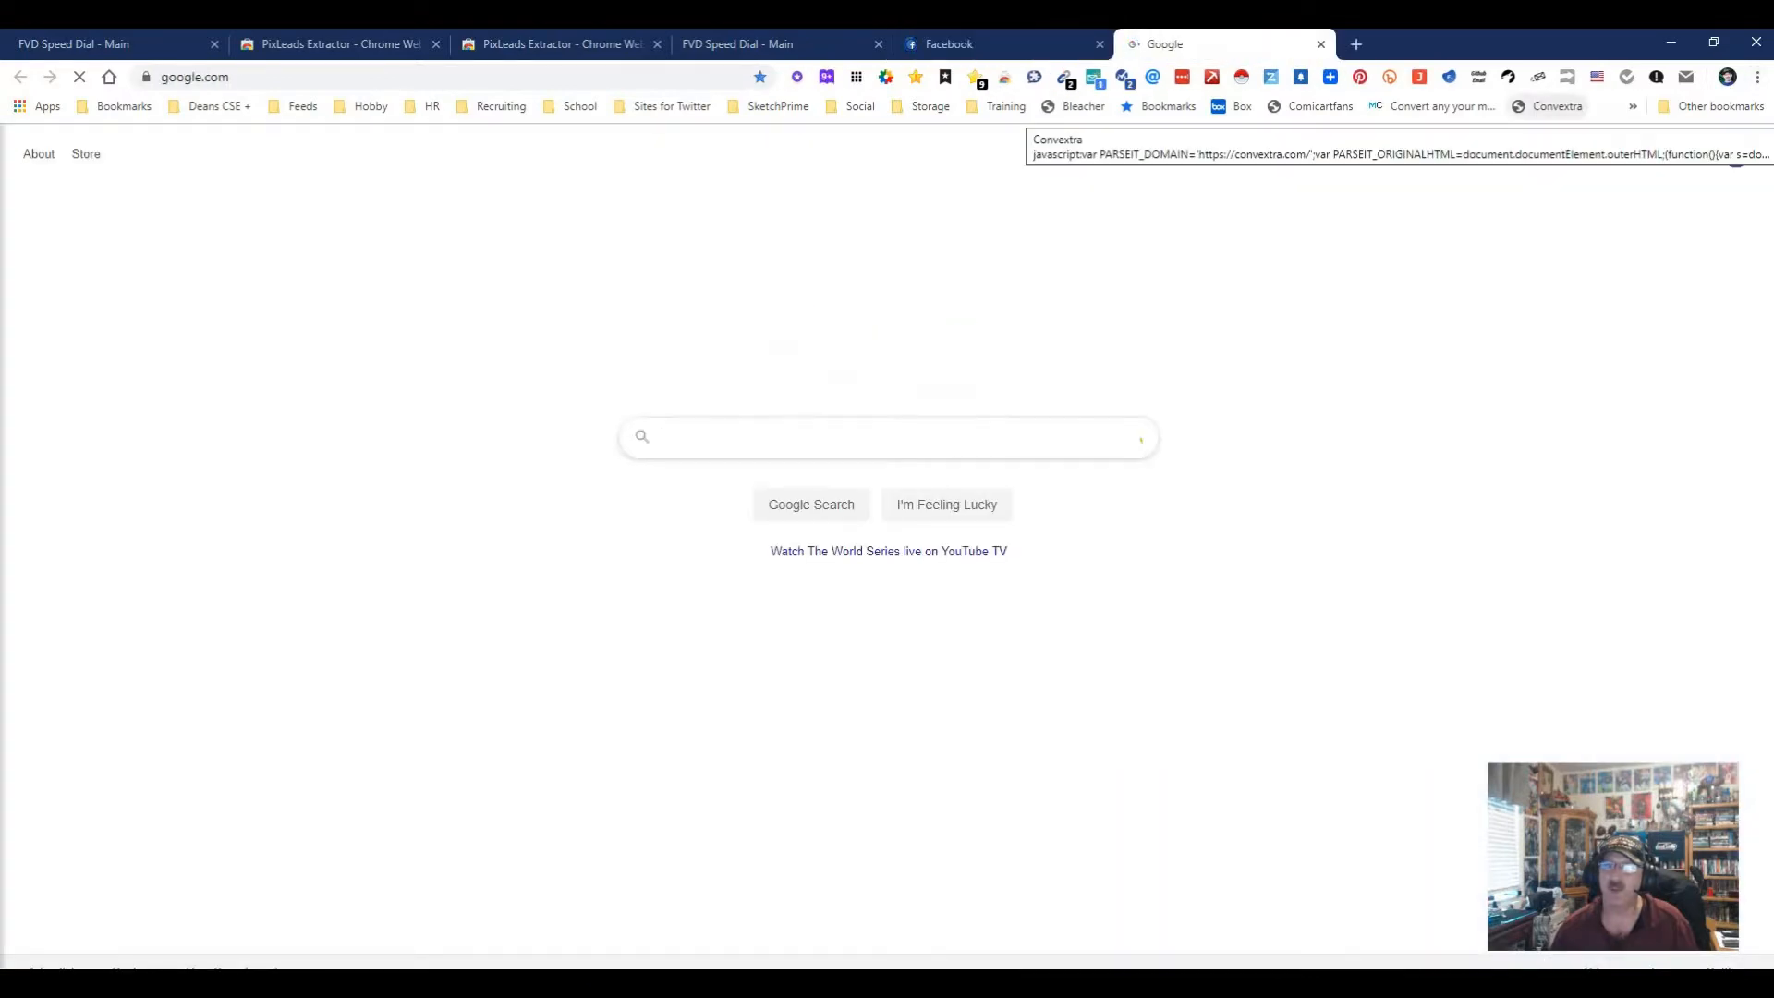
Step: Launch the extractor on Google and hit the missing-keyword alert on an empty search
click(1756, 77)
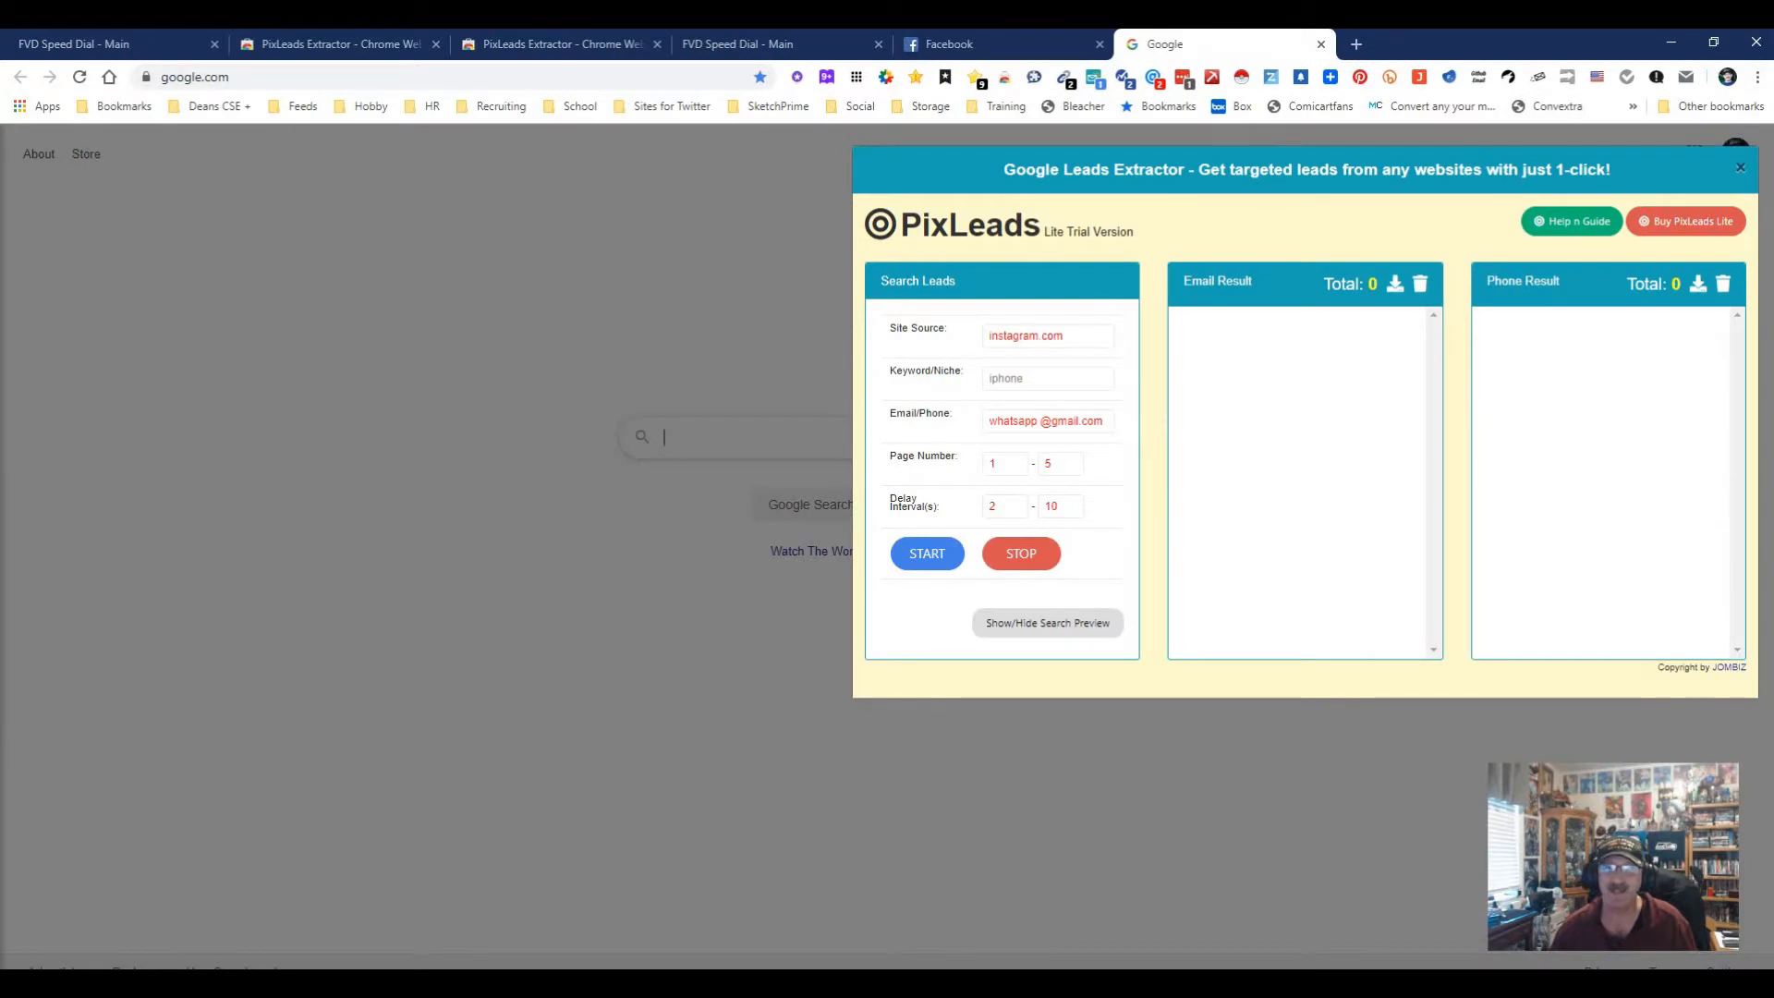
click(926, 553)
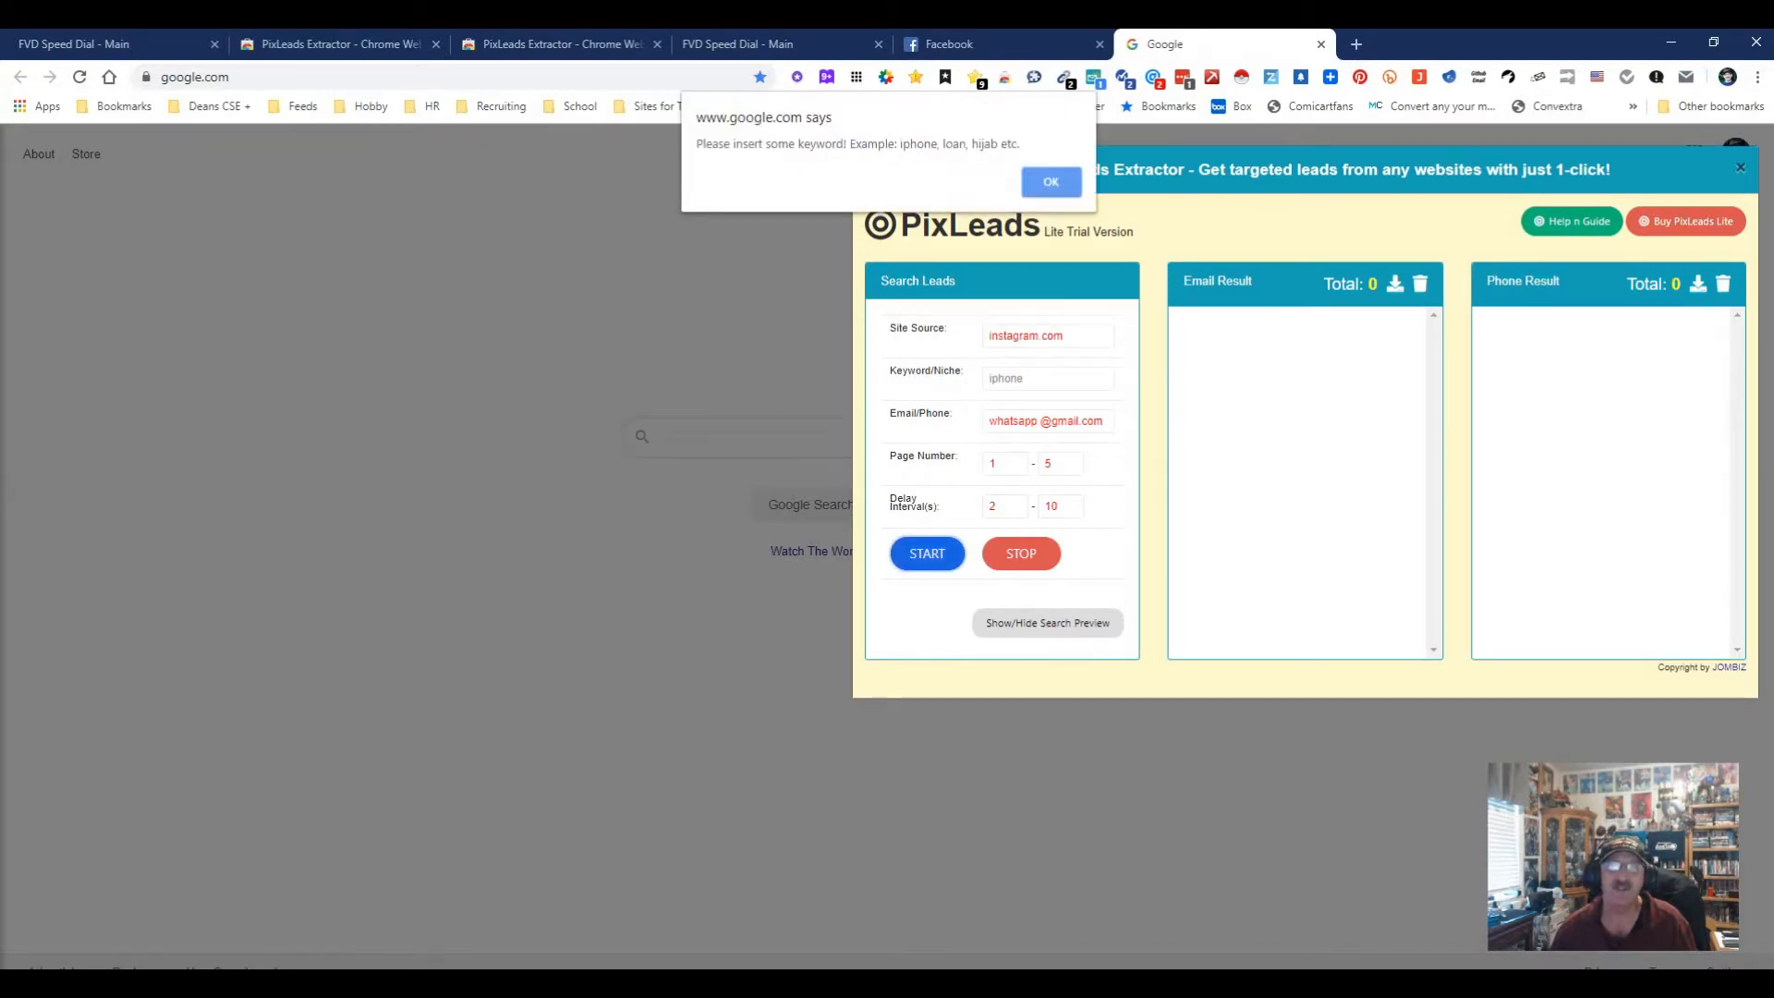
click(1050, 183)
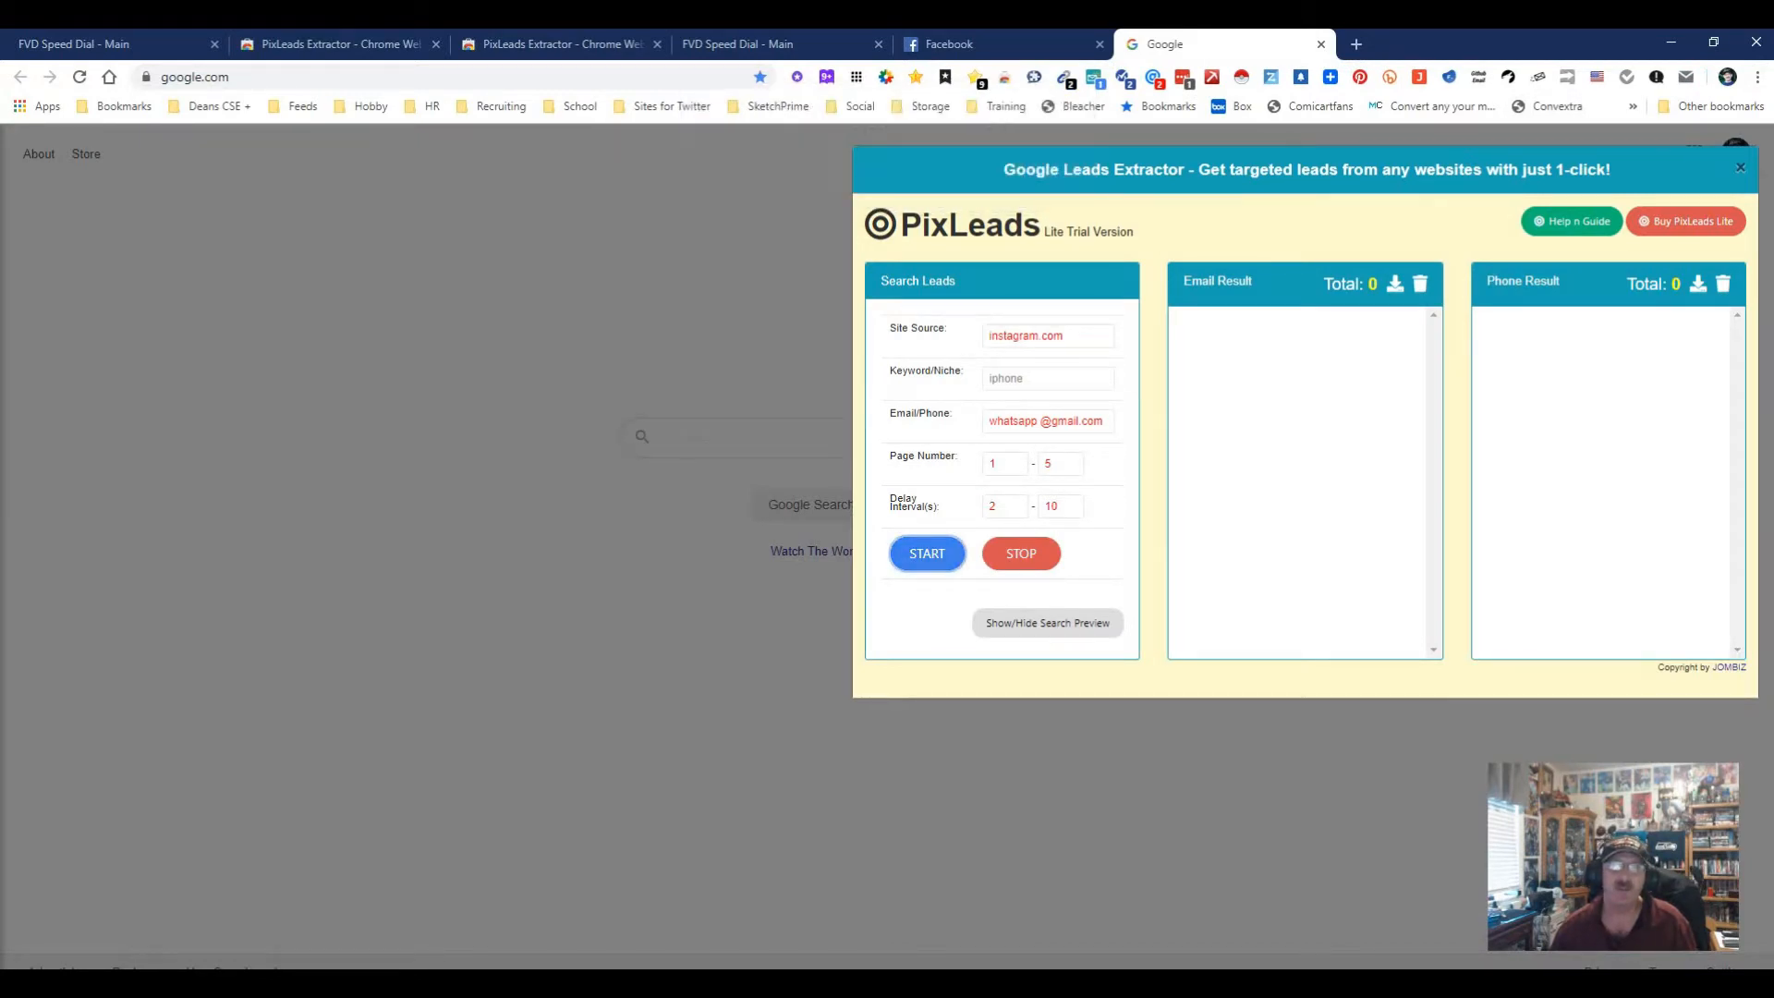
Step: Enter the keyword Java Developer Group and run the instagram.com search, which stops on a captcha warning
click(1046, 377)
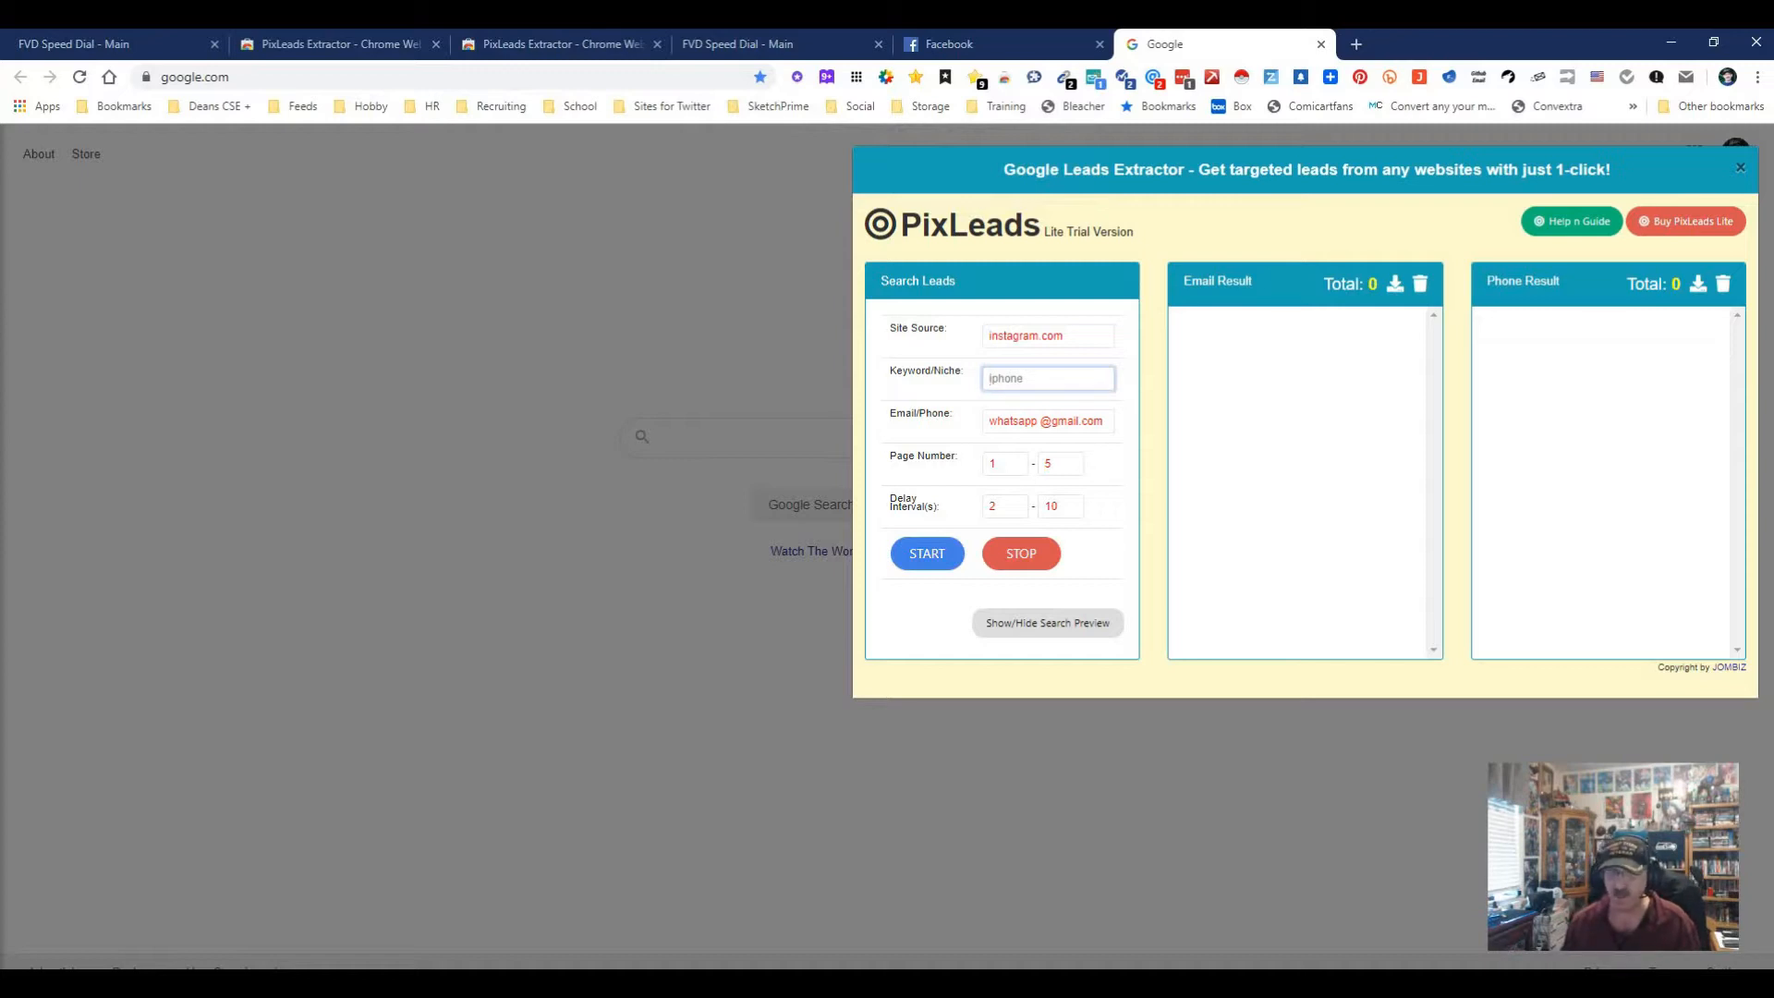
text(ia)
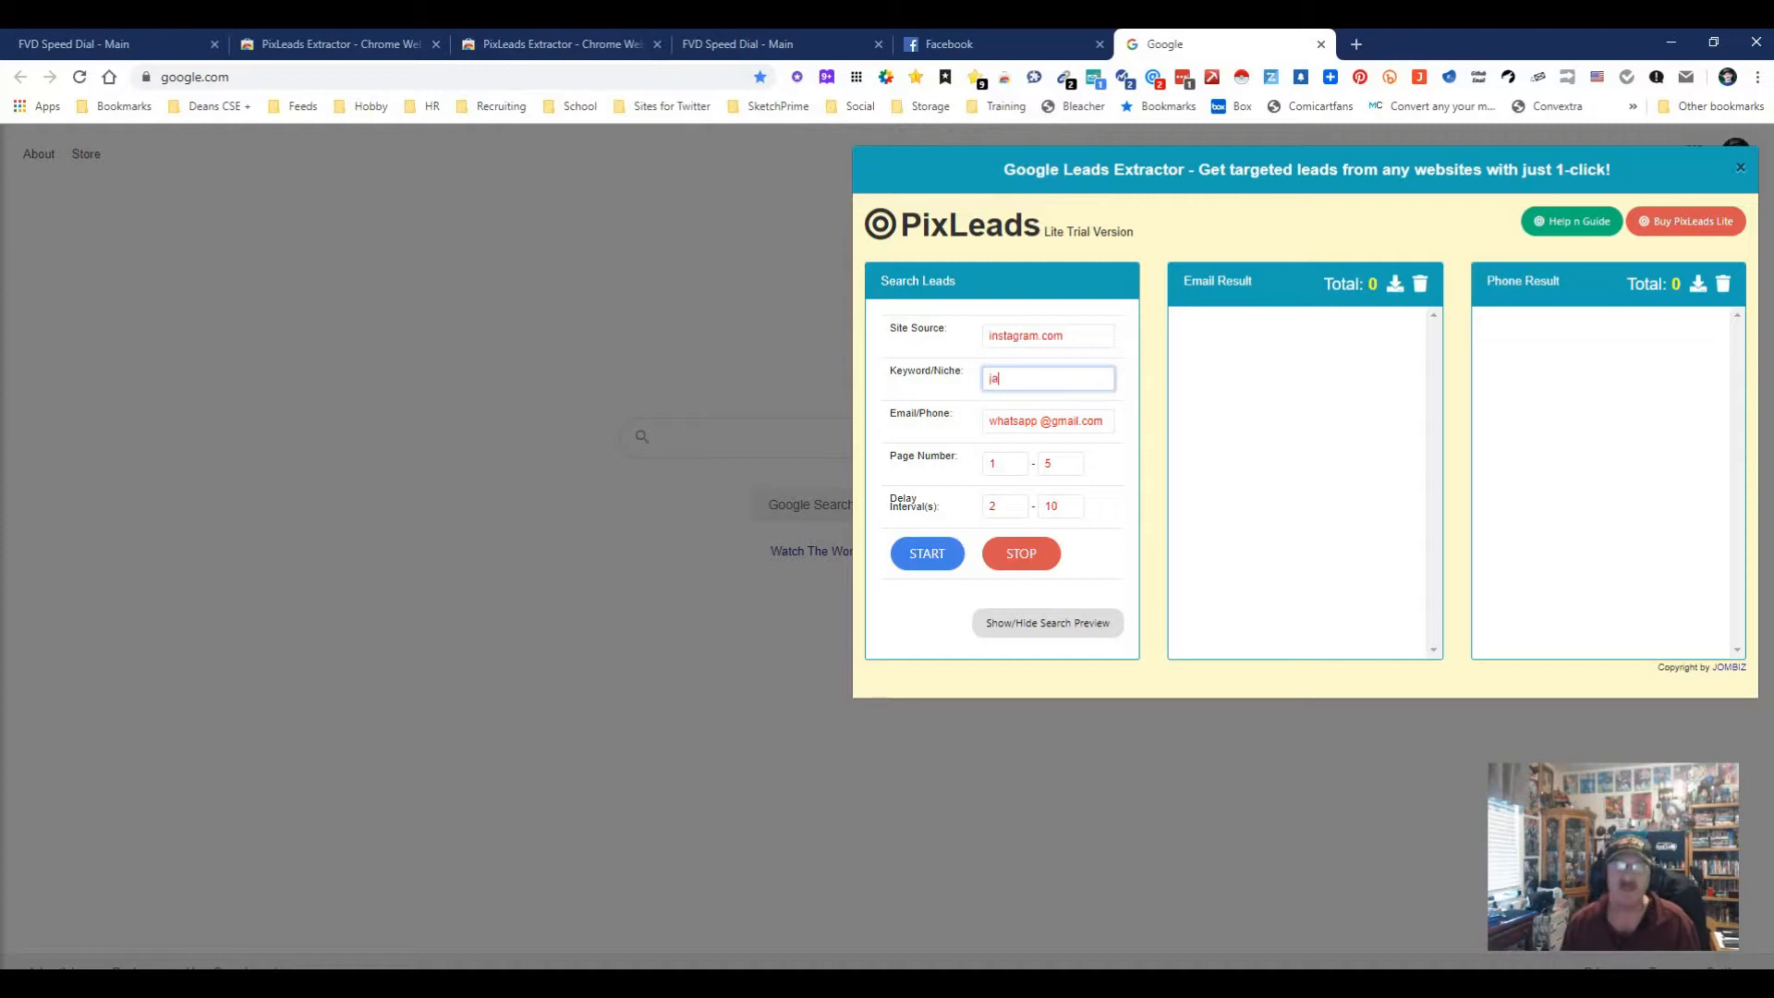
text(java)
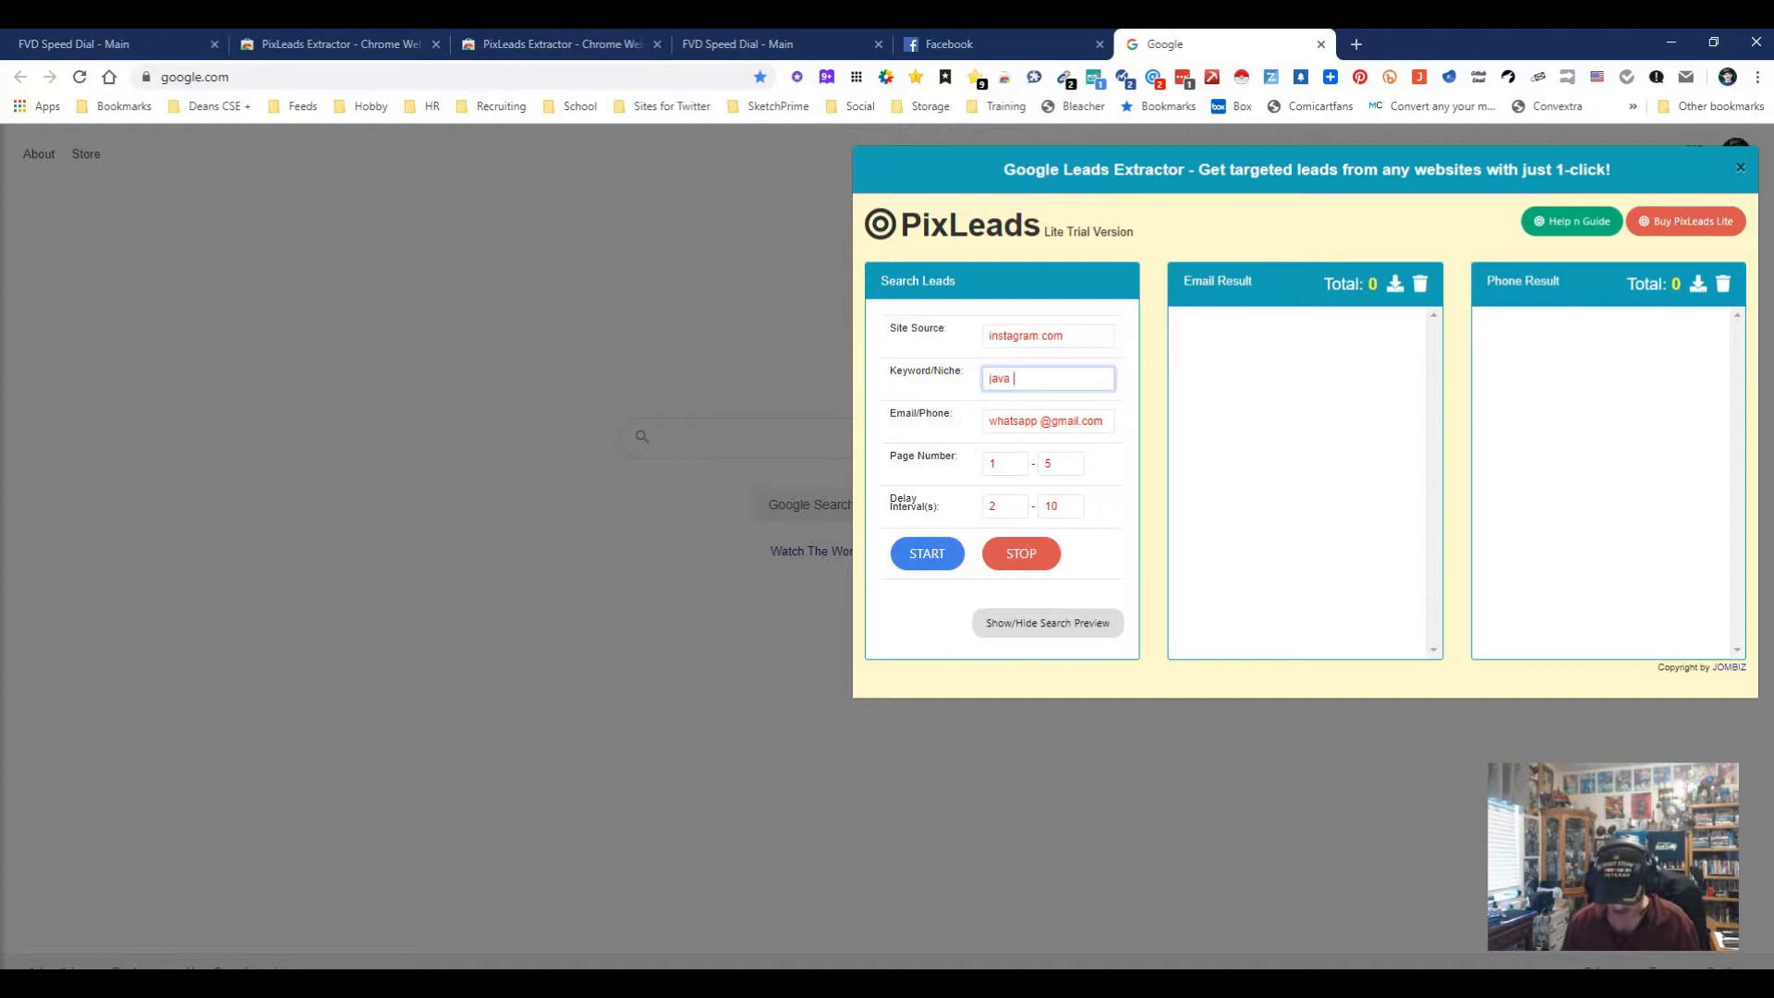
text(Java Developer Group")
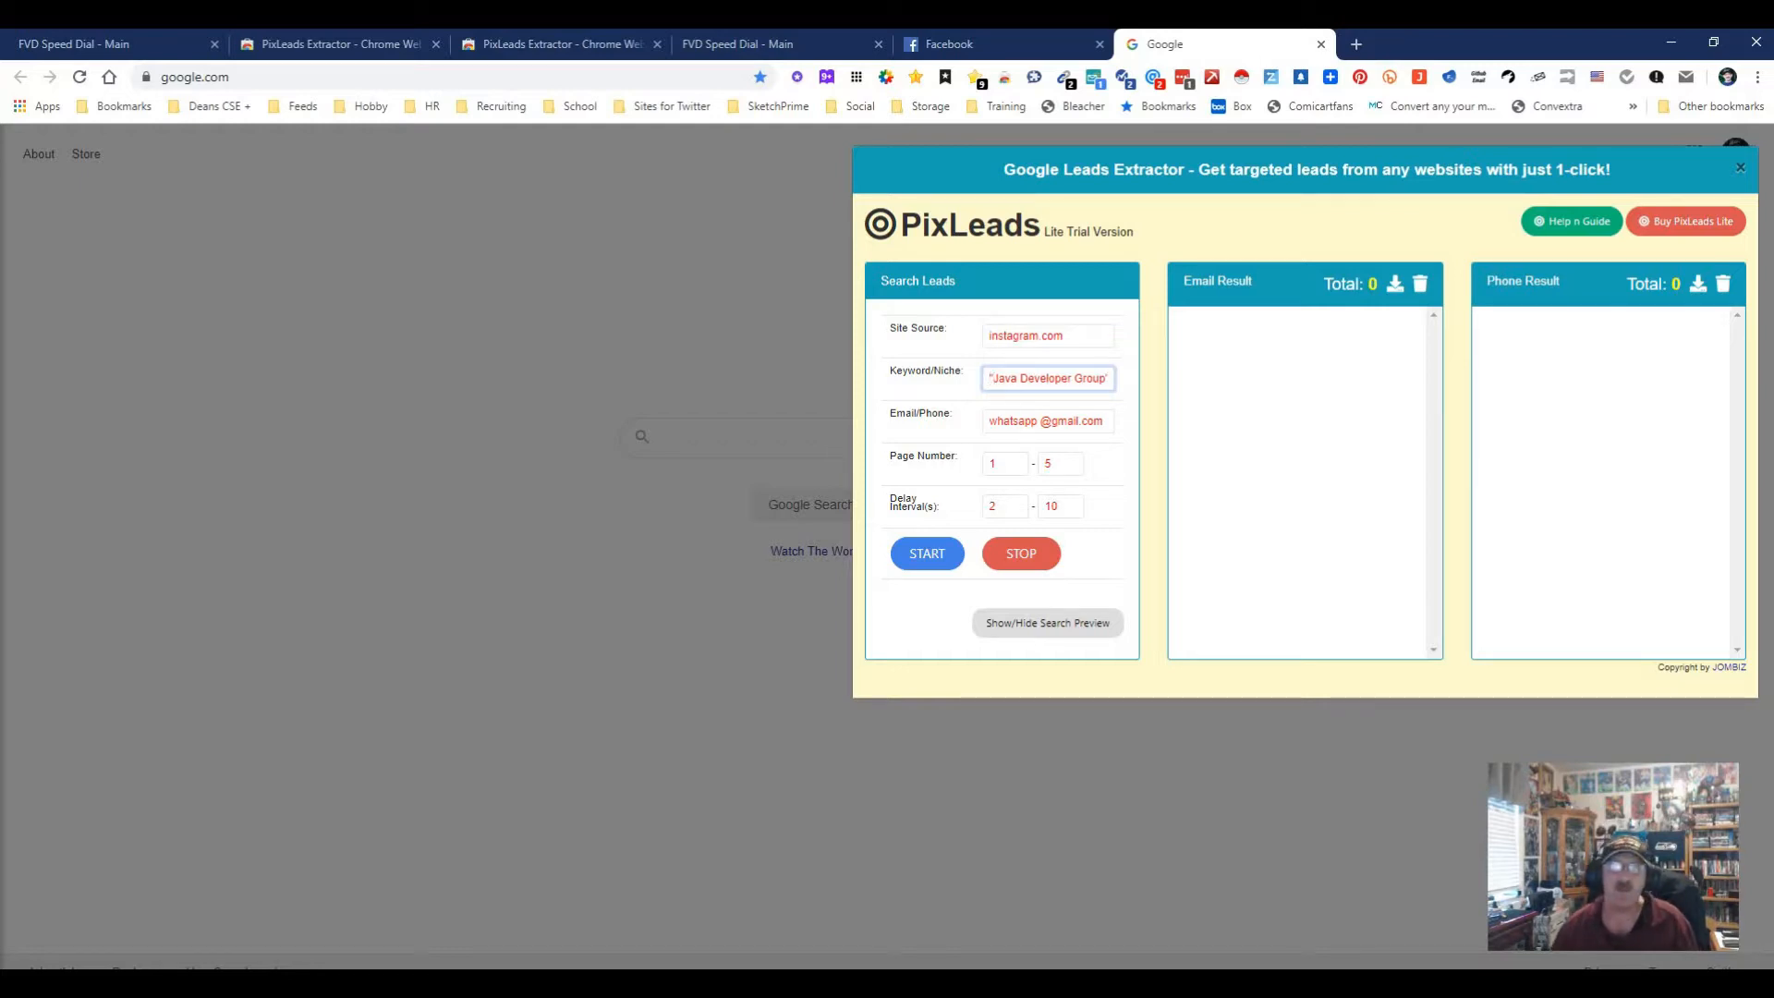
double_click(1013, 422)
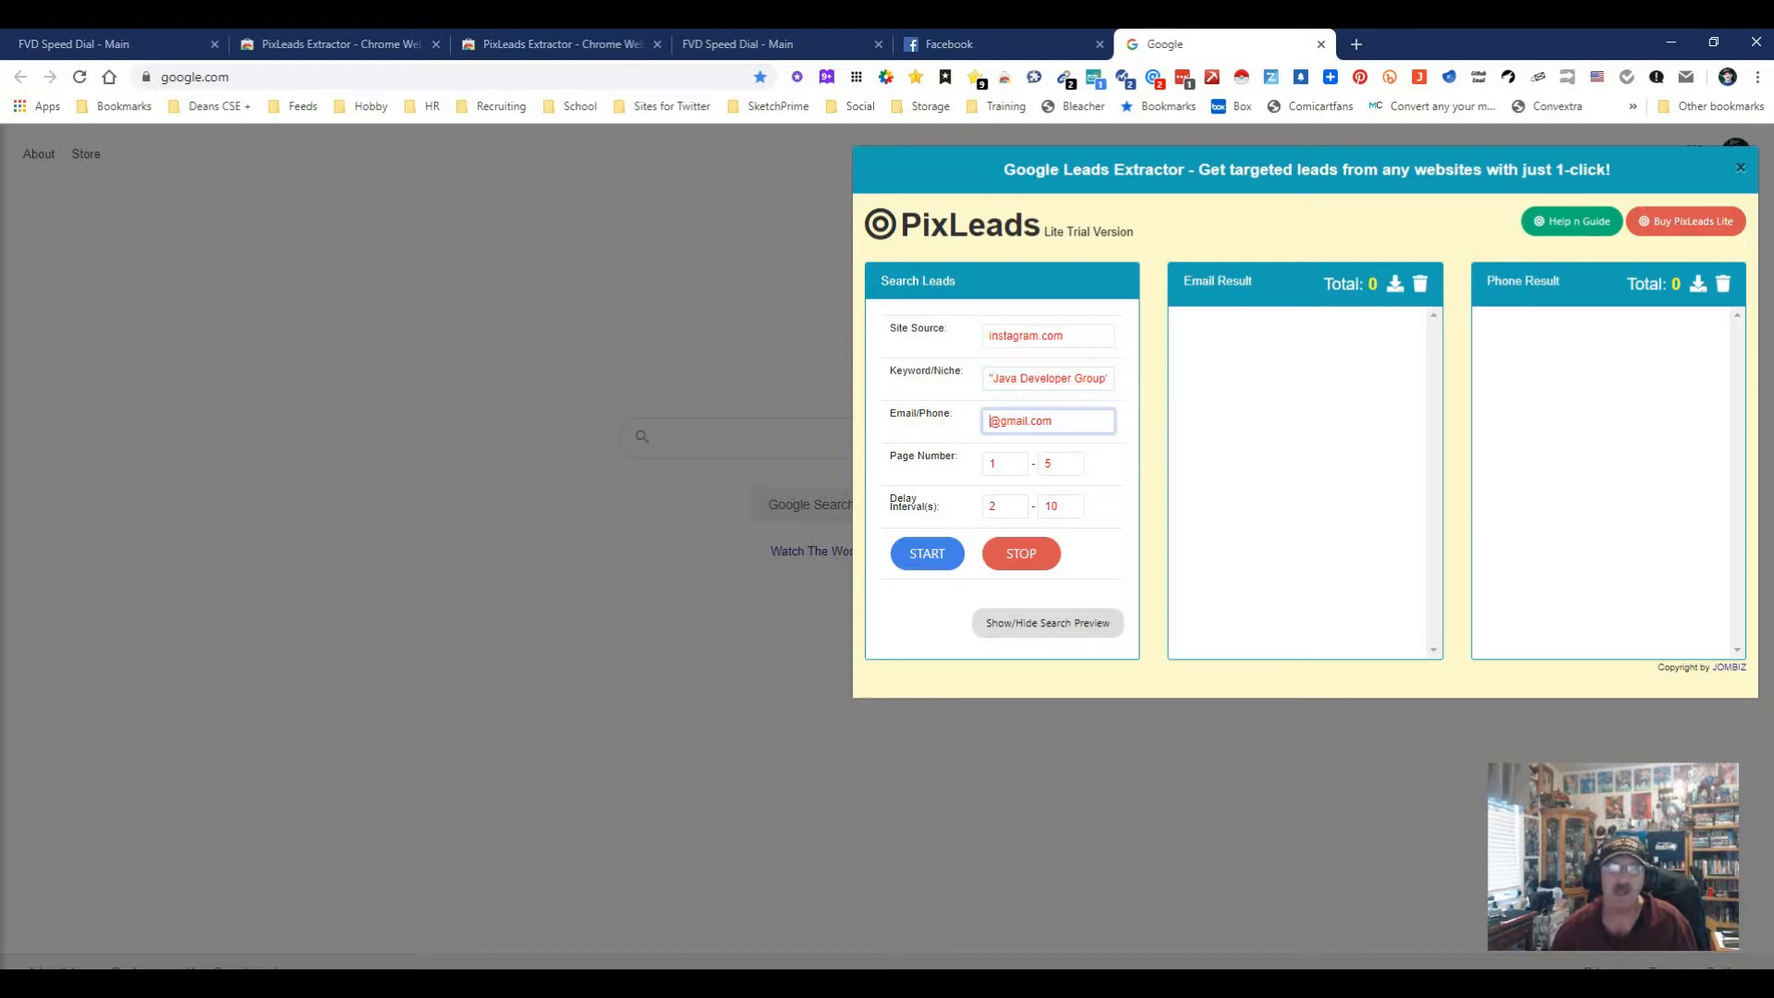
click(926, 552)
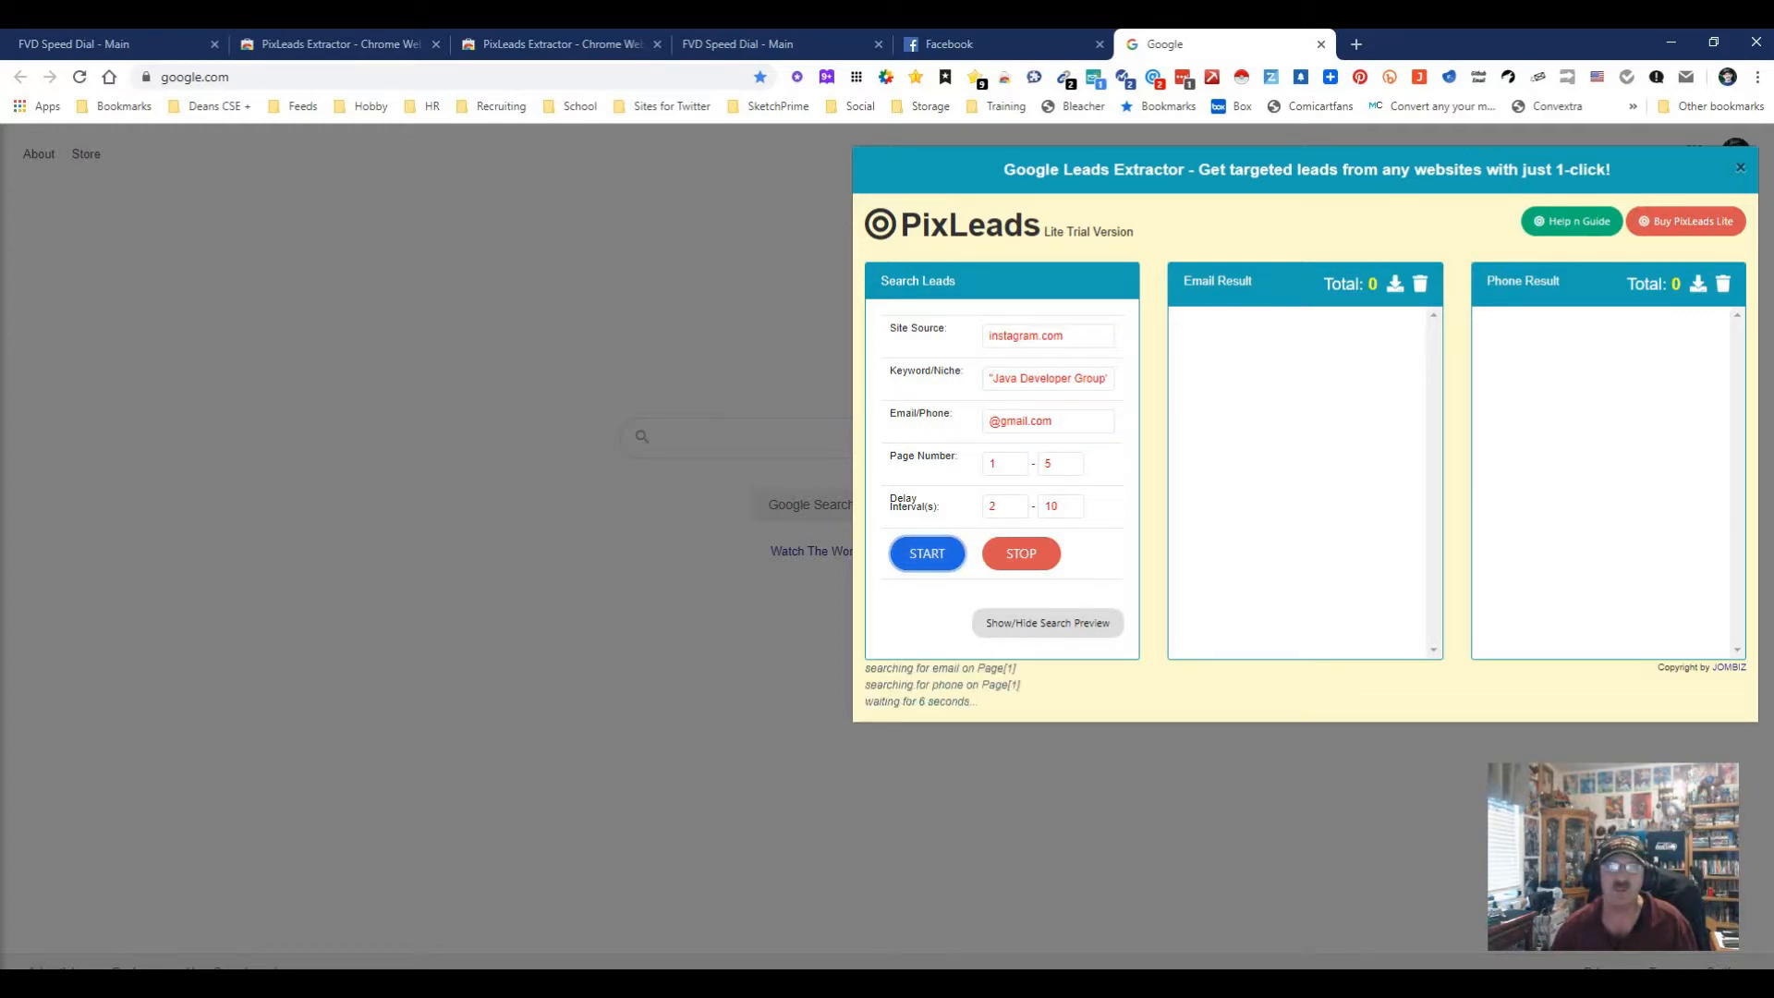
click(1046, 336)
text(f)
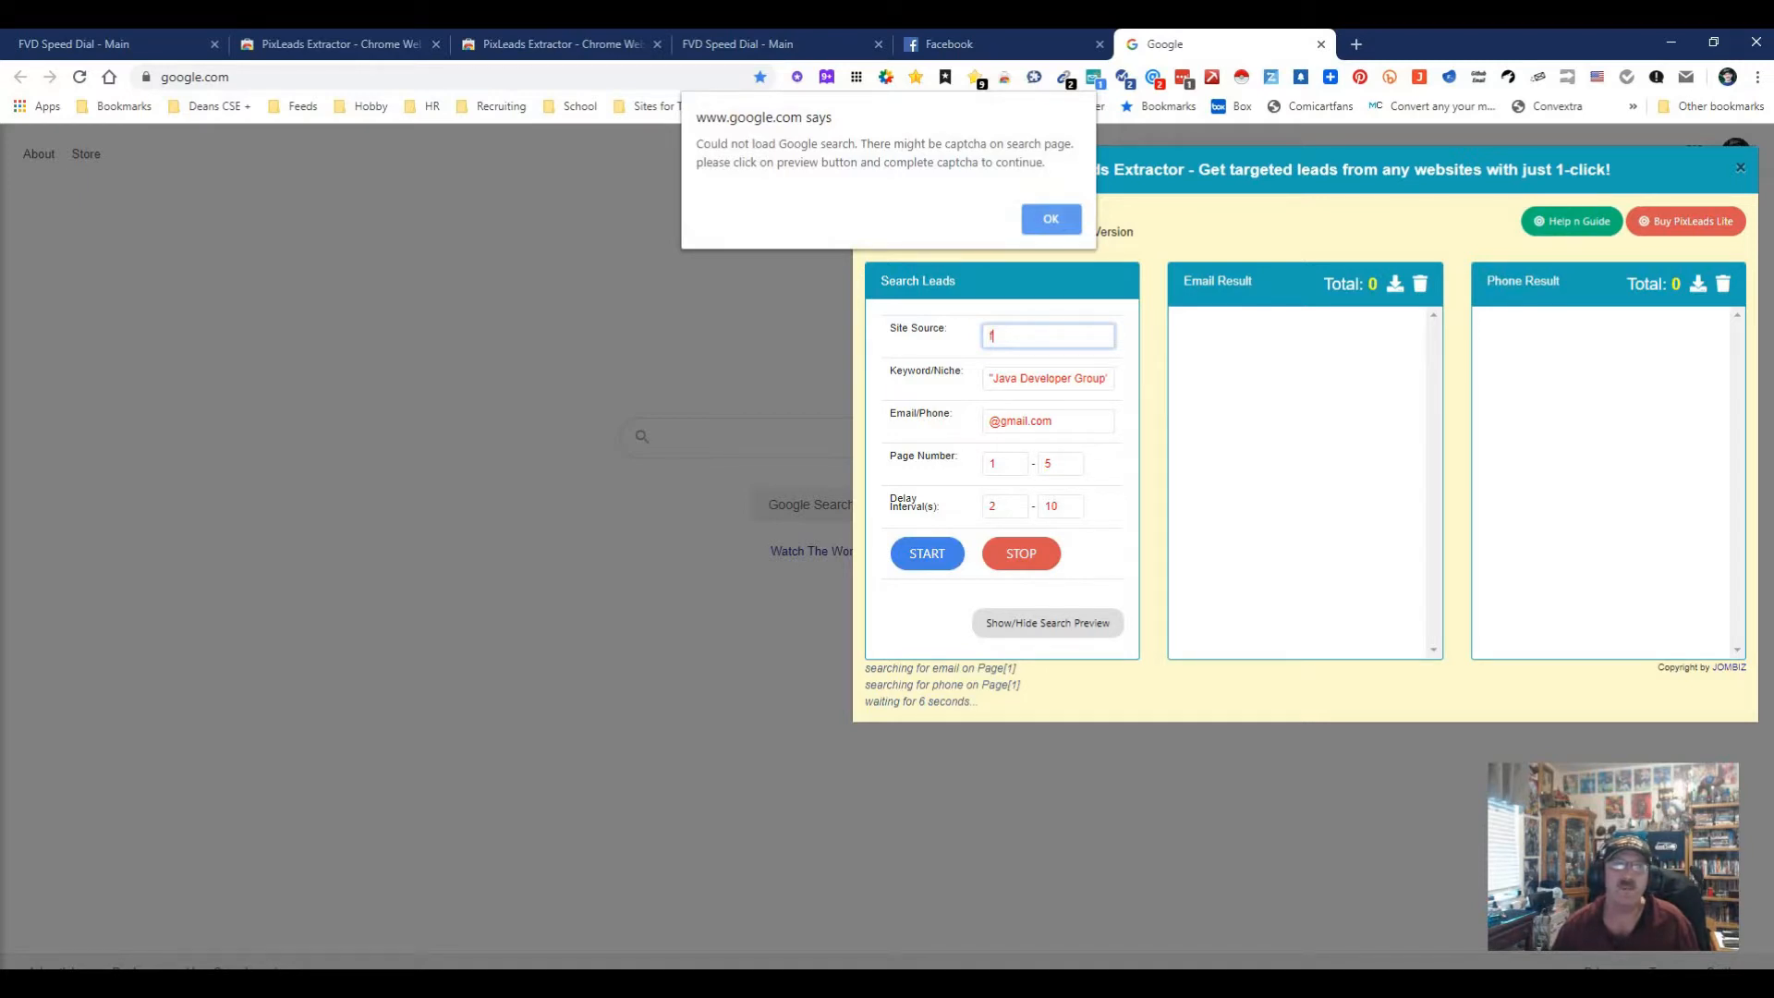
Step: Dismiss the captcha warnings, search Google for facebook, then open a new Google tab
click(1050, 218)
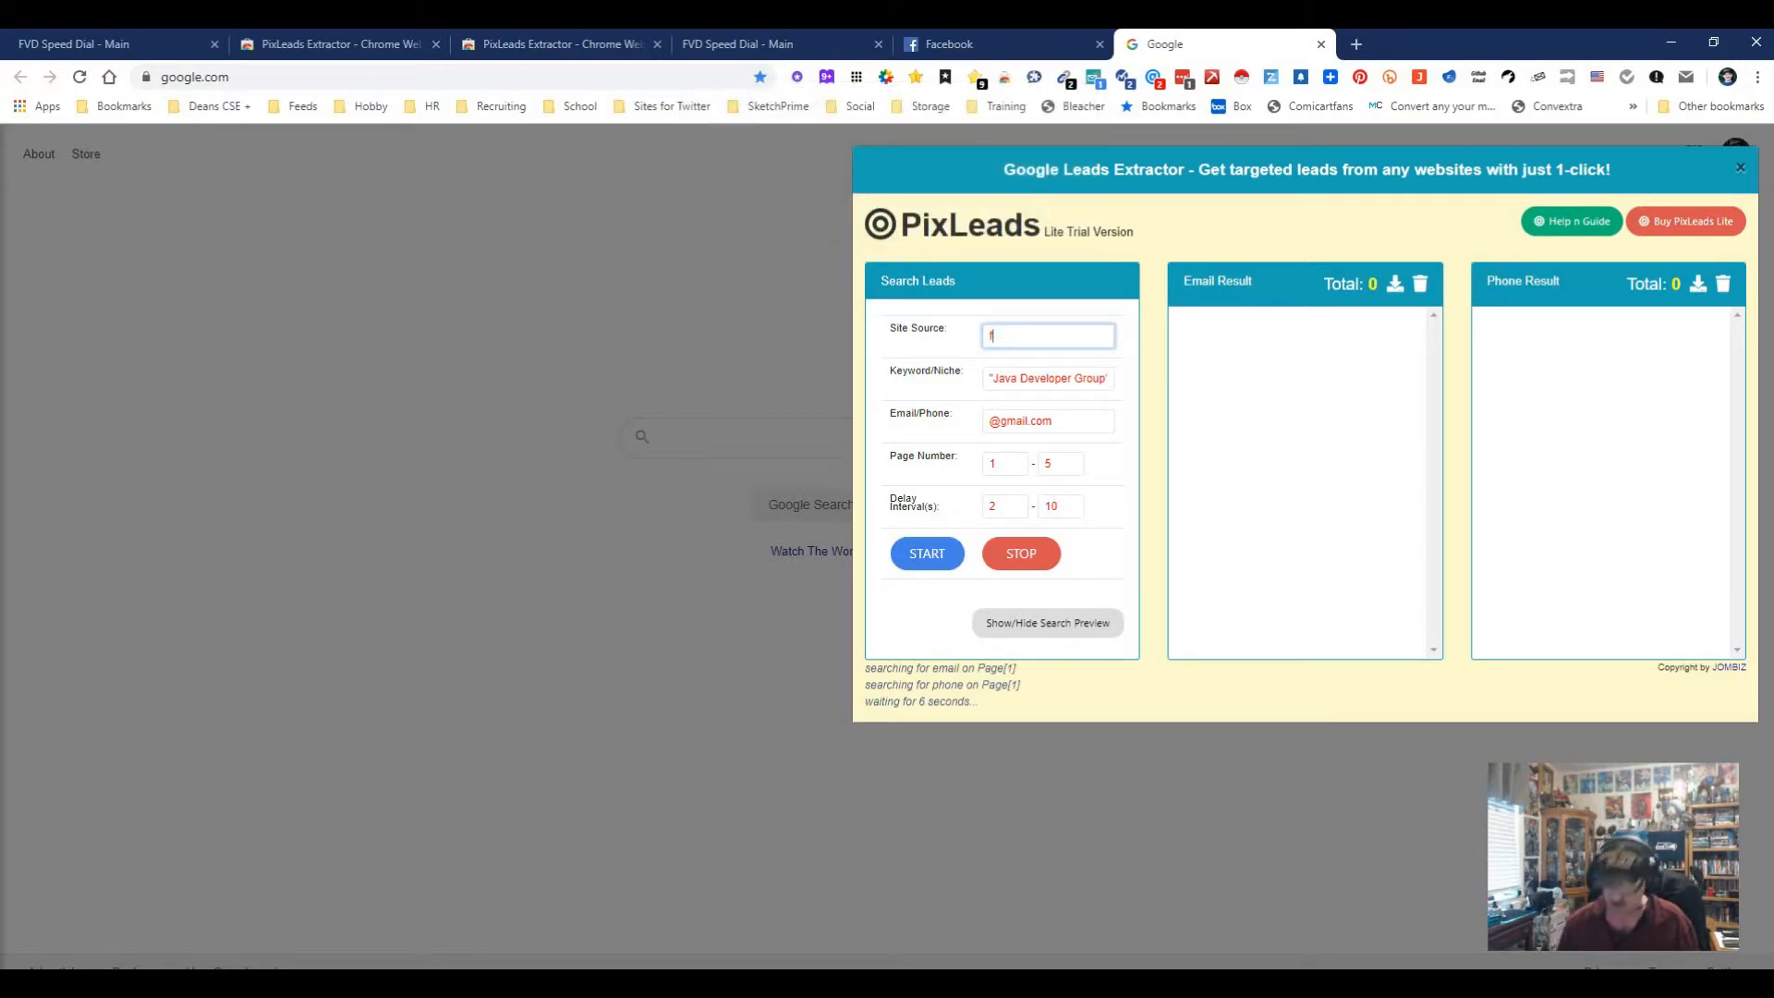
text(acebo)
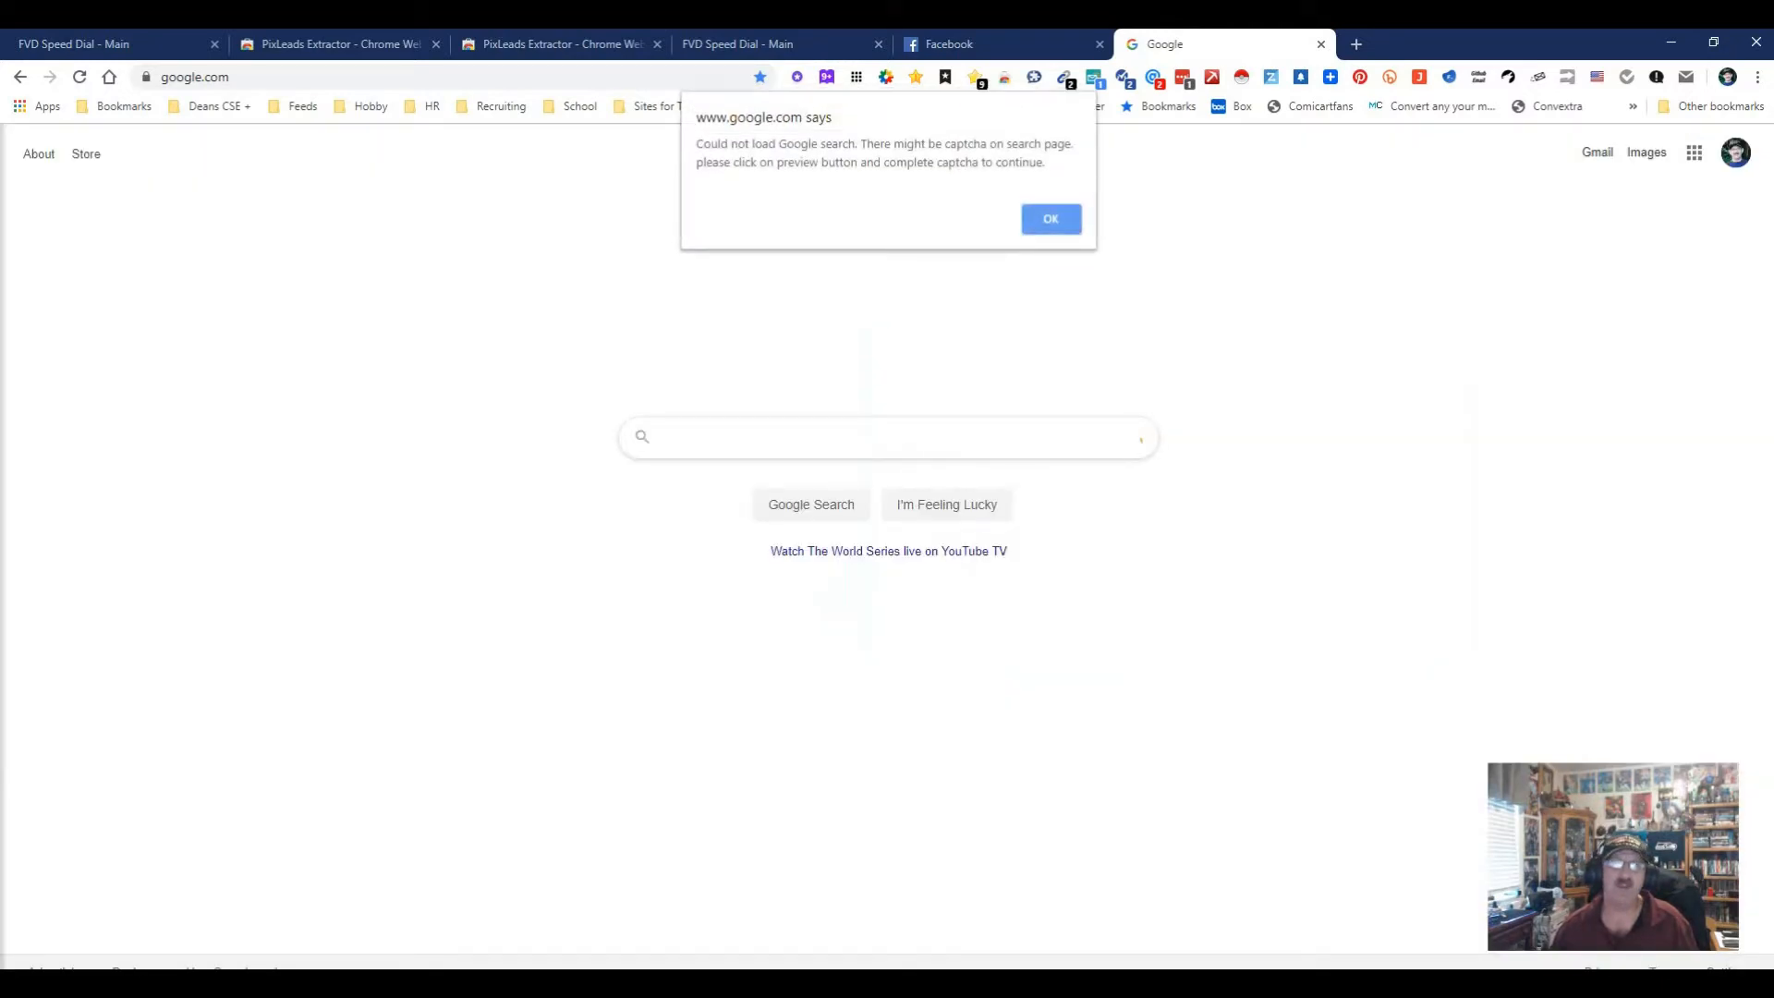
click(1050, 218)
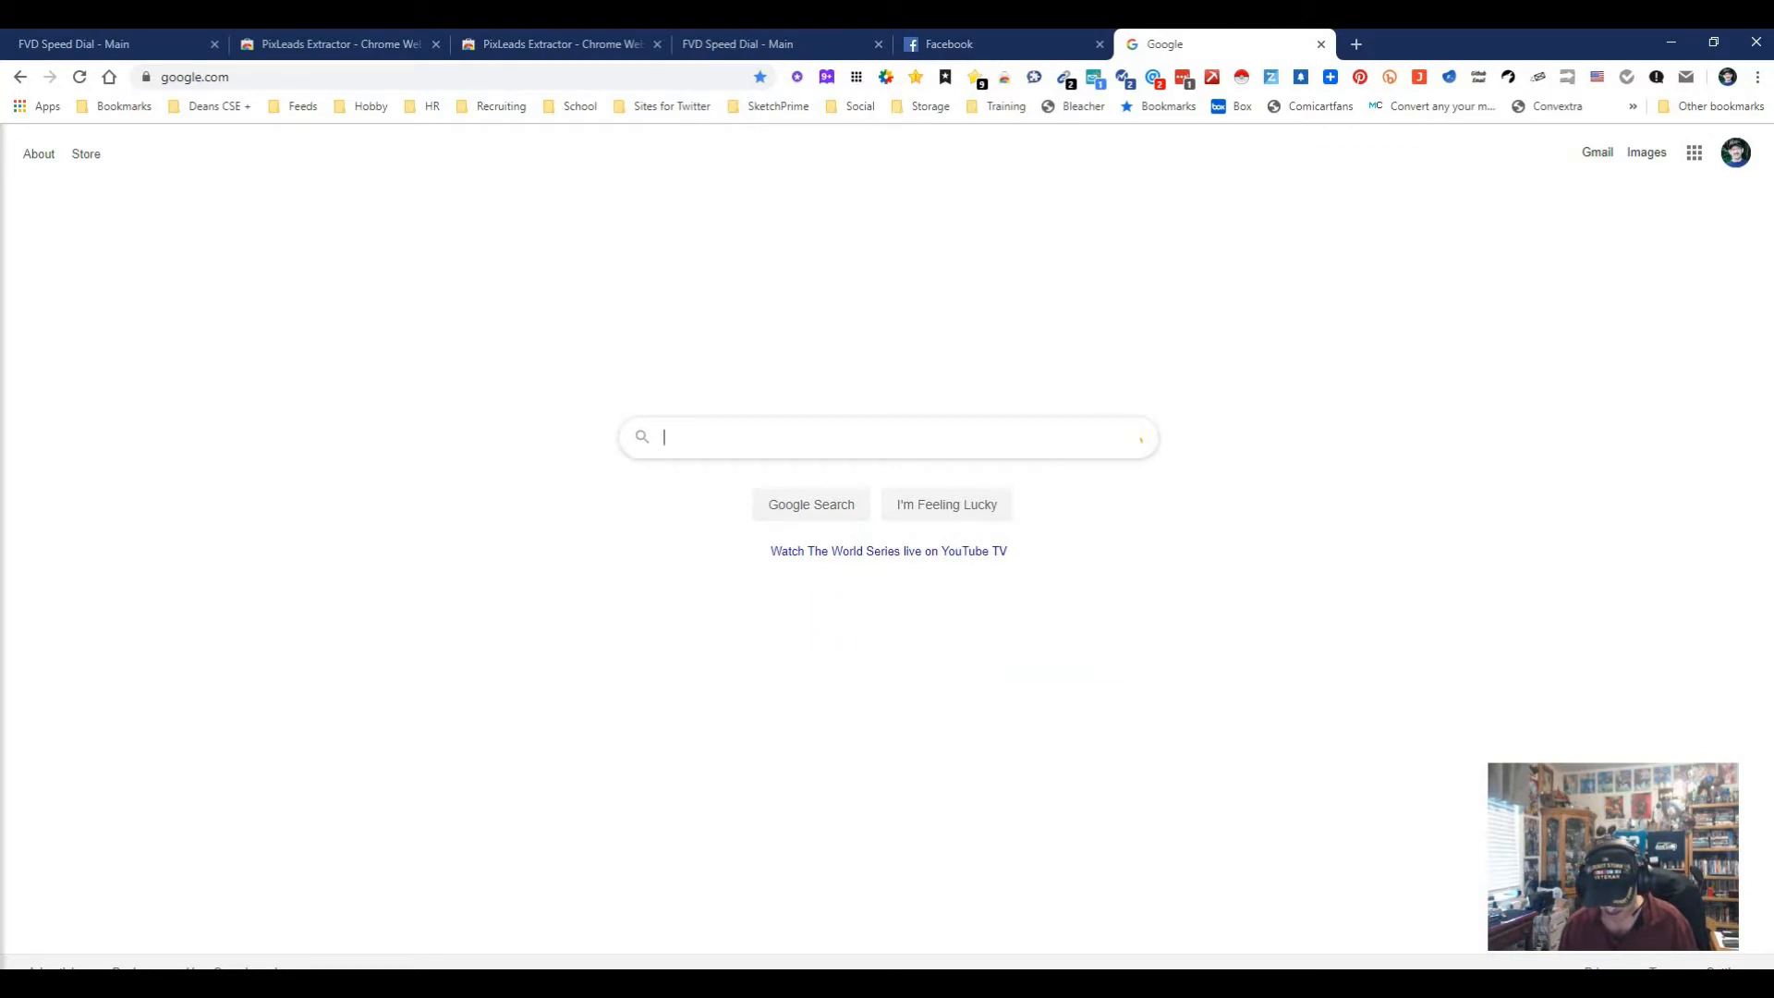
text(facebook)
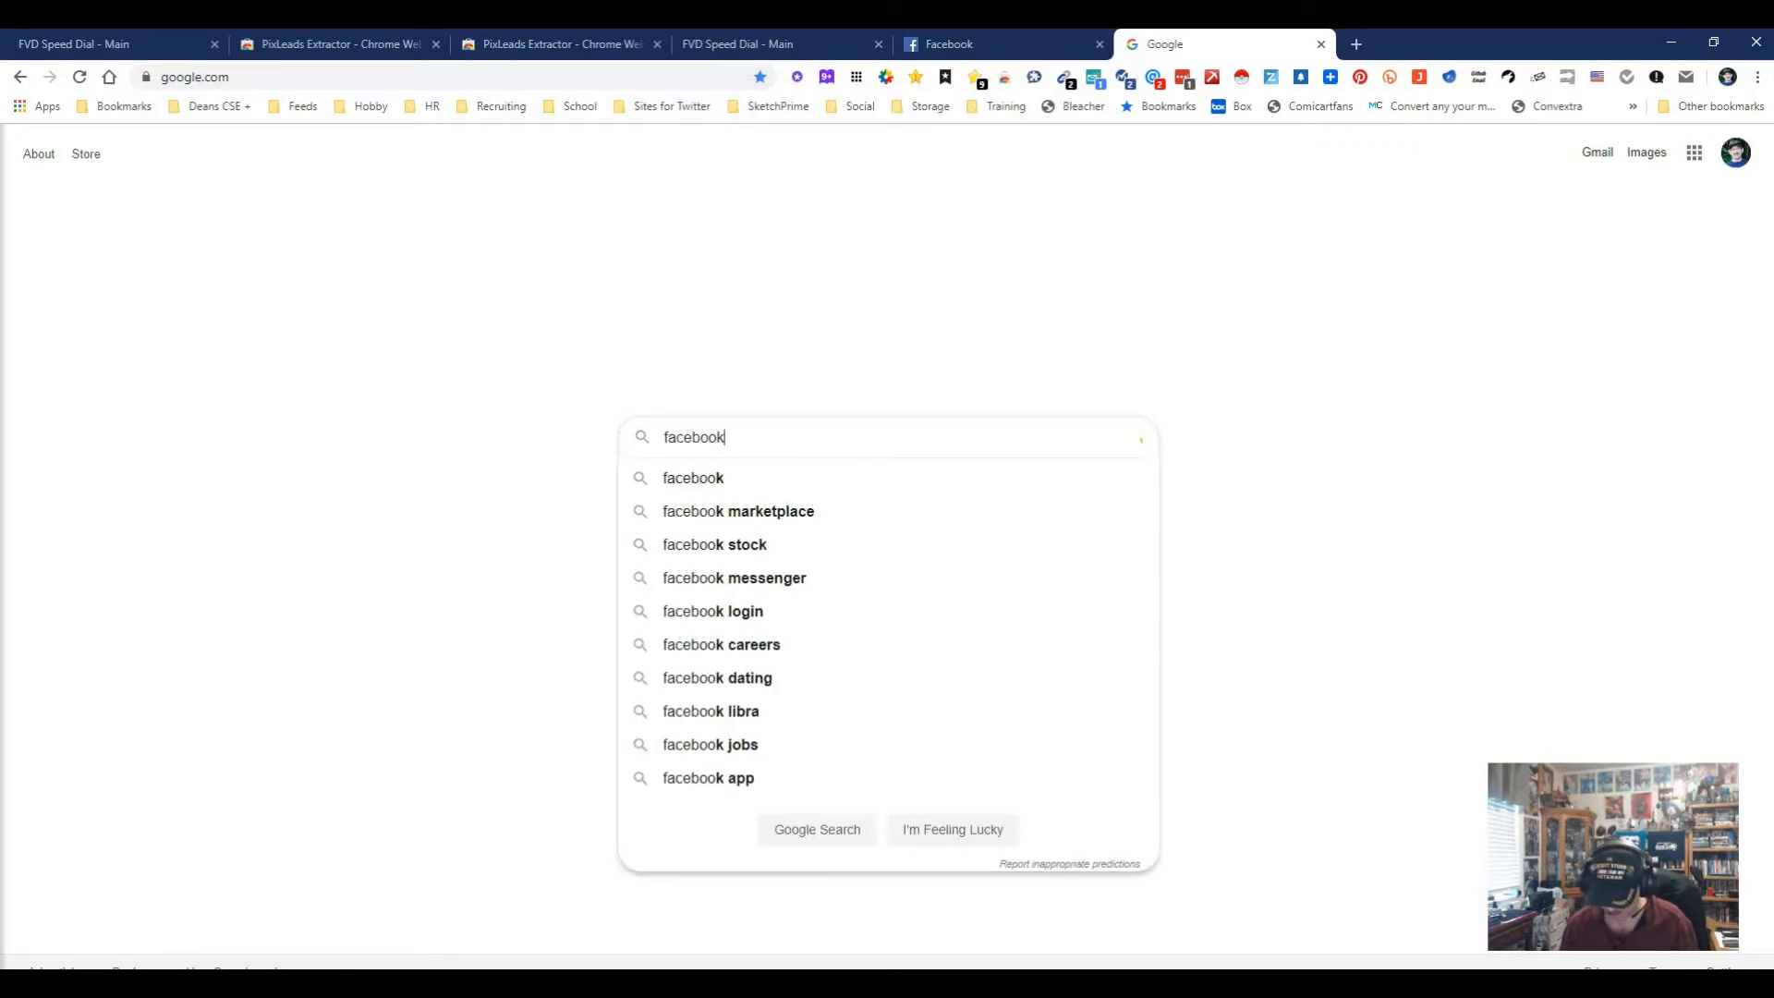
key(Return)
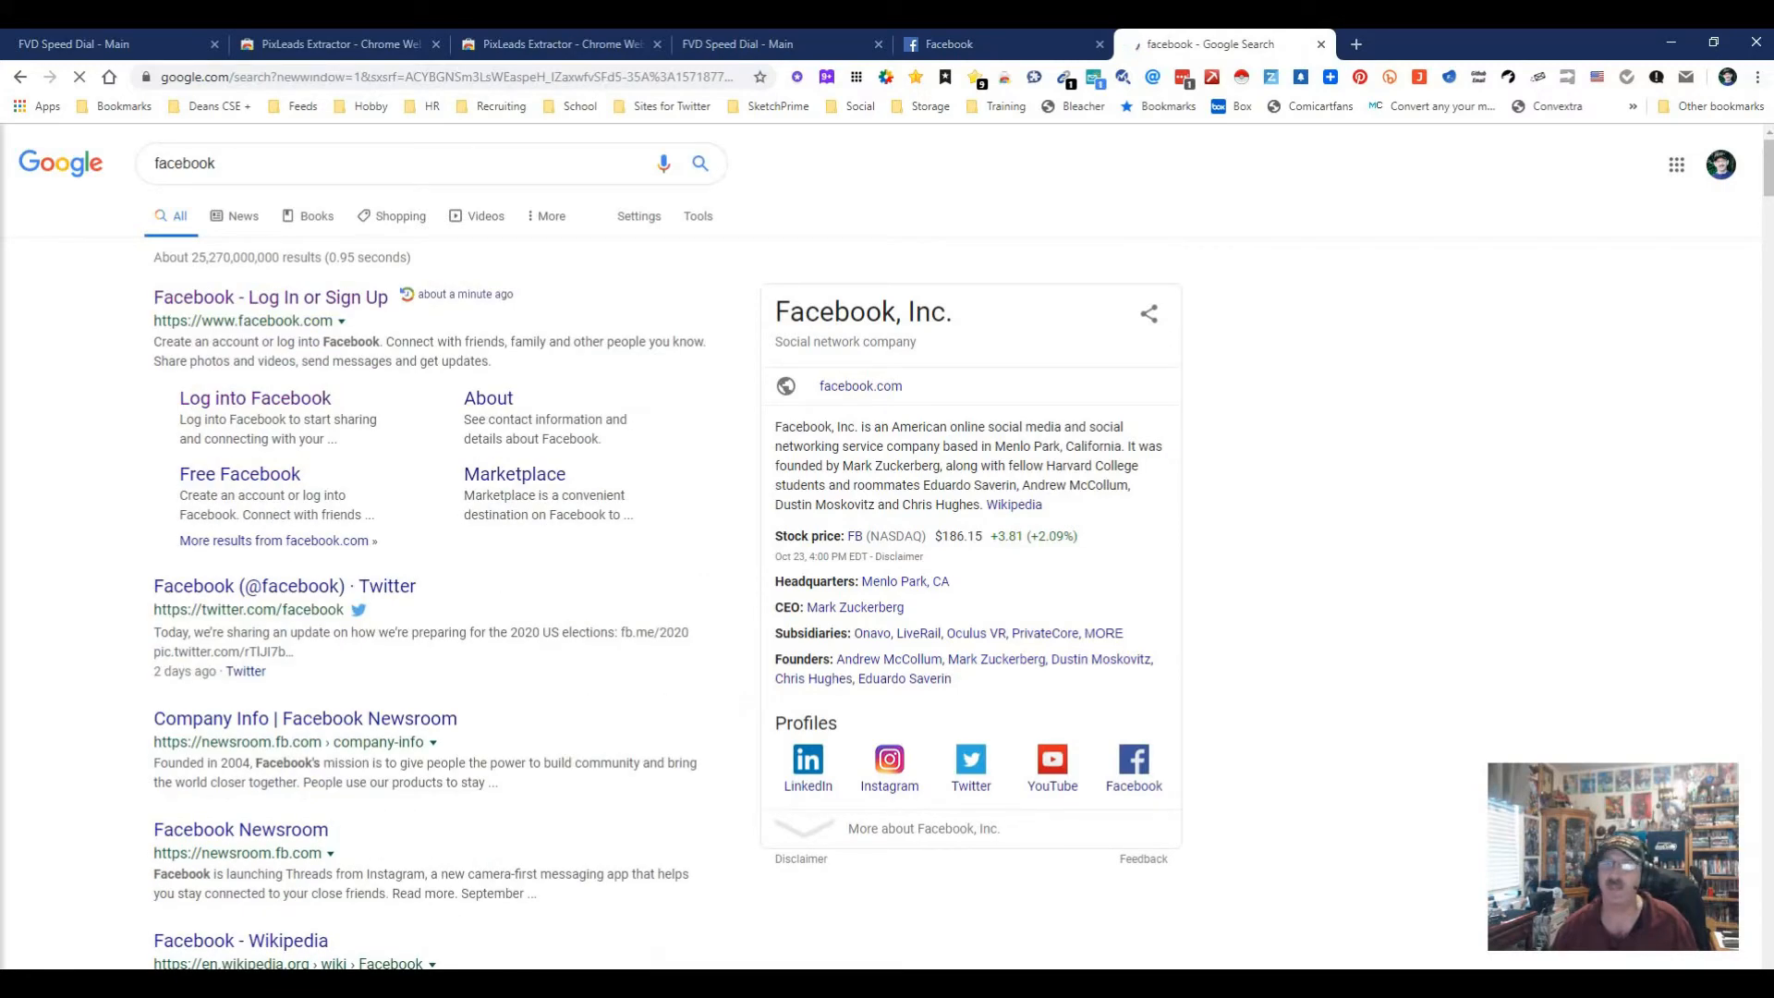
click(1355, 44)
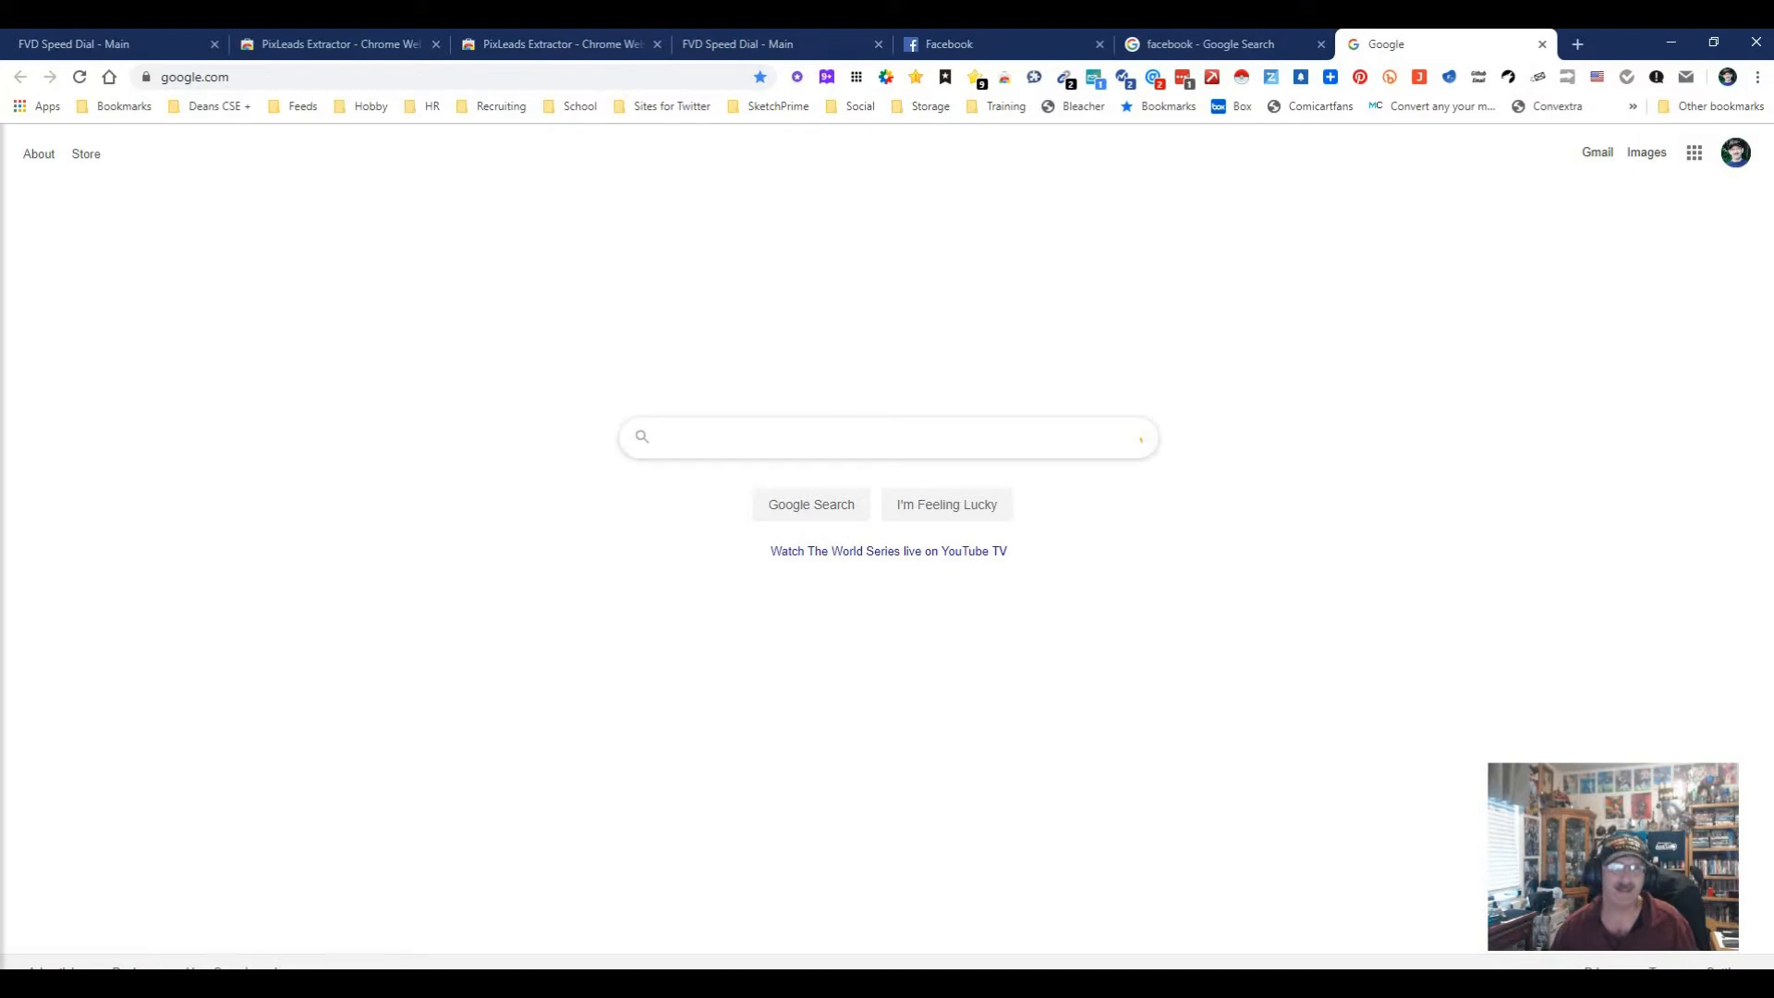
Step: Rerun the instagram.com search with keyword java and dismiss the resulting captcha warning
click(1756, 77)
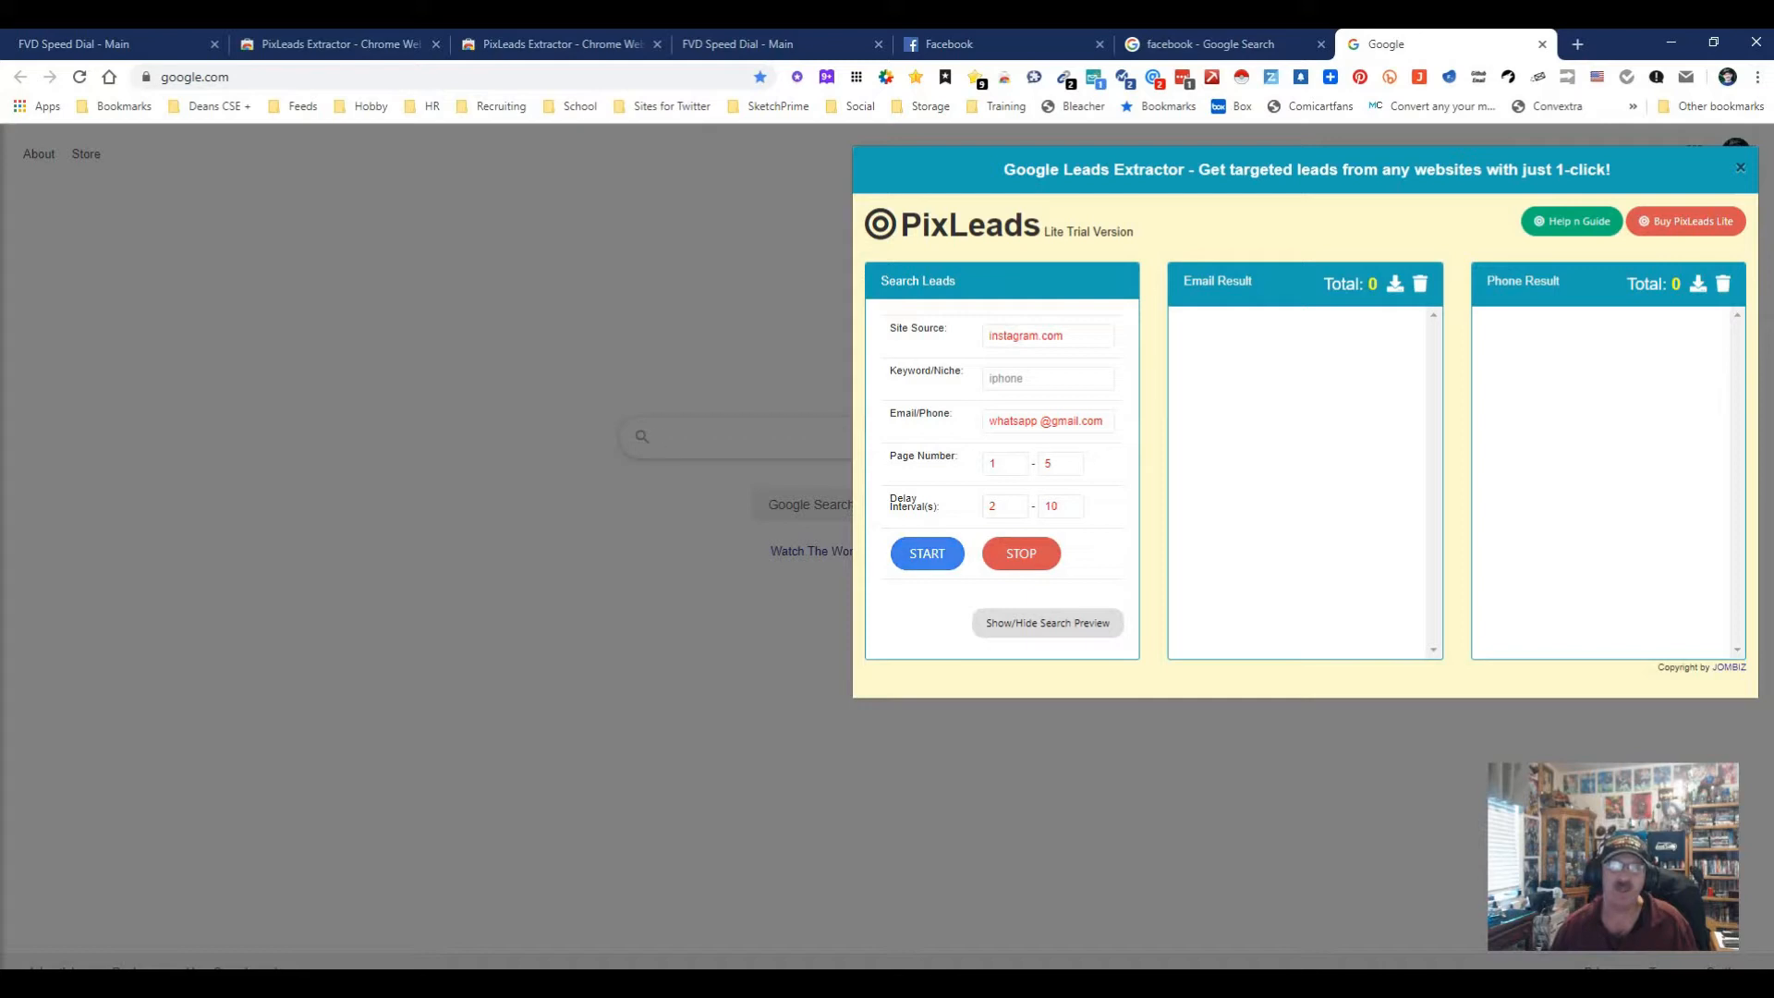
click(1046, 377)
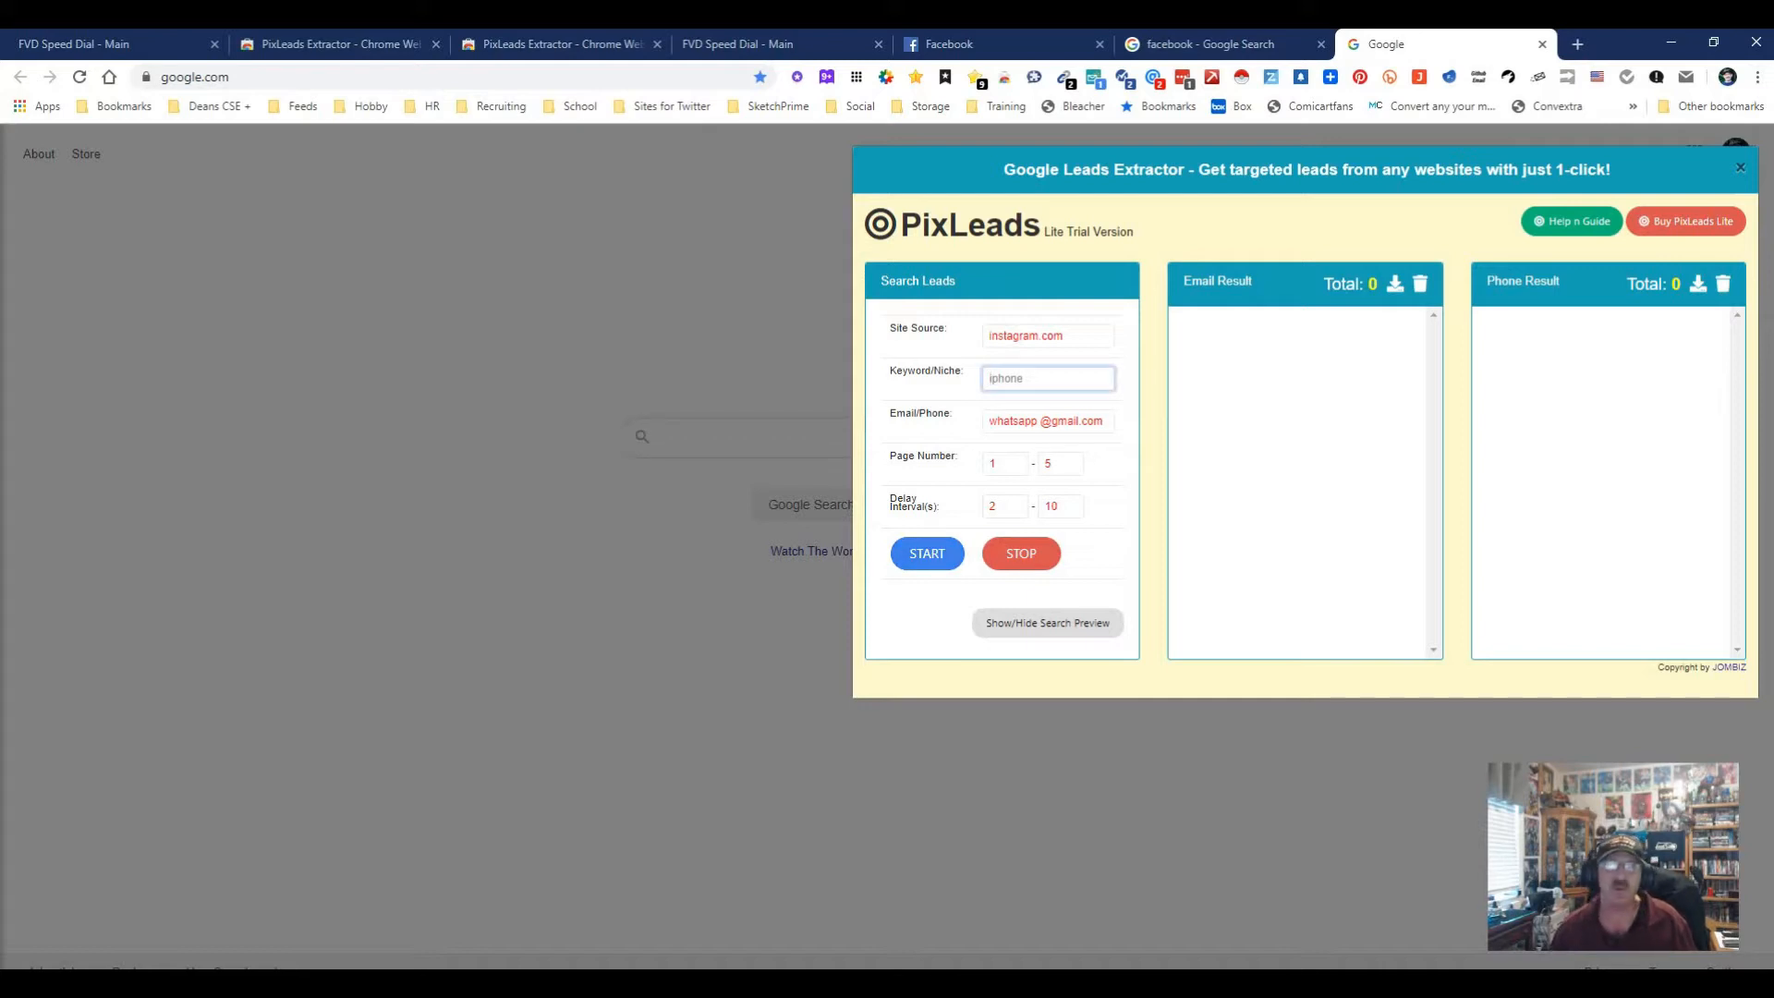
click(926, 552)
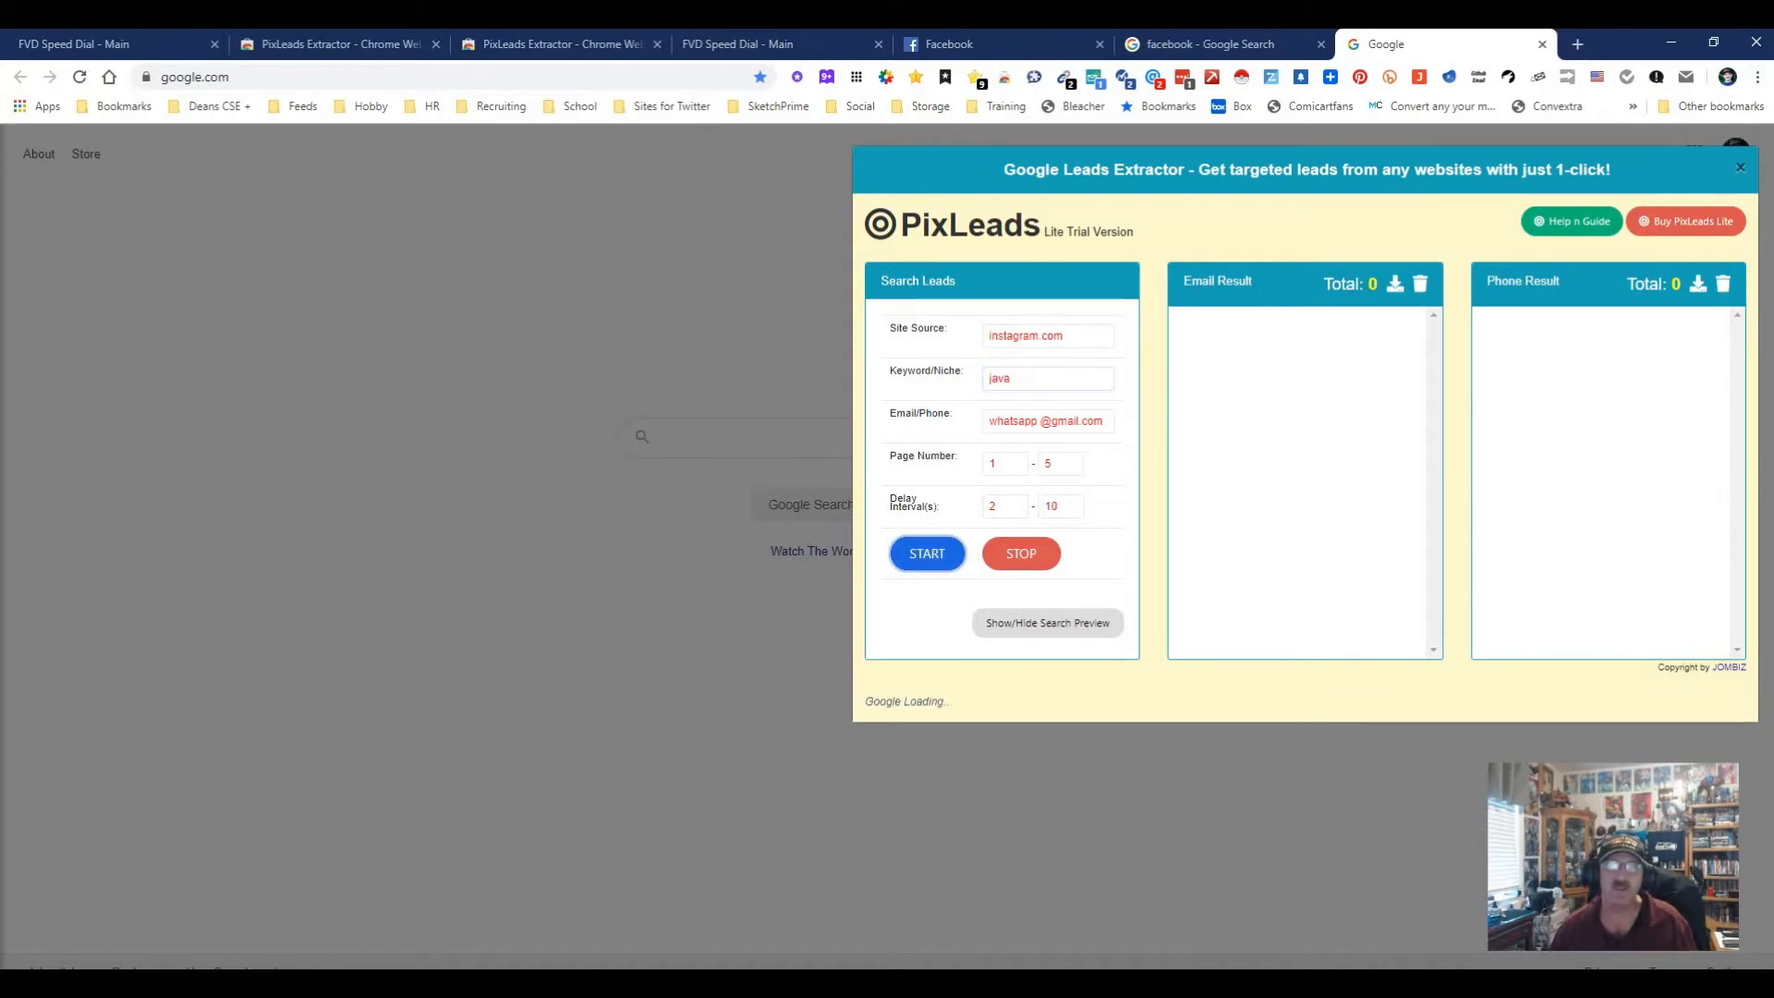
click(926, 552)
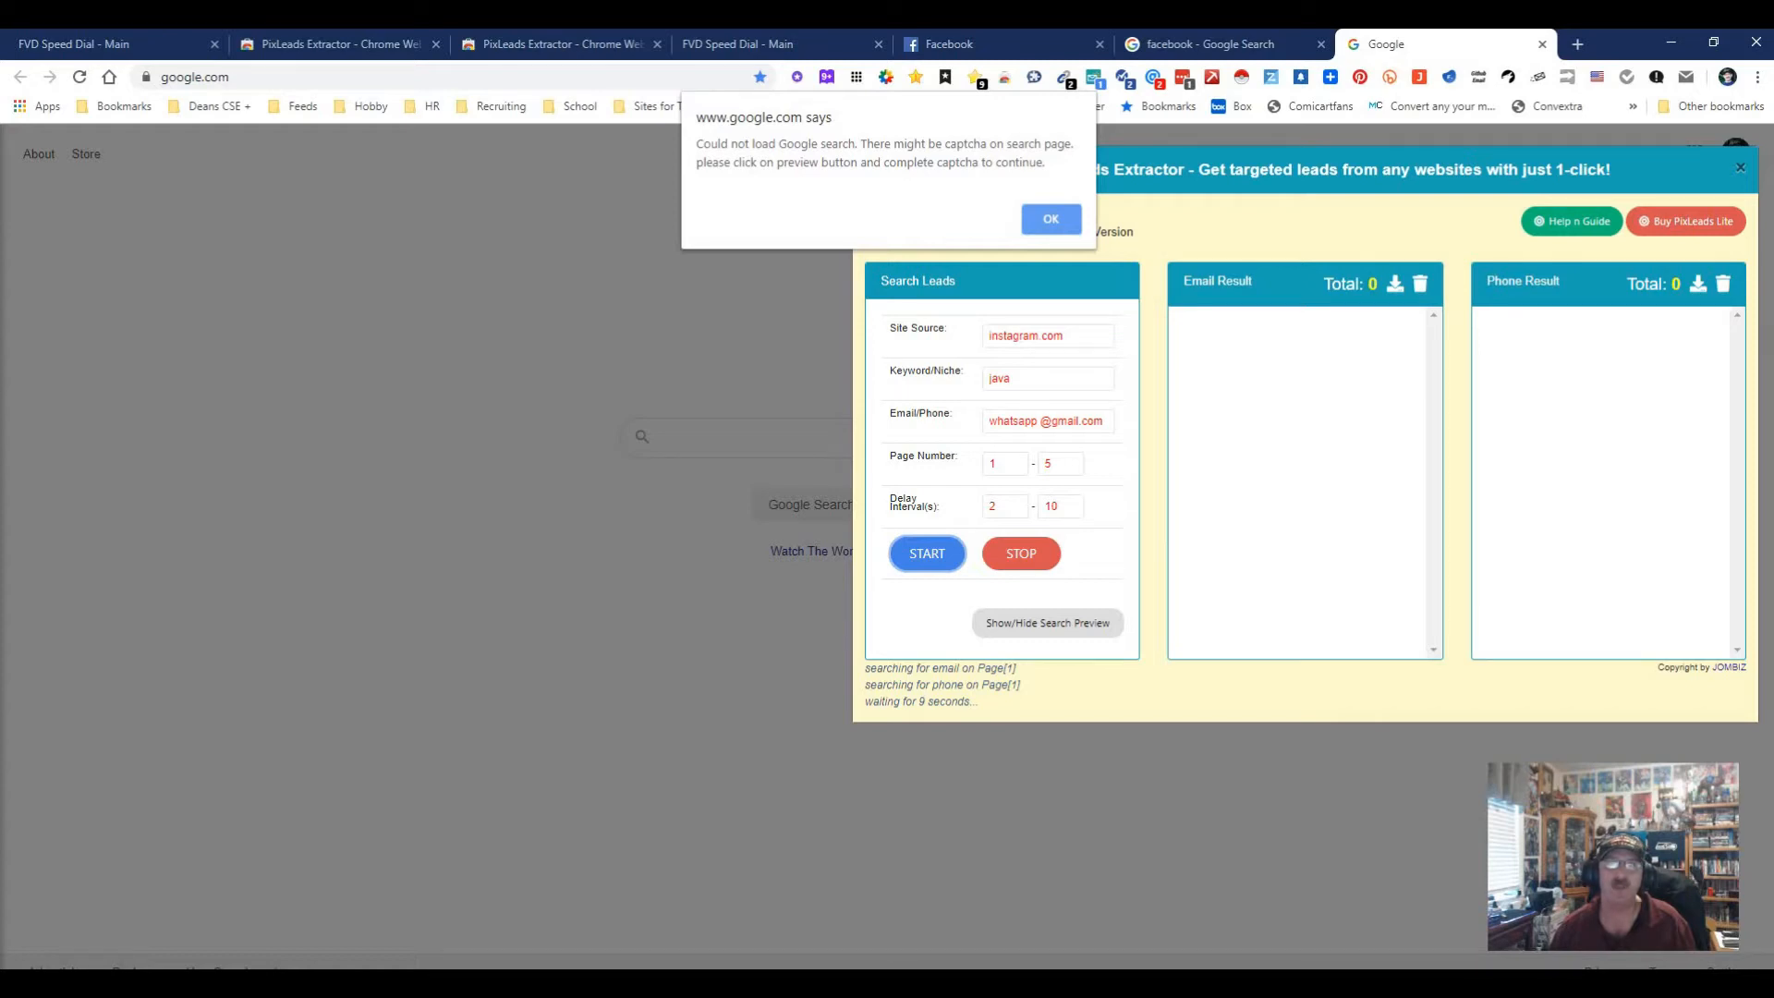
click(1048, 218)
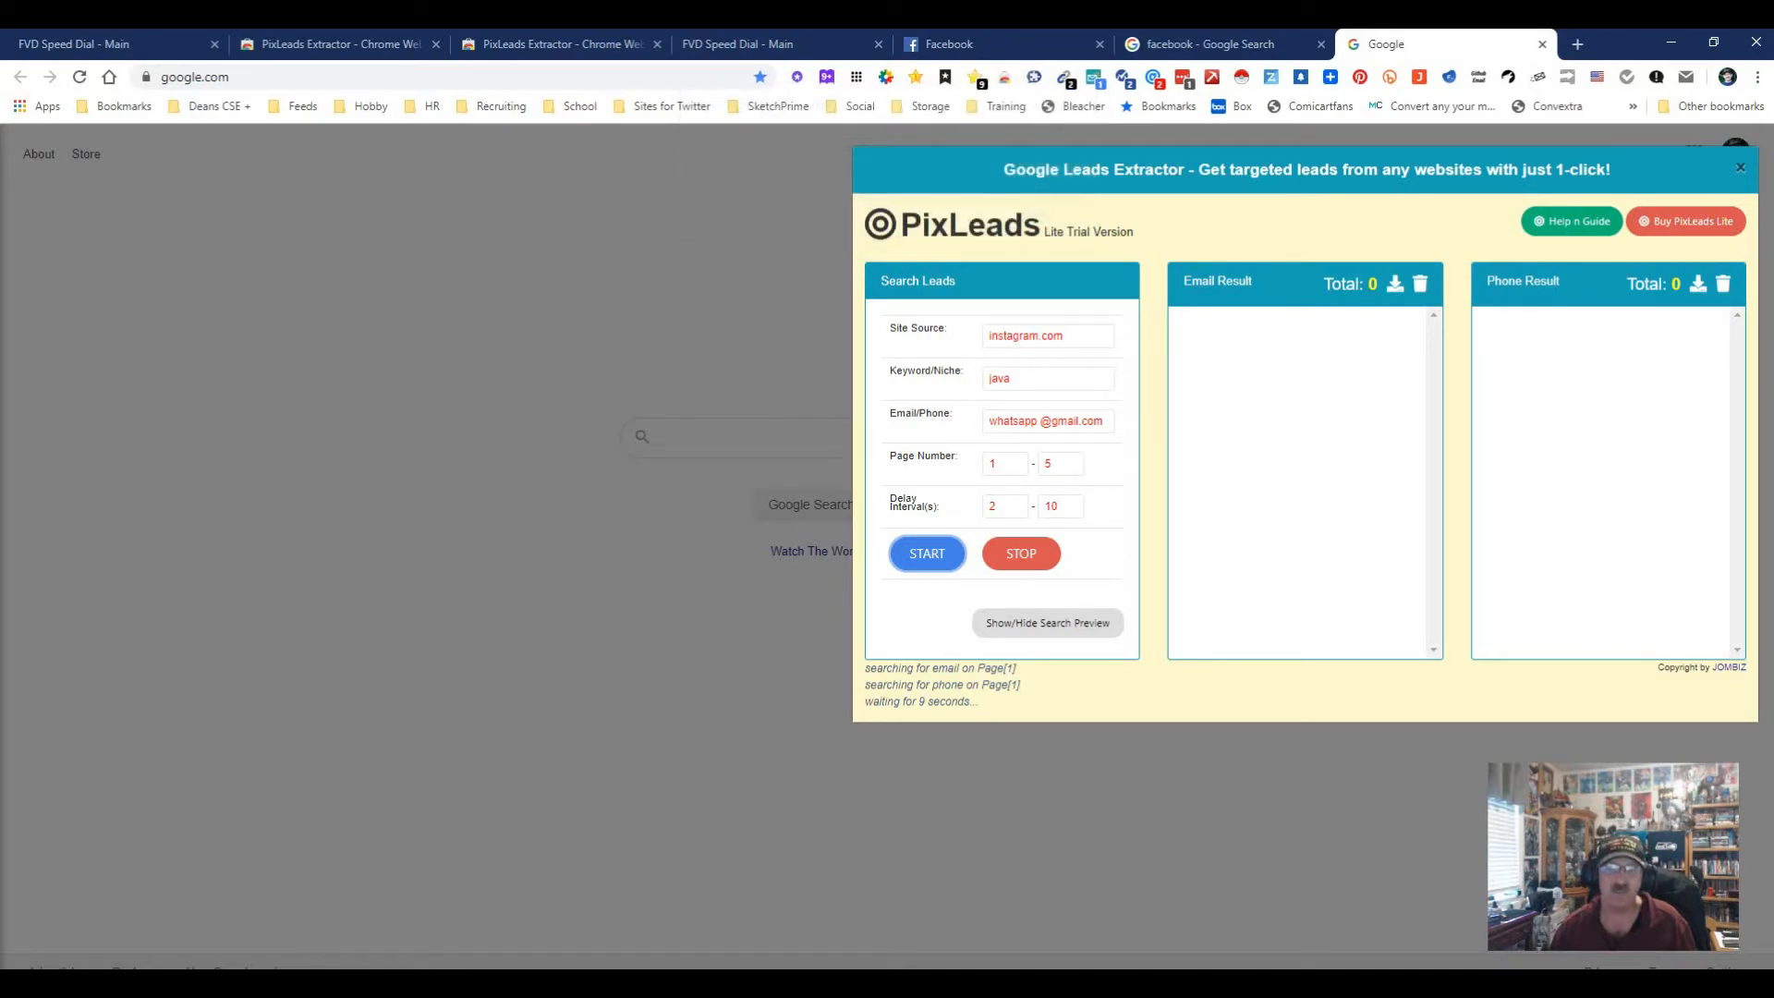
Step: Complete the I'm not a robot captcha in the search preview so 43 emails and 66 phones load
click(1047, 623)
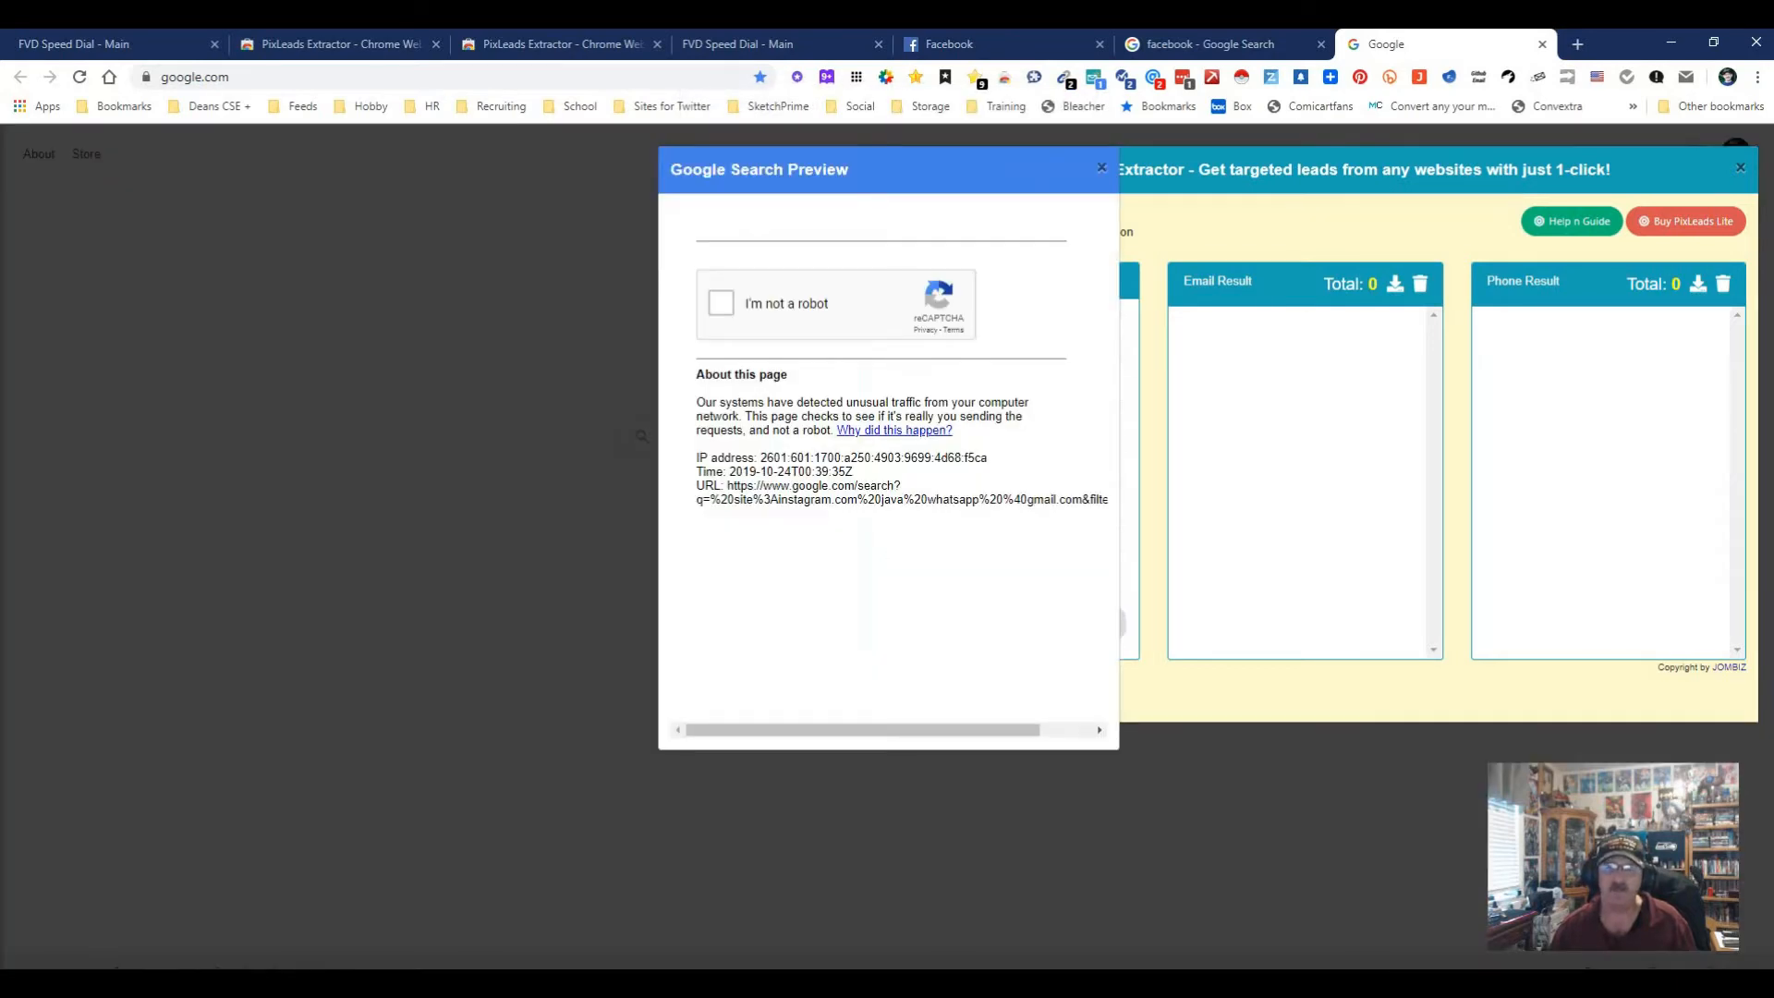
click(721, 302)
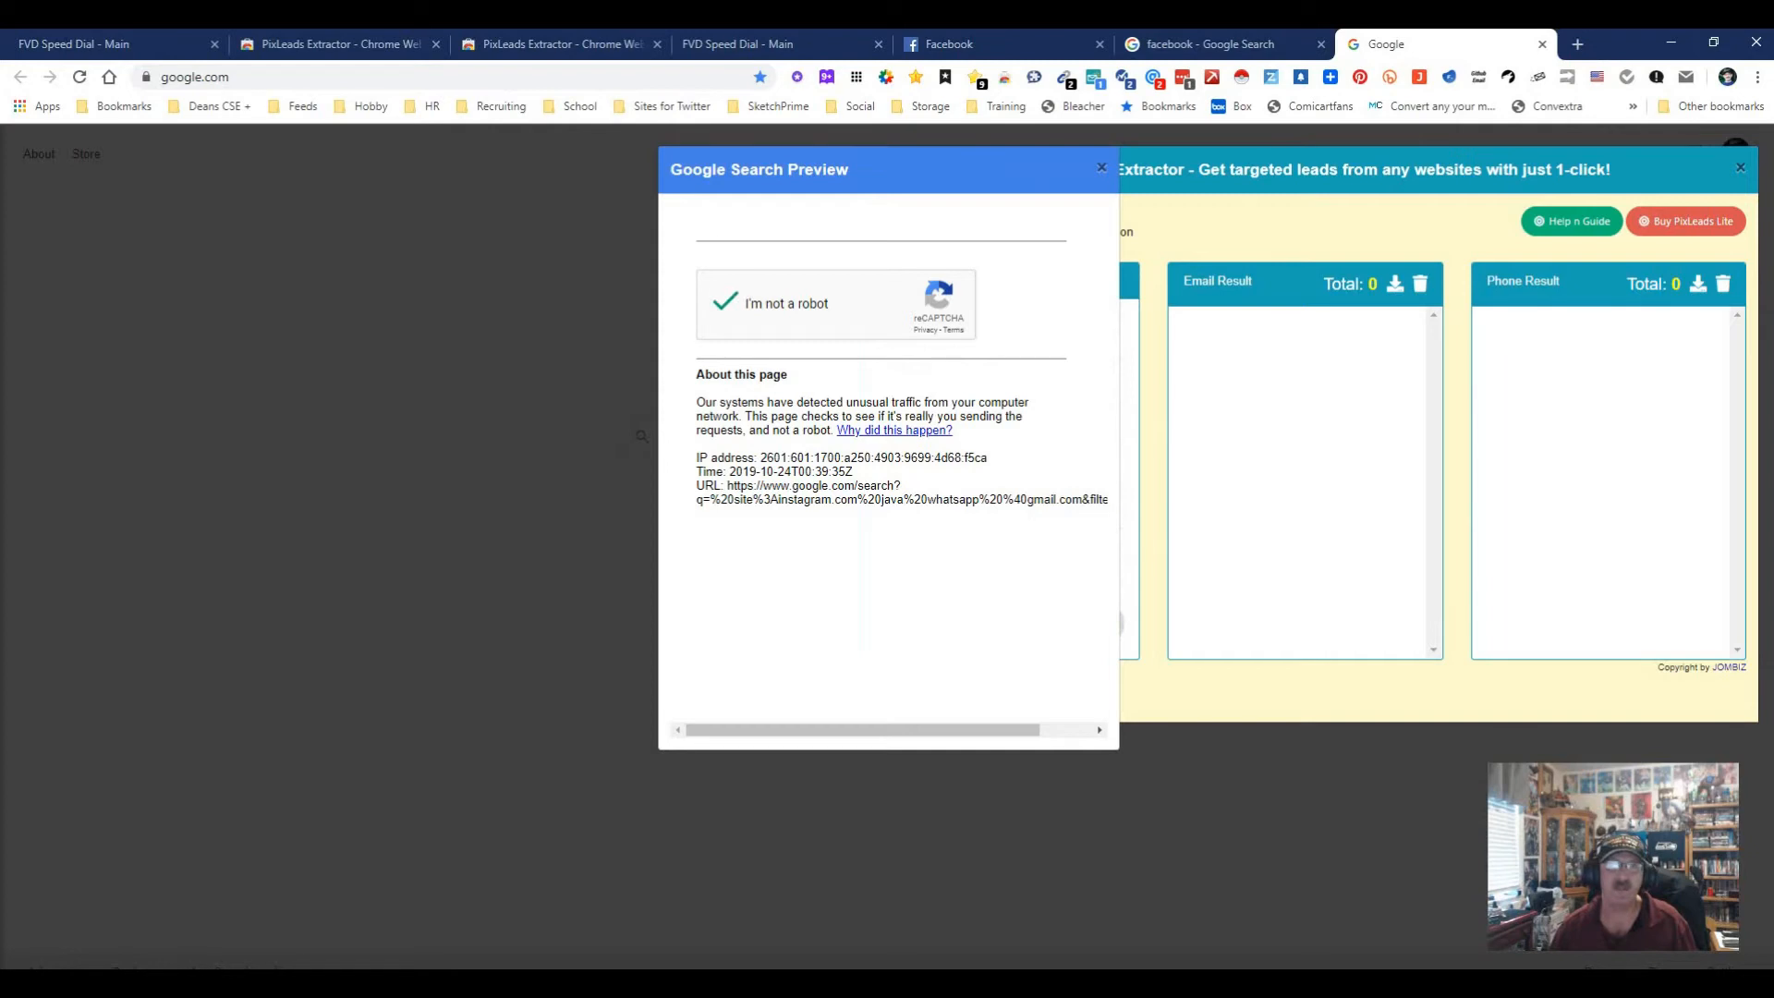
click(724, 303)
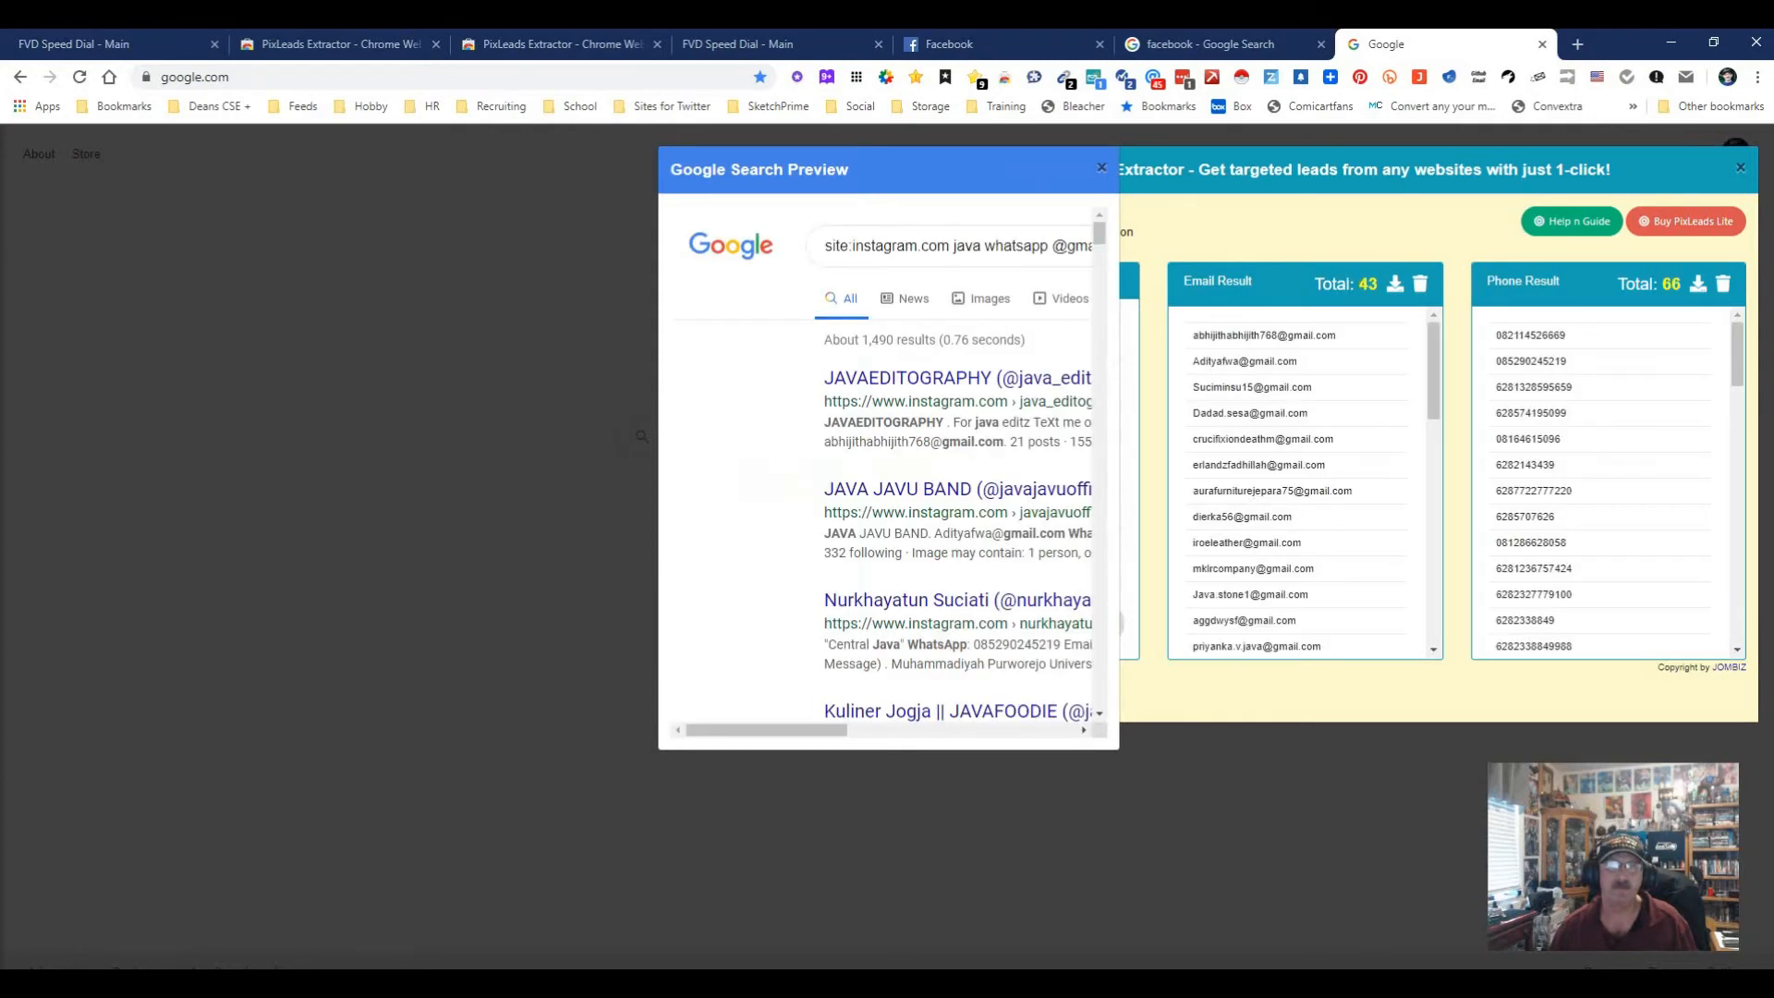
click(1100, 168)
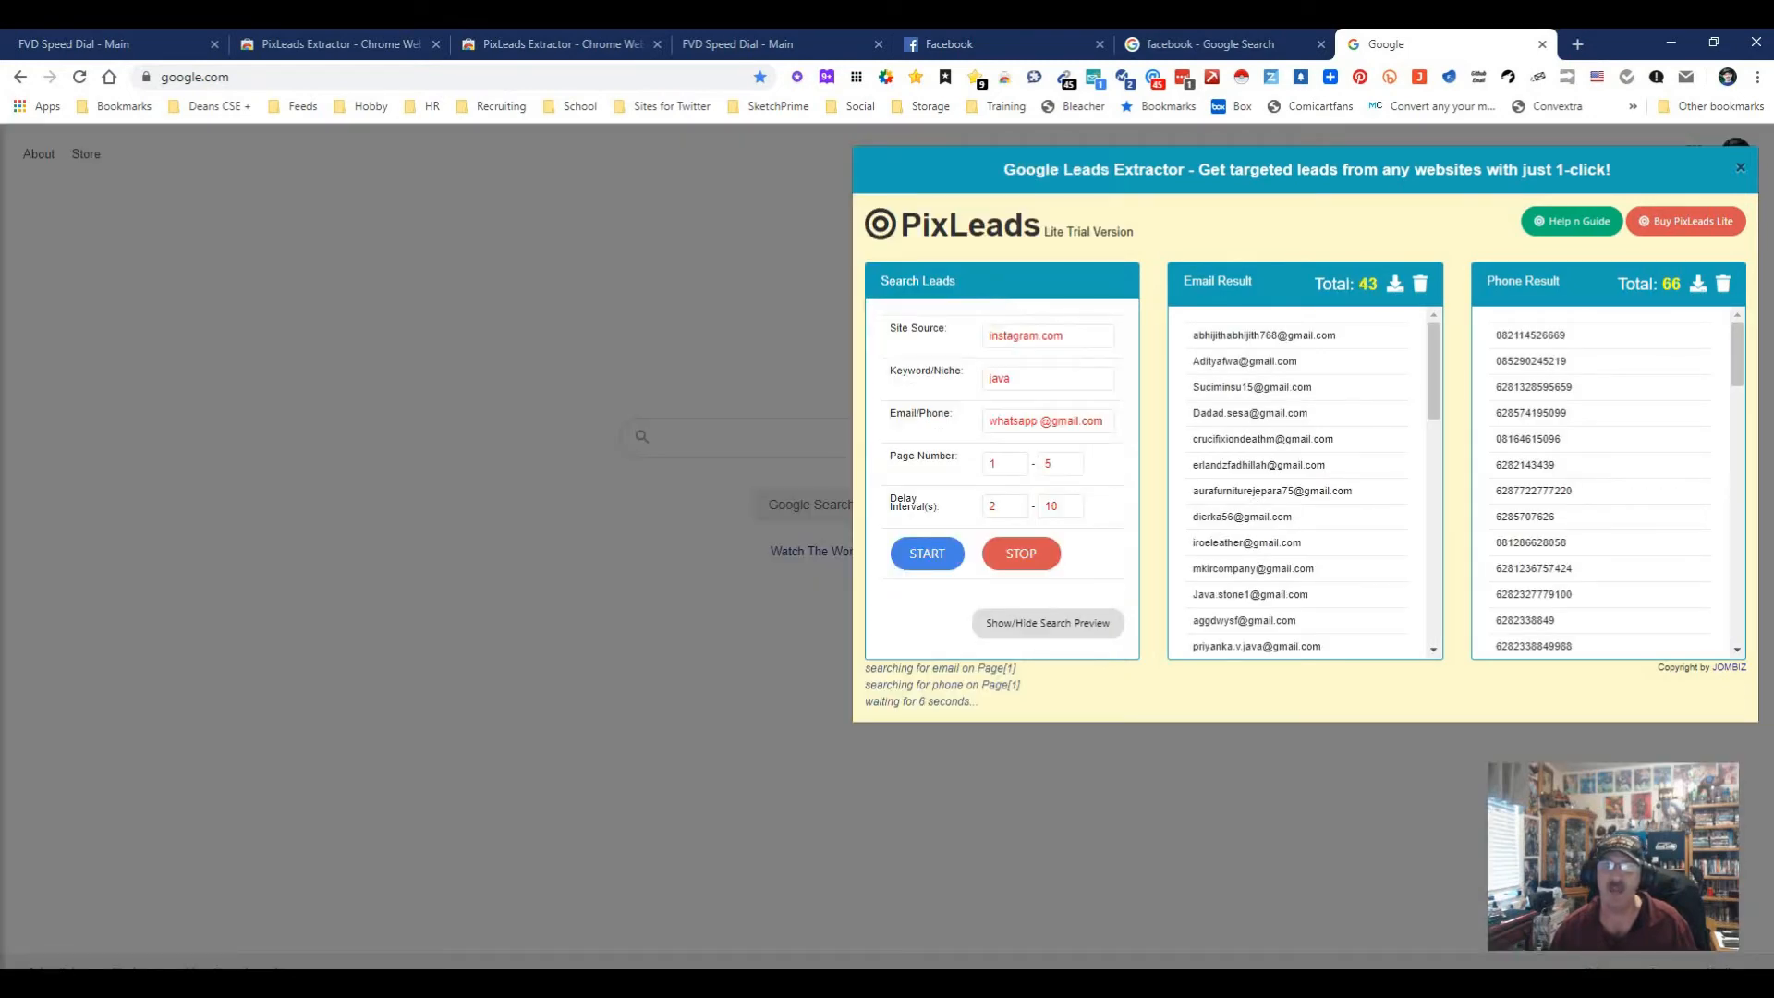
triple_click(1046, 334)
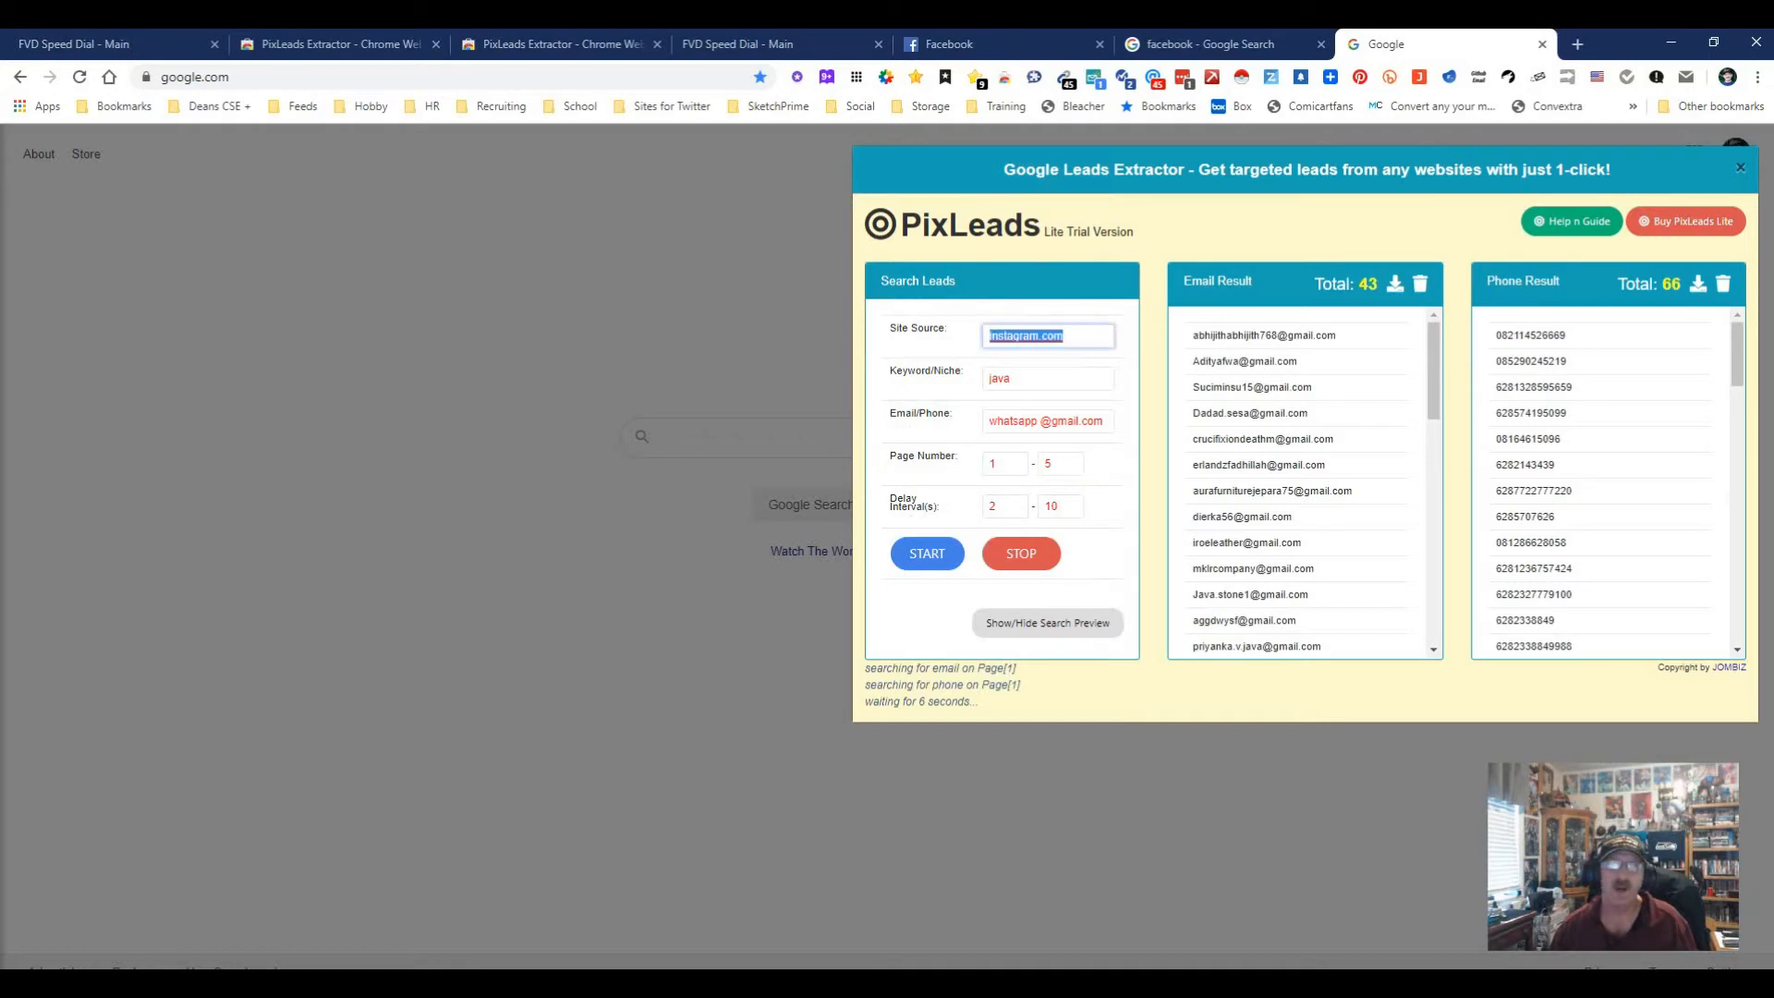
text(facebook.com)
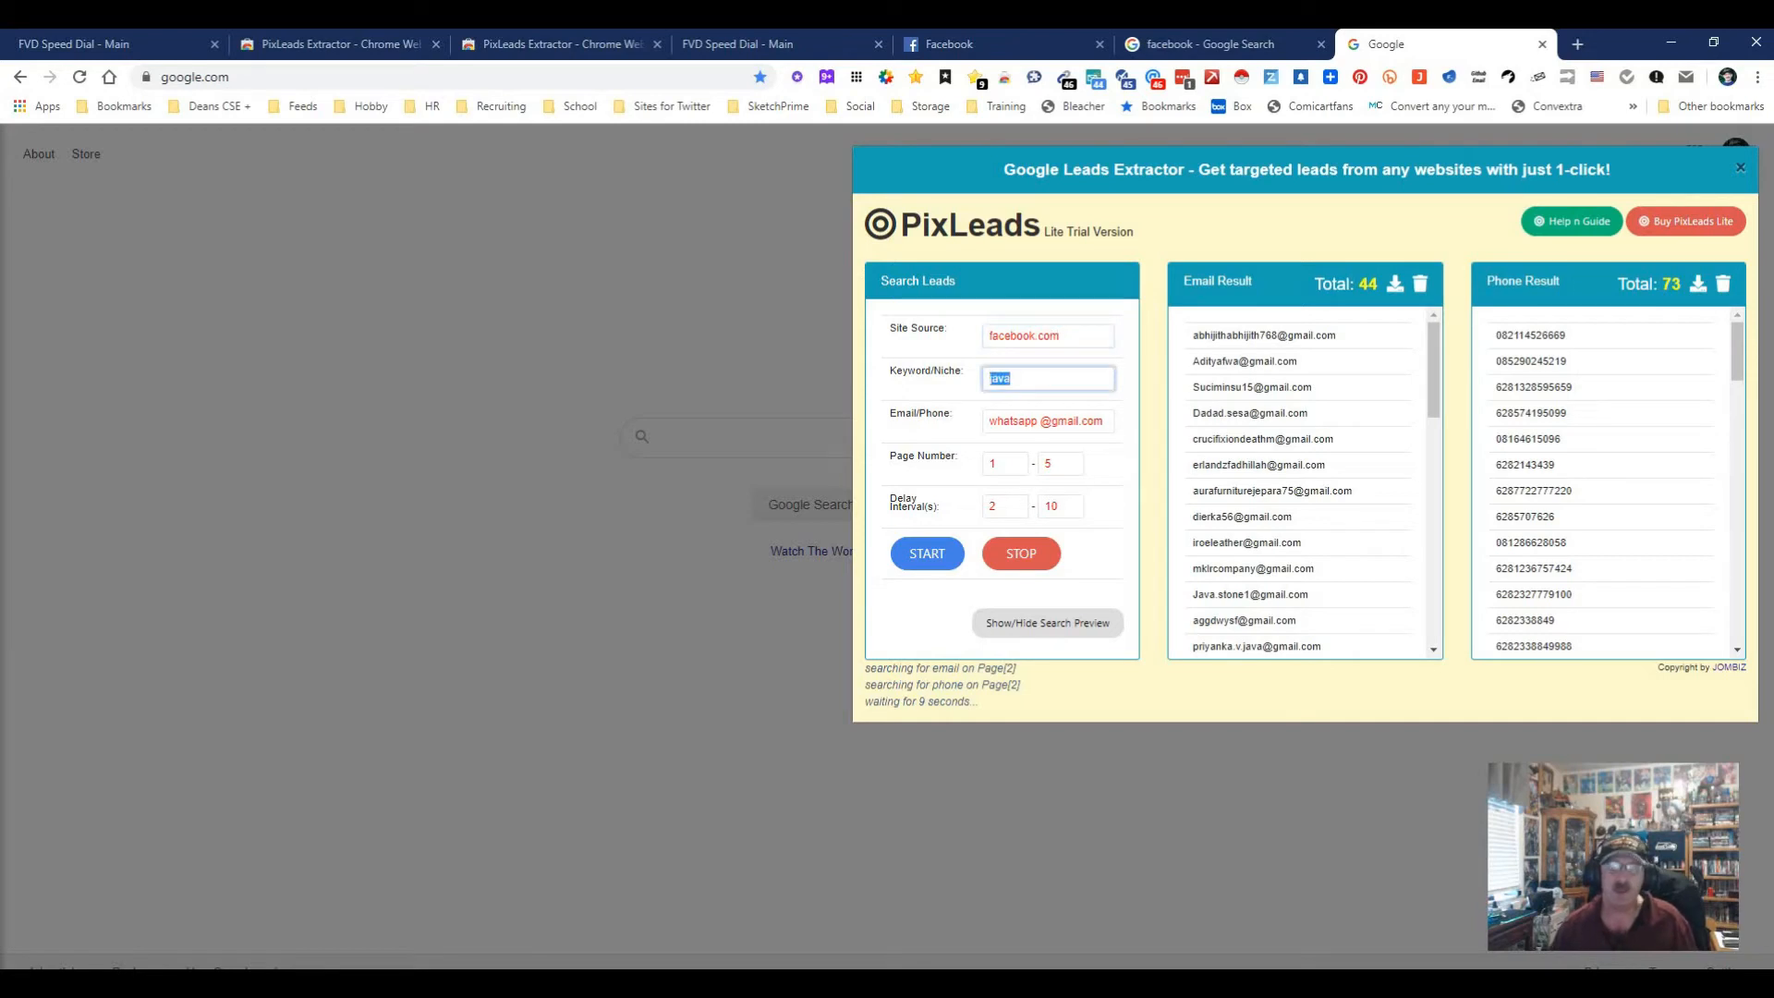
text(Java Developer Group")
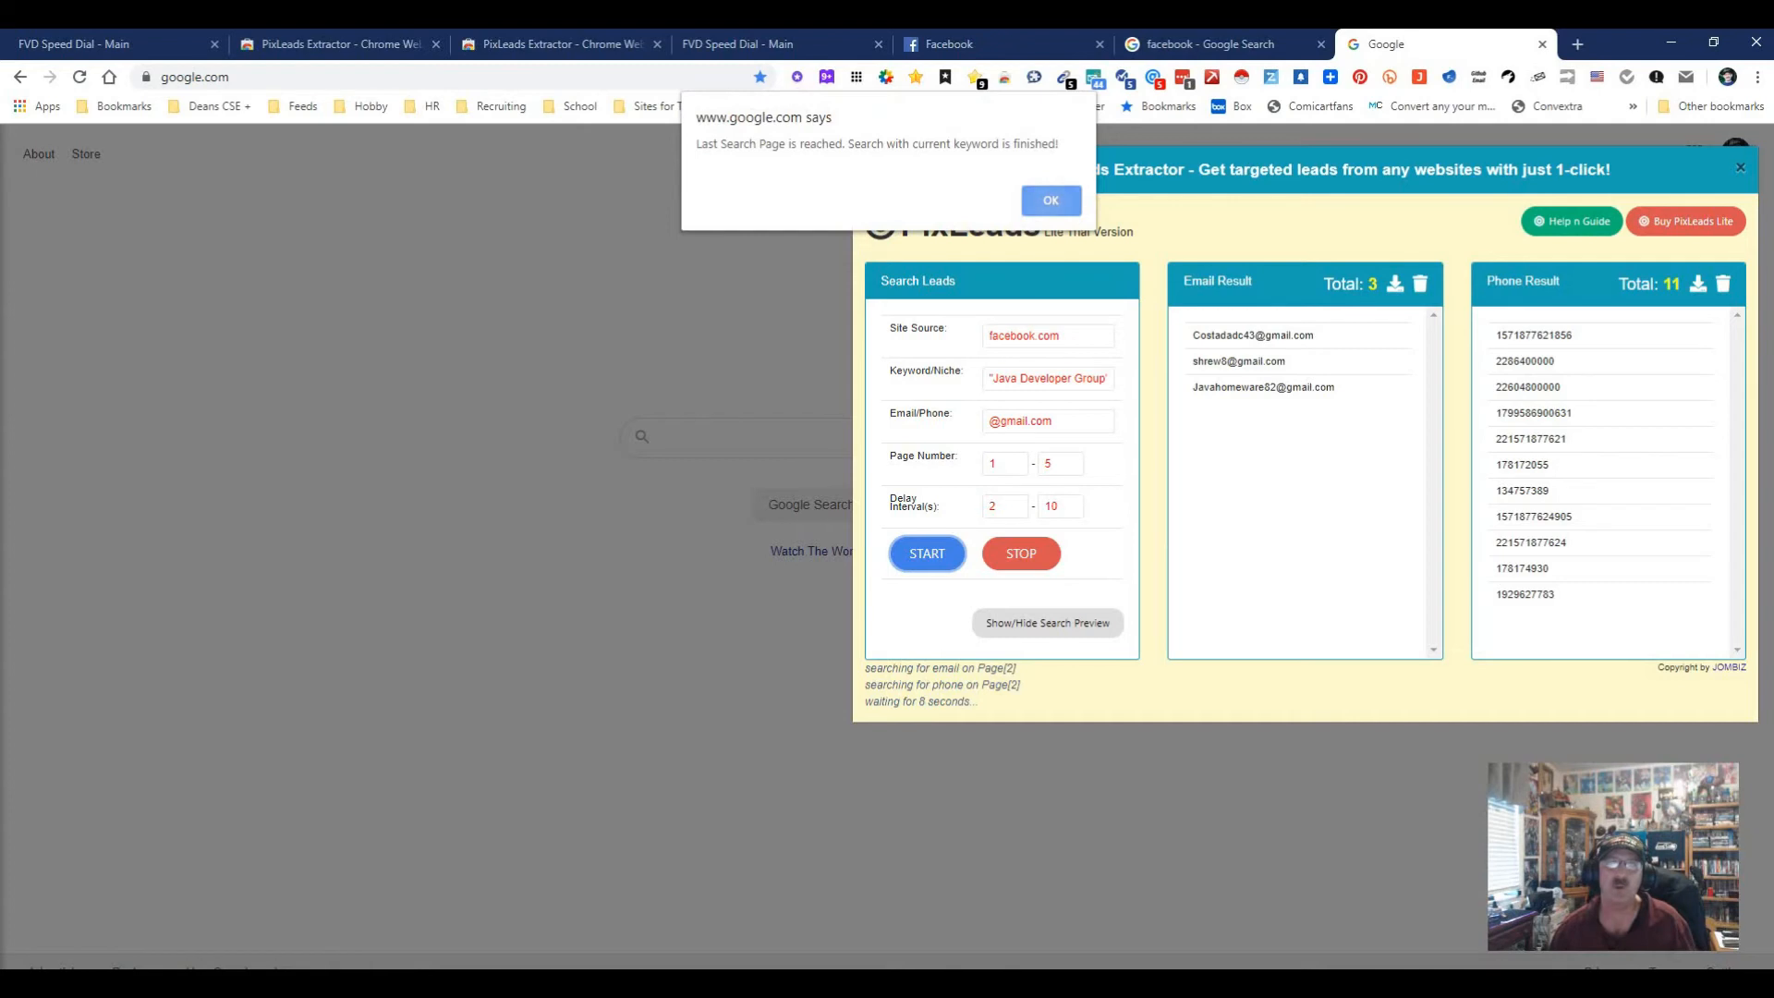
click(1050, 200)
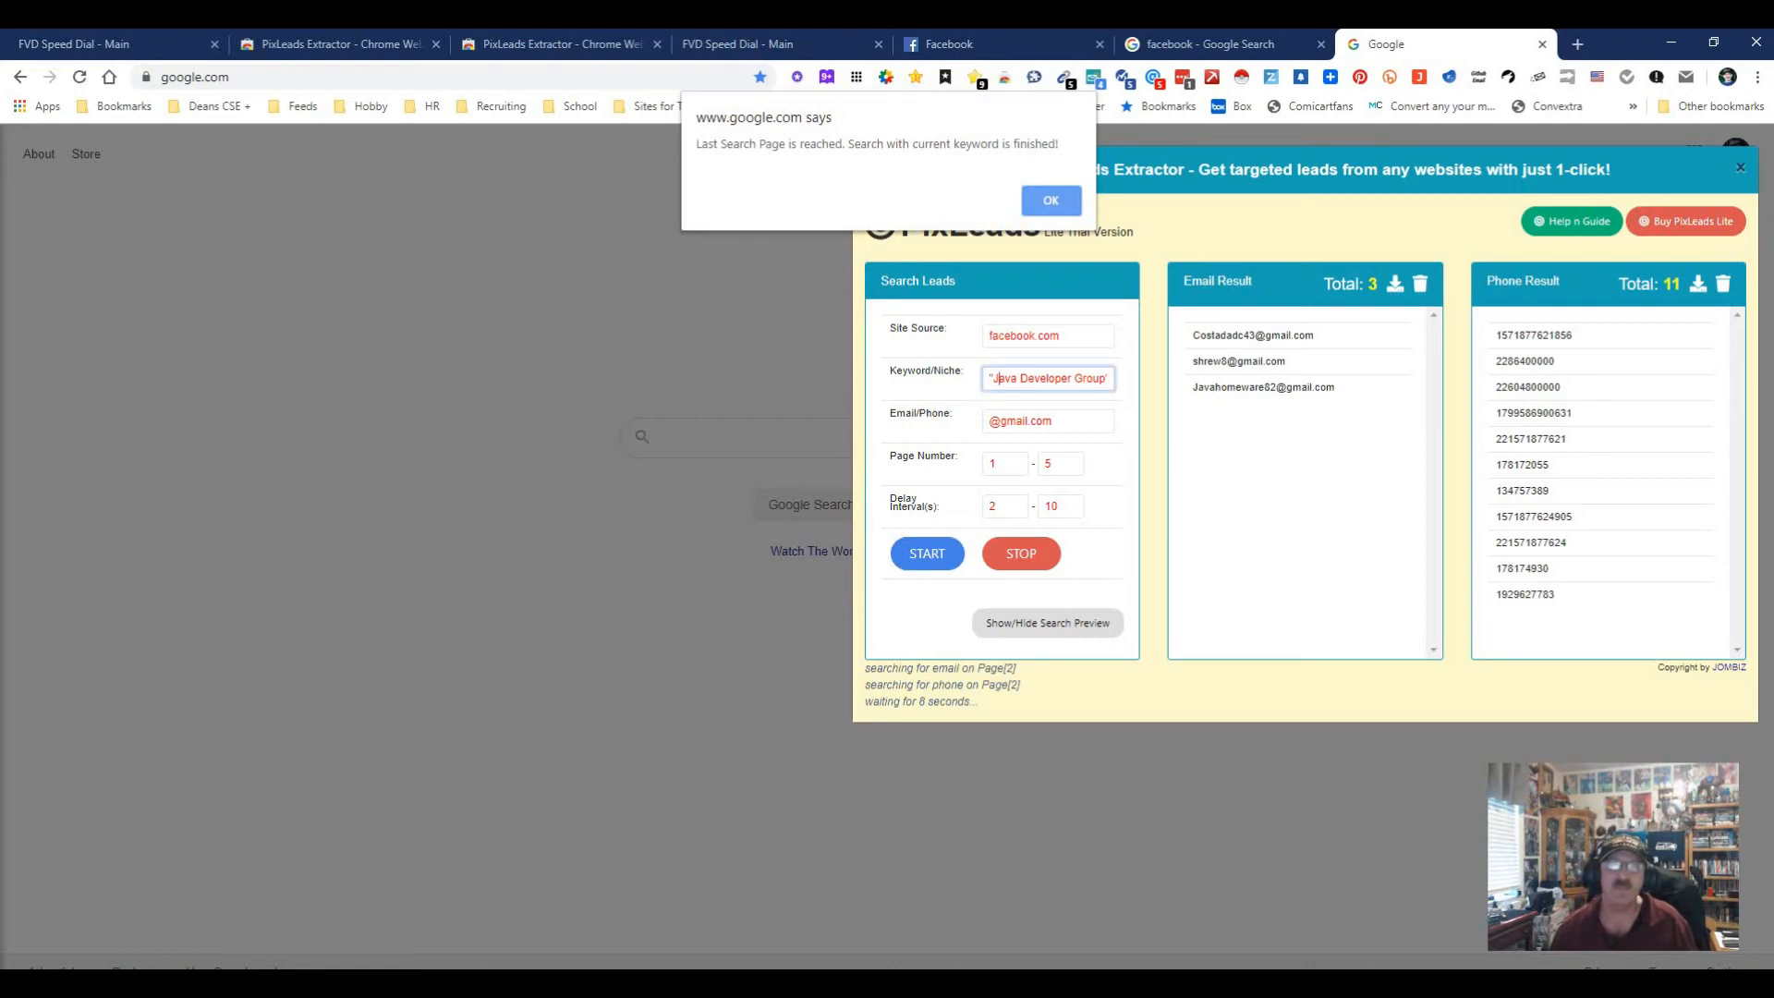
Step: Rerun with the unquoted keyword, reaching 29 emails and 17 phones in the Email Result list
click(1050, 199)
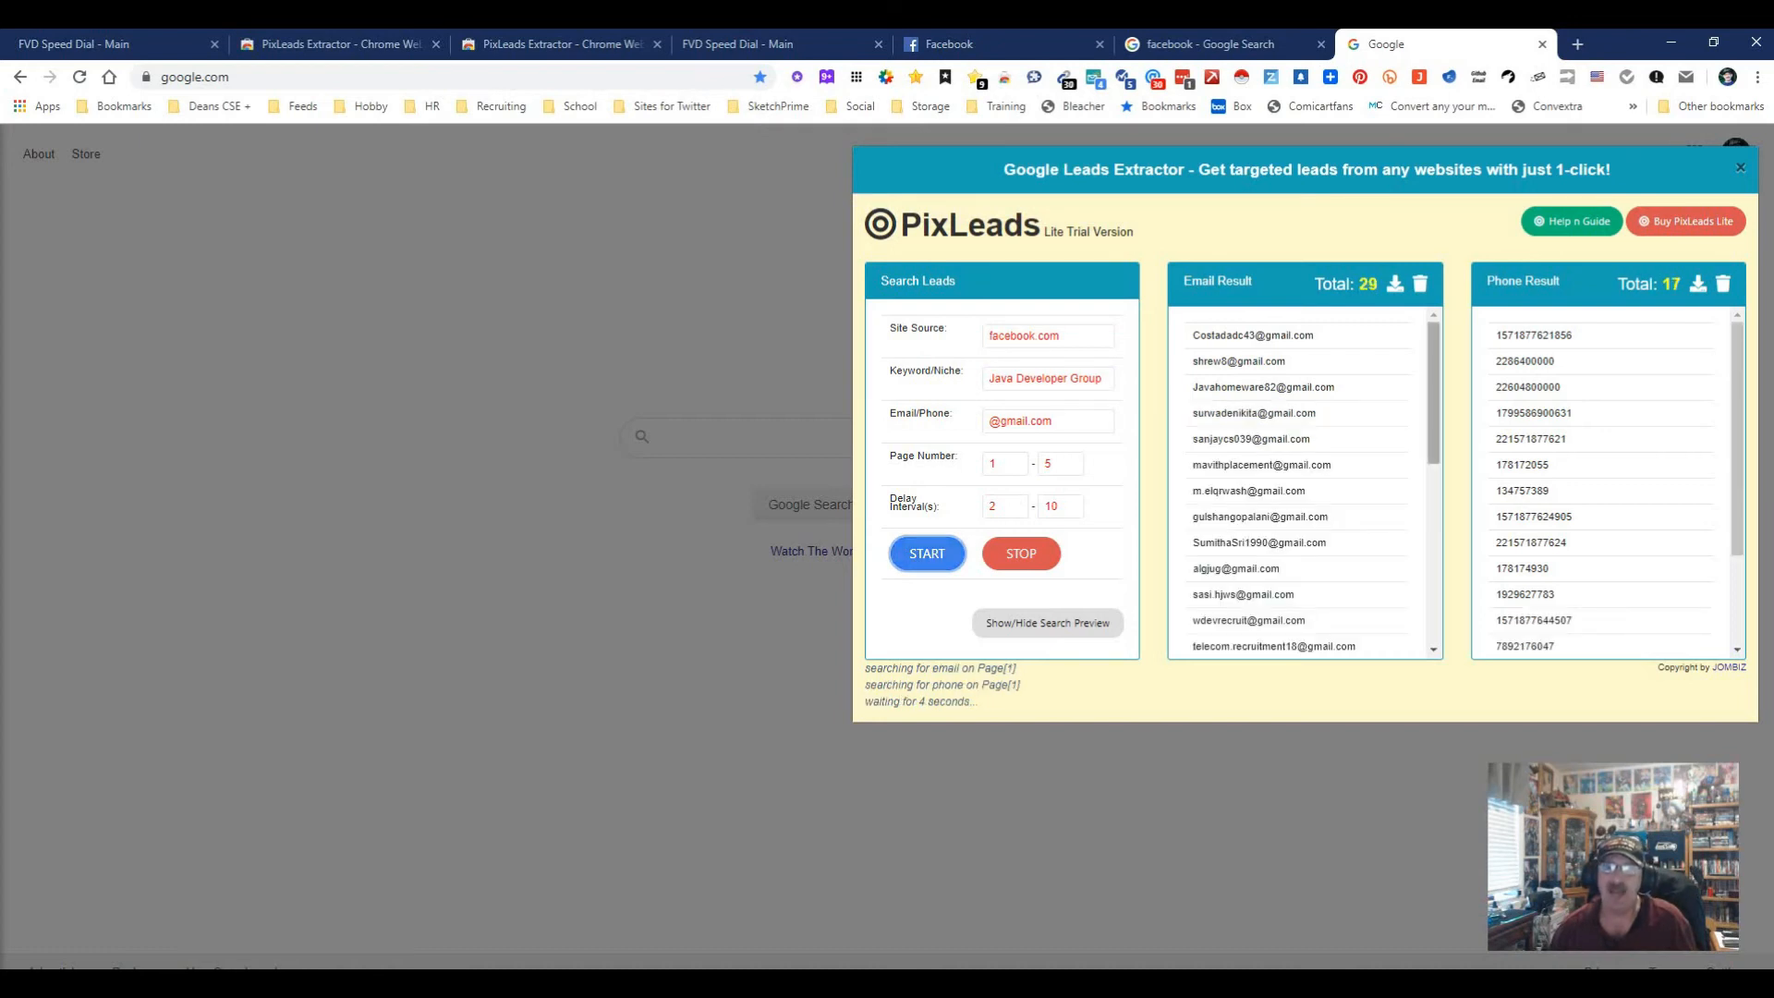
scroll(down, 3)
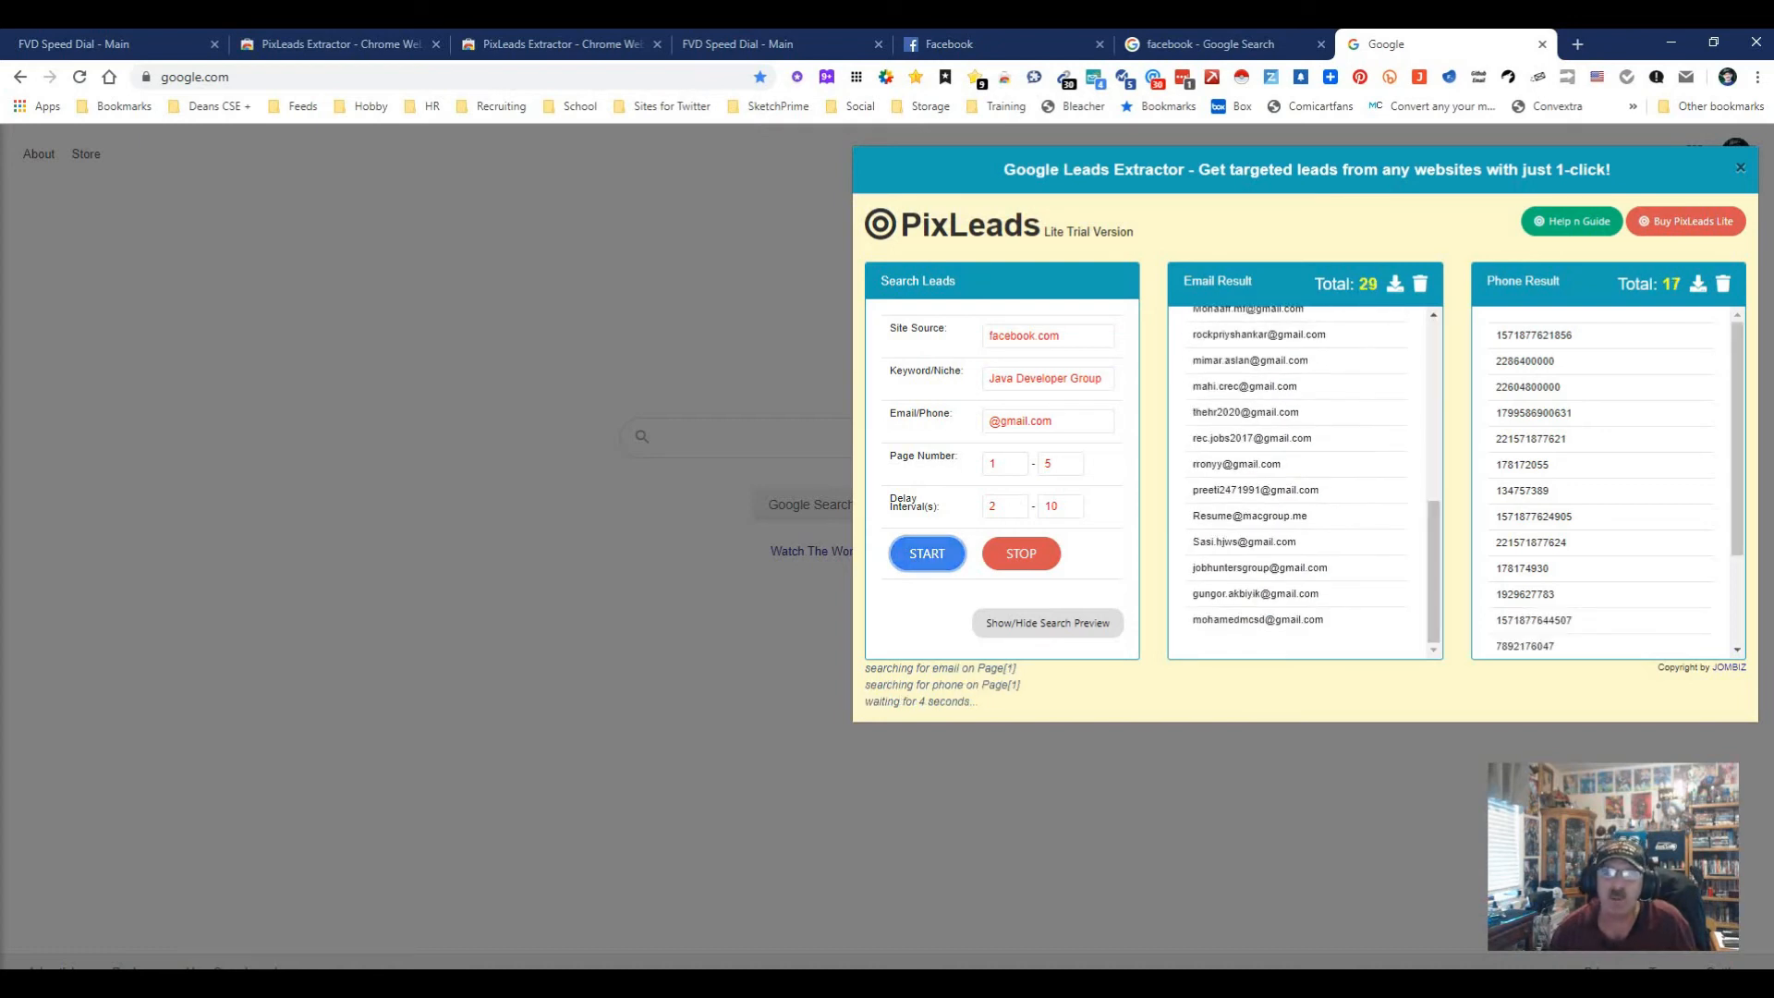